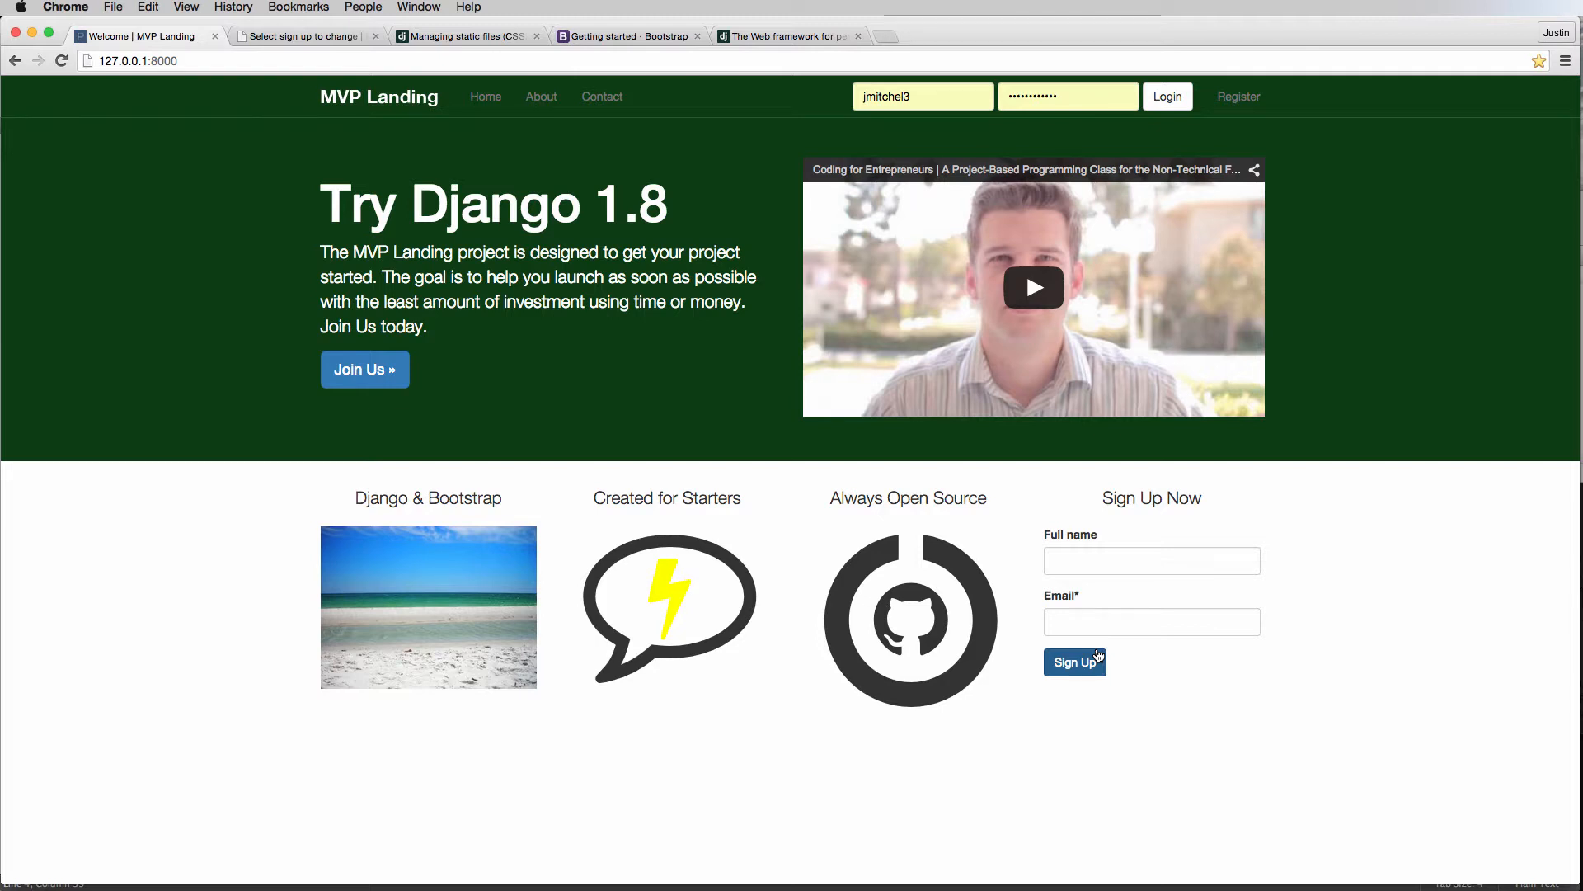
{"action": "mouse_move", "coordinate": [1033, 617]}
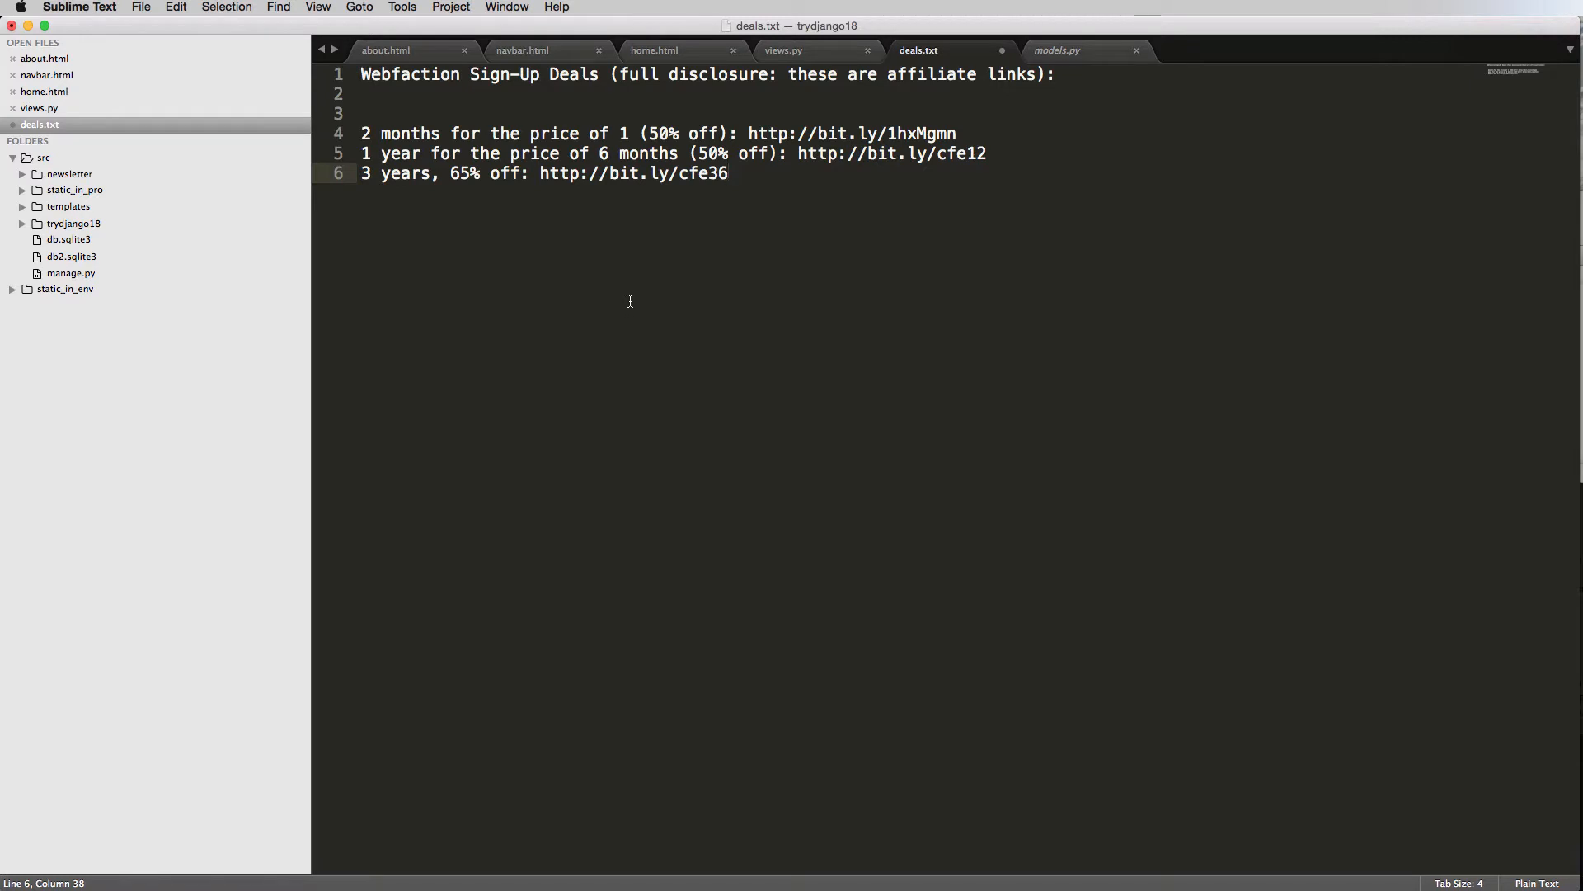
{"action": "mouse_move", "coordinate": [650, 230]}
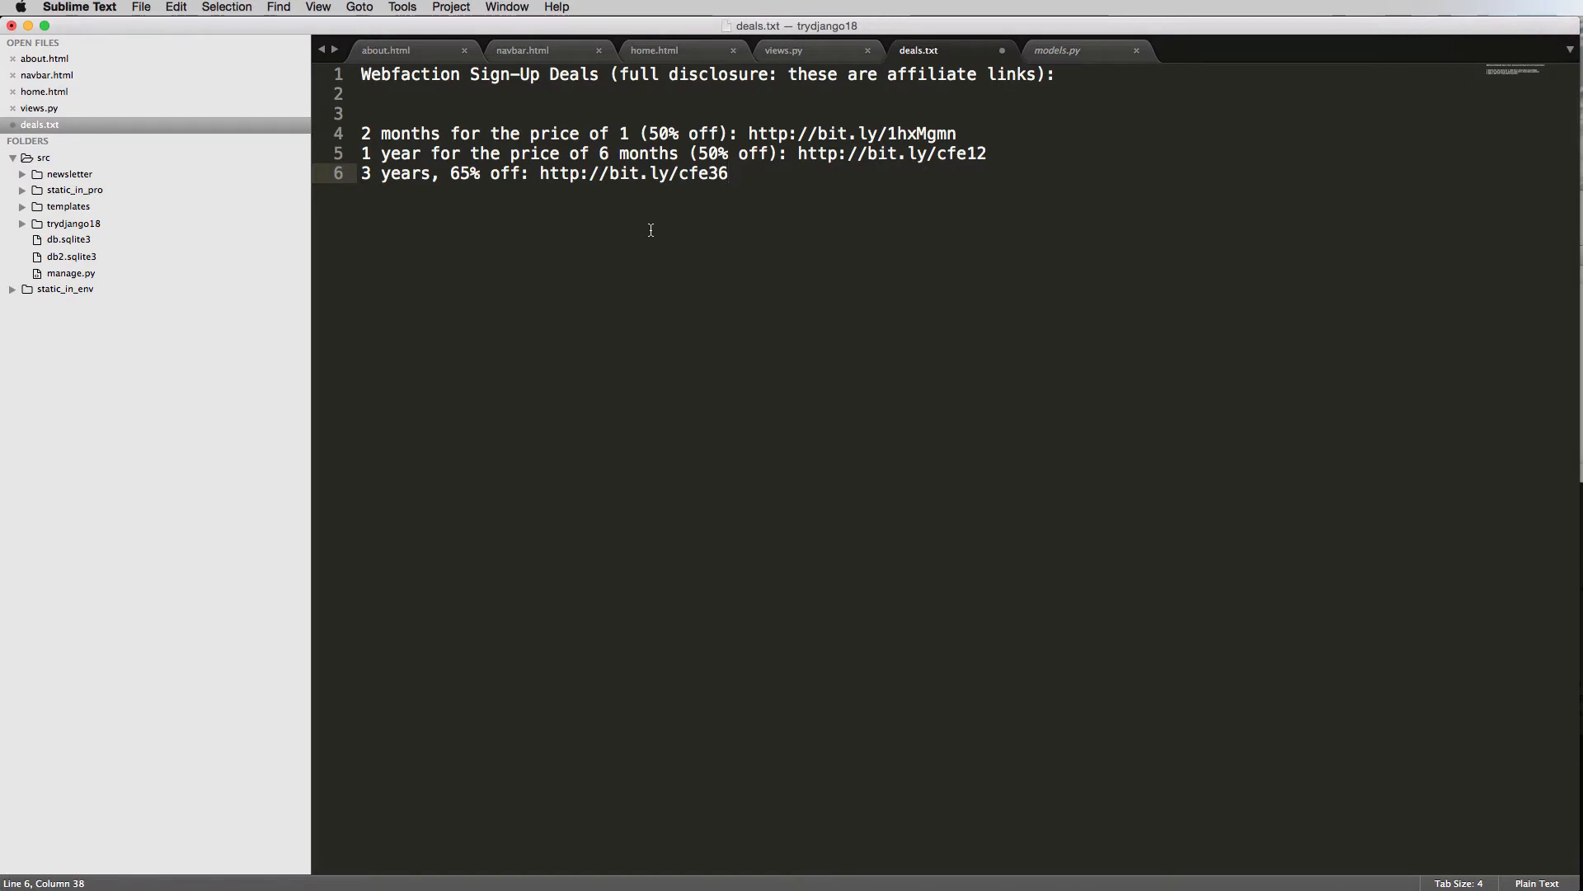
{"action": "left_click_drag", "start_coordinate": [747, 132], "coordinate": [858, 132]}
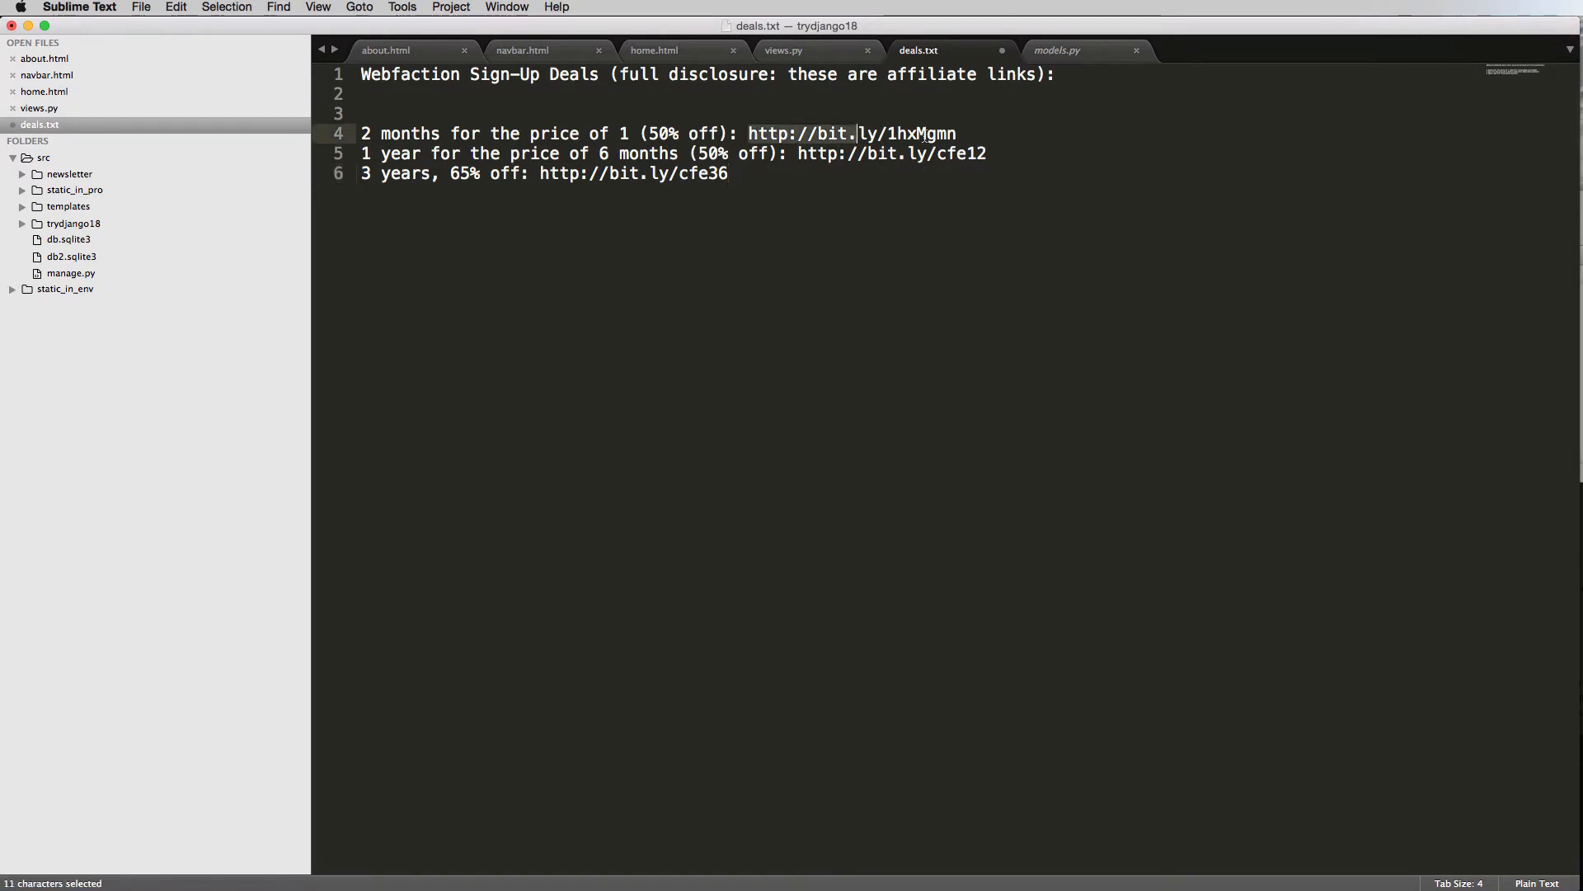
{"action": "left_click", "coordinate": [924, 132]}
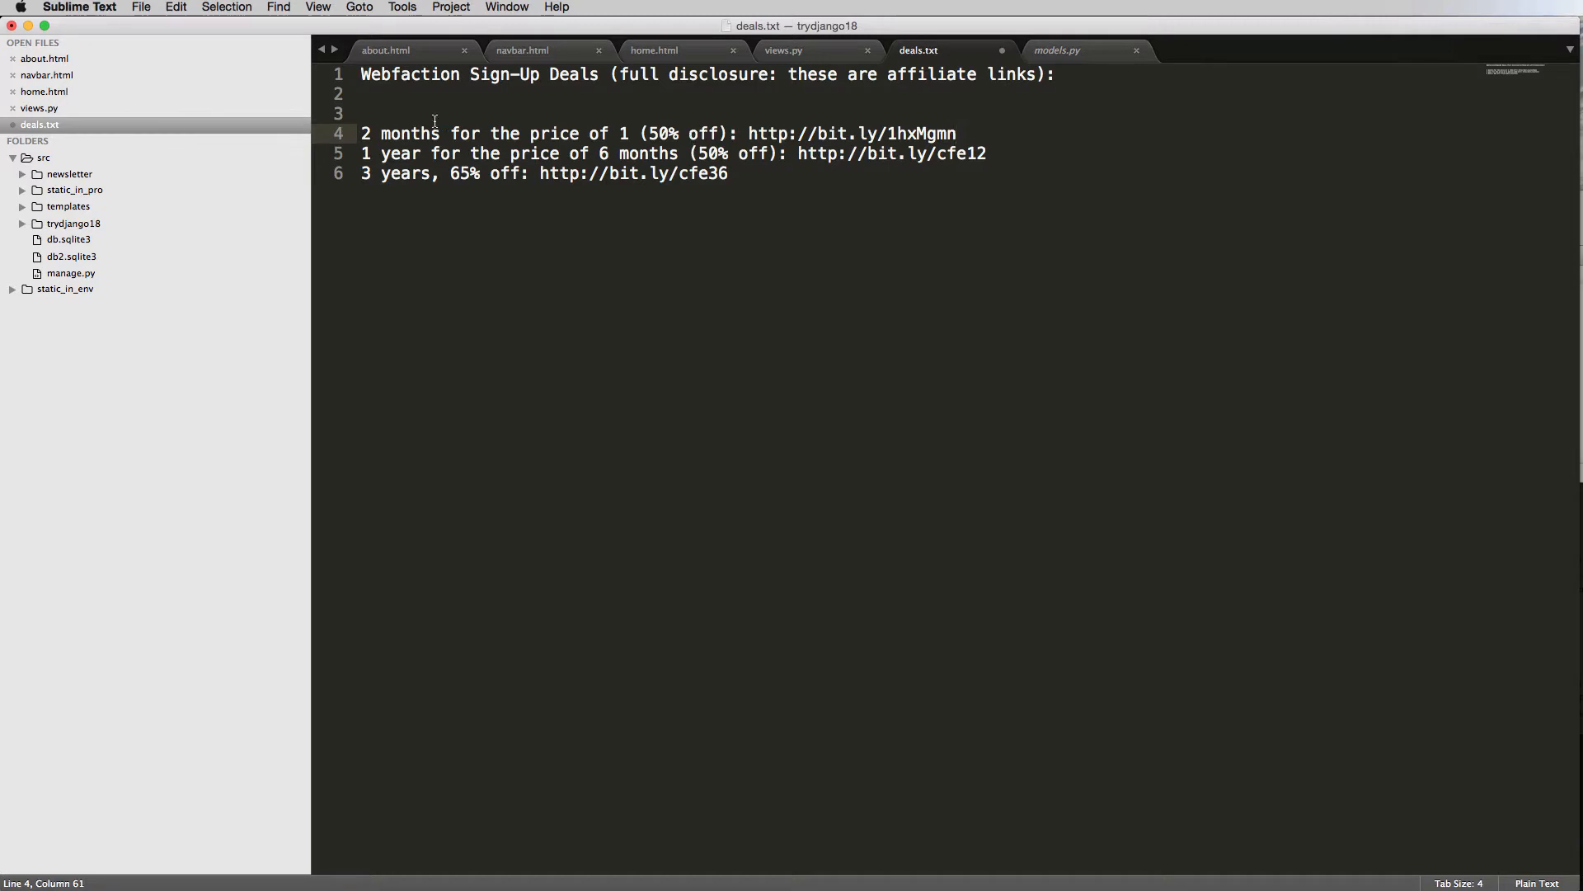
{"action": "mouse_move", "coordinate": [413, 132]}
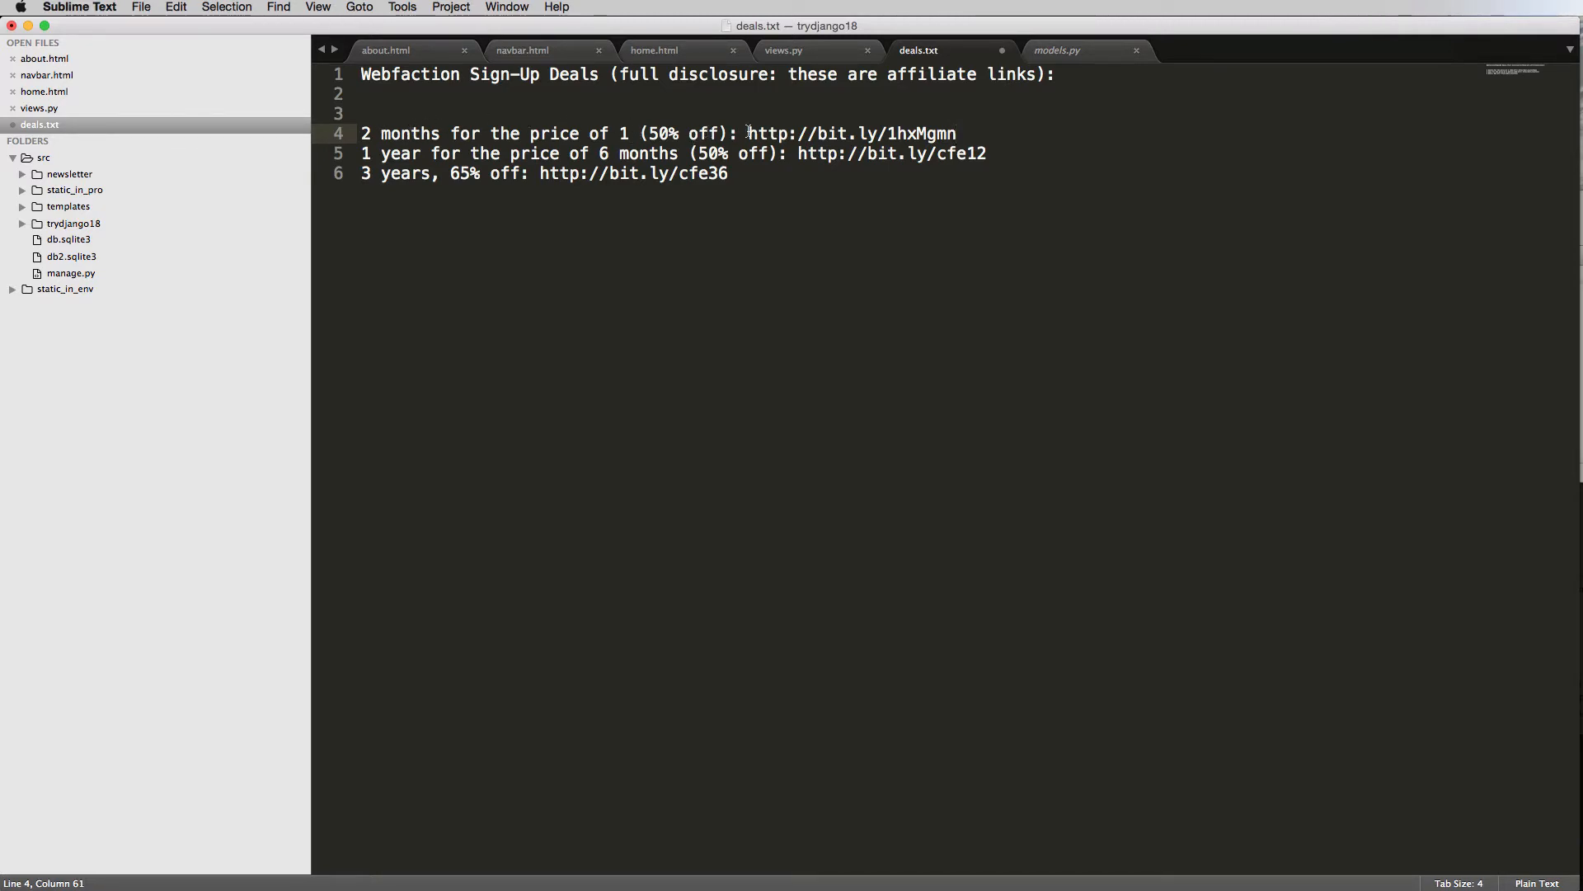
{"action": "left_click_drag", "start_coordinate": [747, 132], "coordinate": [957, 132]}
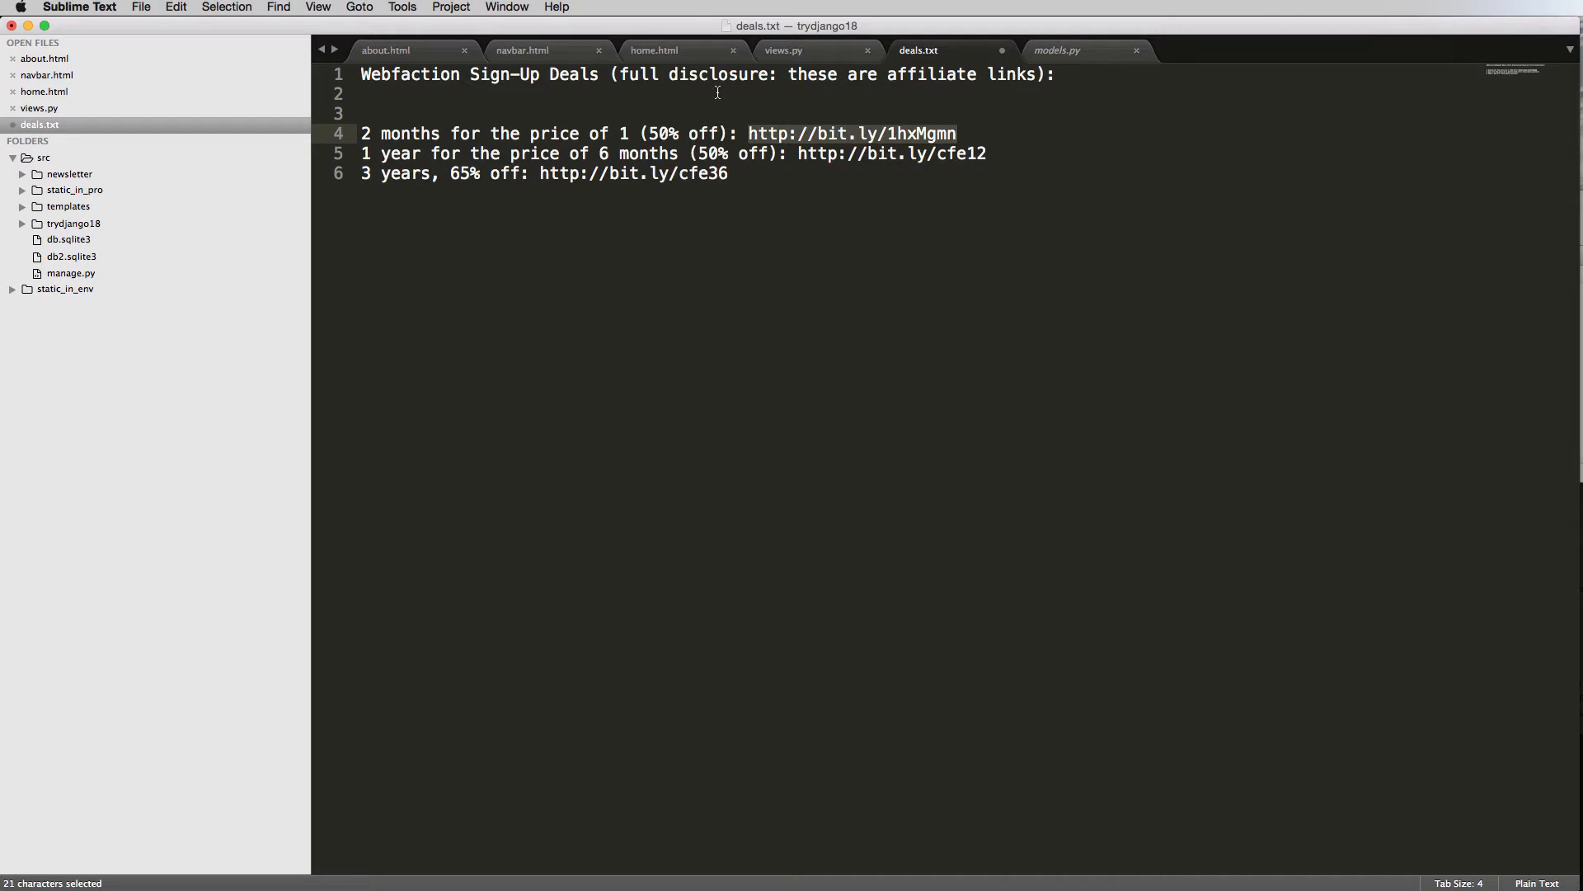
{"action": "key", "text": "cmd+c"}
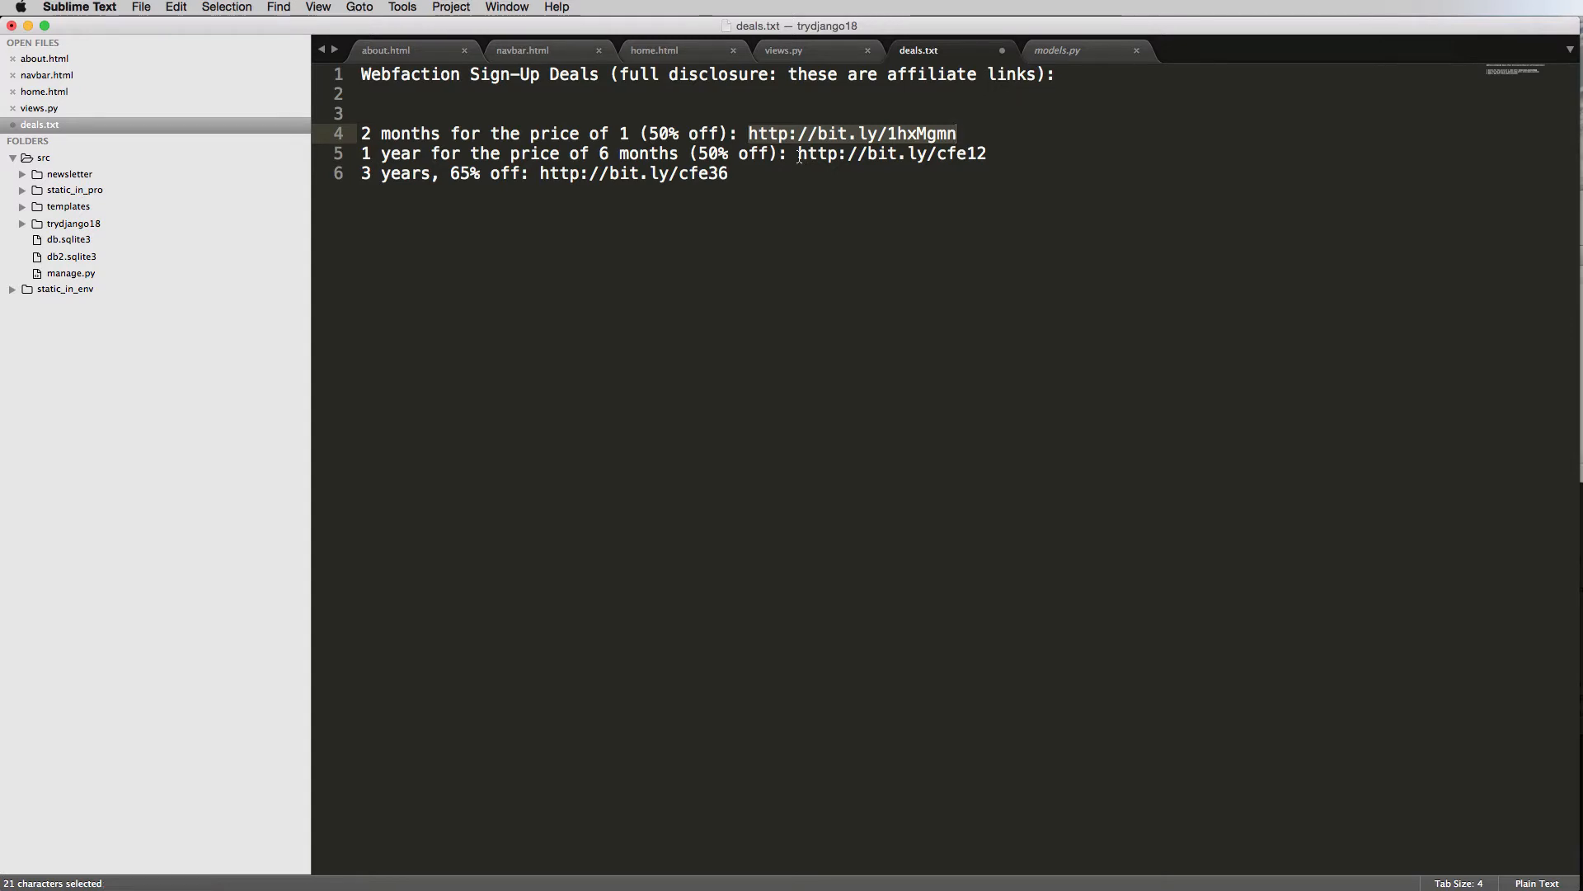
{"action": "left_click", "coordinate": [798, 153]}
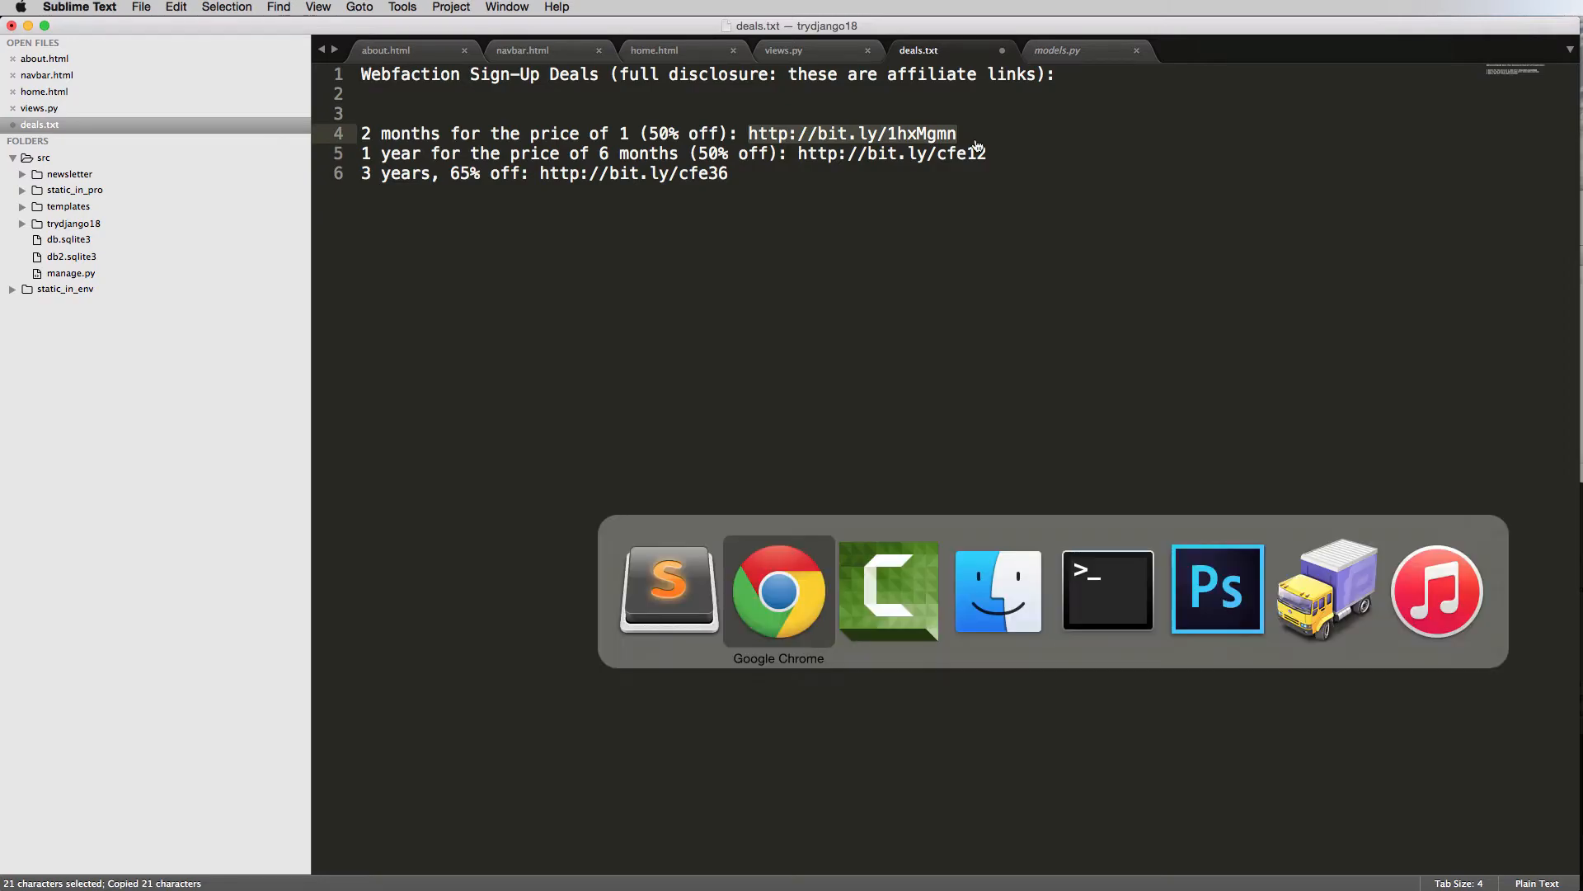
Step: Switch to Chrome and view the WebFaction monthly price figure
{"action": "left_click", "coordinate": [777, 589]}
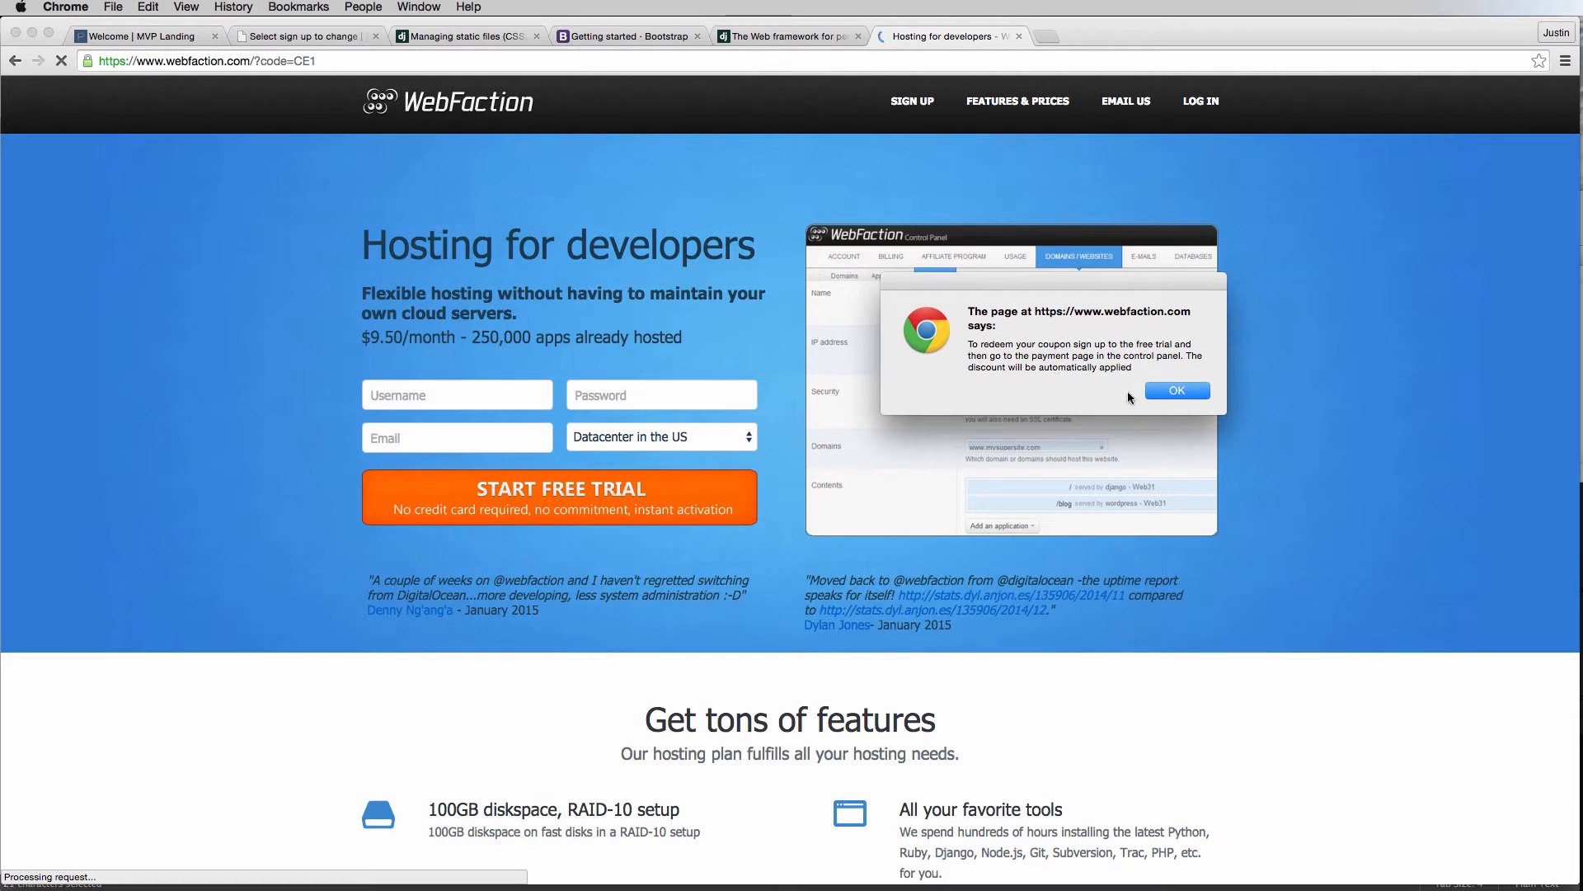
{"action": "mouse_move", "coordinate": [1110, 366]}
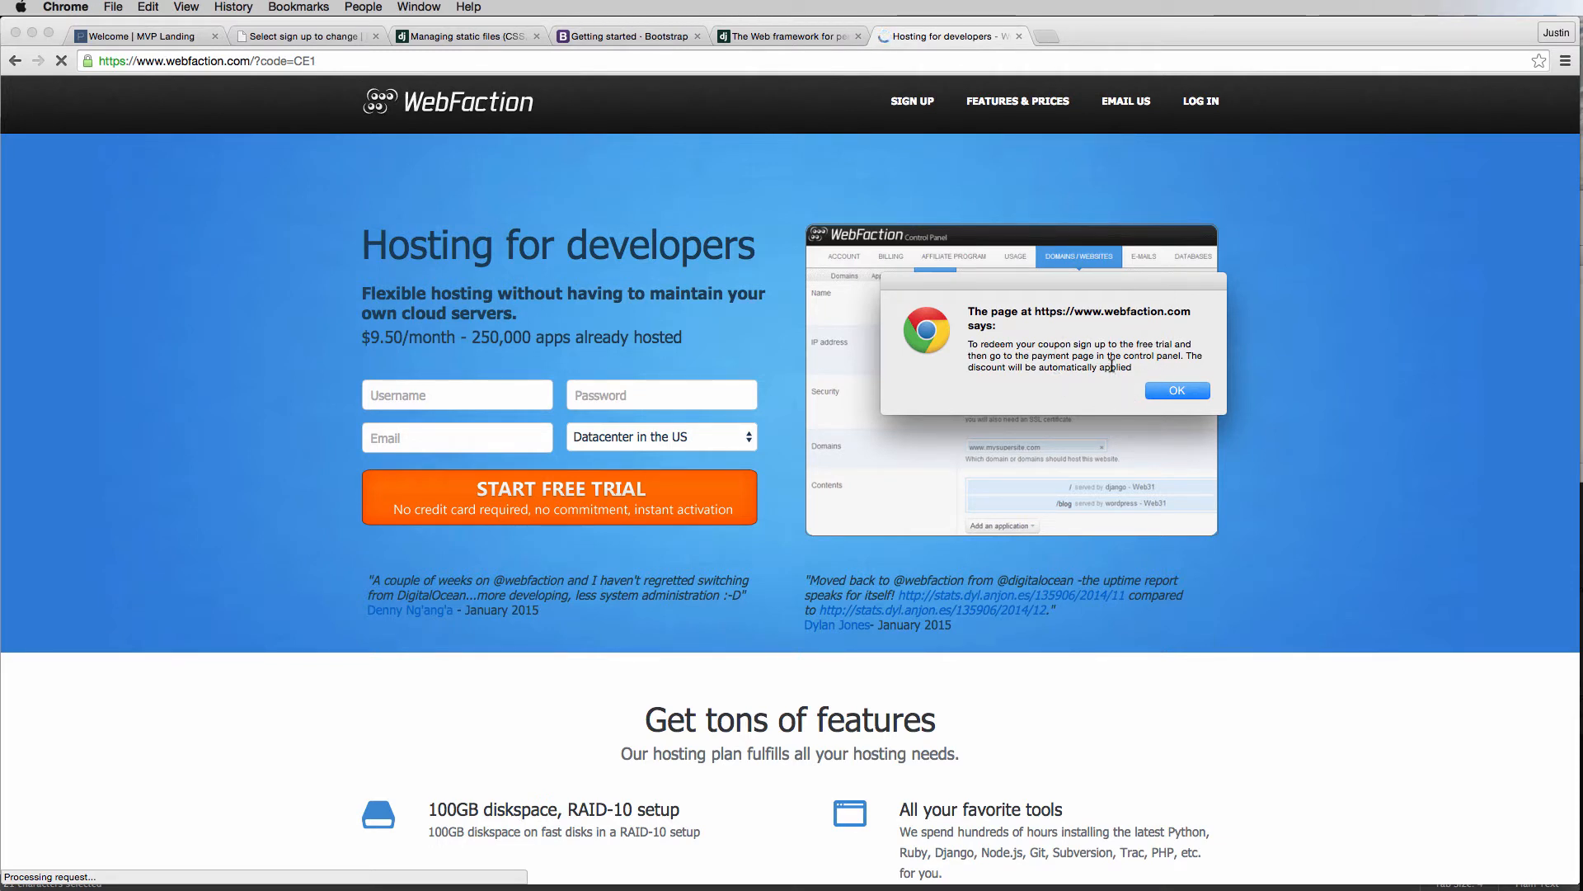
{"action": "mouse_move", "coordinate": [1020, 345]}
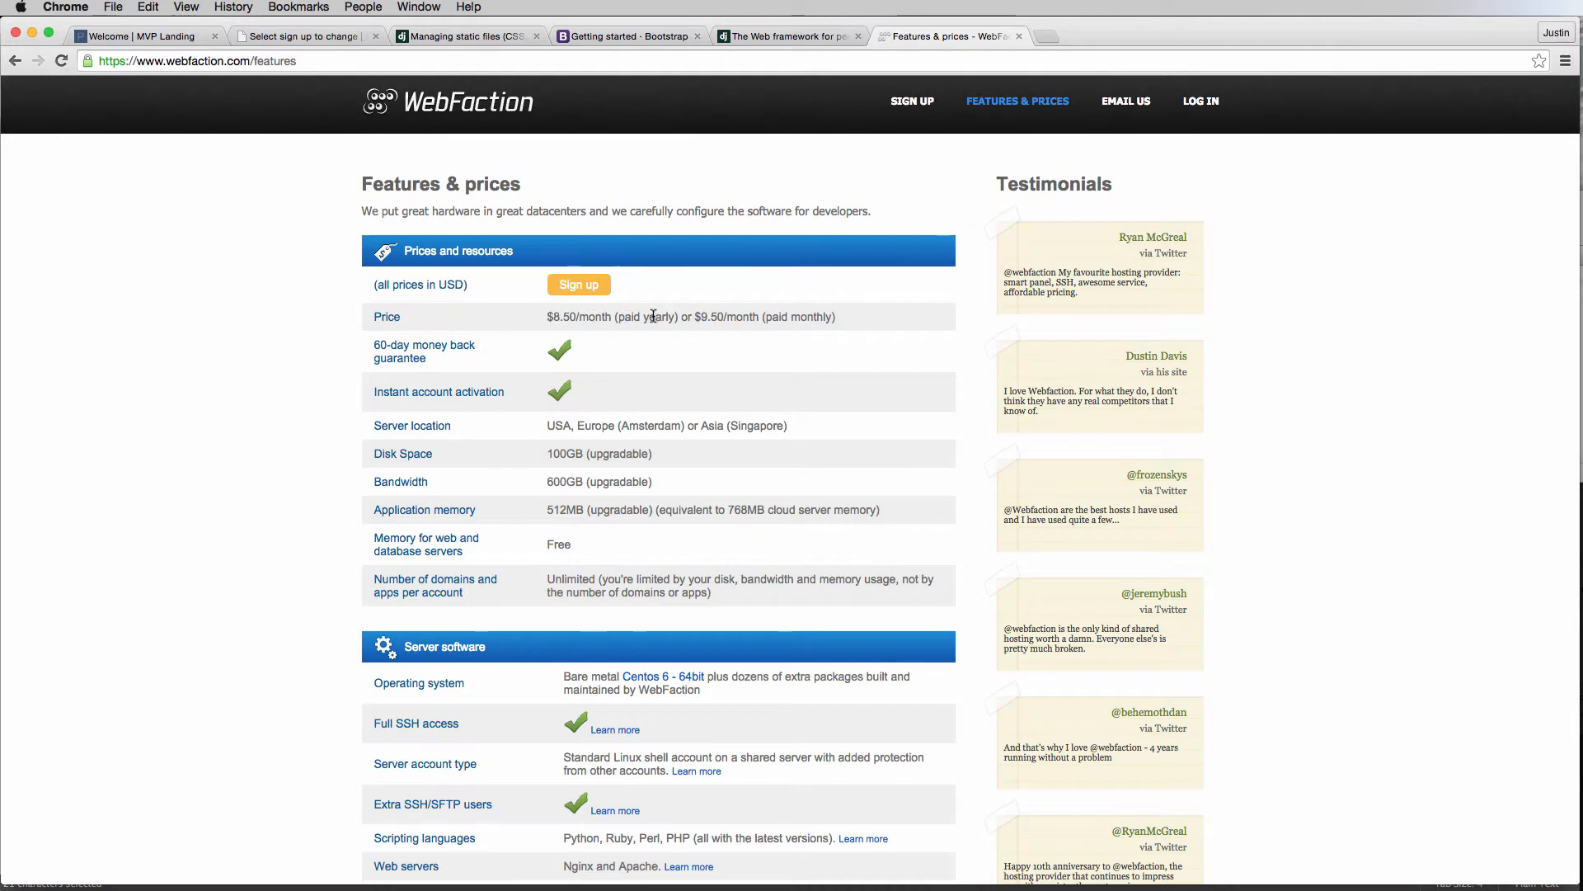
{"action": "double_click", "coordinate": [658, 317]}
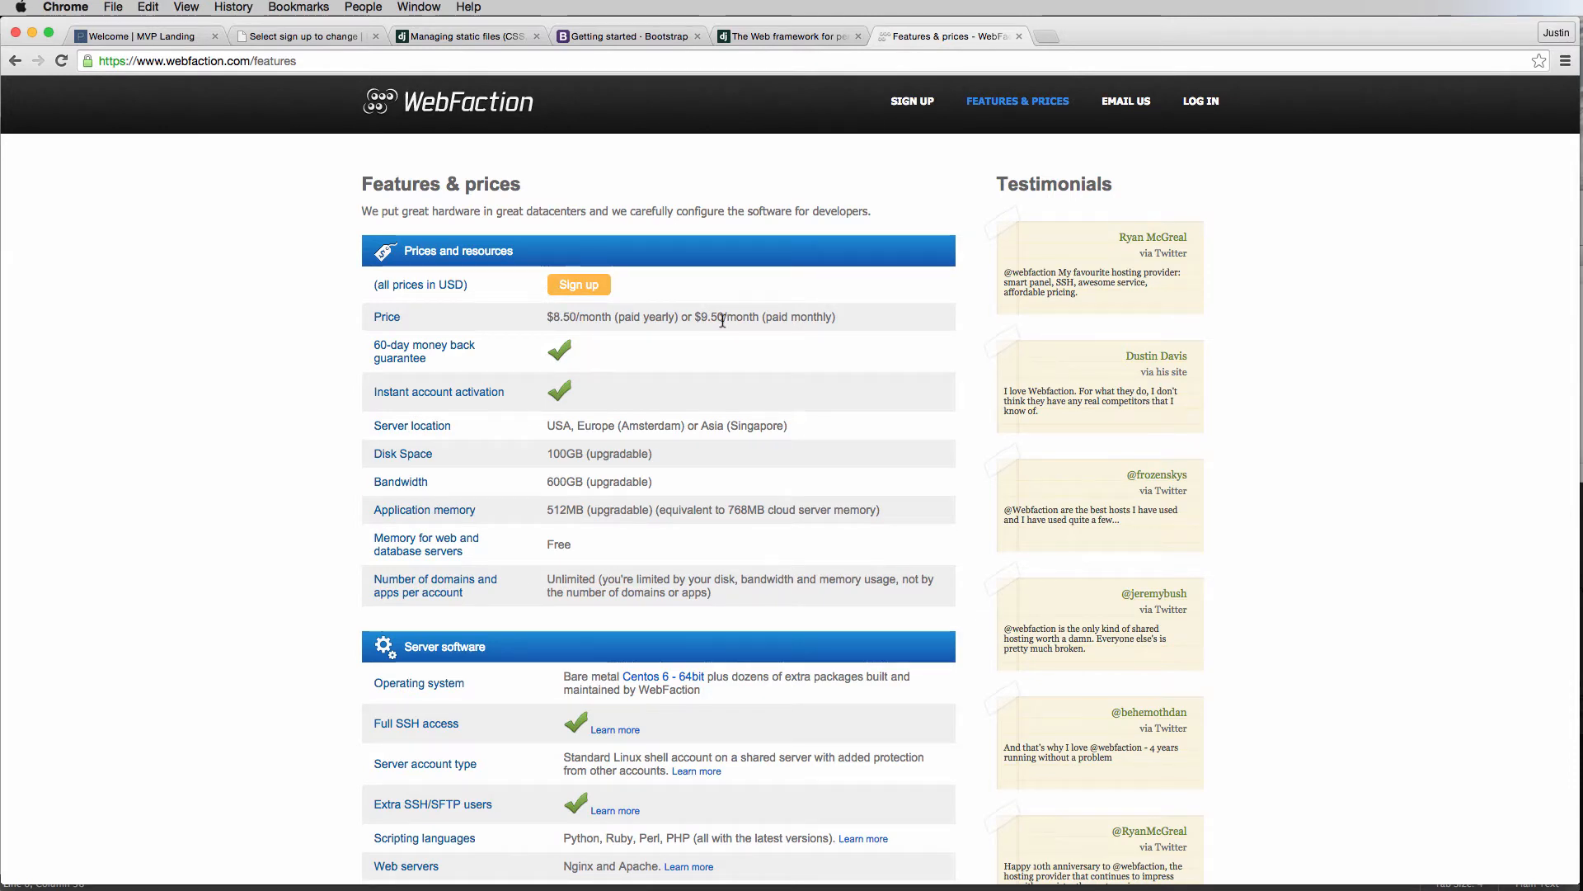
{"action": "mouse_move", "coordinate": [720, 336]}
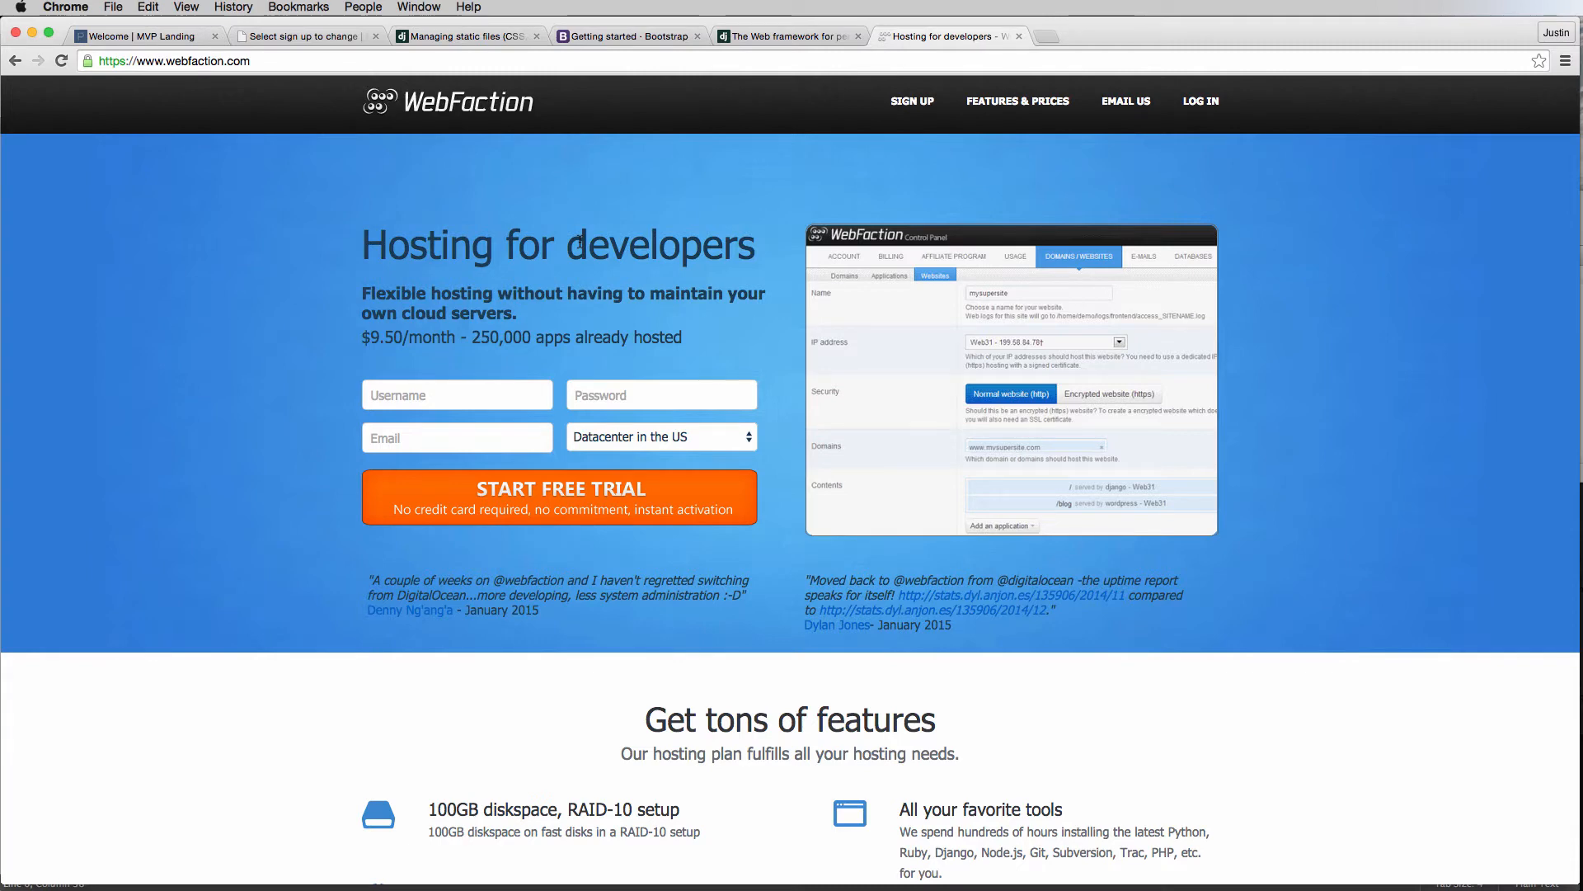
{"action": "type", "text": "heorku"}
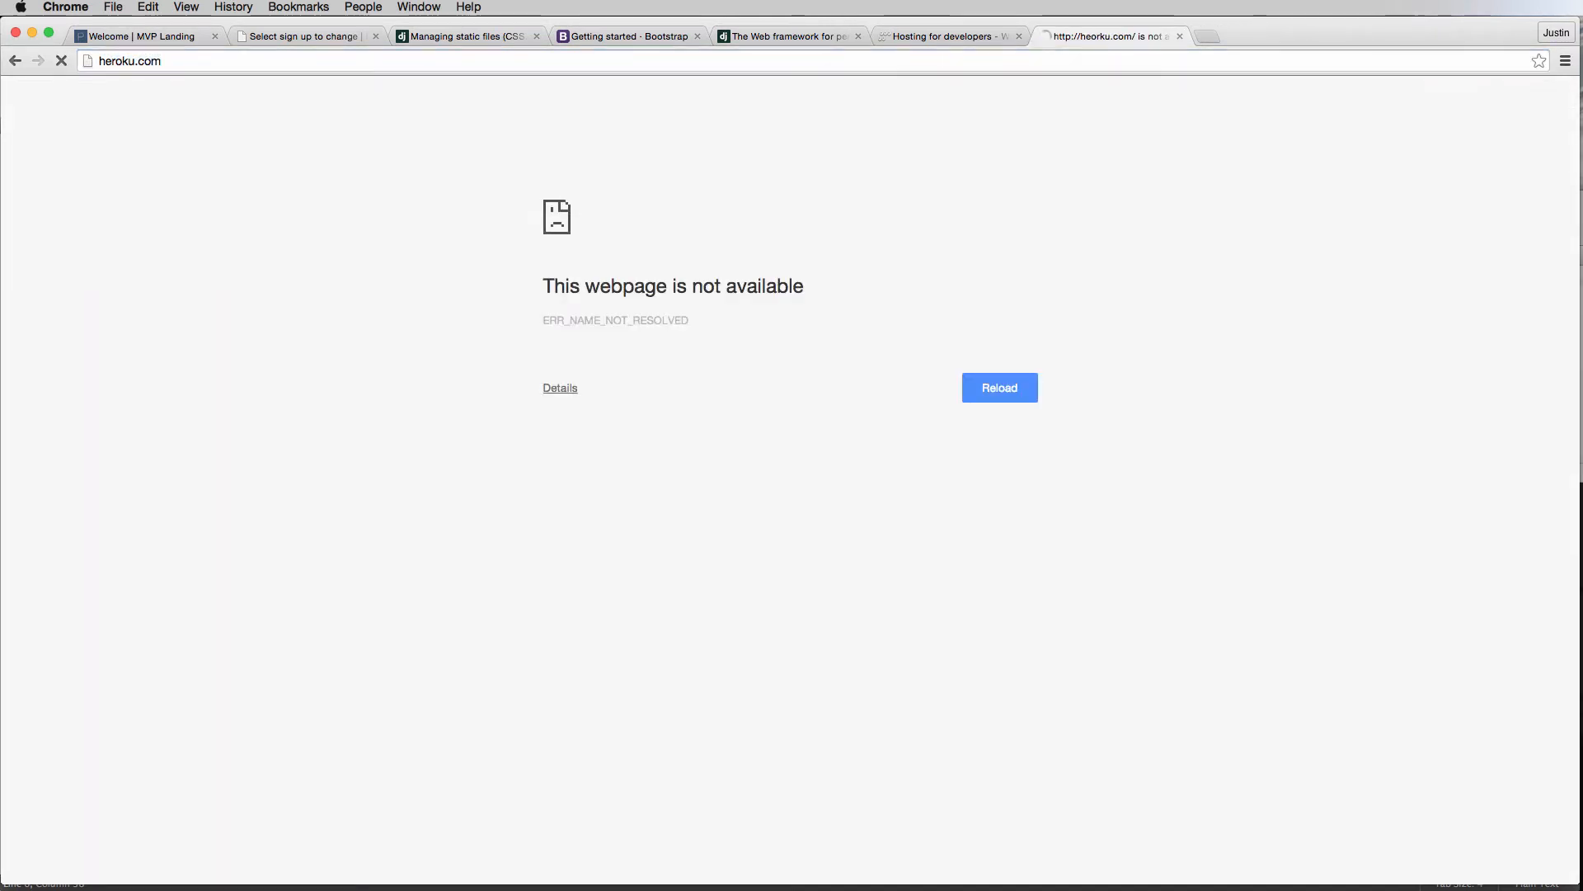
{"action": "left_click", "coordinate": [998, 386]}
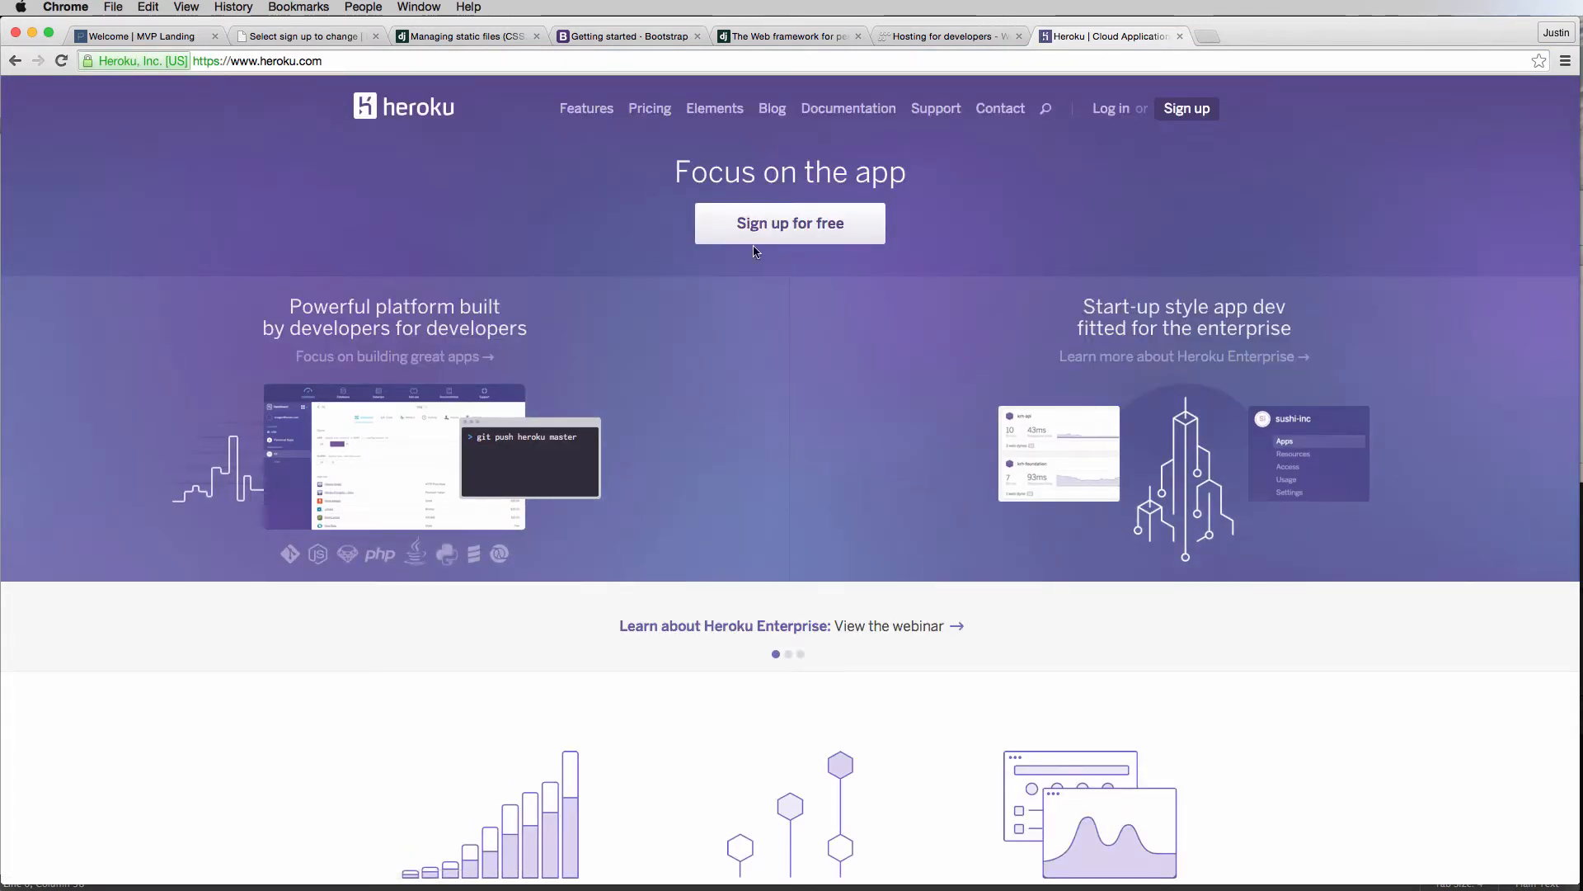
{"action": "mouse_move", "coordinate": [738, 326]}
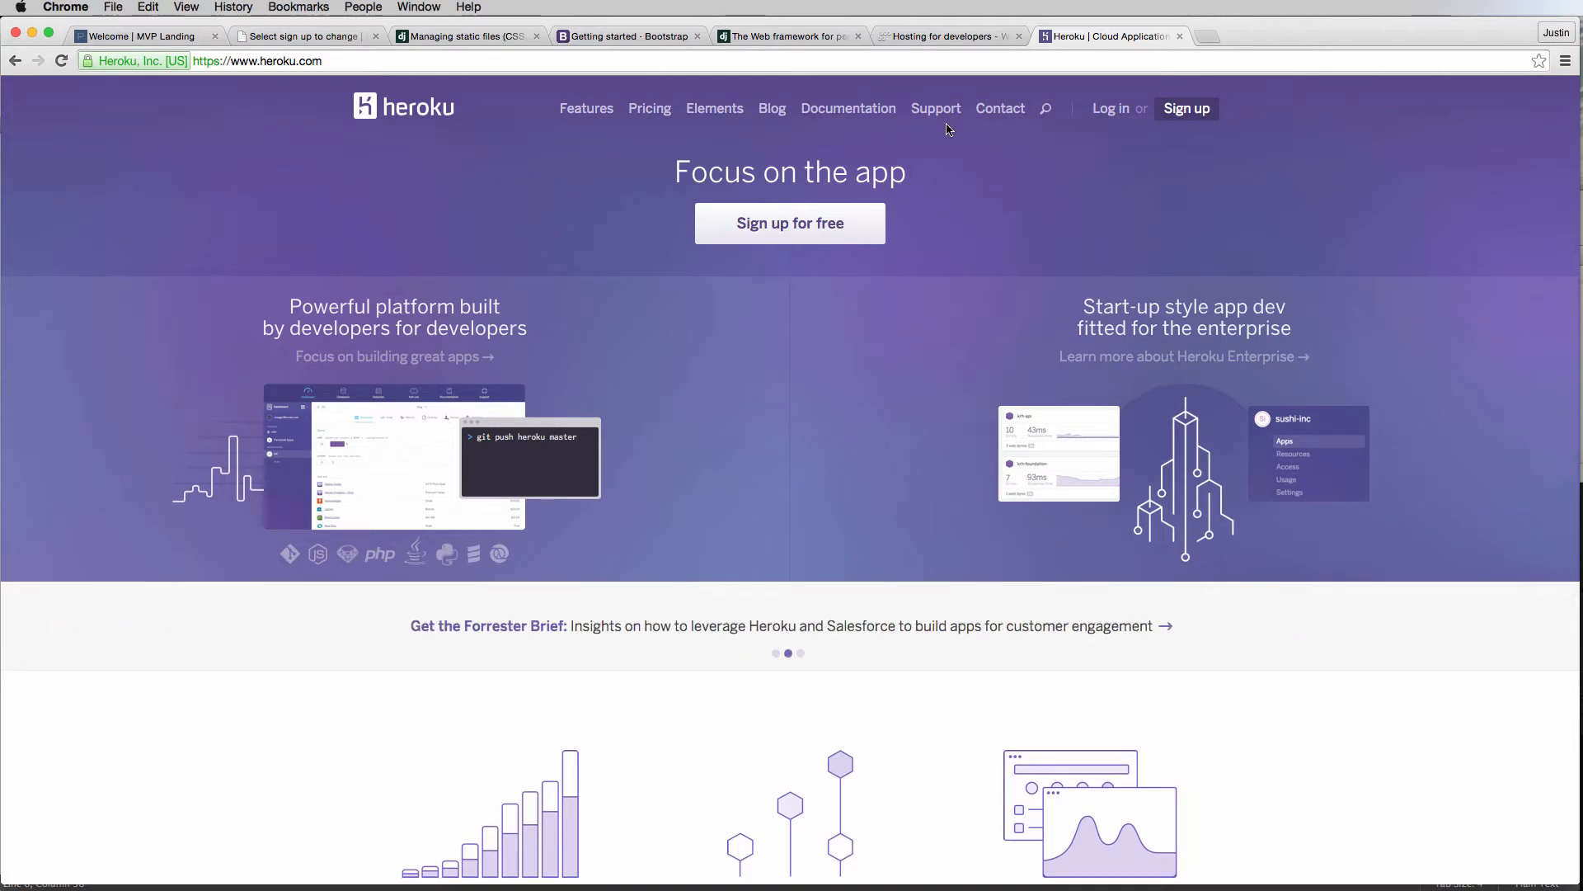
{"action": "left_click", "coordinate": [257, 61]}
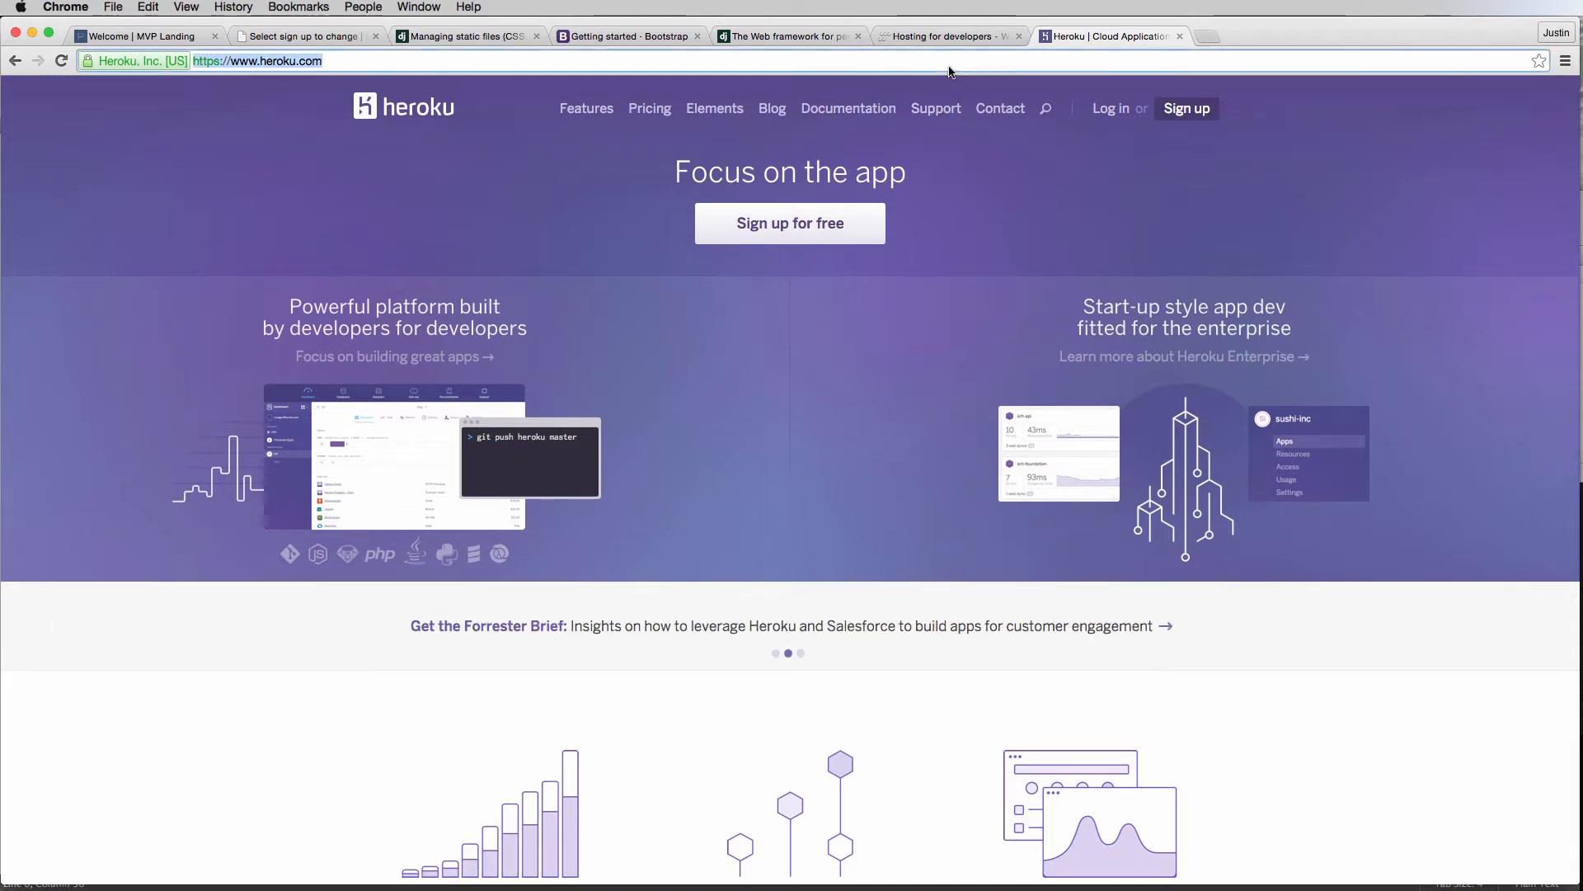
{"action": "type", "text": "https://www.youtube.com/codingentrepreneurs"}
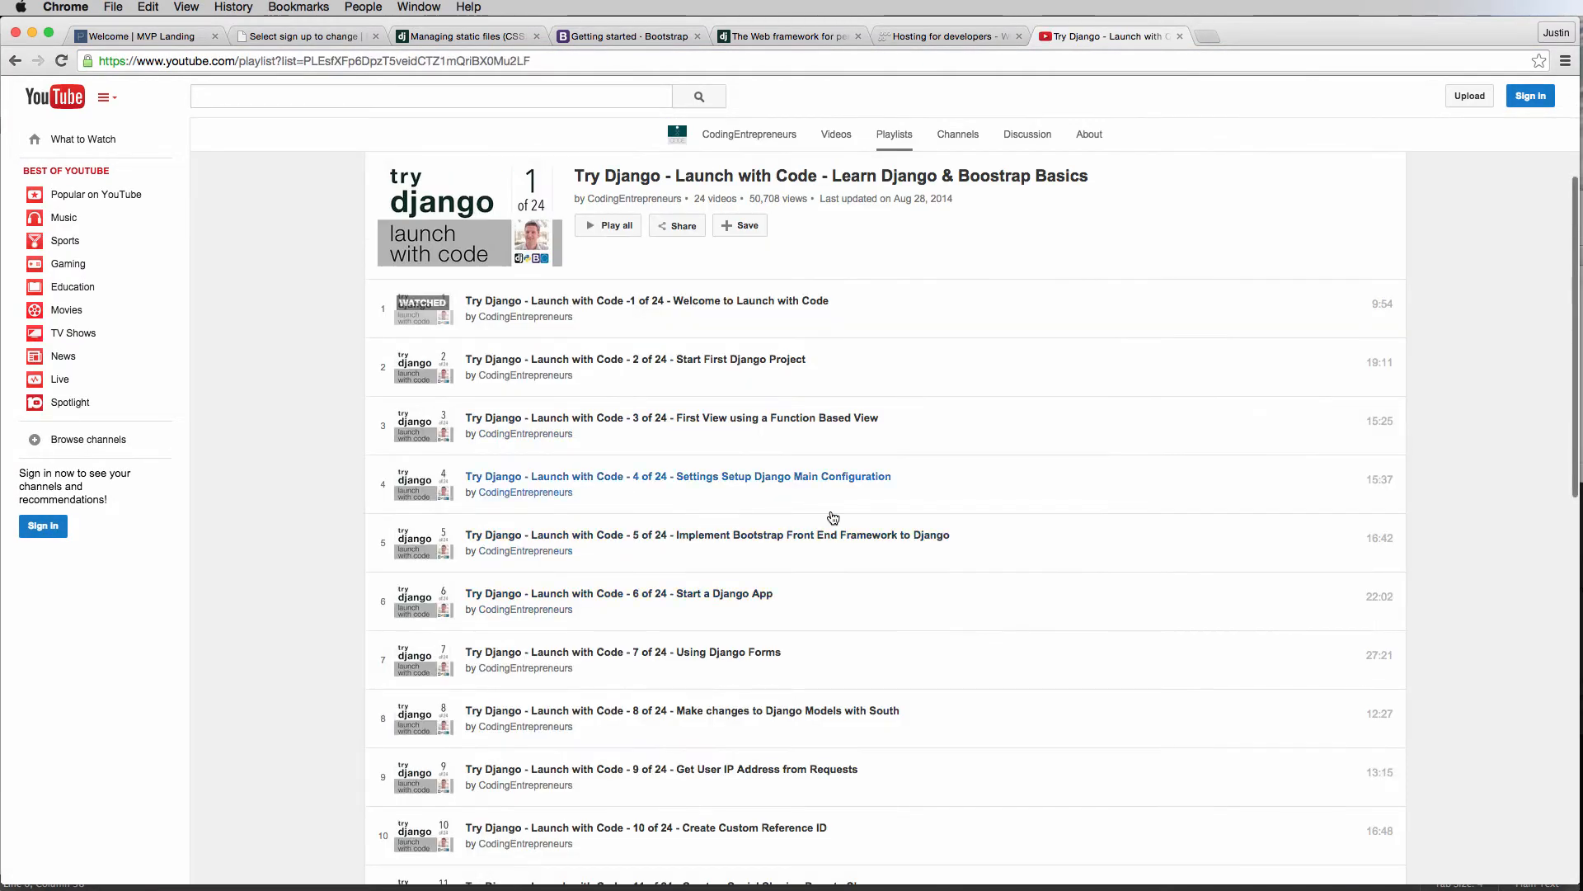
{"action": "scroll", "scroll_direction": "down", "scroll_amount": 3}
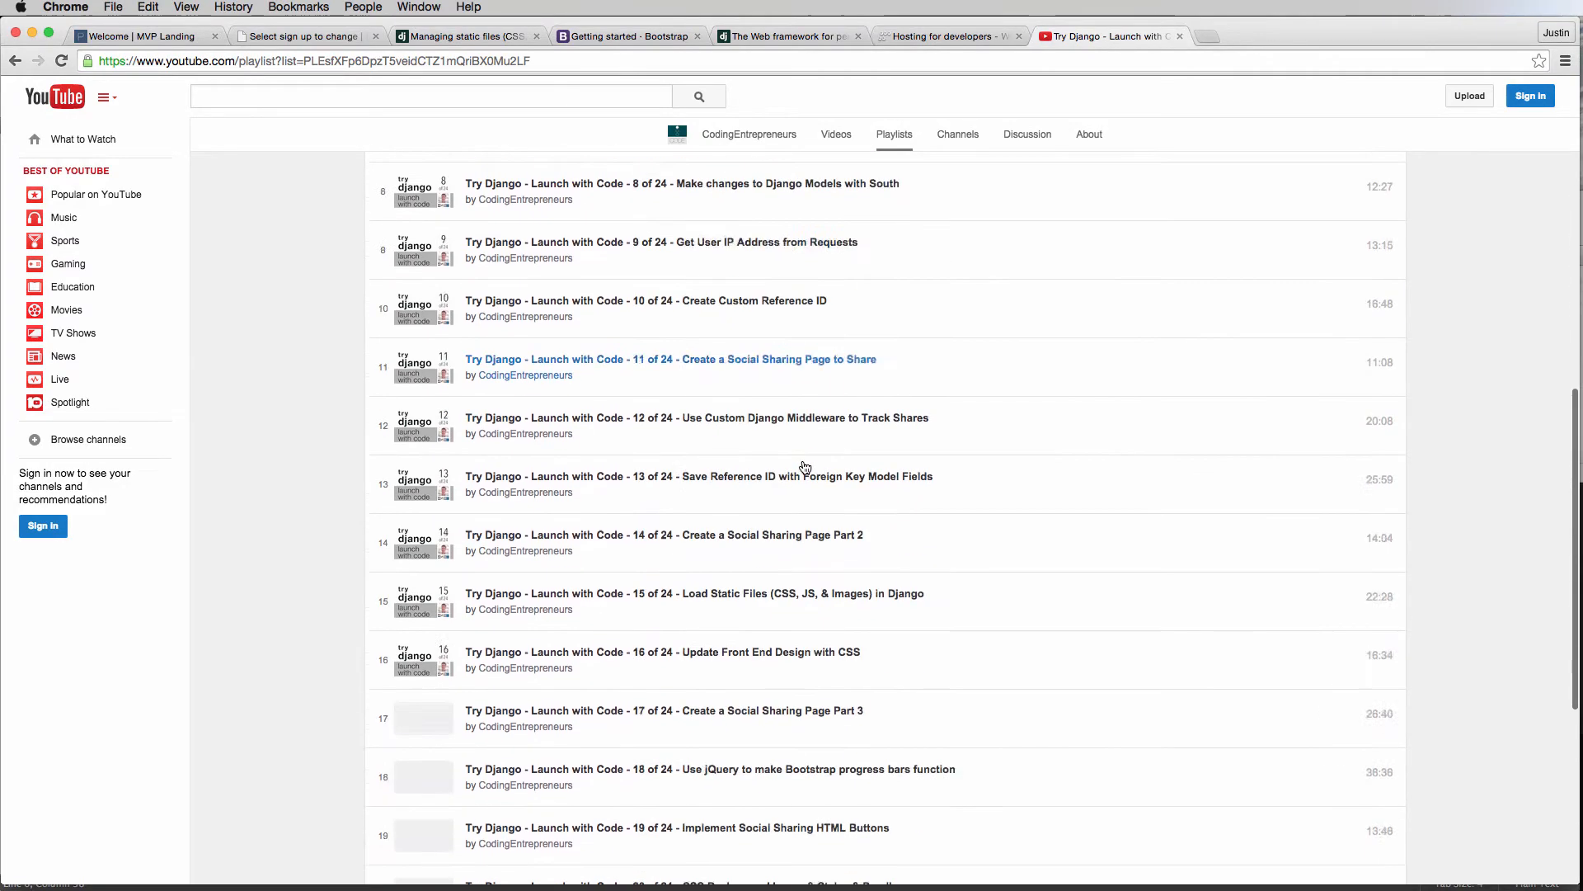
{"action": "scroll", "scroll_direction": "down", "scroll_amount": 3}
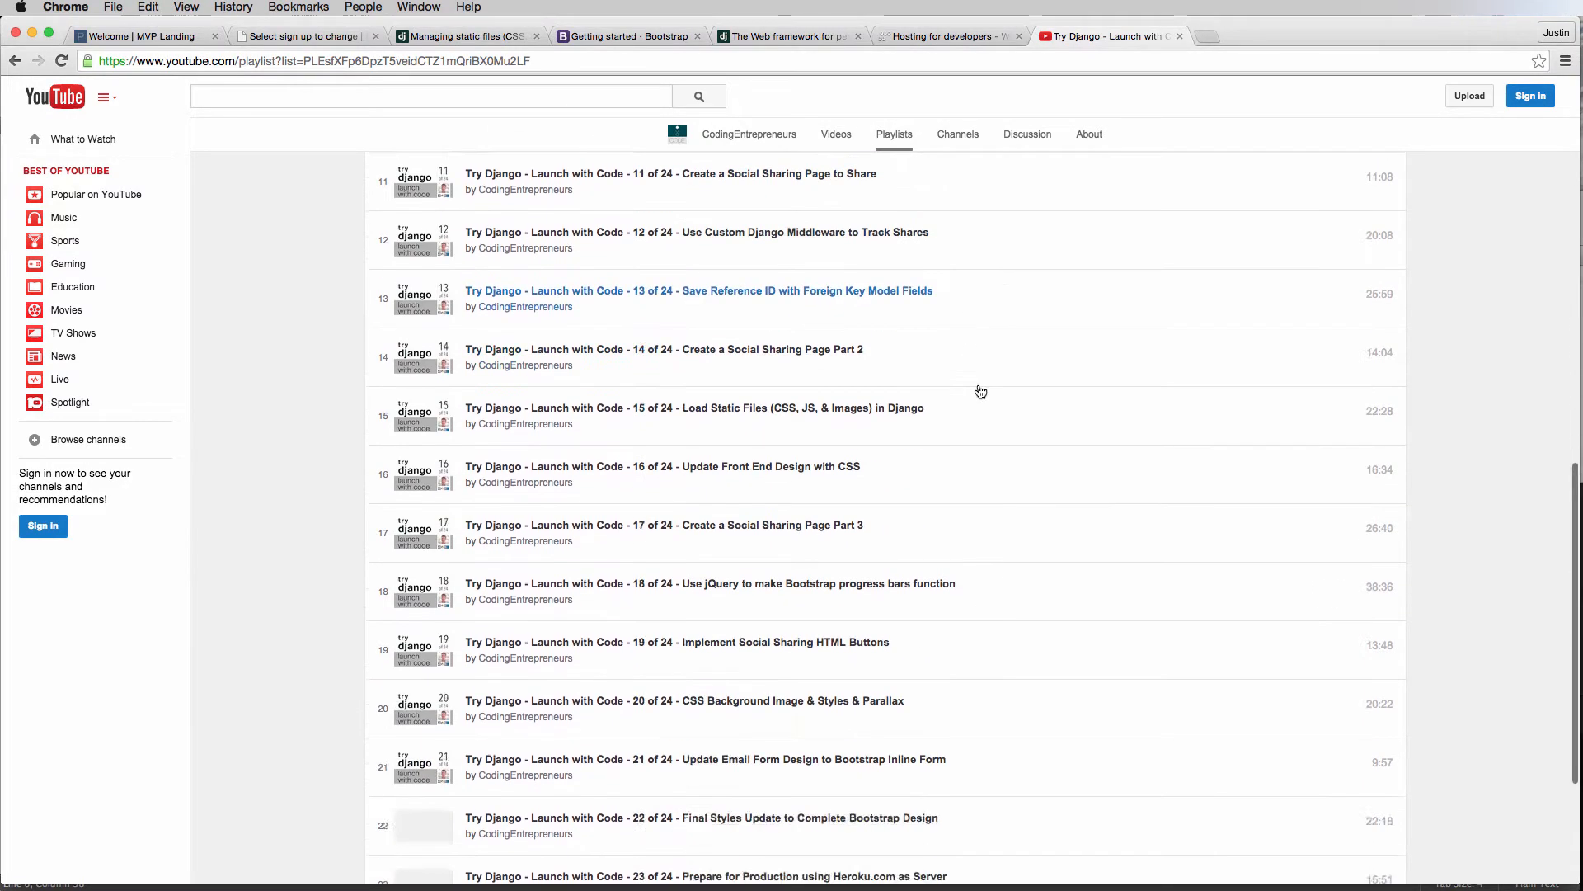
{"action": "scroll", "scroll_direction": "down", "scroll_amount": 3}
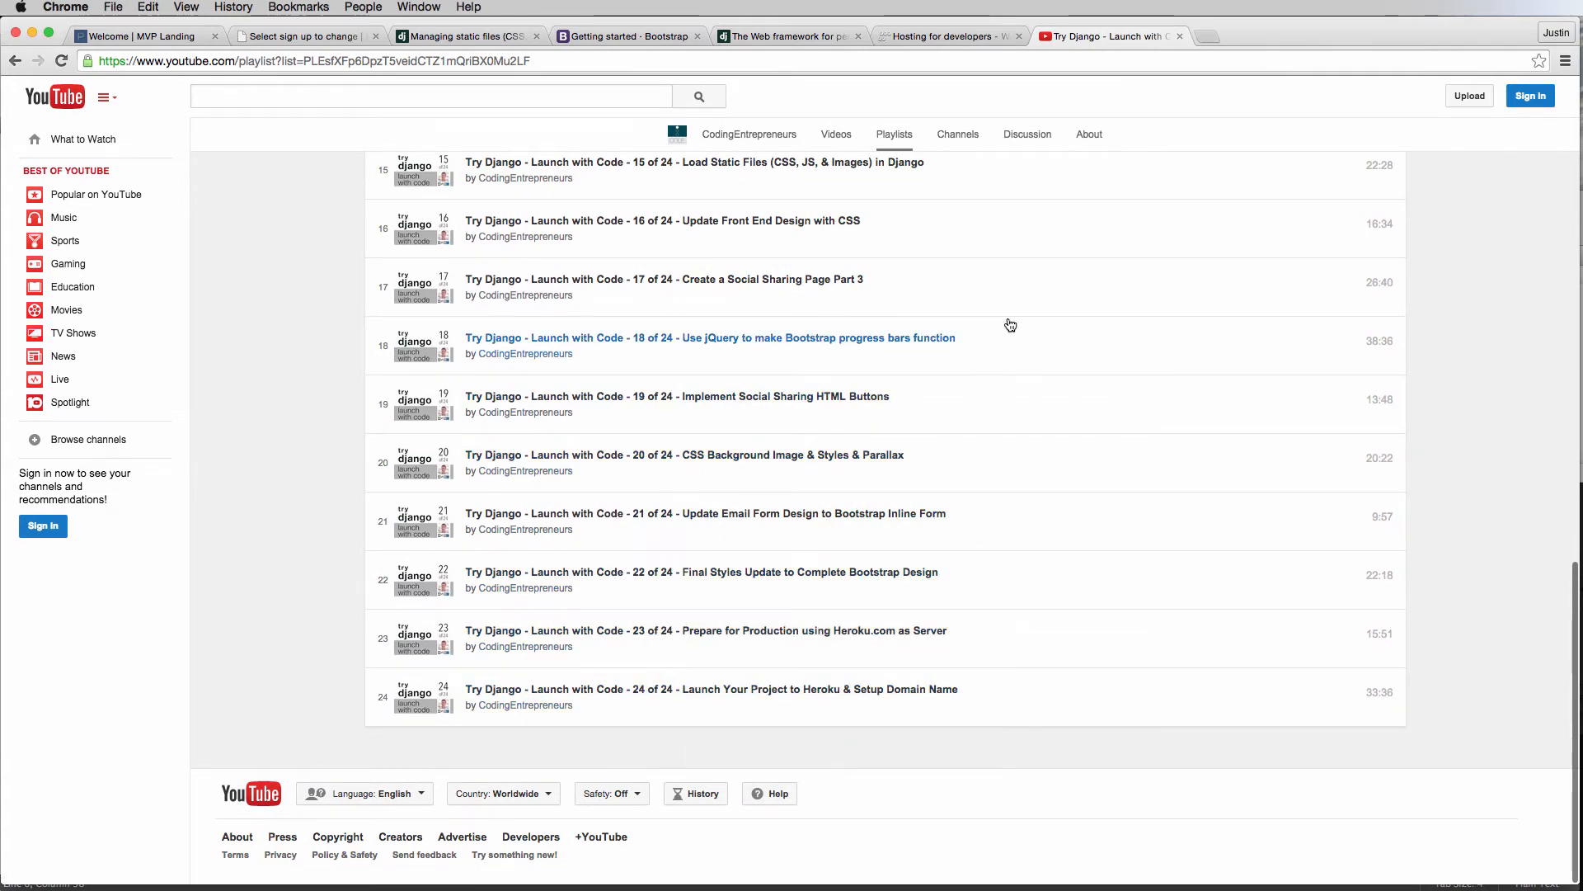
{"action": "left_click", "coordinate": [943, 37]}
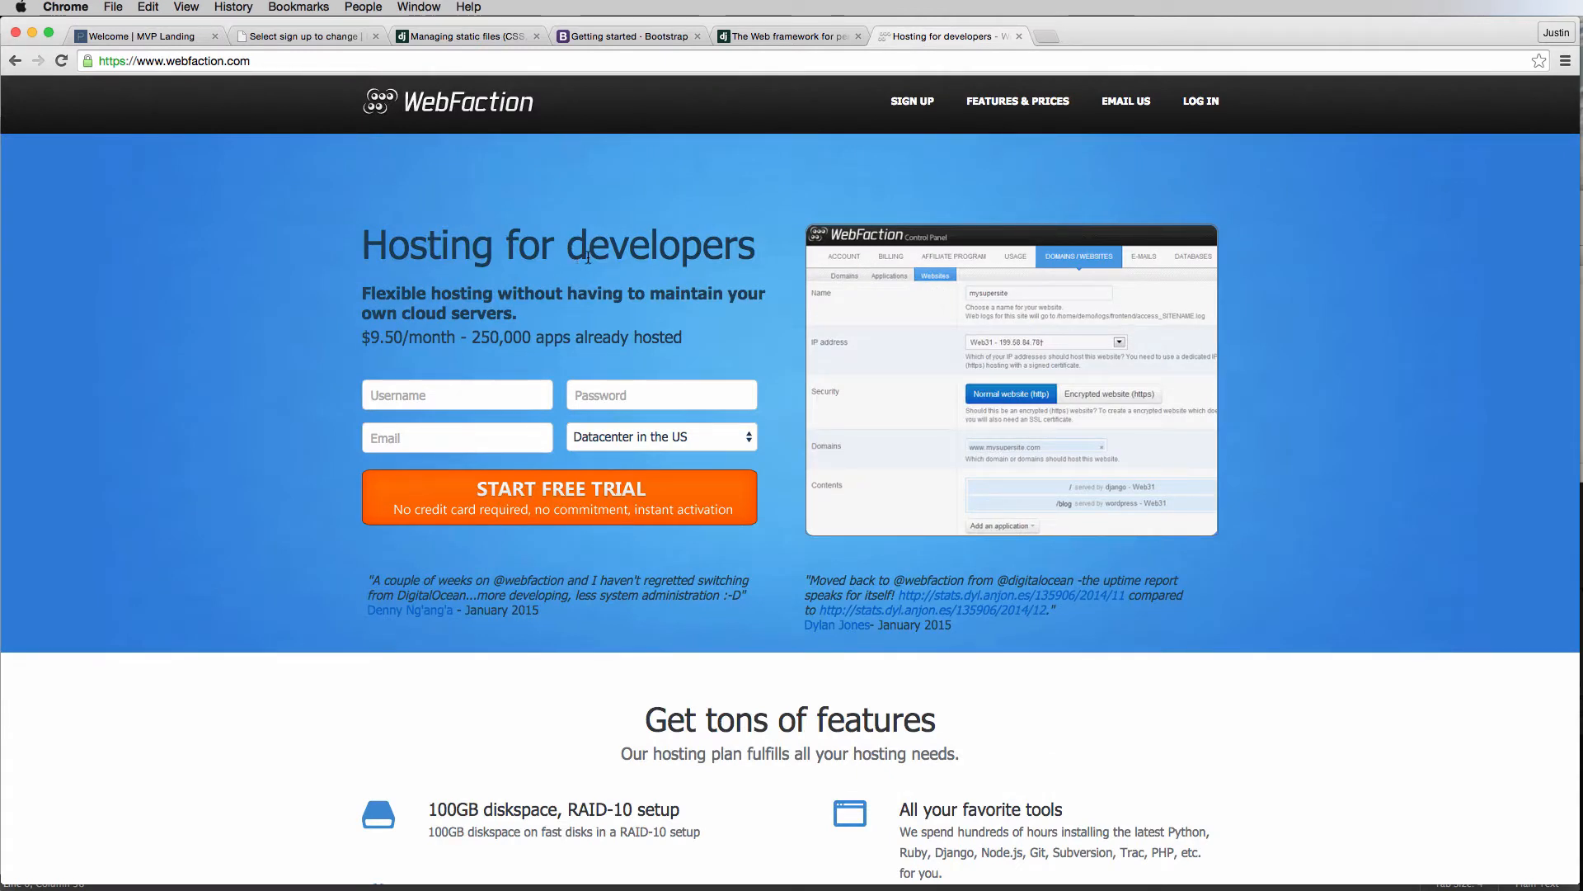
{"action": "mouse_move", "coordinate": [596, 219]}
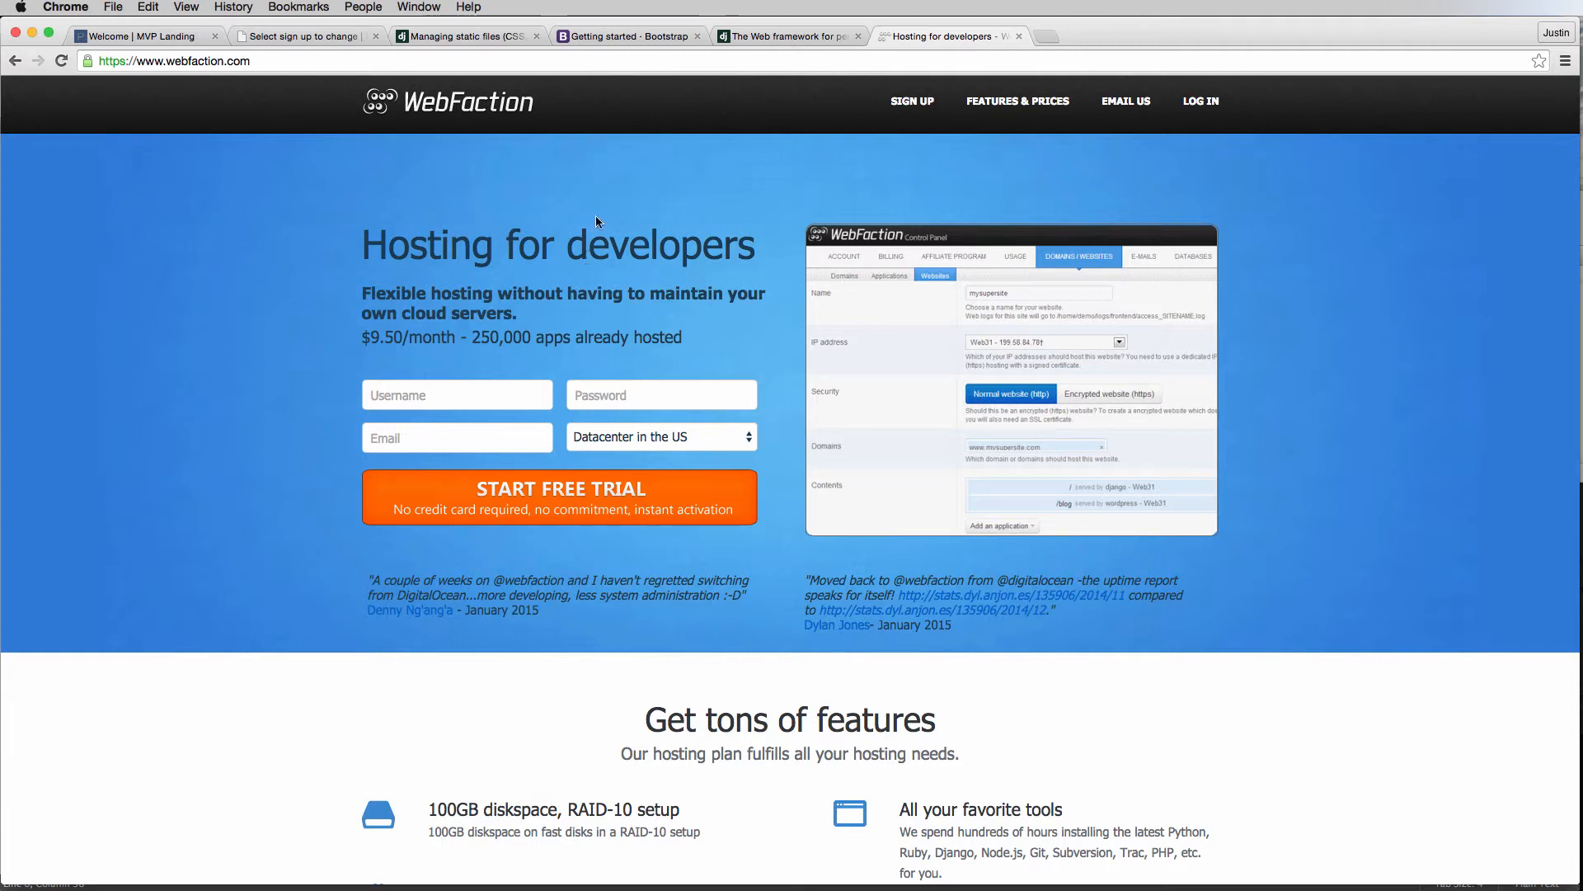
{"action": "mouse_move", "coordinate": [1049, 37]}
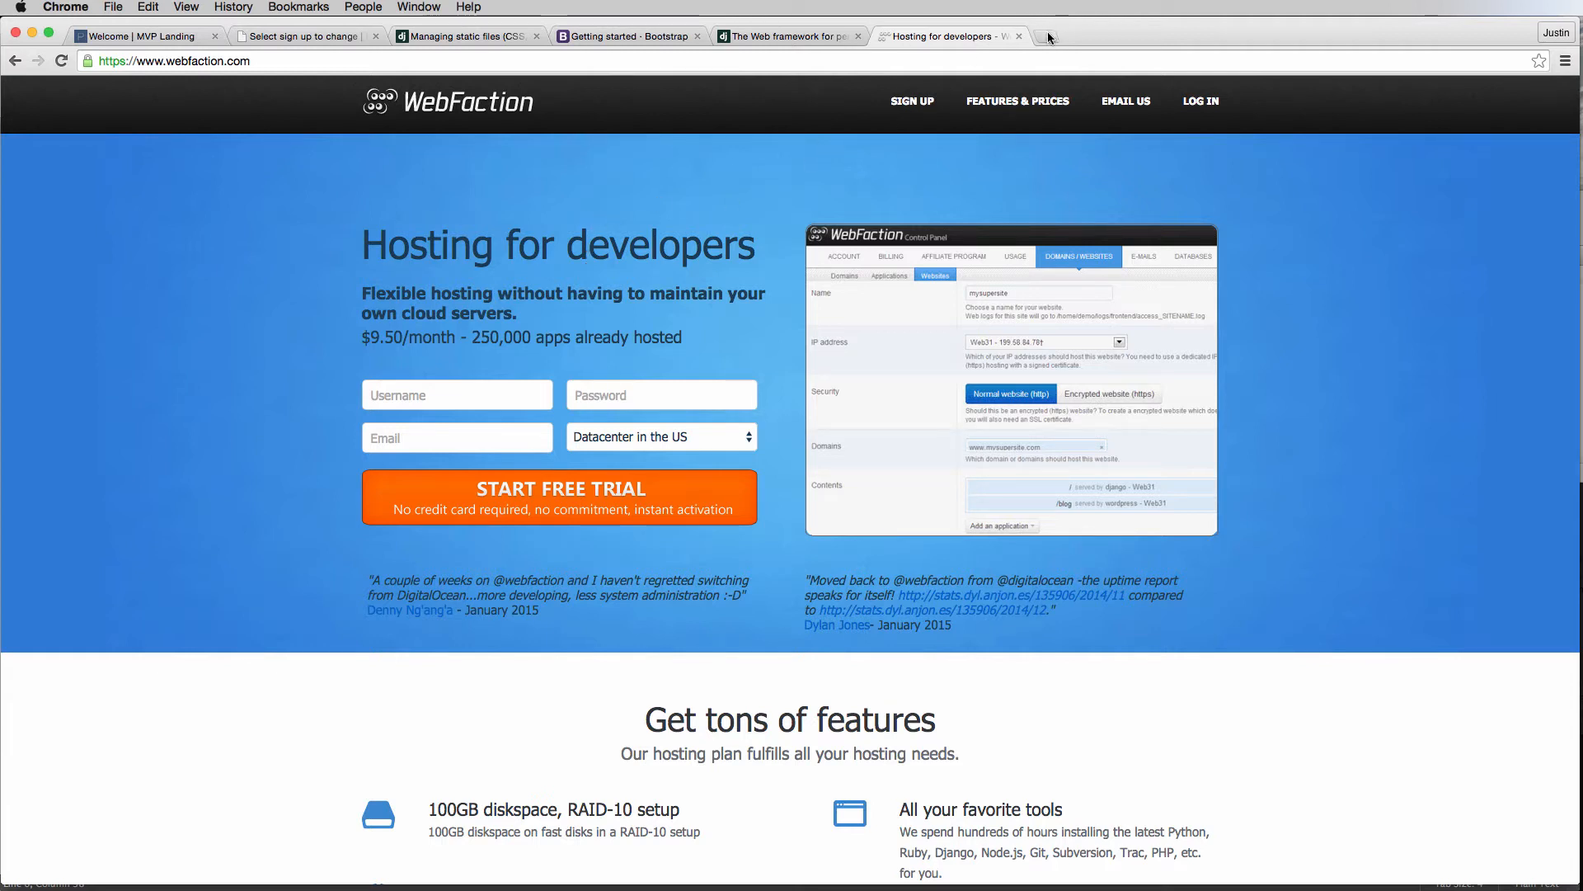
Step: Search Google for 'putty windows', then return through Terminal to Sublime Text
{"action": "type", "text": "putty windows"}
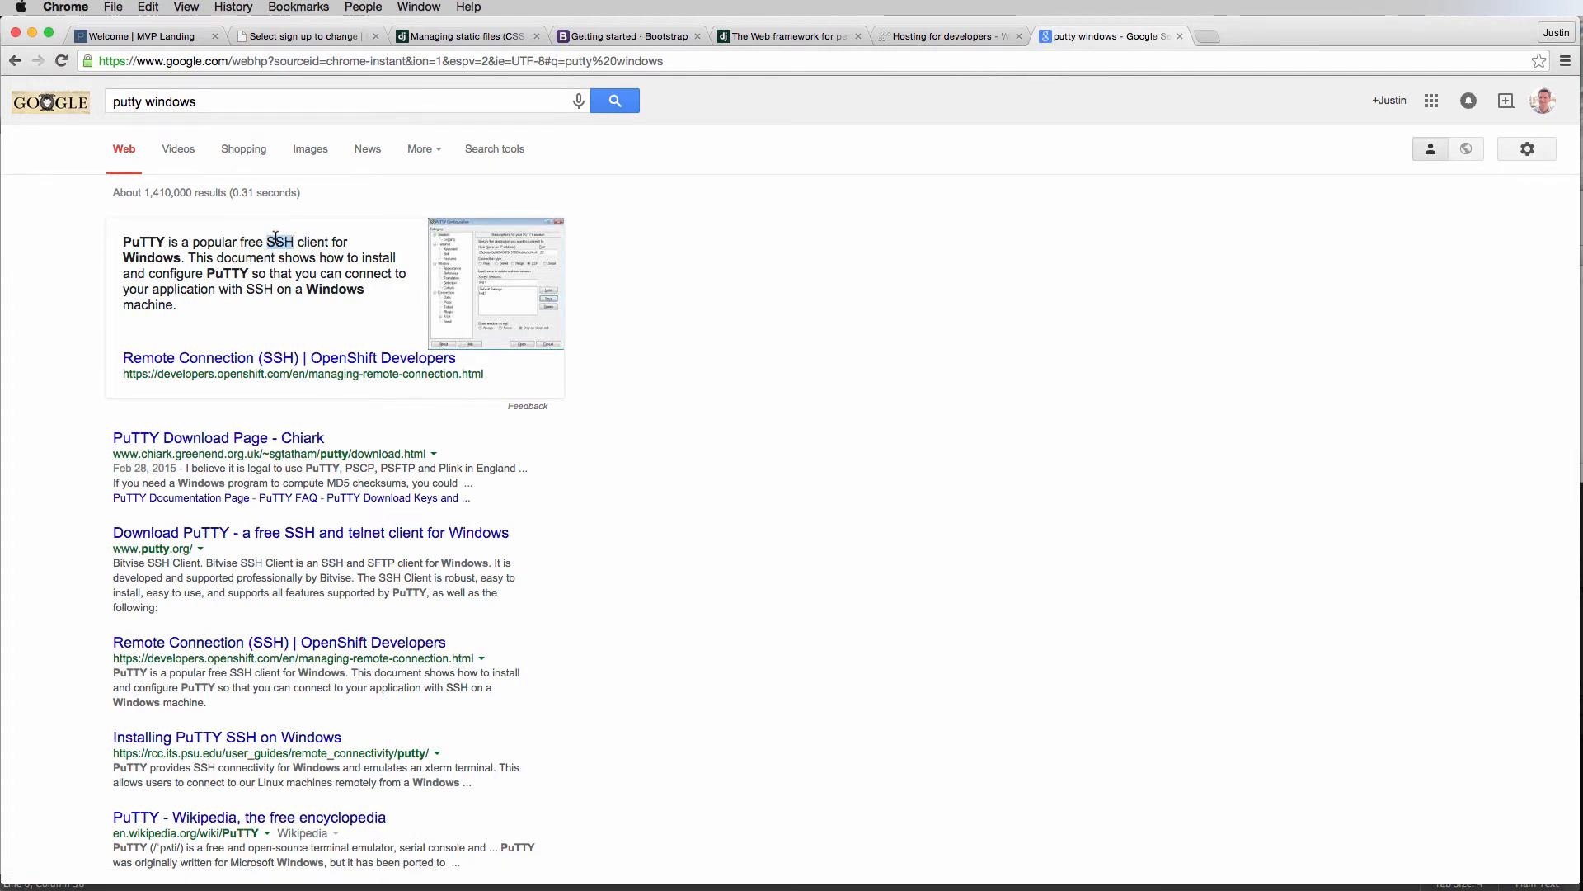
{"action": "mouse_move", "coordinate": [272, 220]}
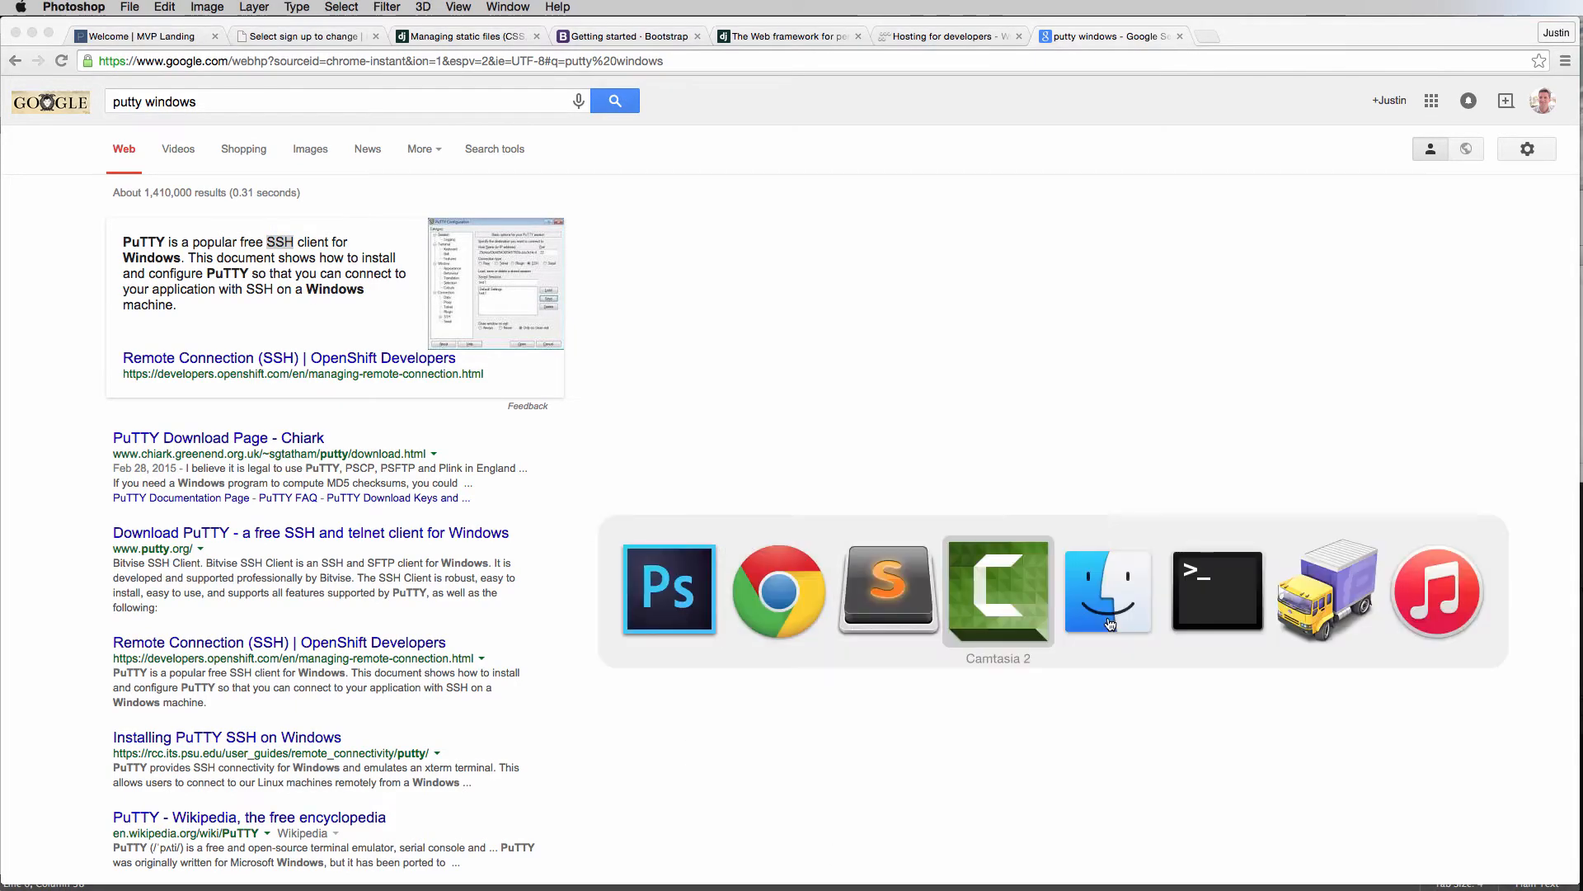
{"action": "left_click", "coordinate": [1216, 591]}
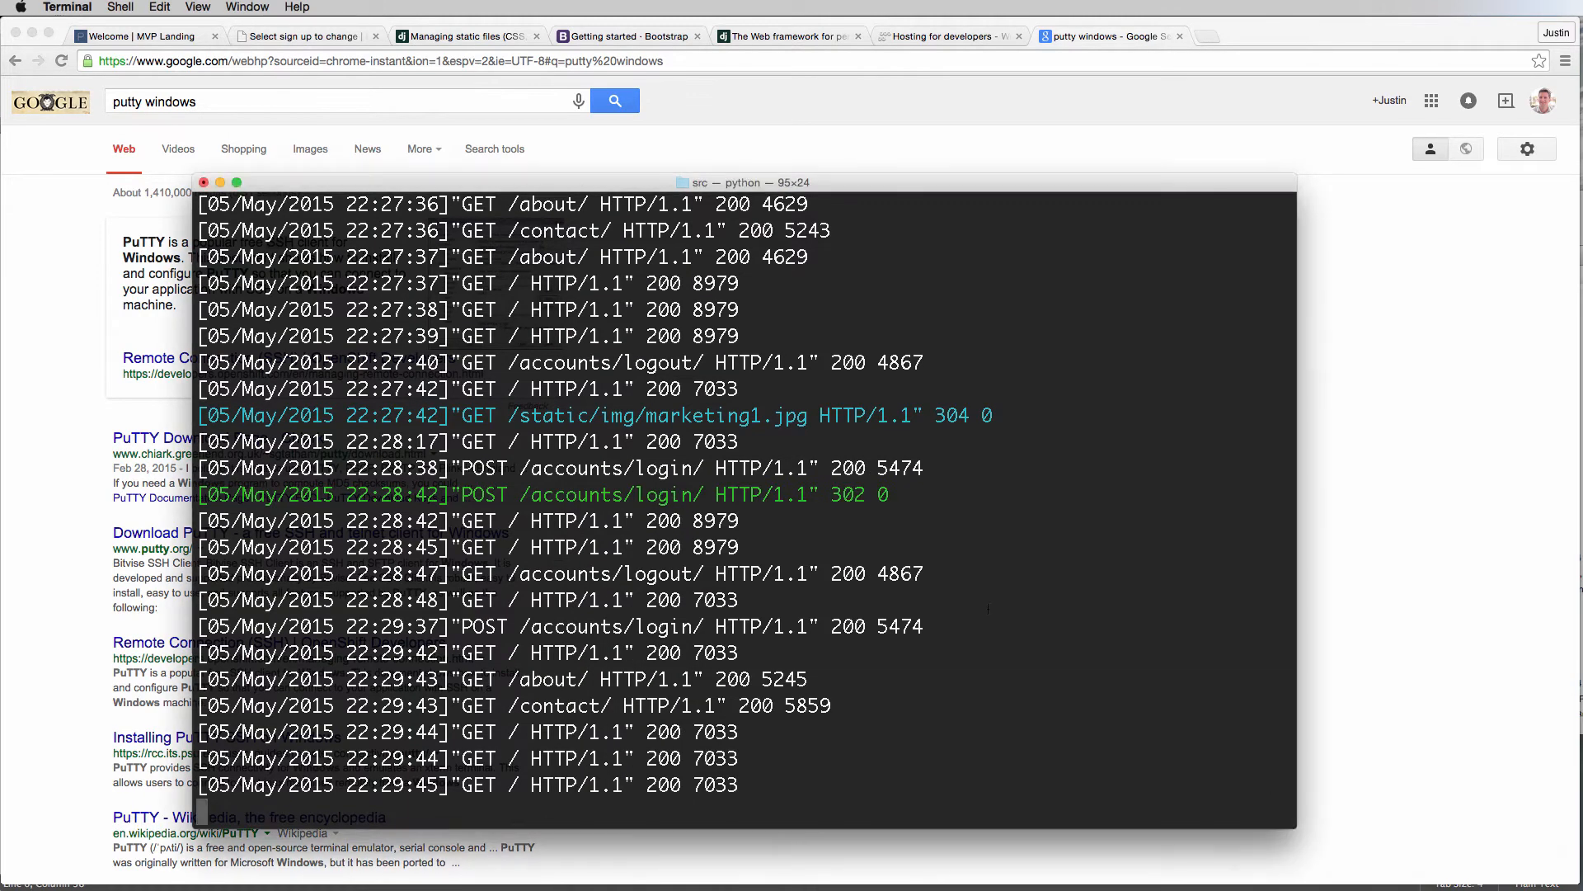
{"action": "key", "text": "cmd+tab"}
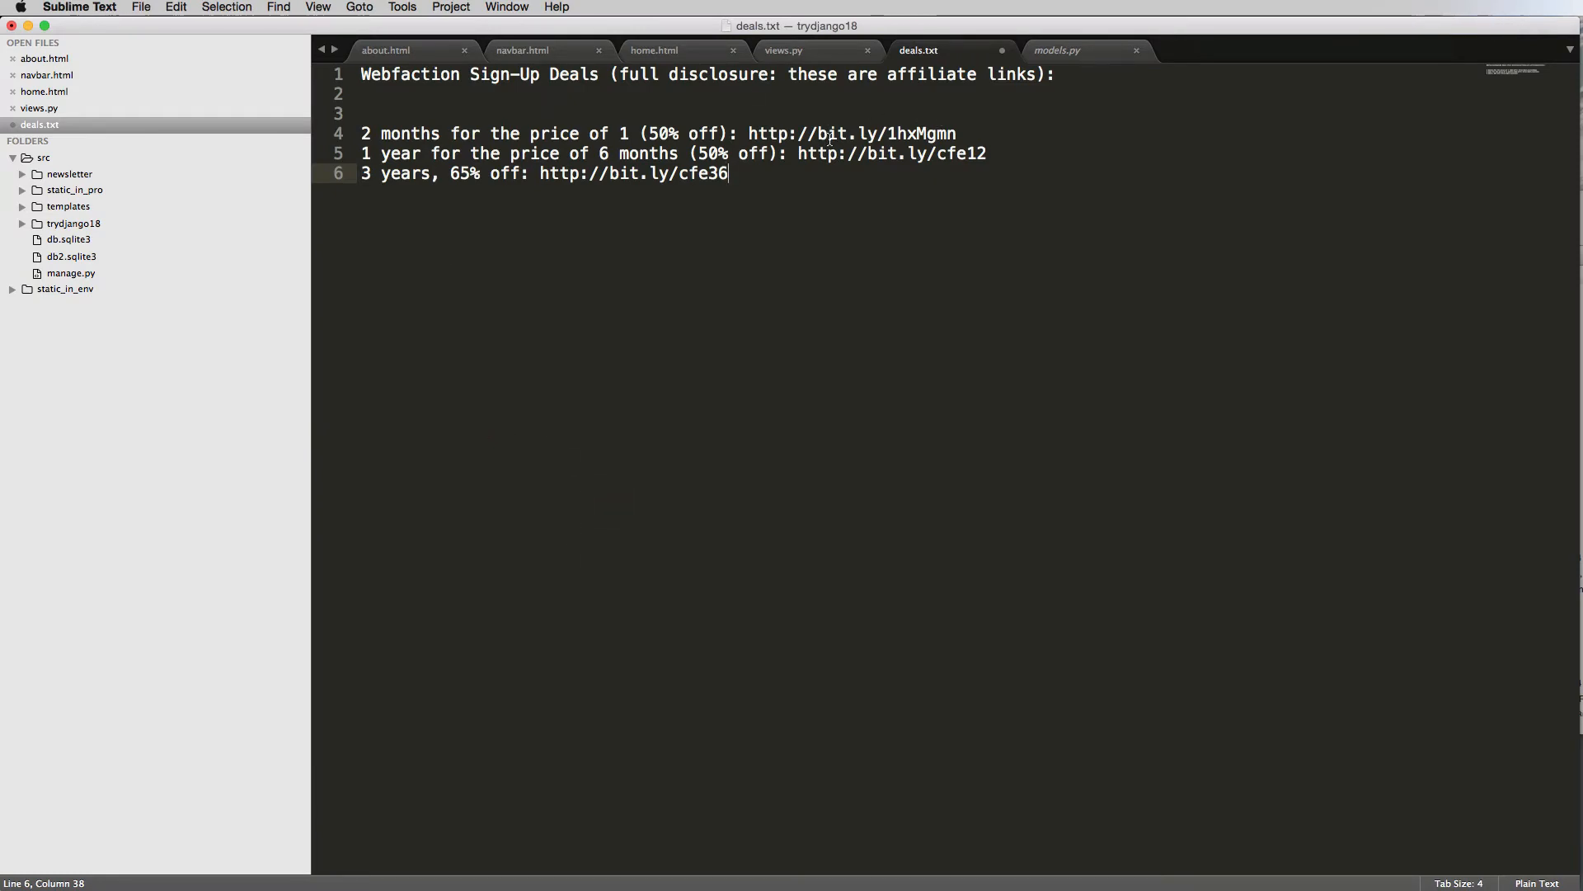
{"action": "mouse_move", "coordinate": [1110, 142]}
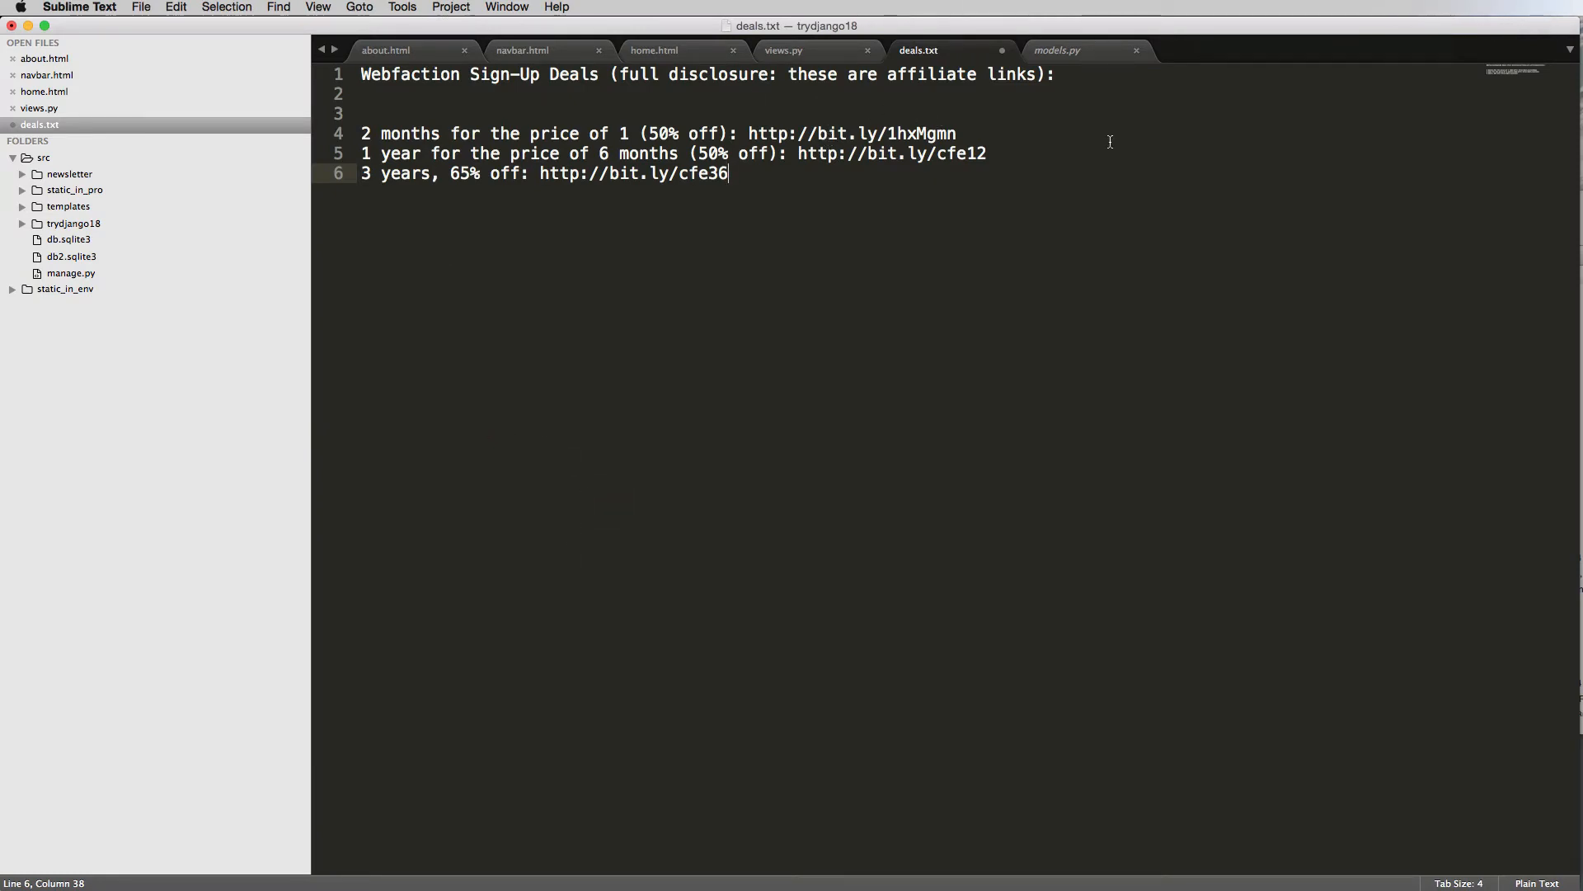
{"action": "mouse_move", "coordinate": [699, 96]}
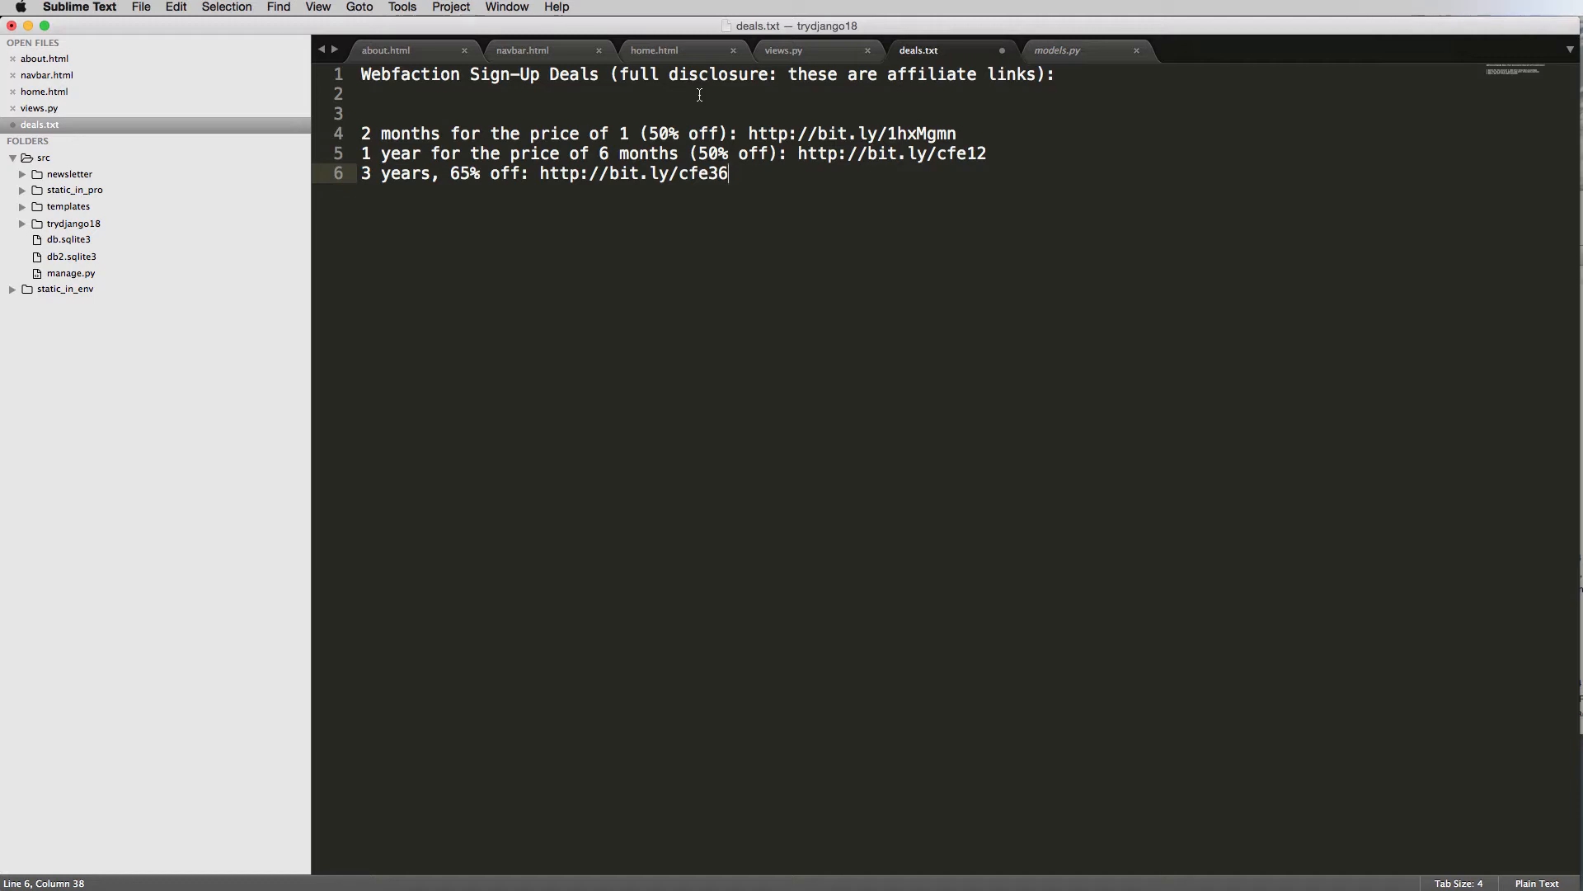
{"action": "mouse_move", "coordinate": [605, 114]}
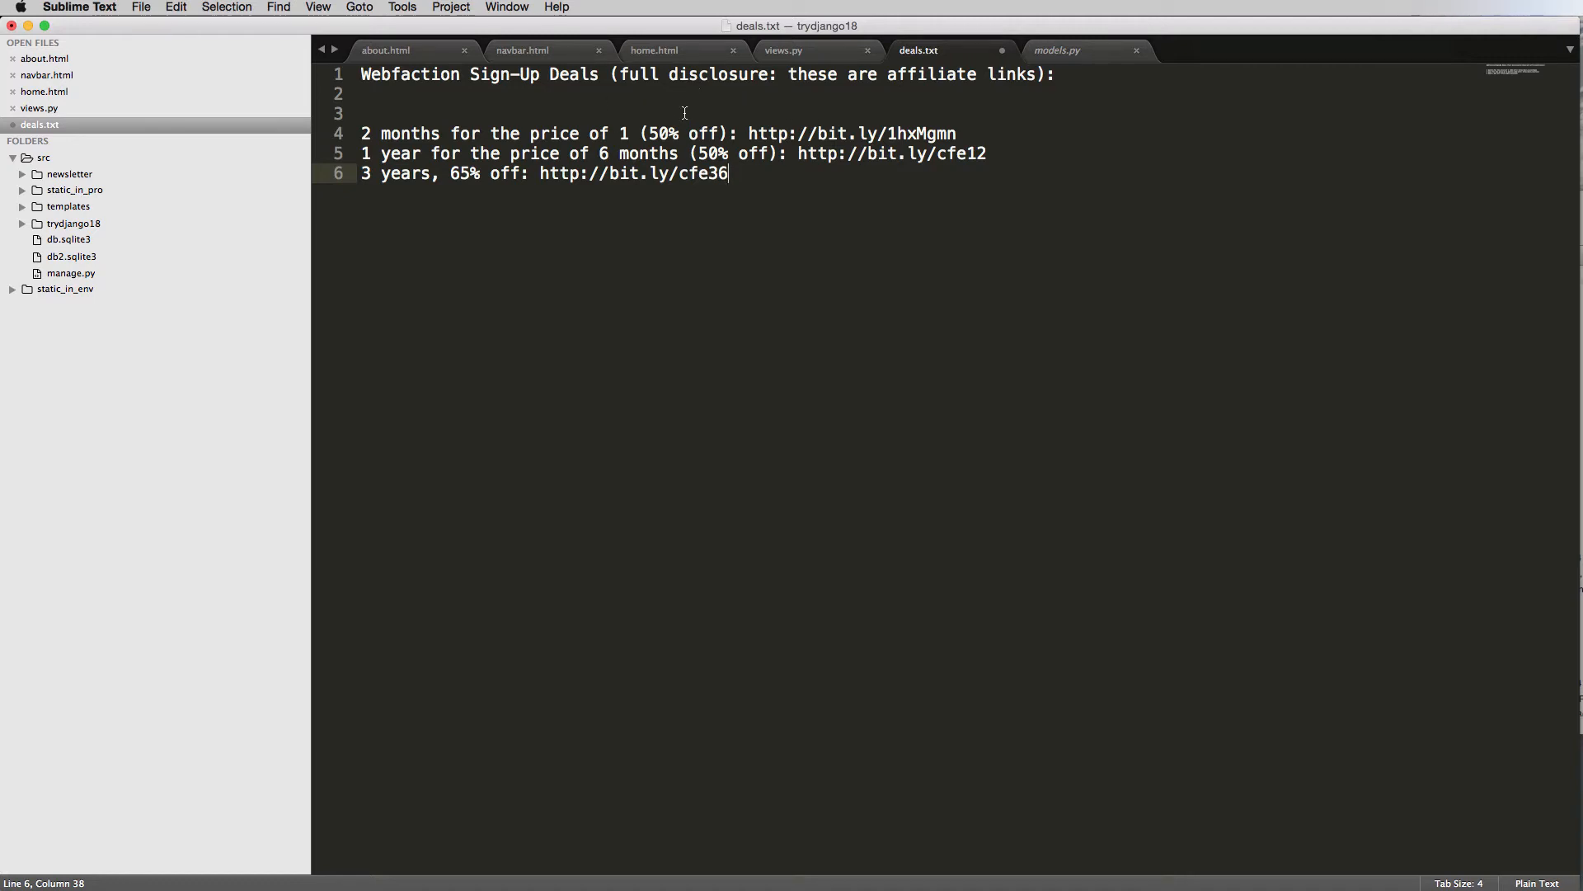
{"action": "mouse_move", "coordinate": [696, 110]}
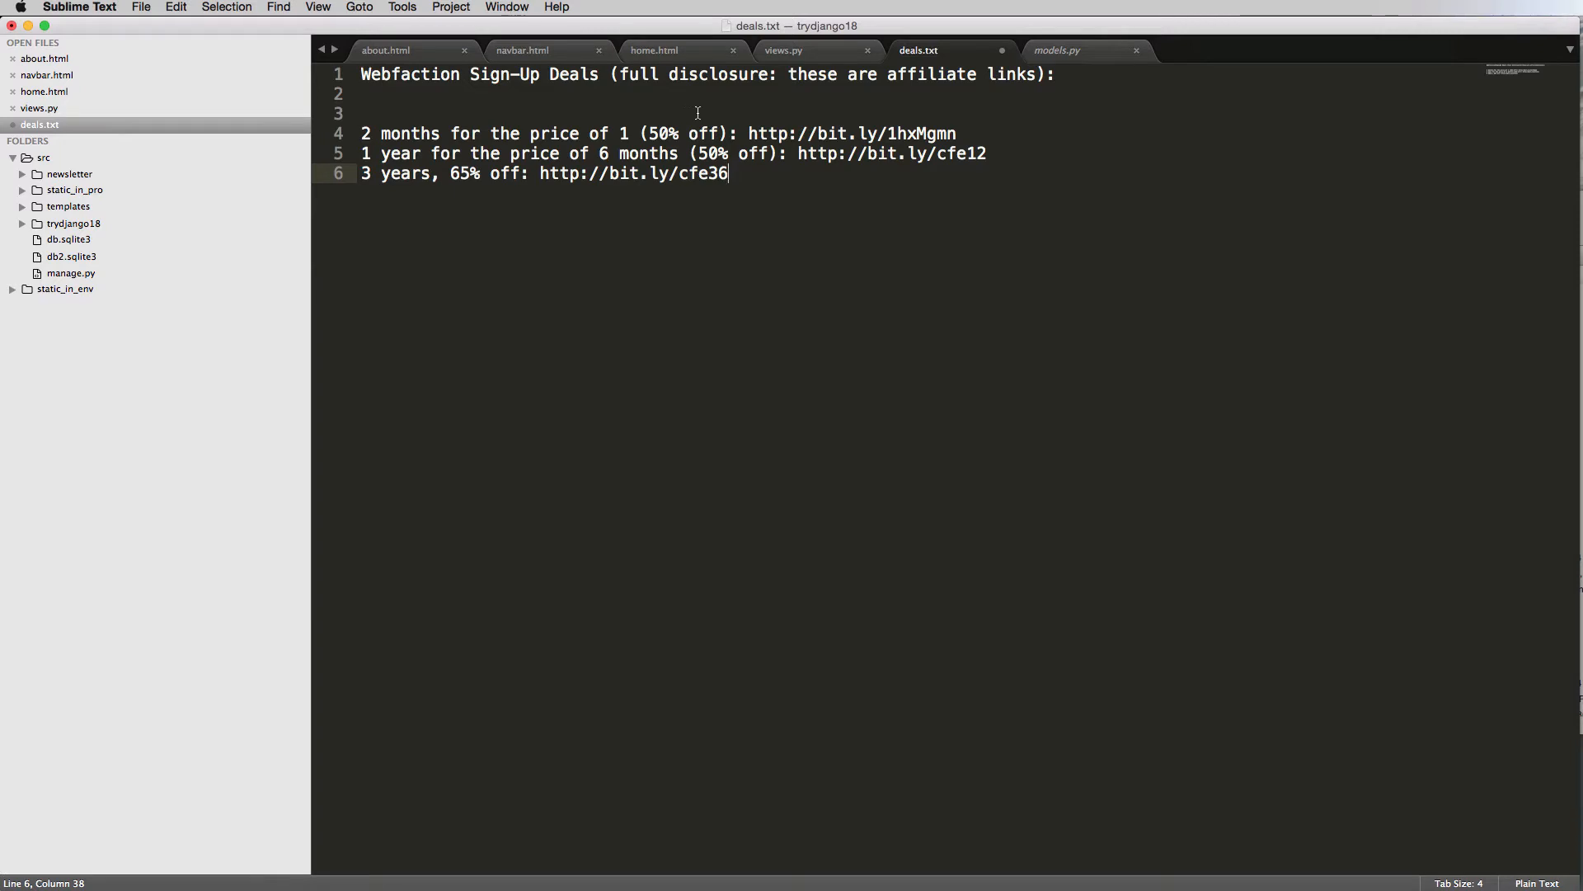
{"action": "mouse_move", "coordinate": [750, 124]}
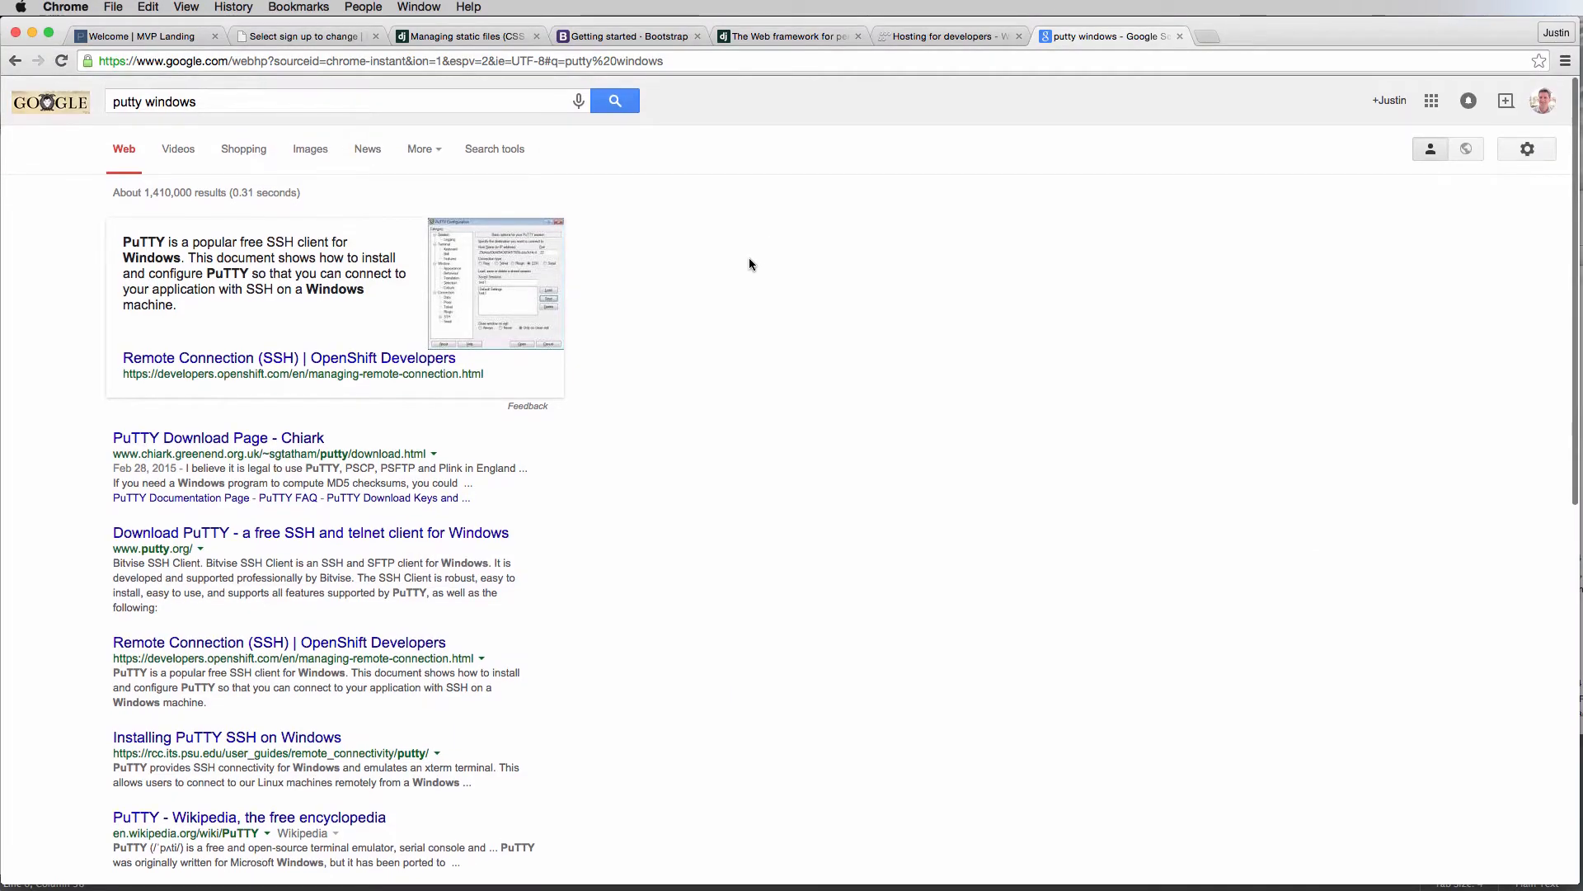
{"action": "mouse_move", "coordinate": [752, 223]}
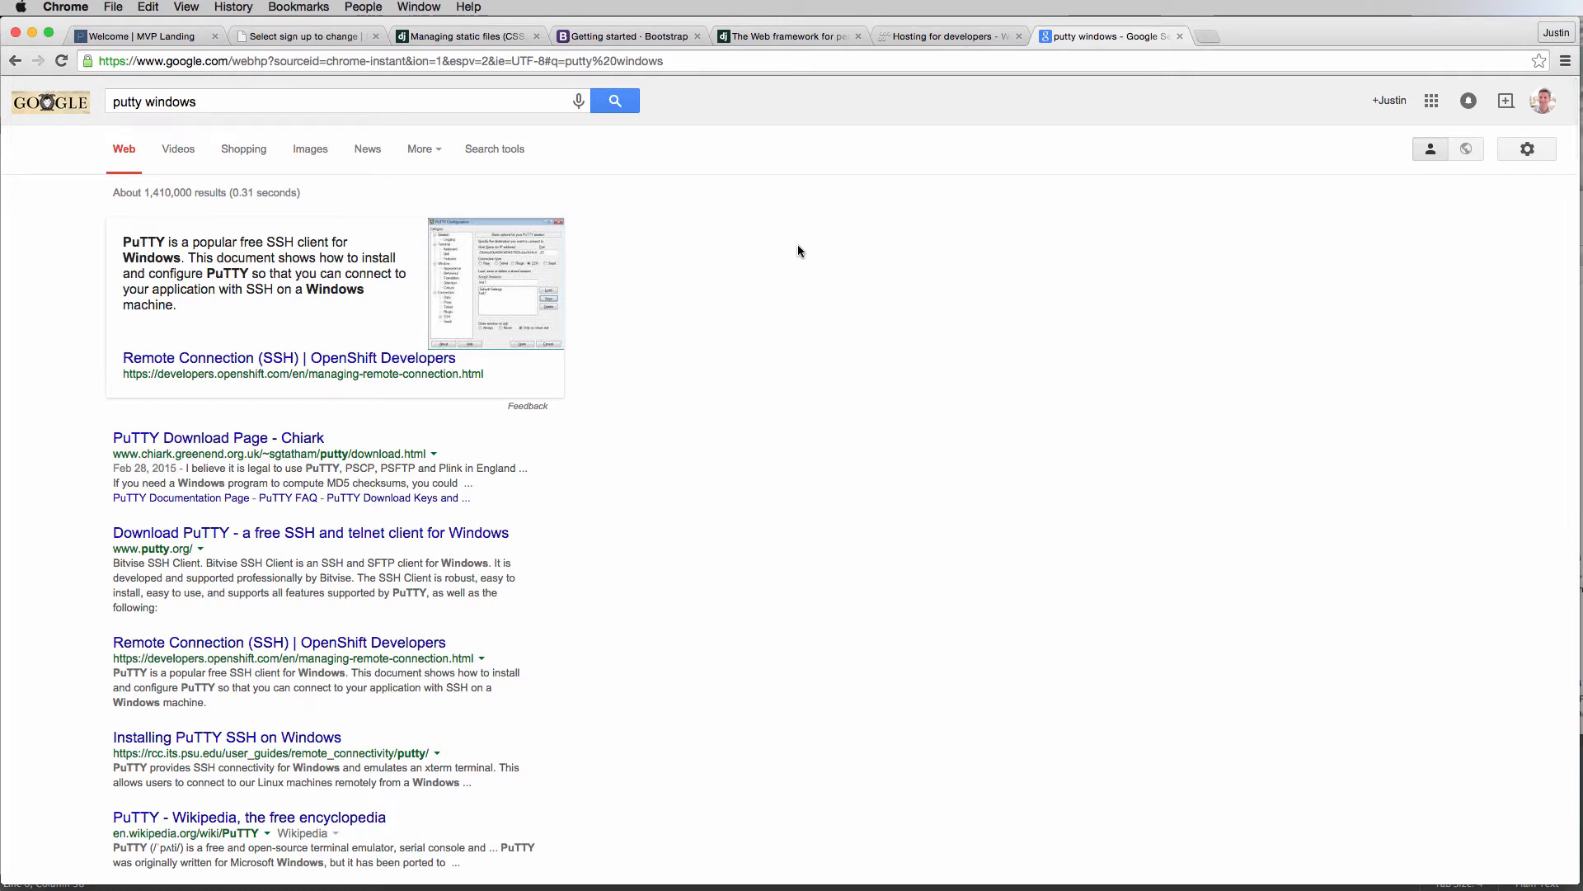
{"action": "mouse_move", "coordinate": [811, 219]}
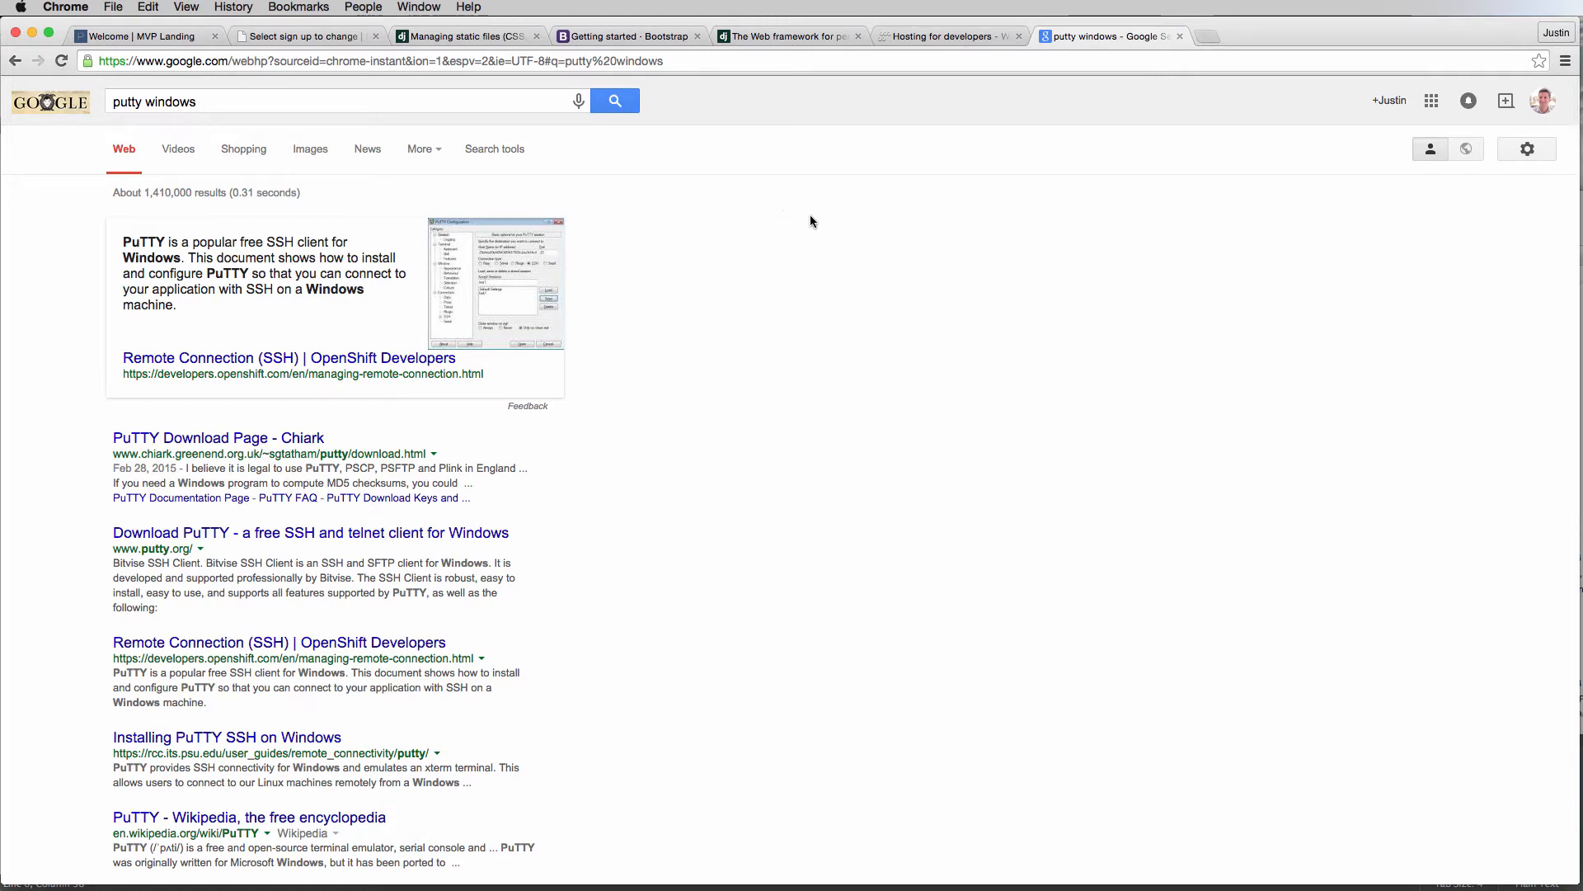
Step: Close the PuTTY search tab and scroll the WebFaction home page
{"action": "left_click", "coordinate": [943, 36]}
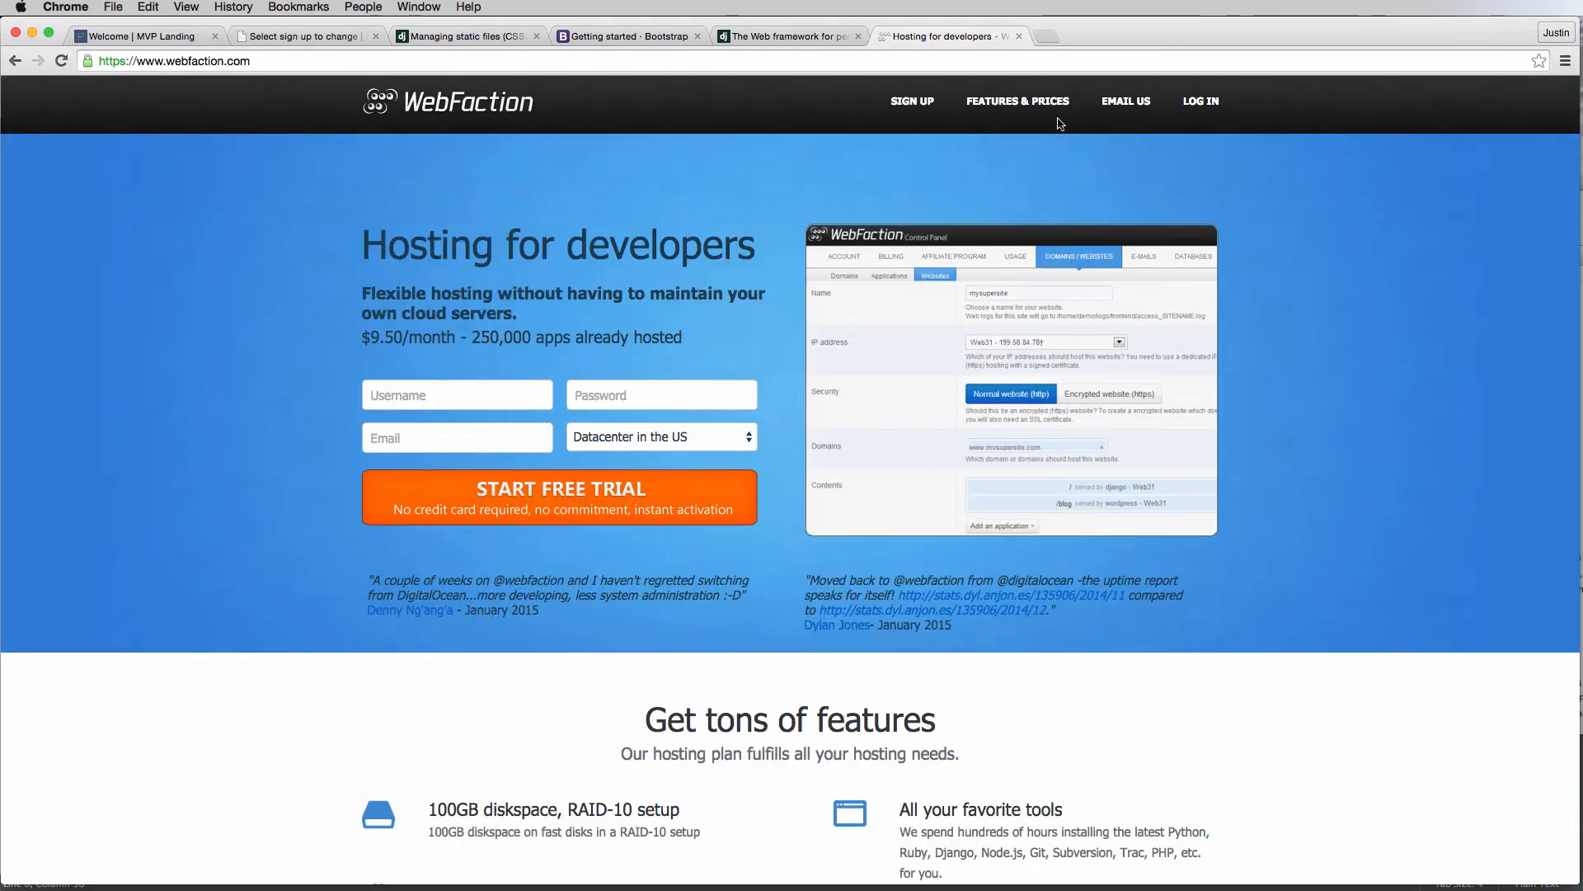
{"action": "mouse_move", "coordinate": [880, 237]}
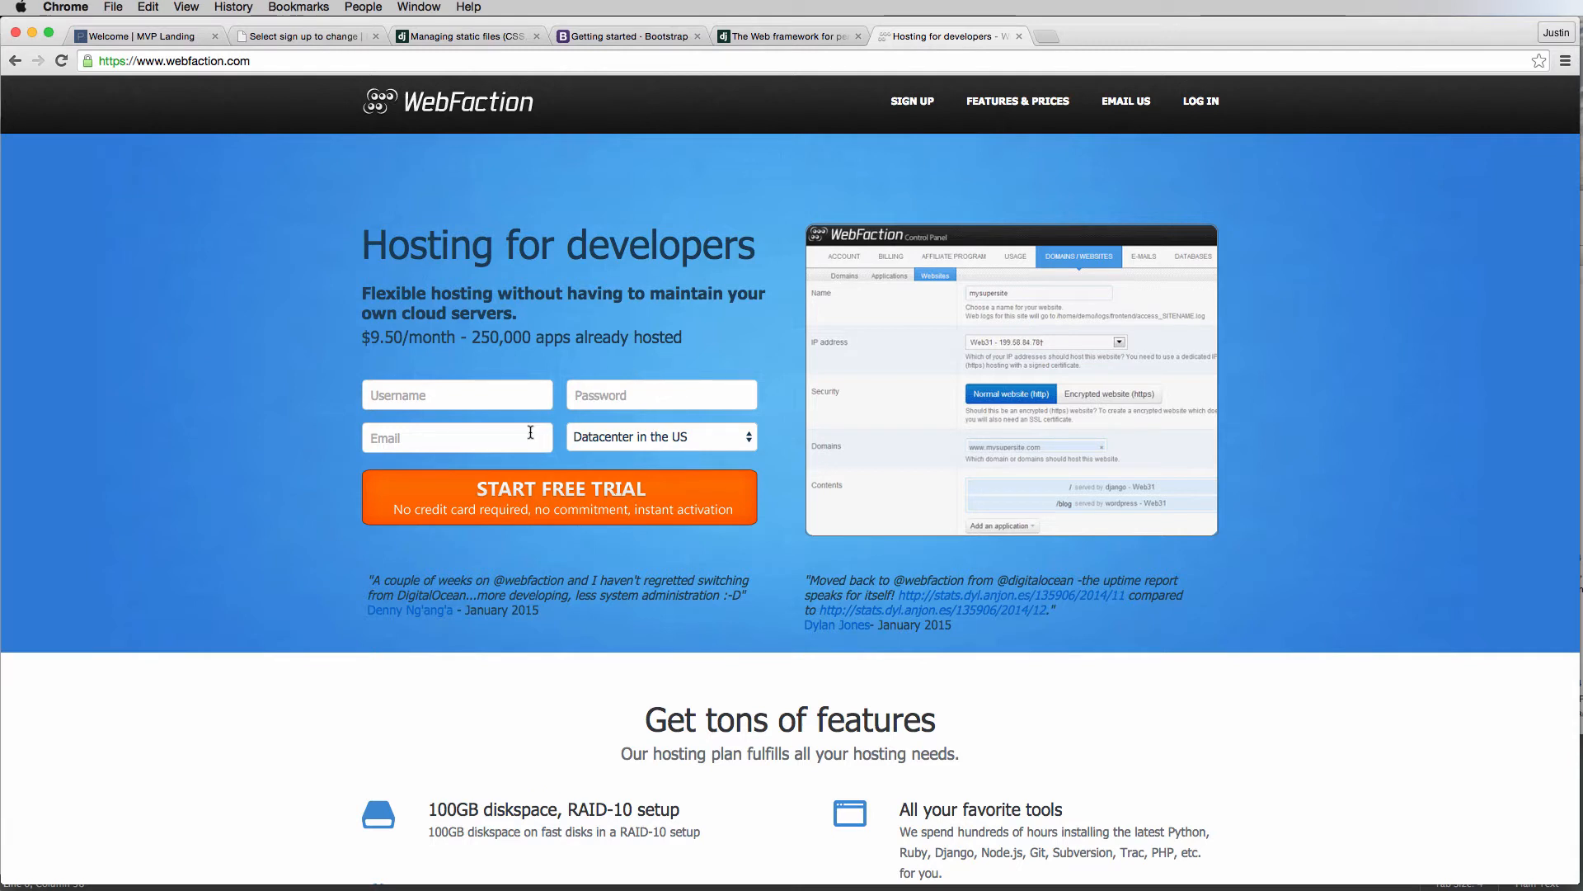
{"action": "mouse_move", "coordinate": [562, 430]}
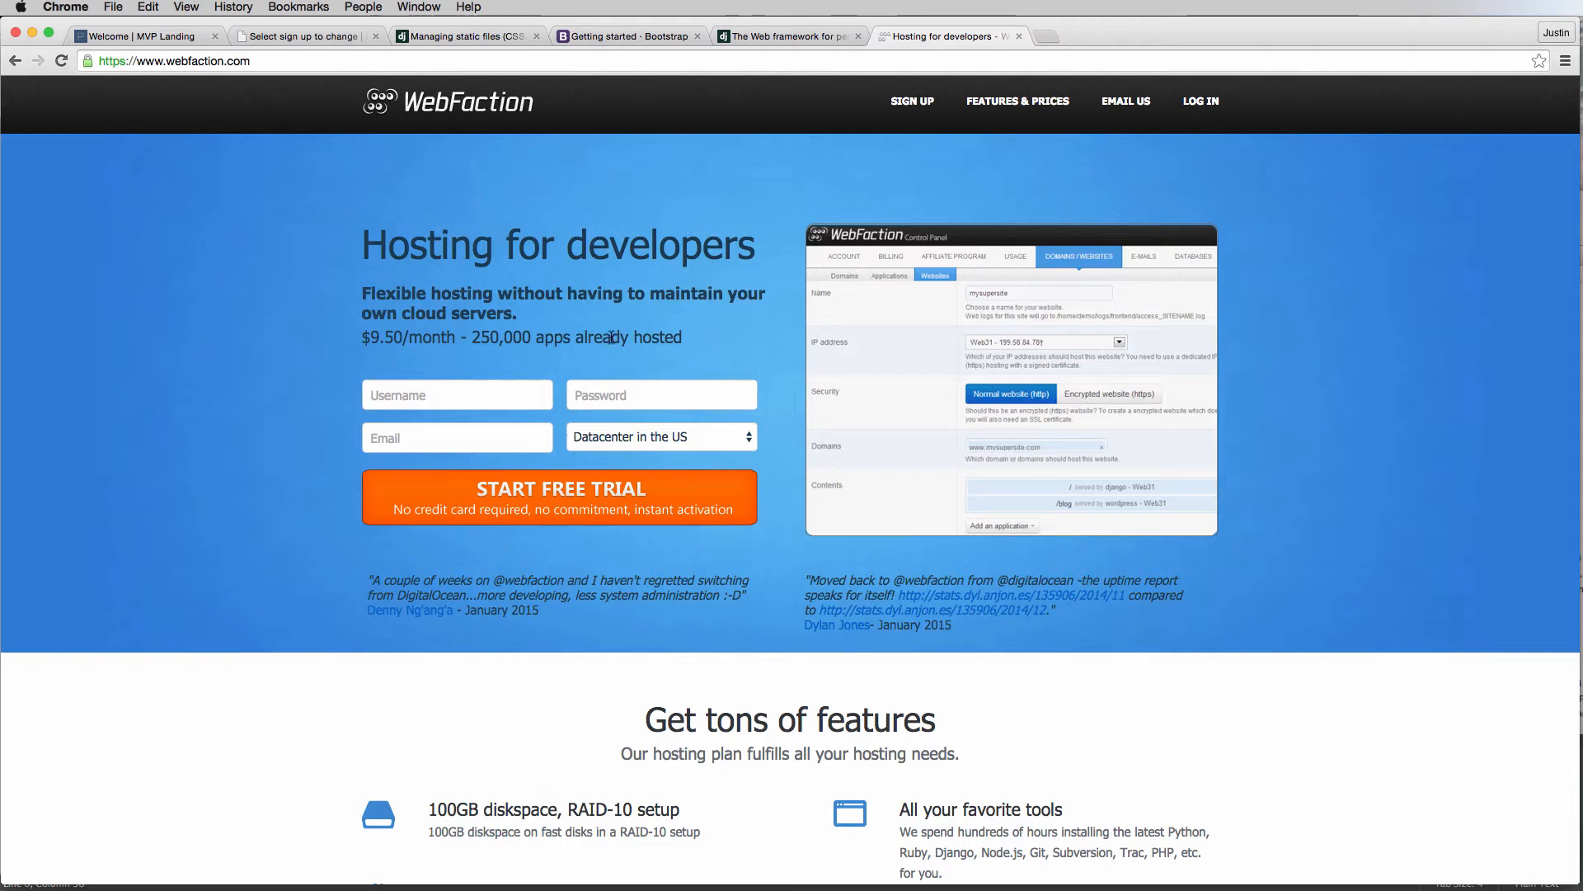
{"action": "scroll", "scroll_direction": "down", "scroll_amount": 3}
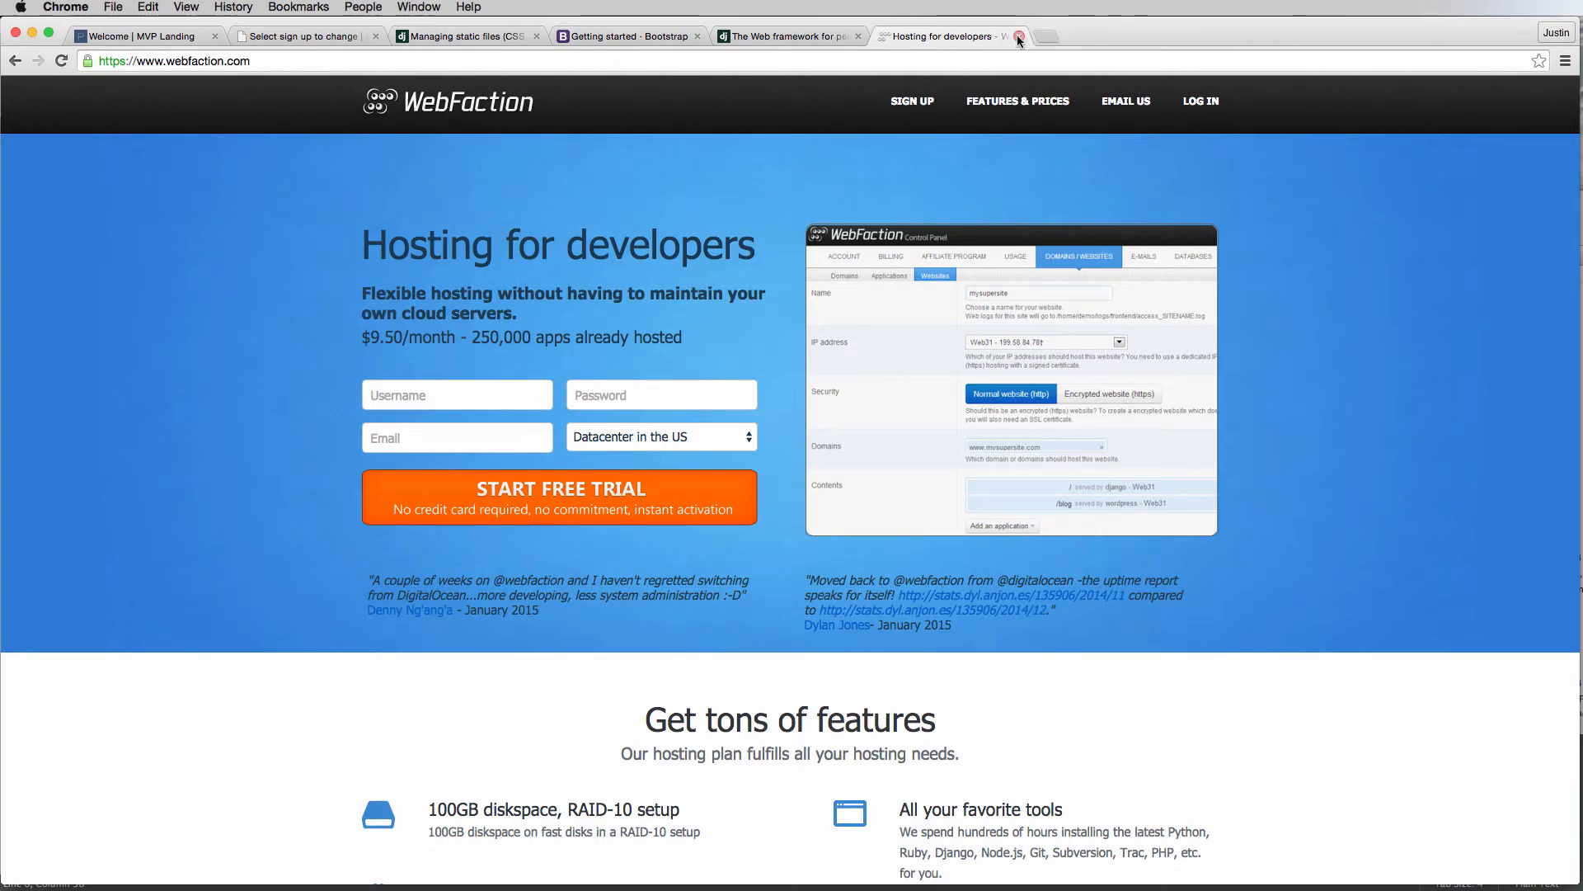
Step: Close the WebFaction tab and open trydjango18/settings.py from the newsletter project
{"action": "left_click", "coordinate": [1017, 36]}
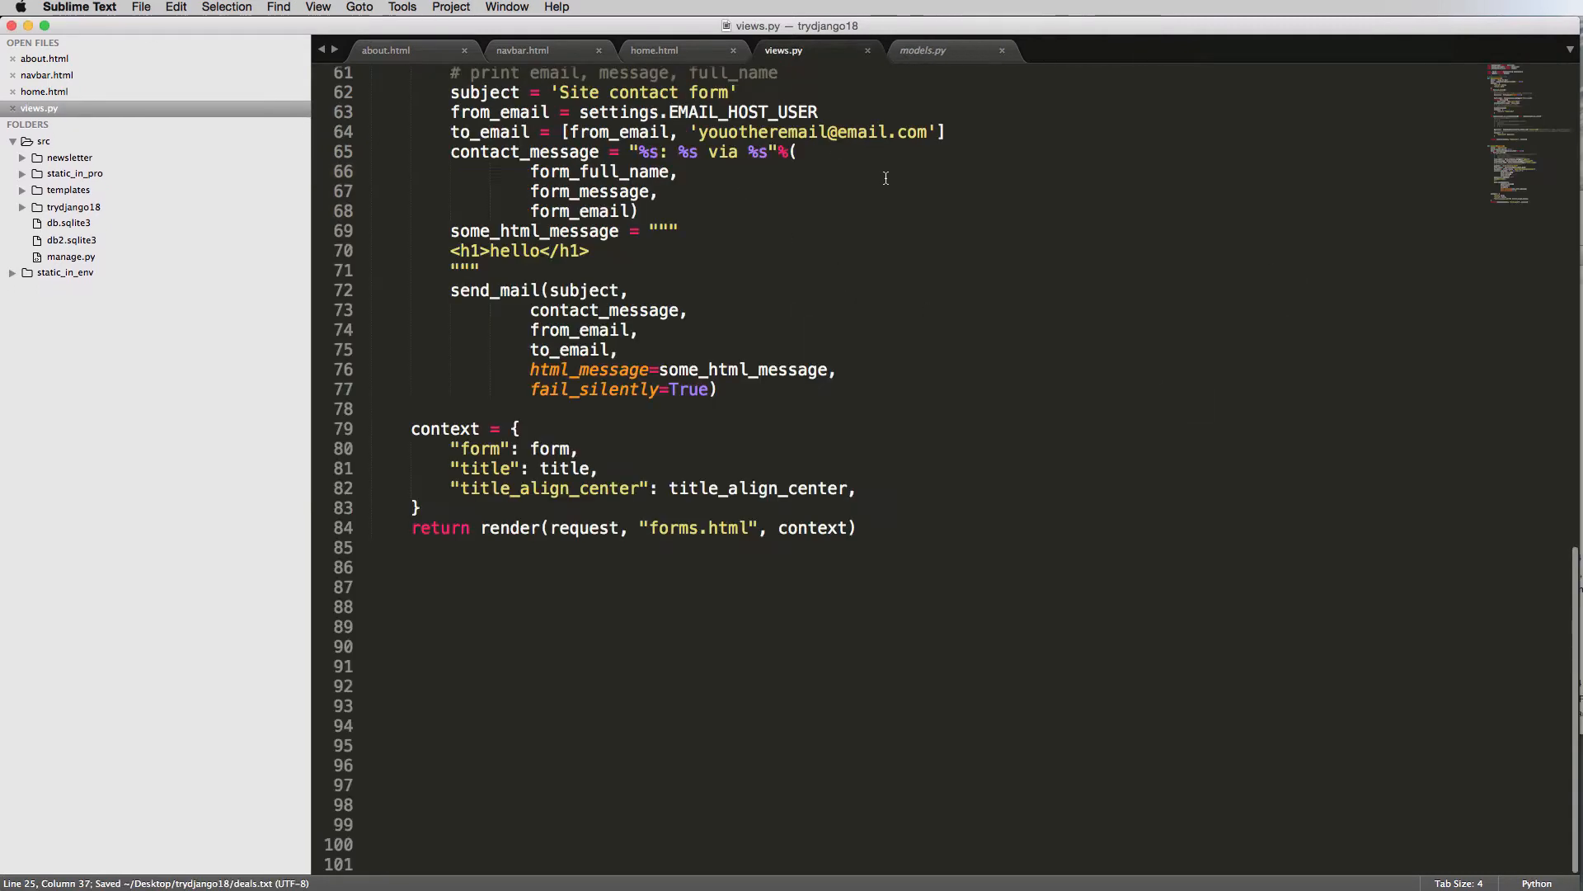
{"action": "left_click", "coordinate": [69, 158]}
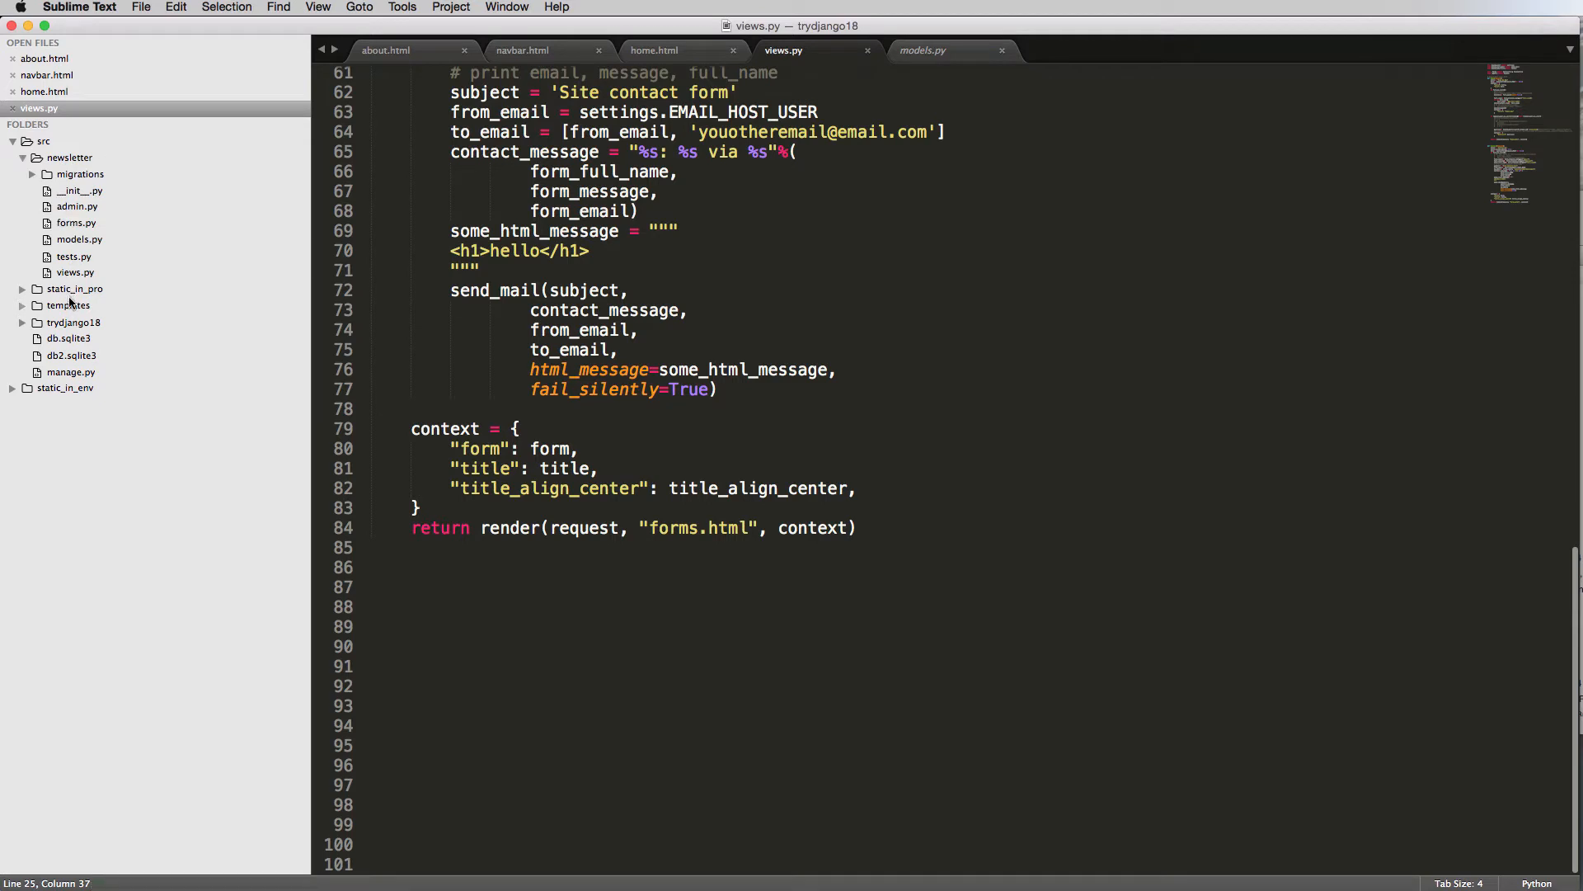
{"action": "left_click", "coordinate": [74, 322]}
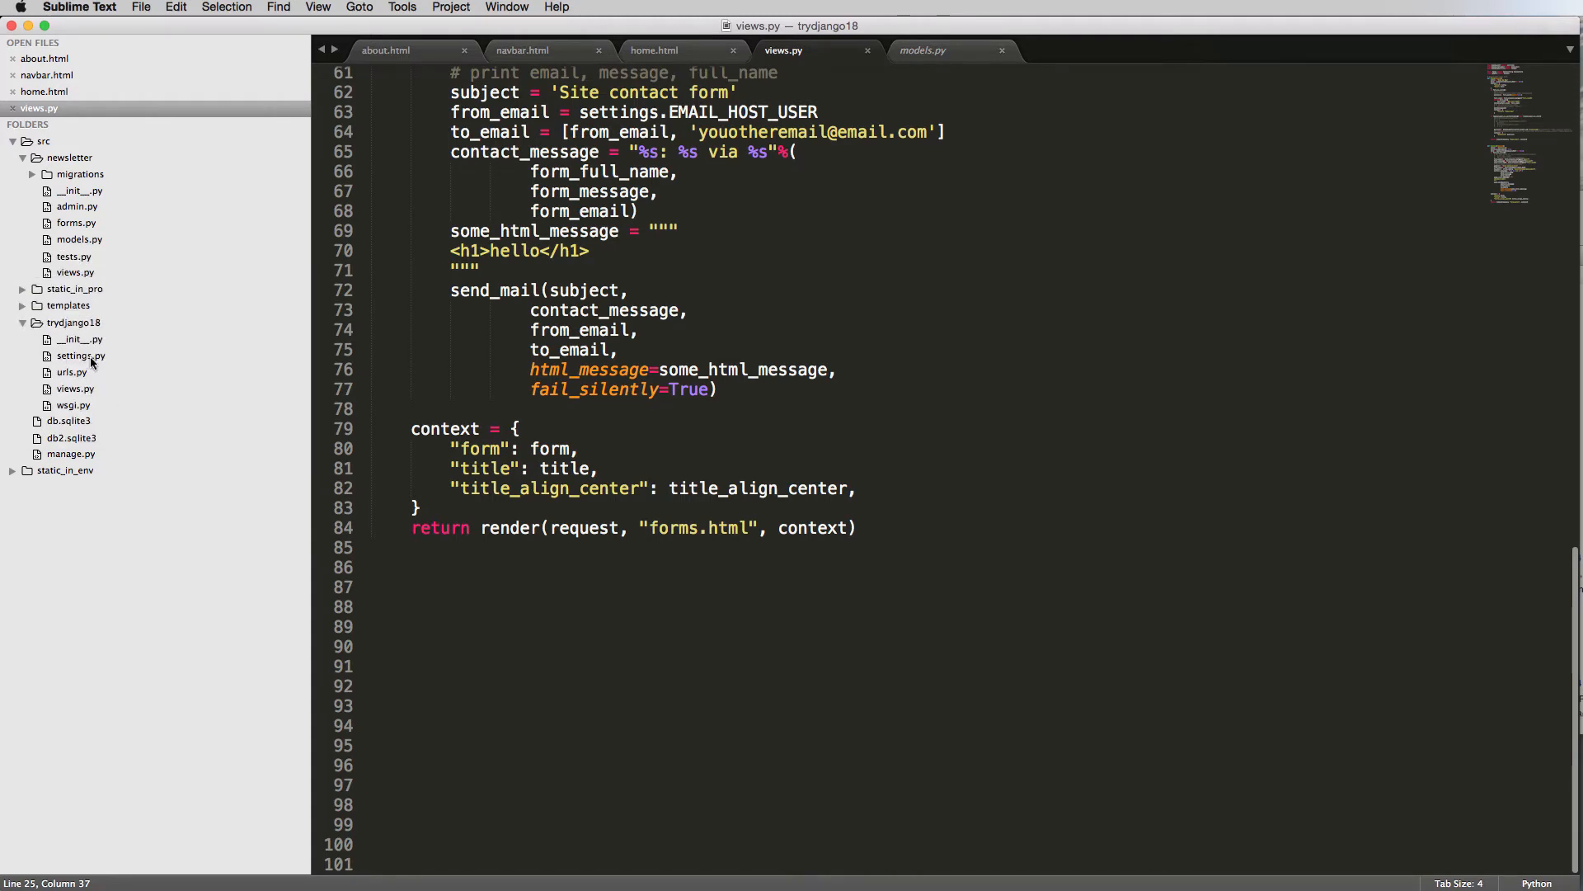
{"action": "left_click", "coordinate": [80, 356]}
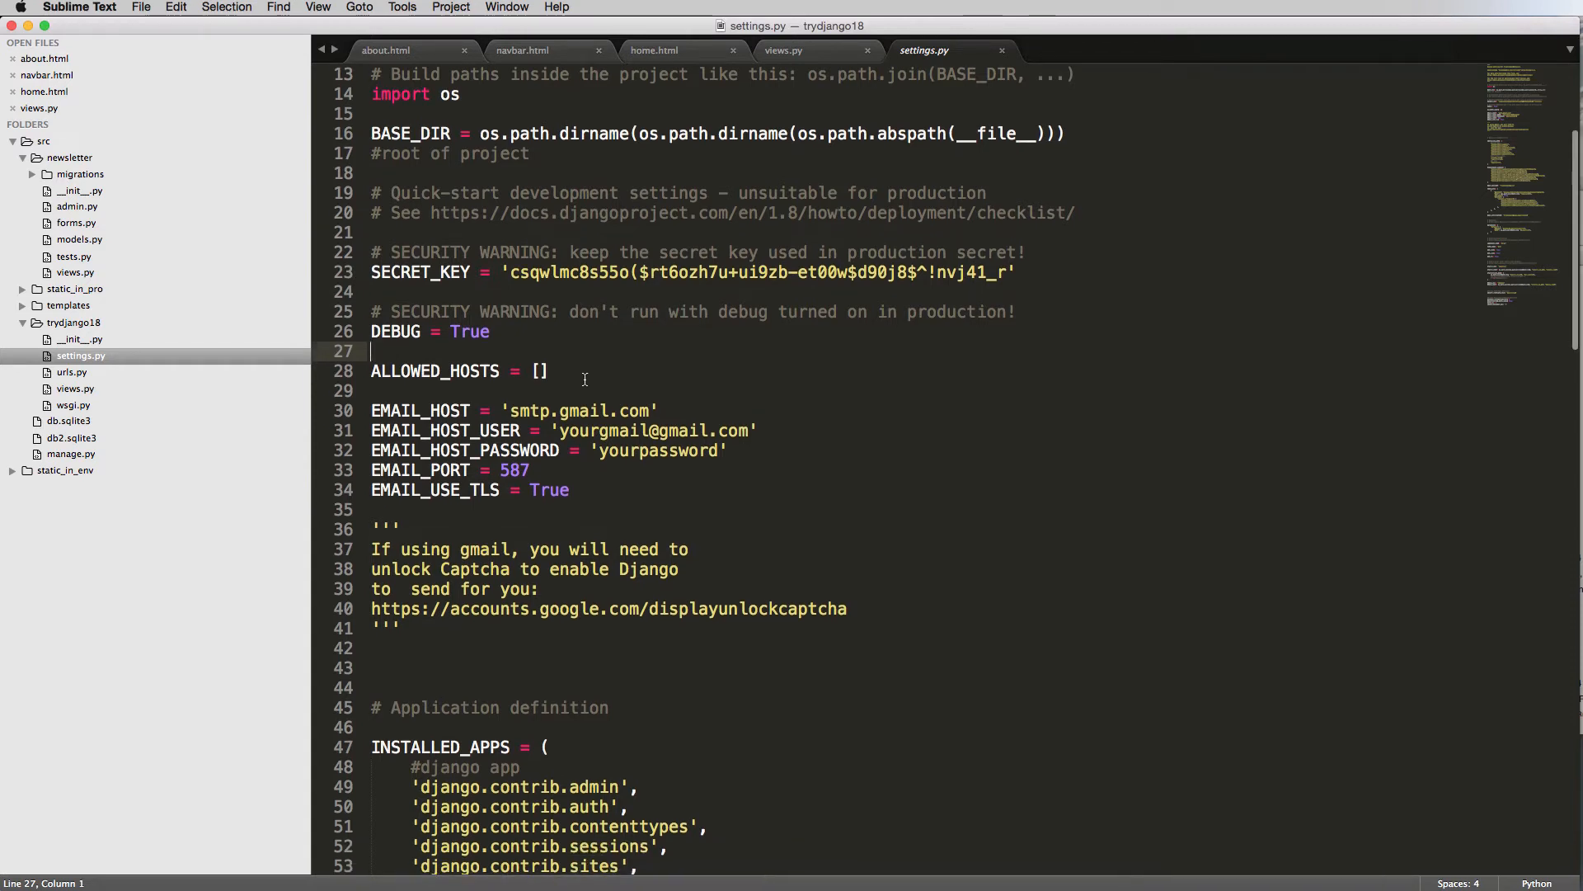
{"action": "mouse_move", "coordinate": [599, 363]}
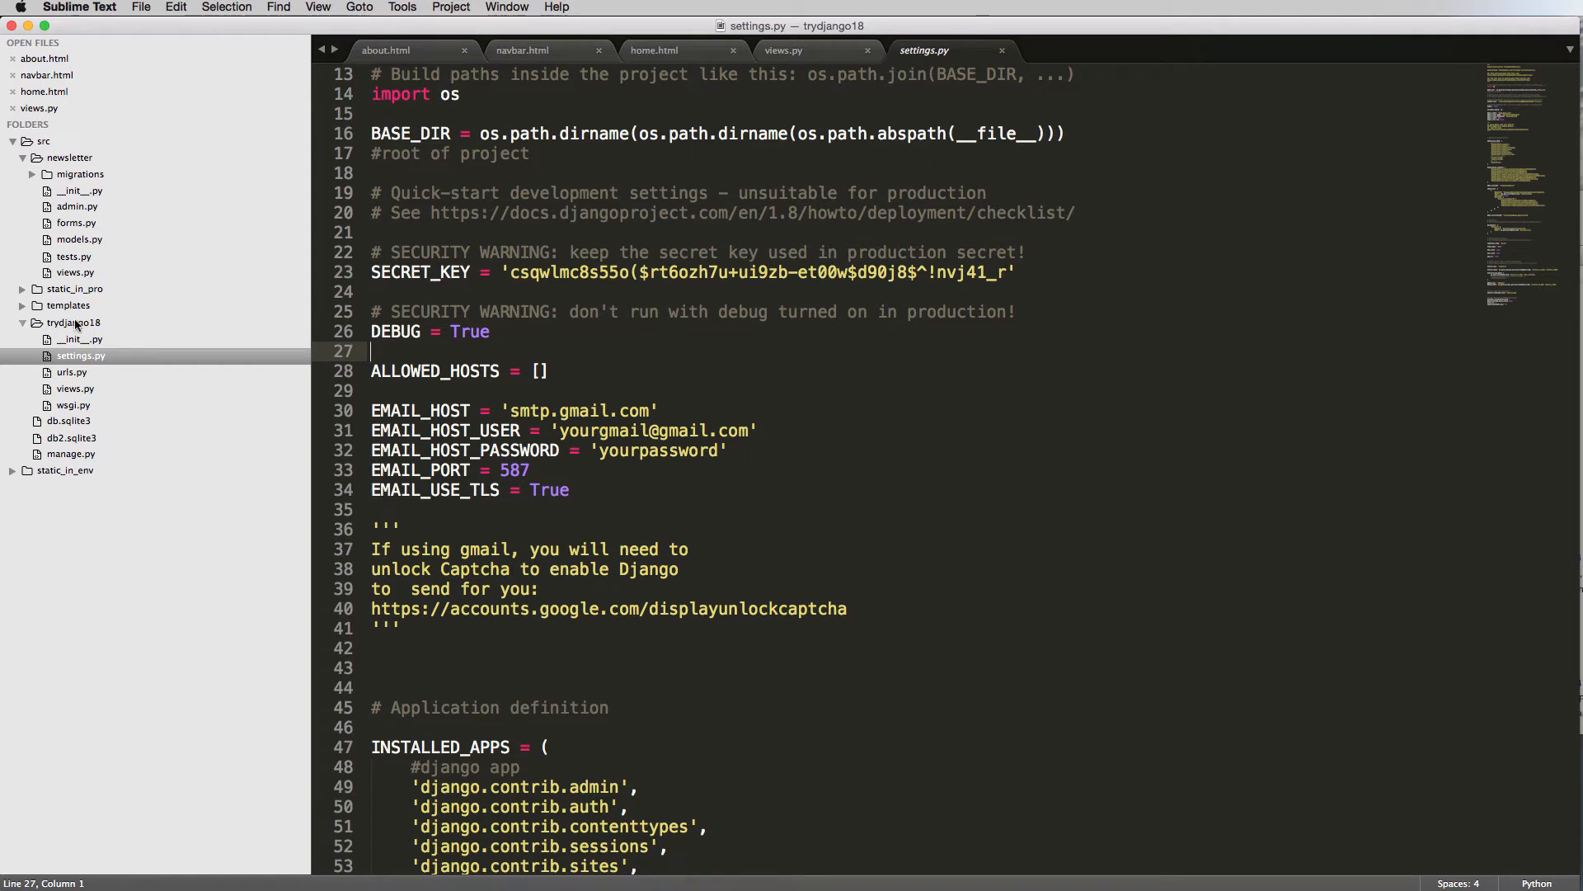
Step: Create a settings folder in trydjango18 holding a new empty __init__.py, then return to settings.py
{"action": "right_click", "coordinate": [72, 321]}
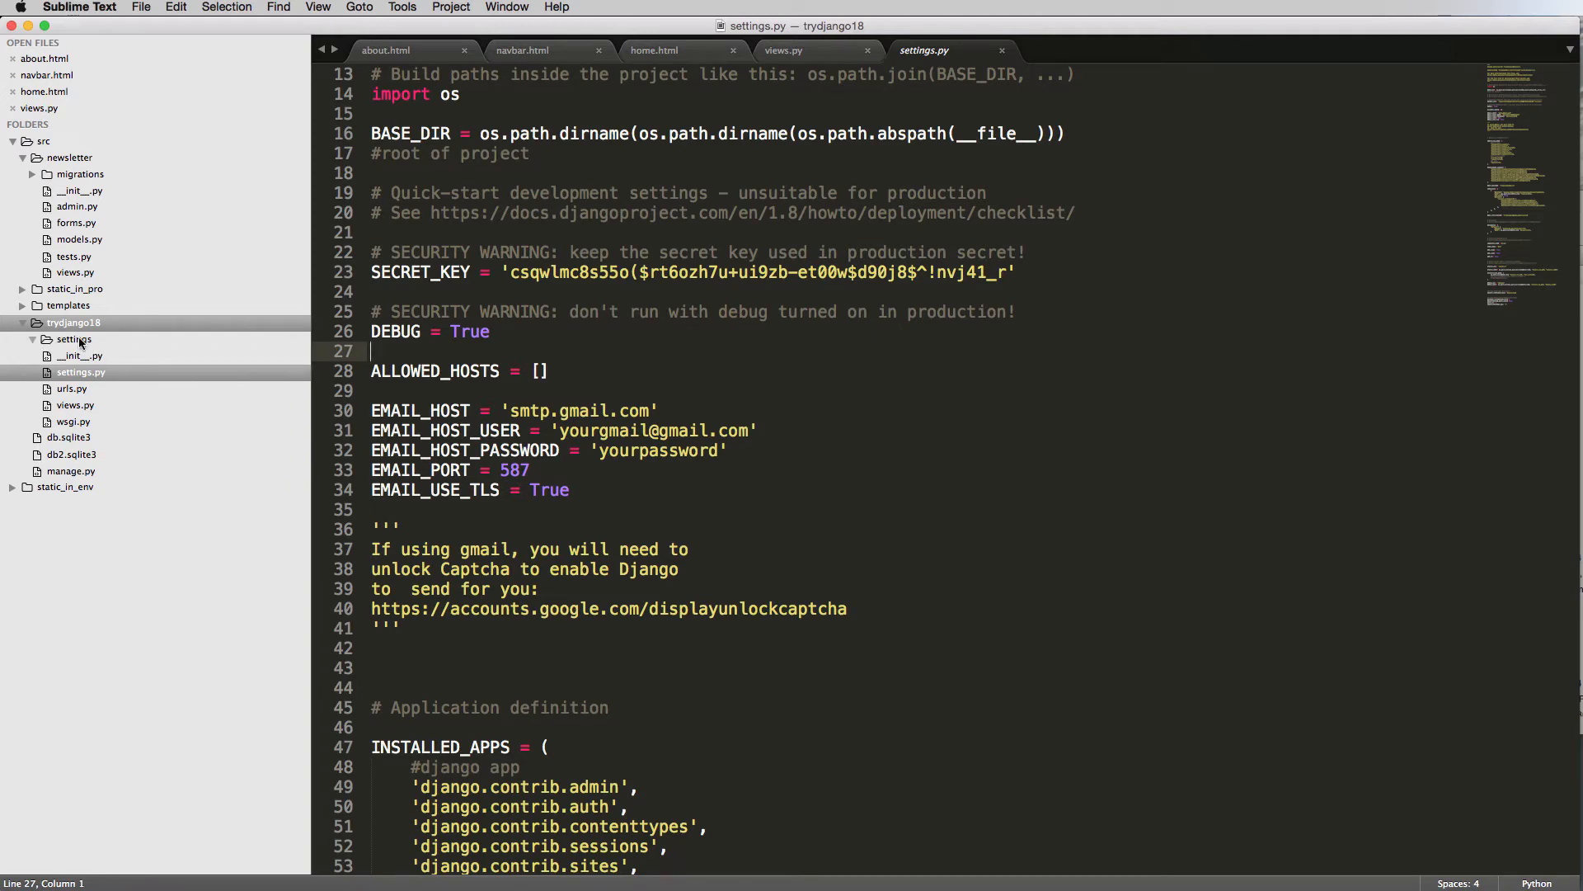
{"action": "right_click", "coordinate": [72, 340]}
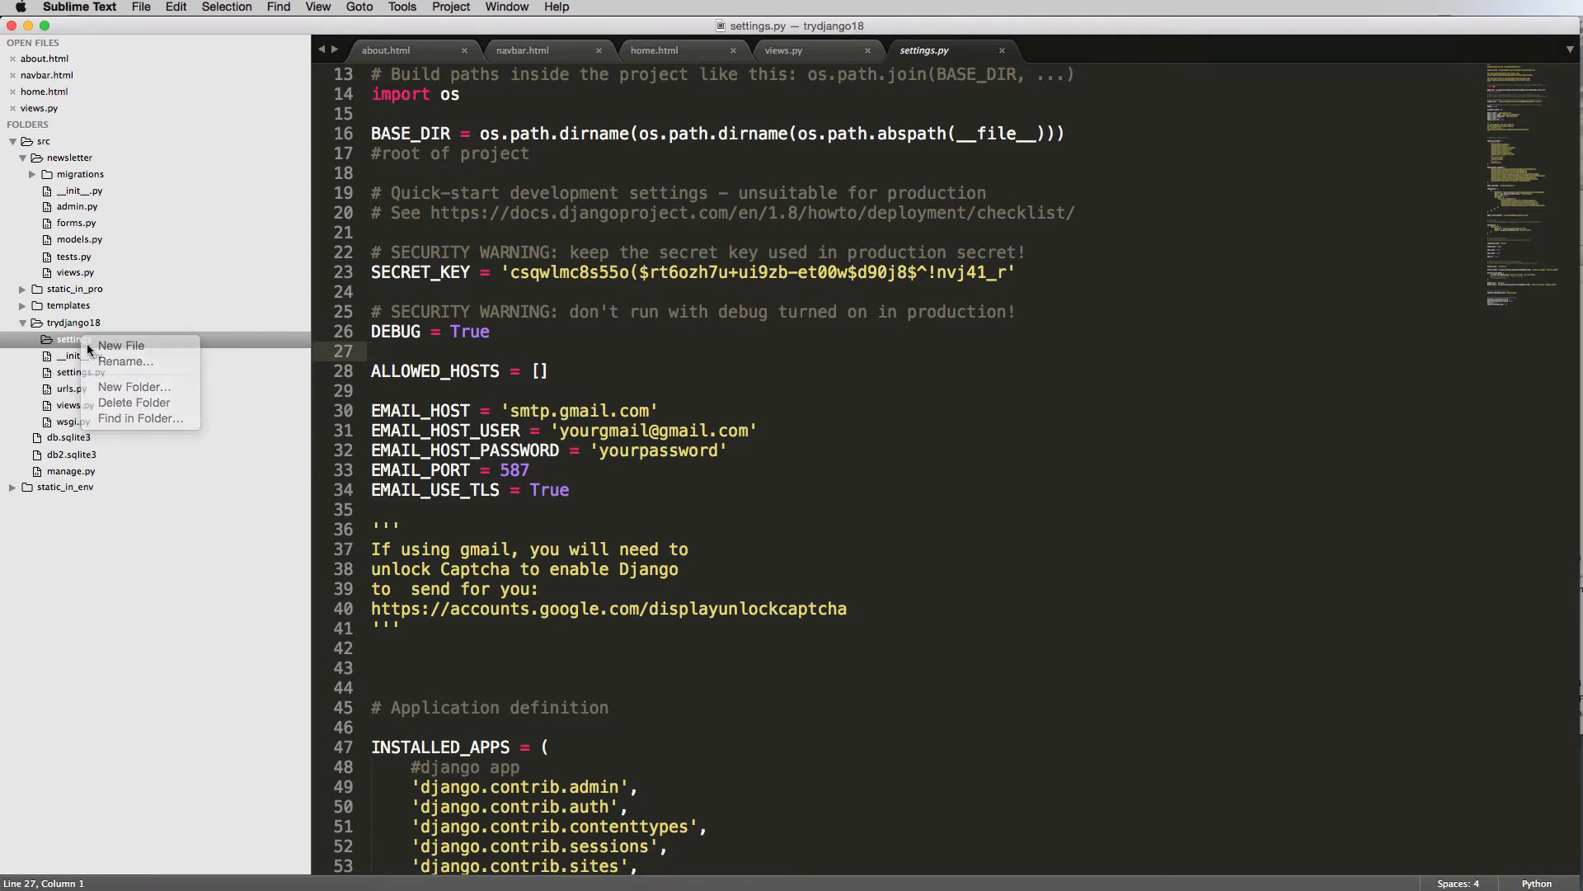
{"action": "left_click", "coordinate": [120, 345]}
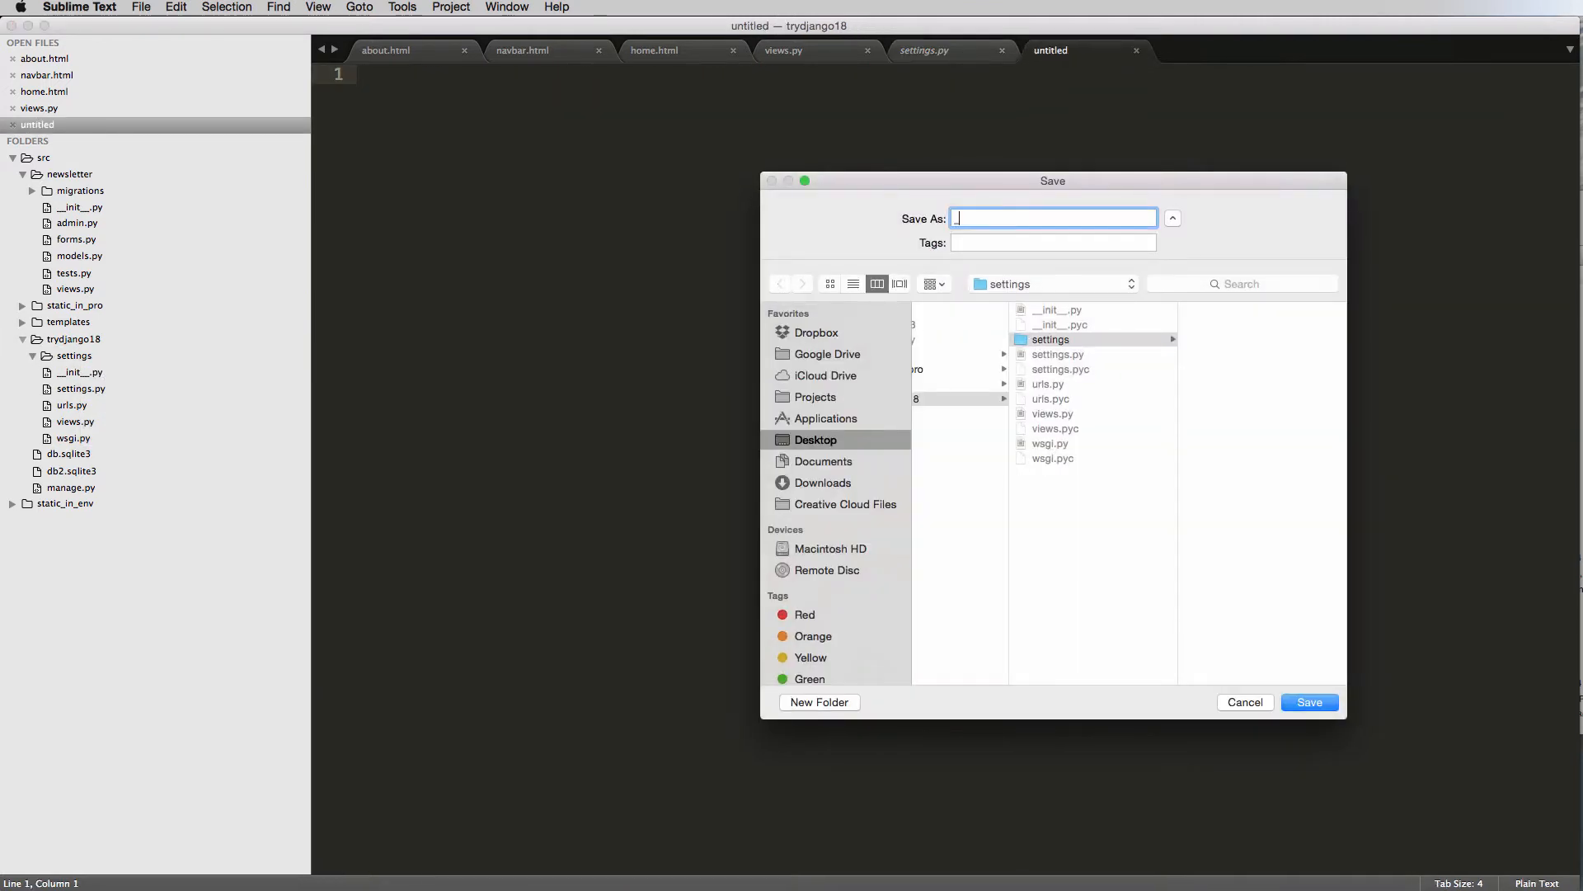
{"action": "type", "text": "__init__"}
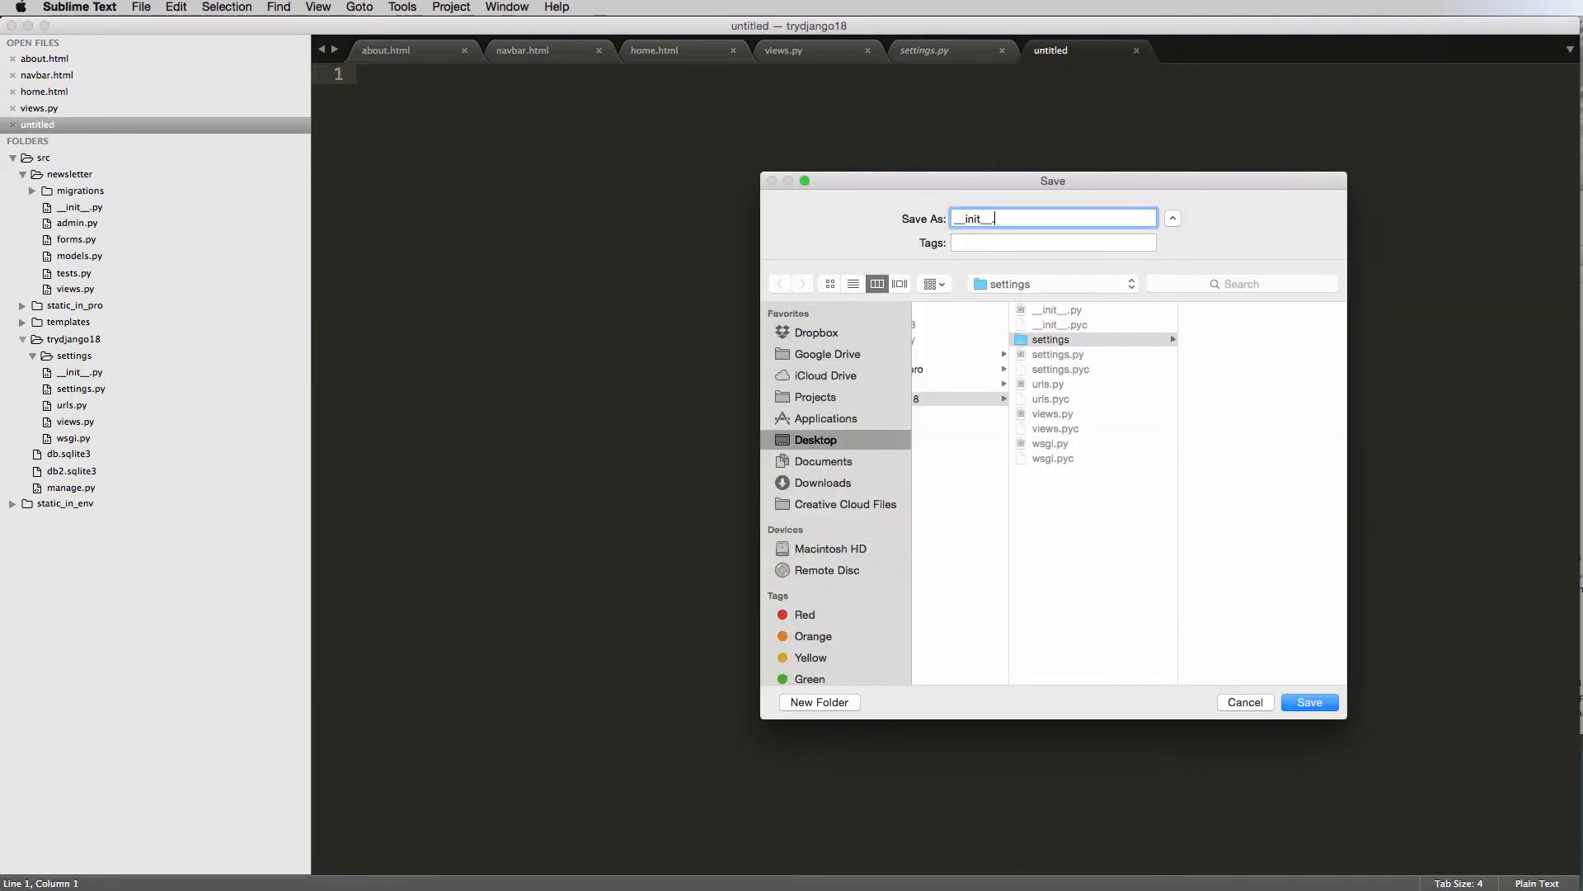
{"action": "left_click", "coordinate": [1308, 703]}
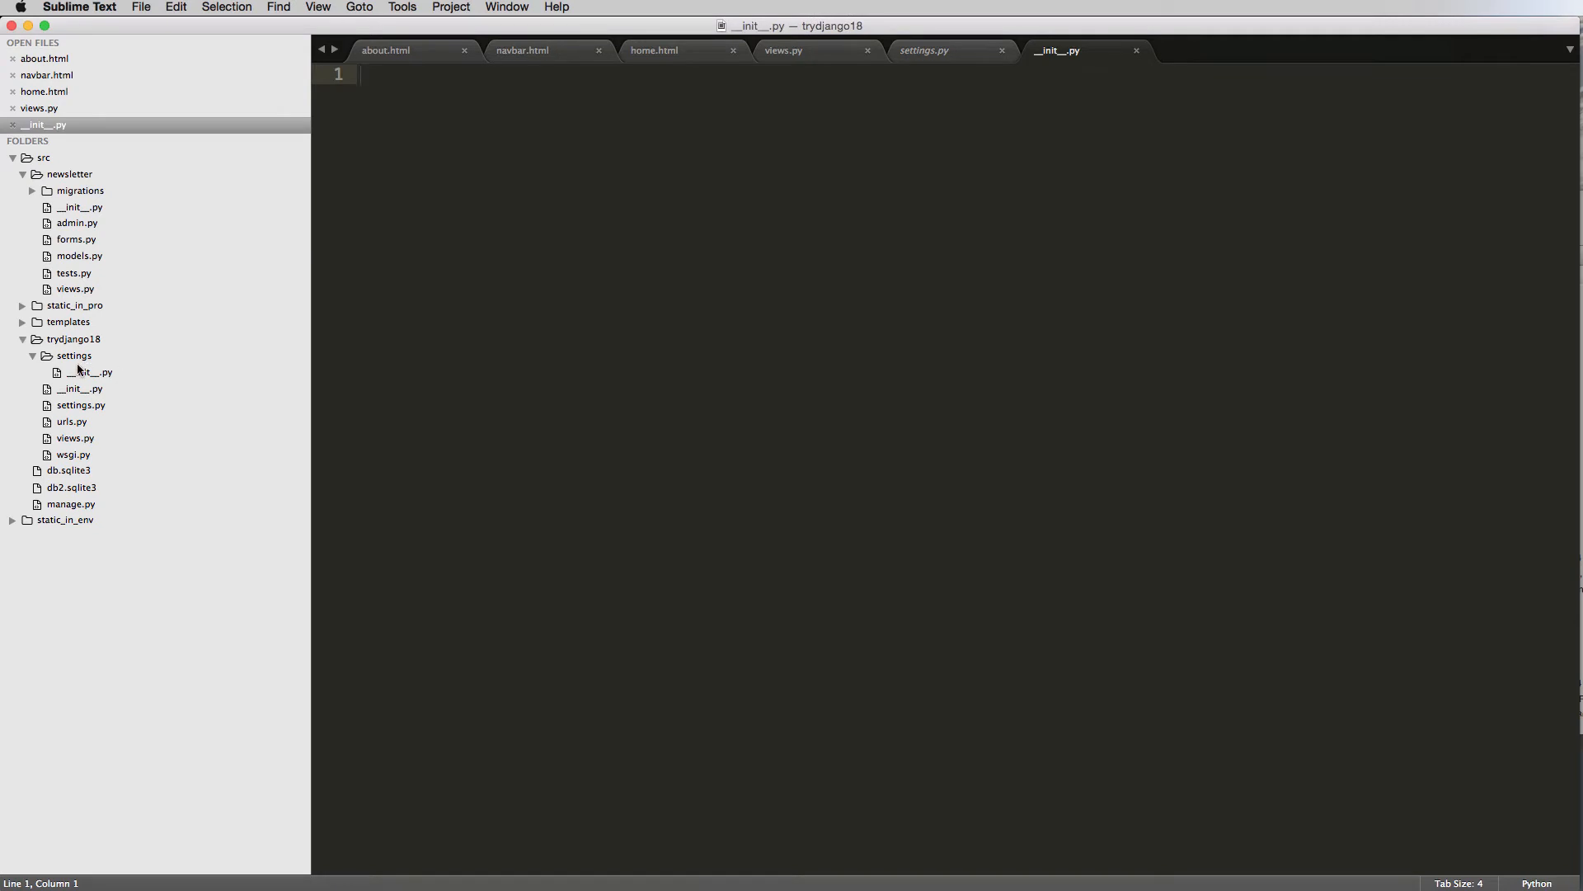
{"action": "left_click", "coordinate": [923, 49]}
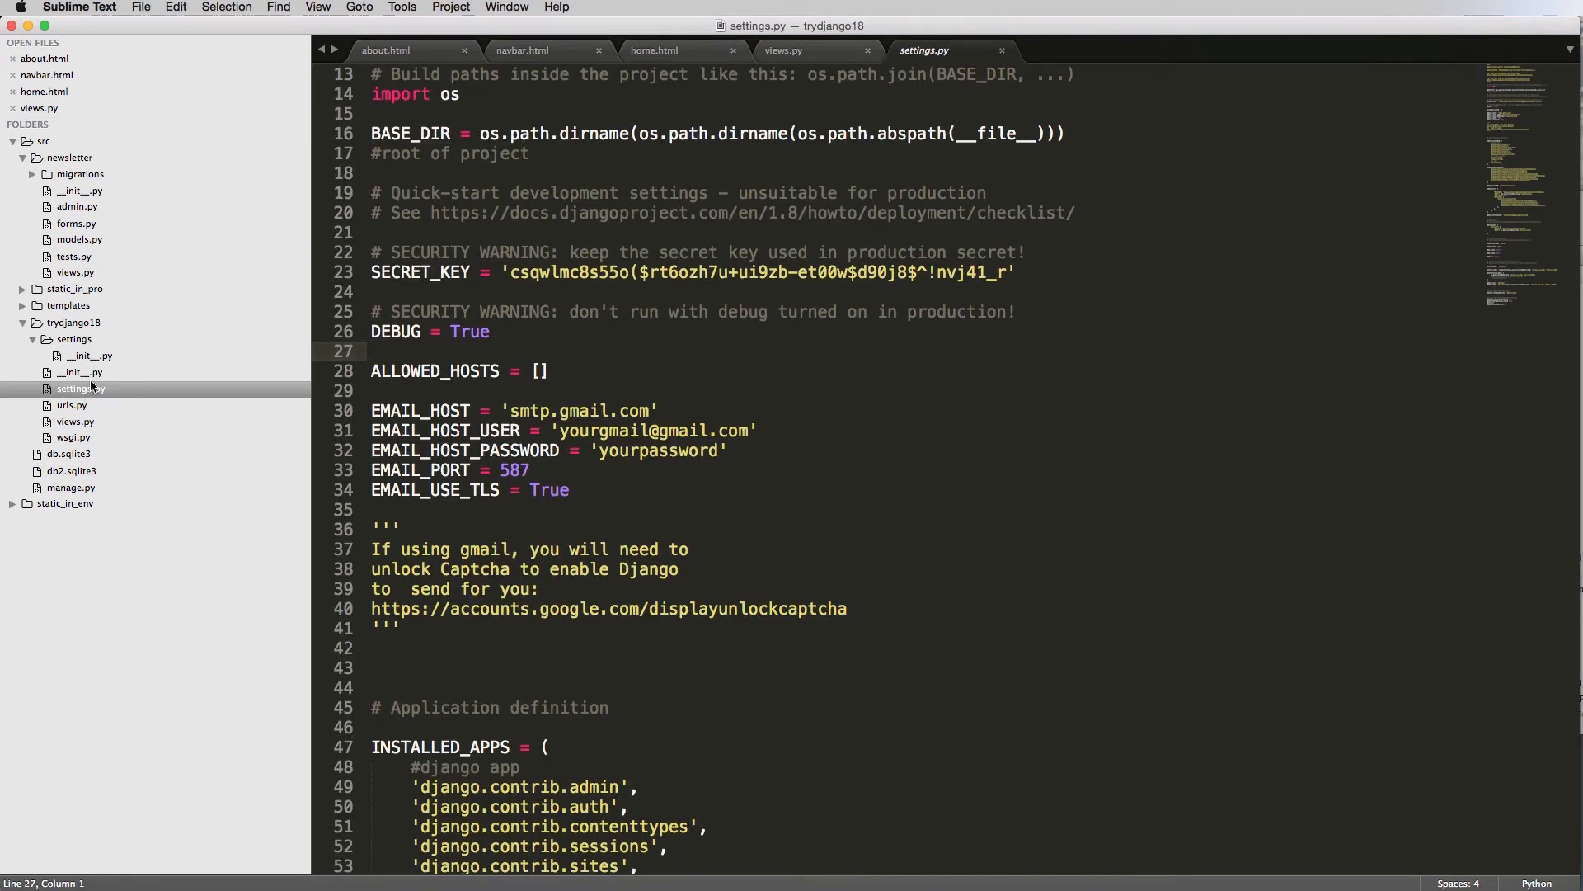
{"action": "mouse_move", "coordinate": [70, 405]}
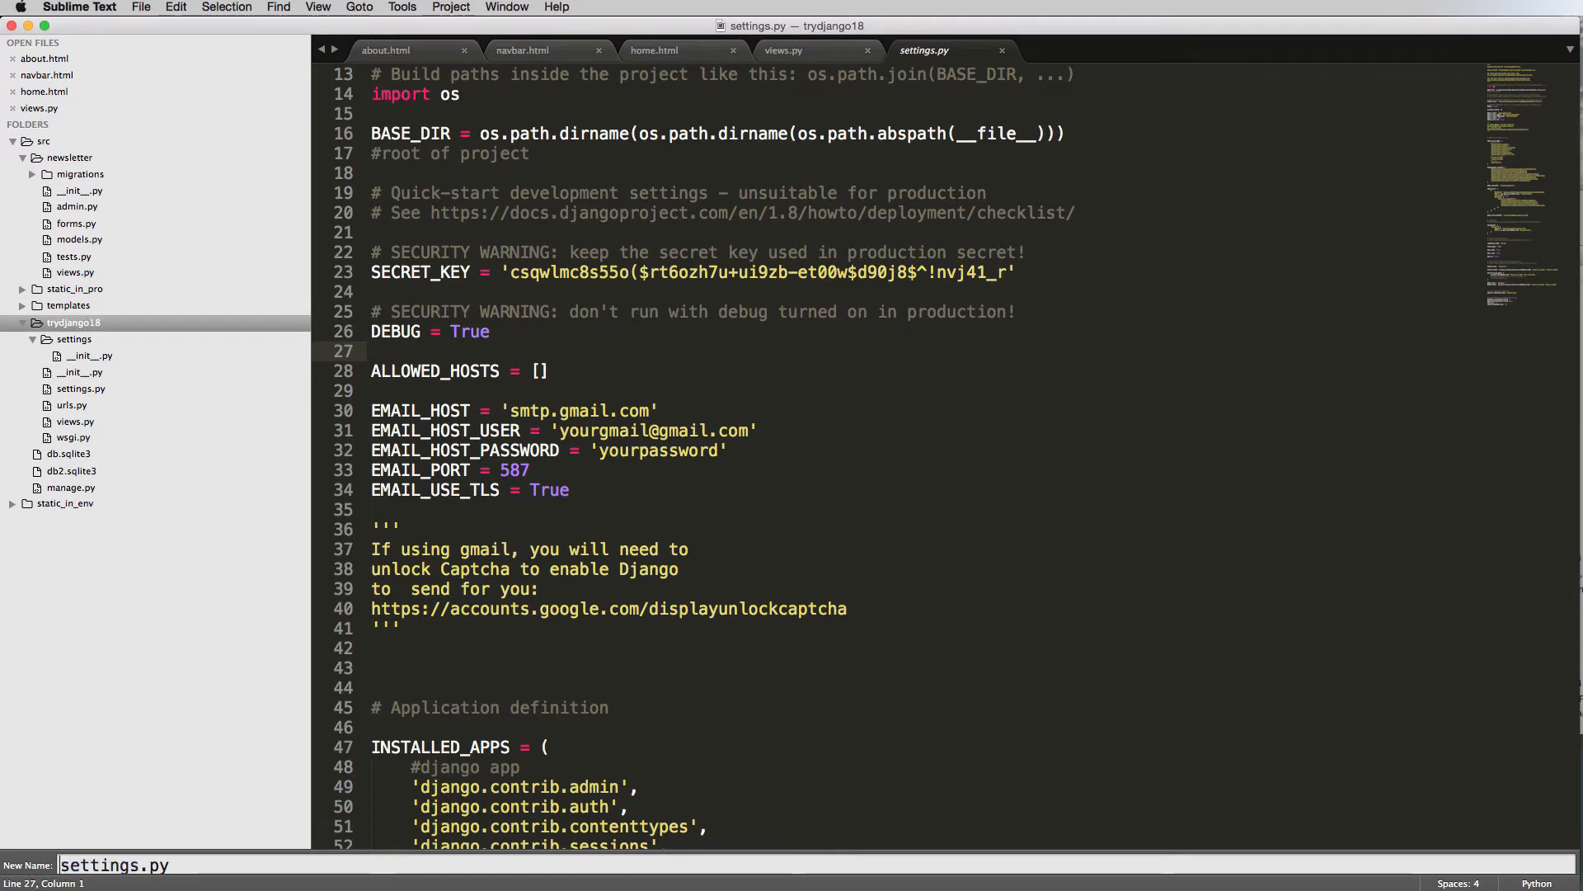
Step: Rename settings.py to old_settings.py, add a new file in settings, and view wsgi.py
{"action": "type", "text": "old_"}
{"action": "key", "text": "enter"}
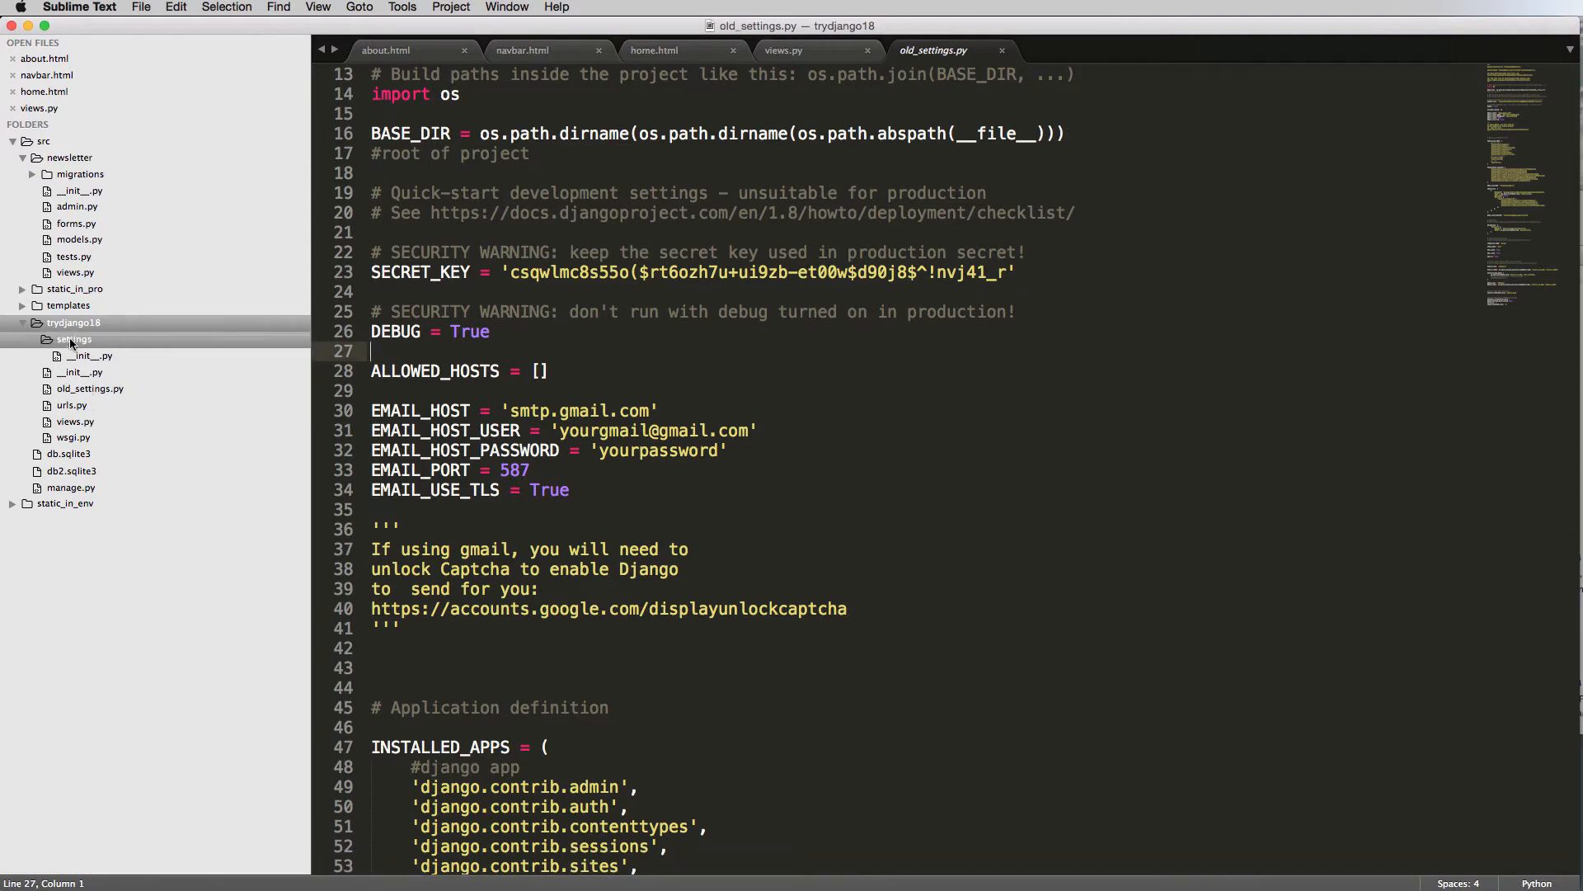
{"action": "right_click", "coordinate": [75, 340]}
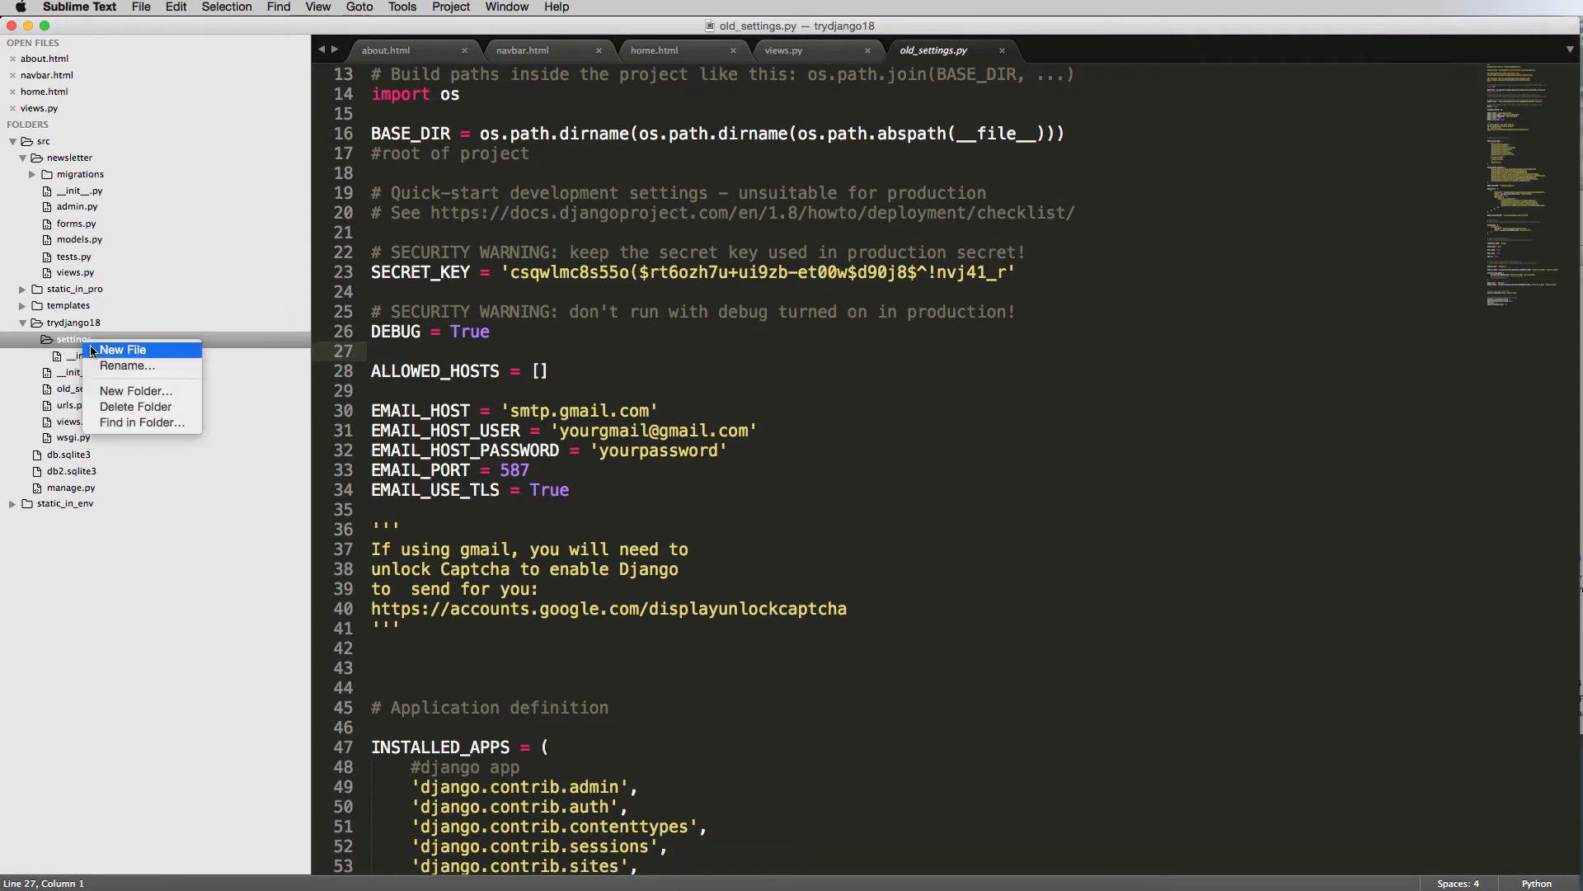
{"action": "left_click", "coordinate": [122, 350]}
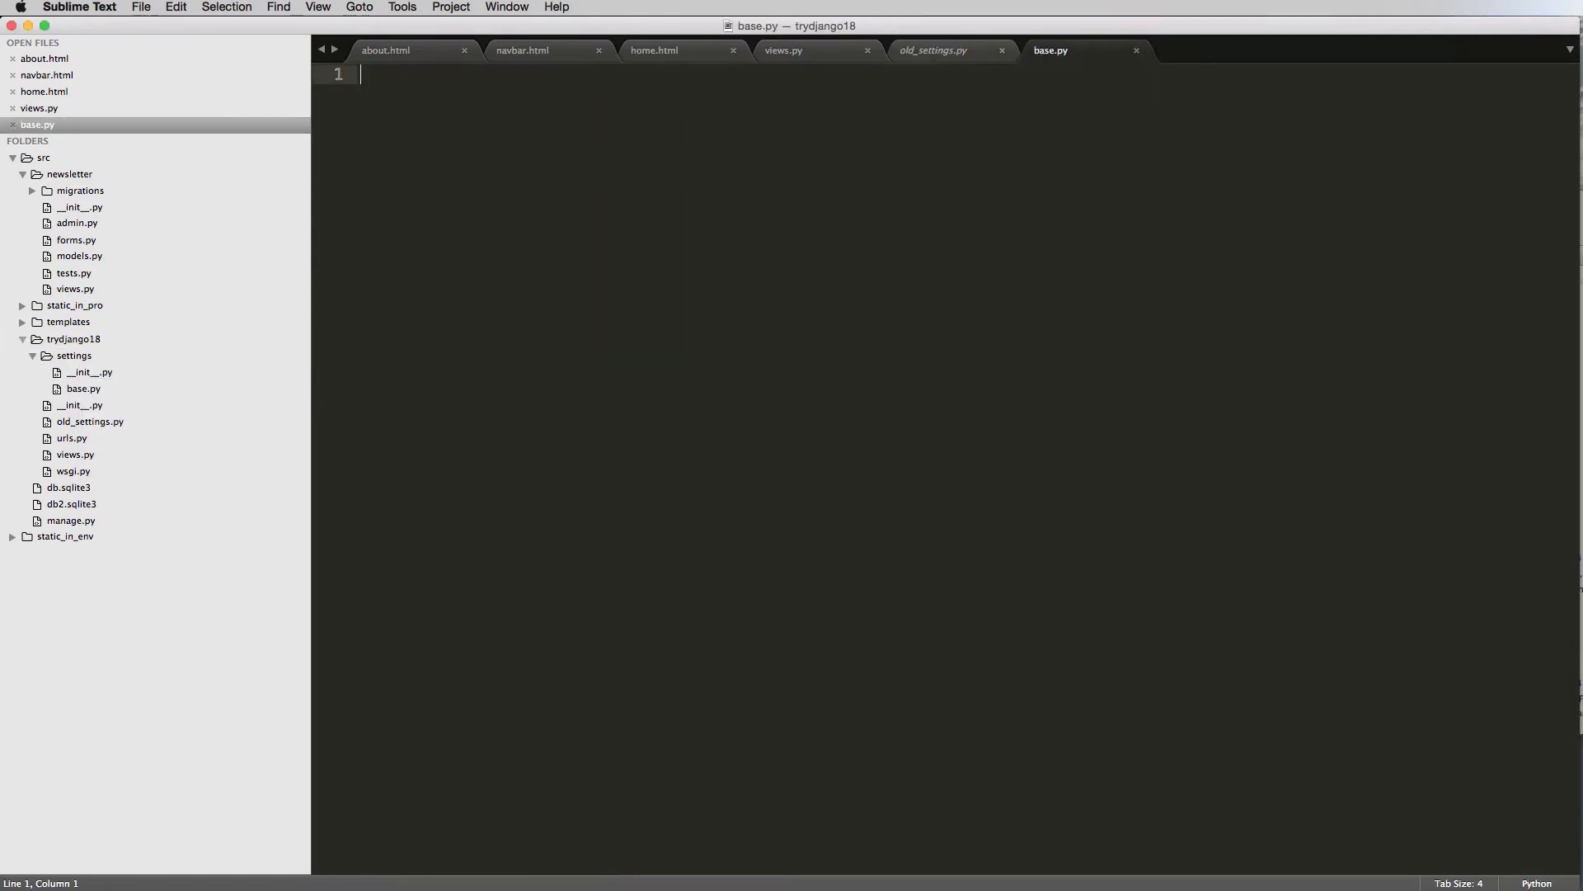
{"action": "left_click", "coordinate": [930, 51]}
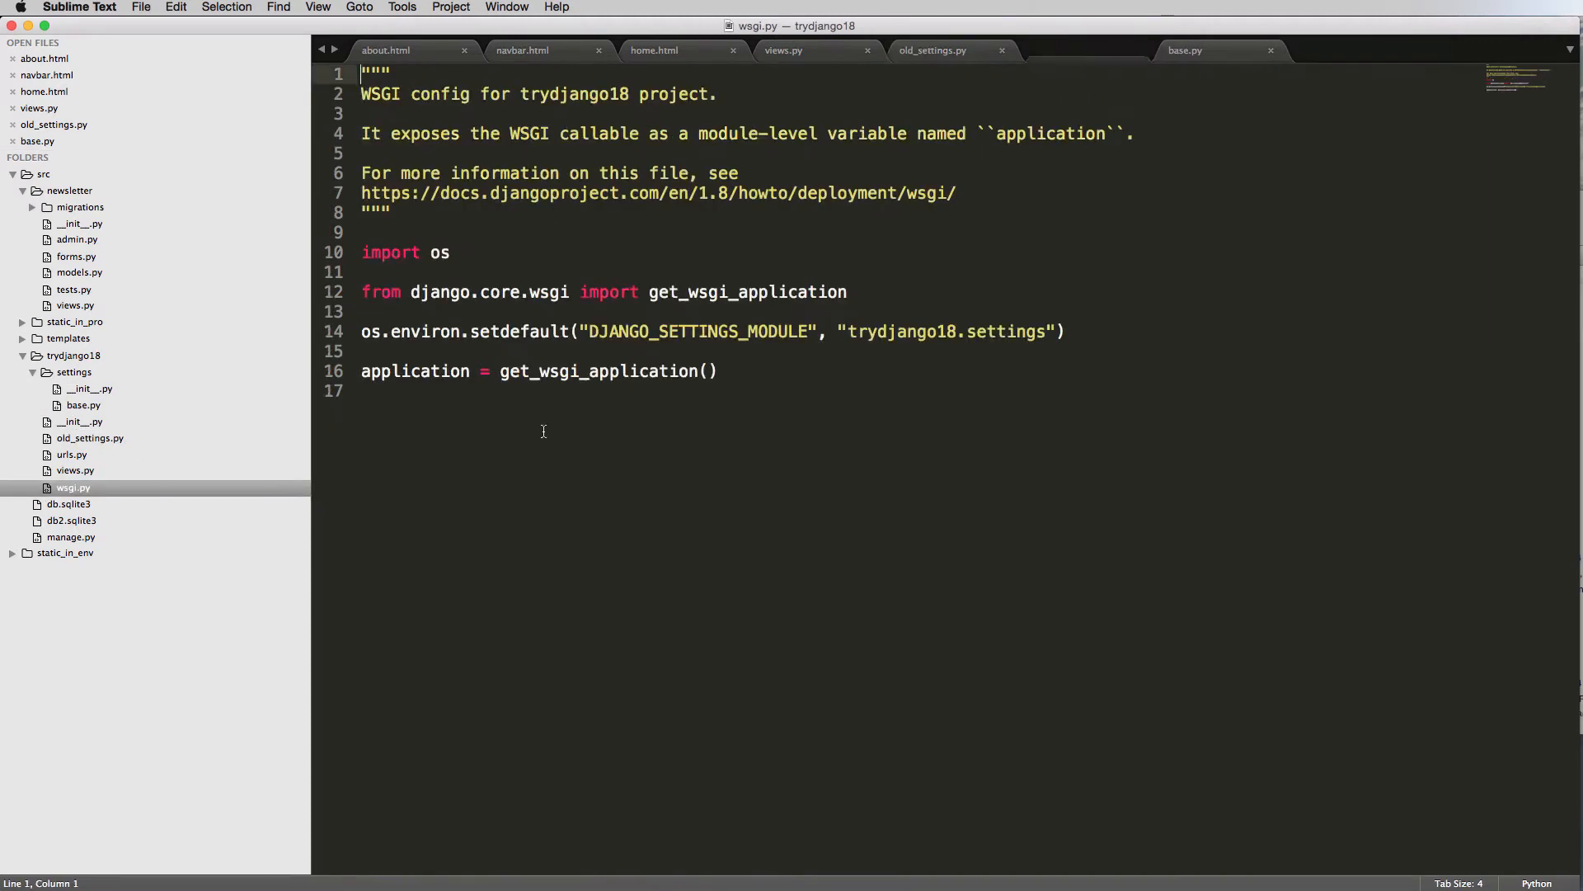
Step: Keep wsgi.py open and start 'from .base im' in the settings package's __init__.py
{"action": "double_click", "coordinate": [1006, 331]}
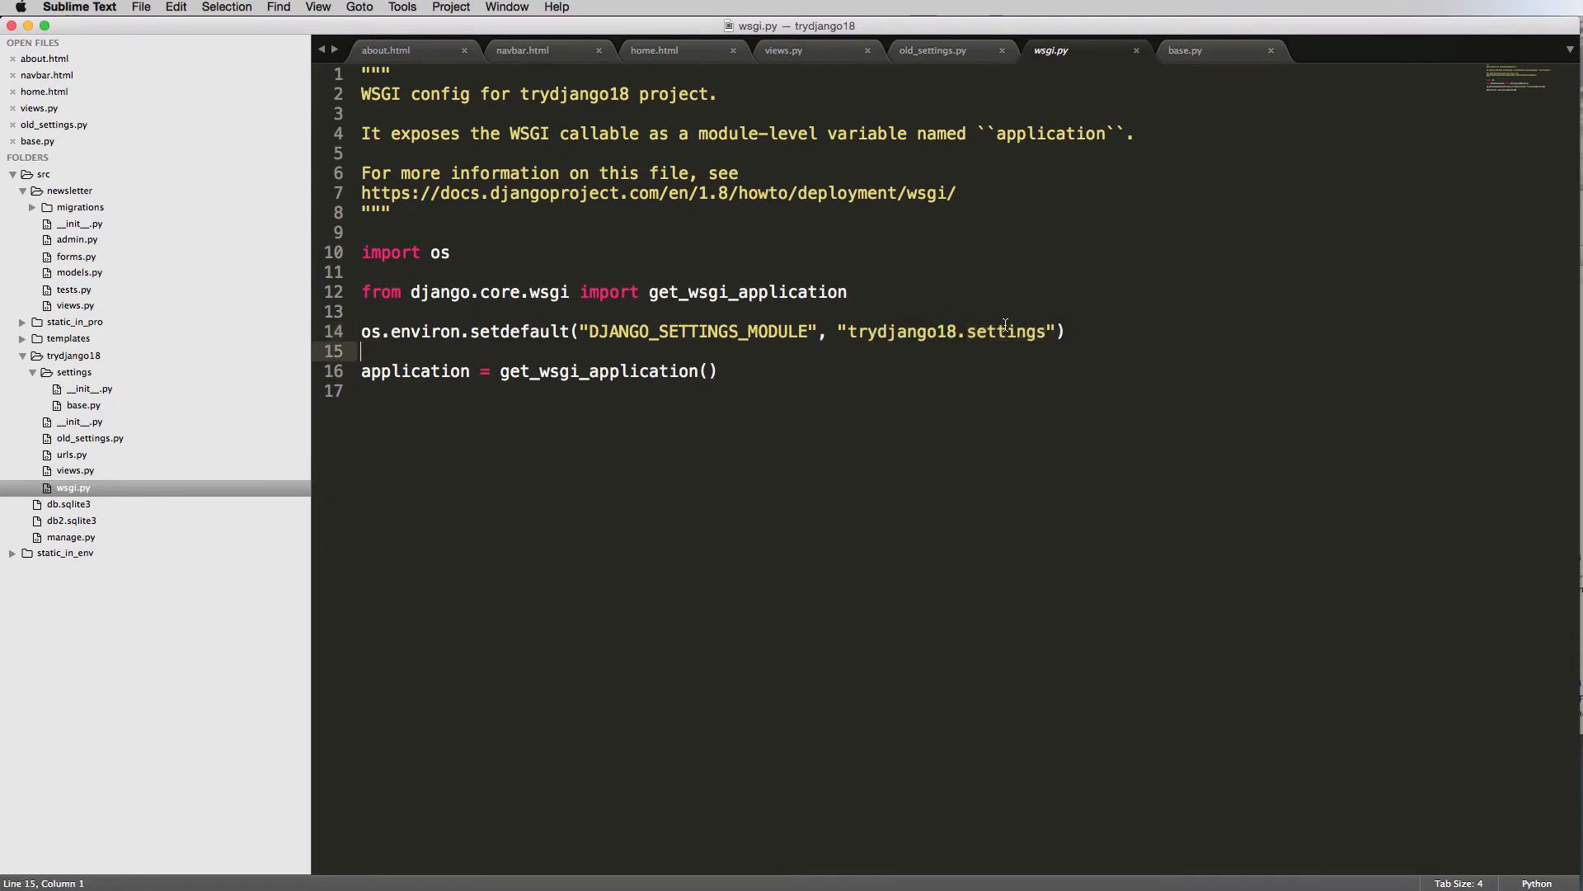
{"action": "left_click", "coordinate": [930, 49]}
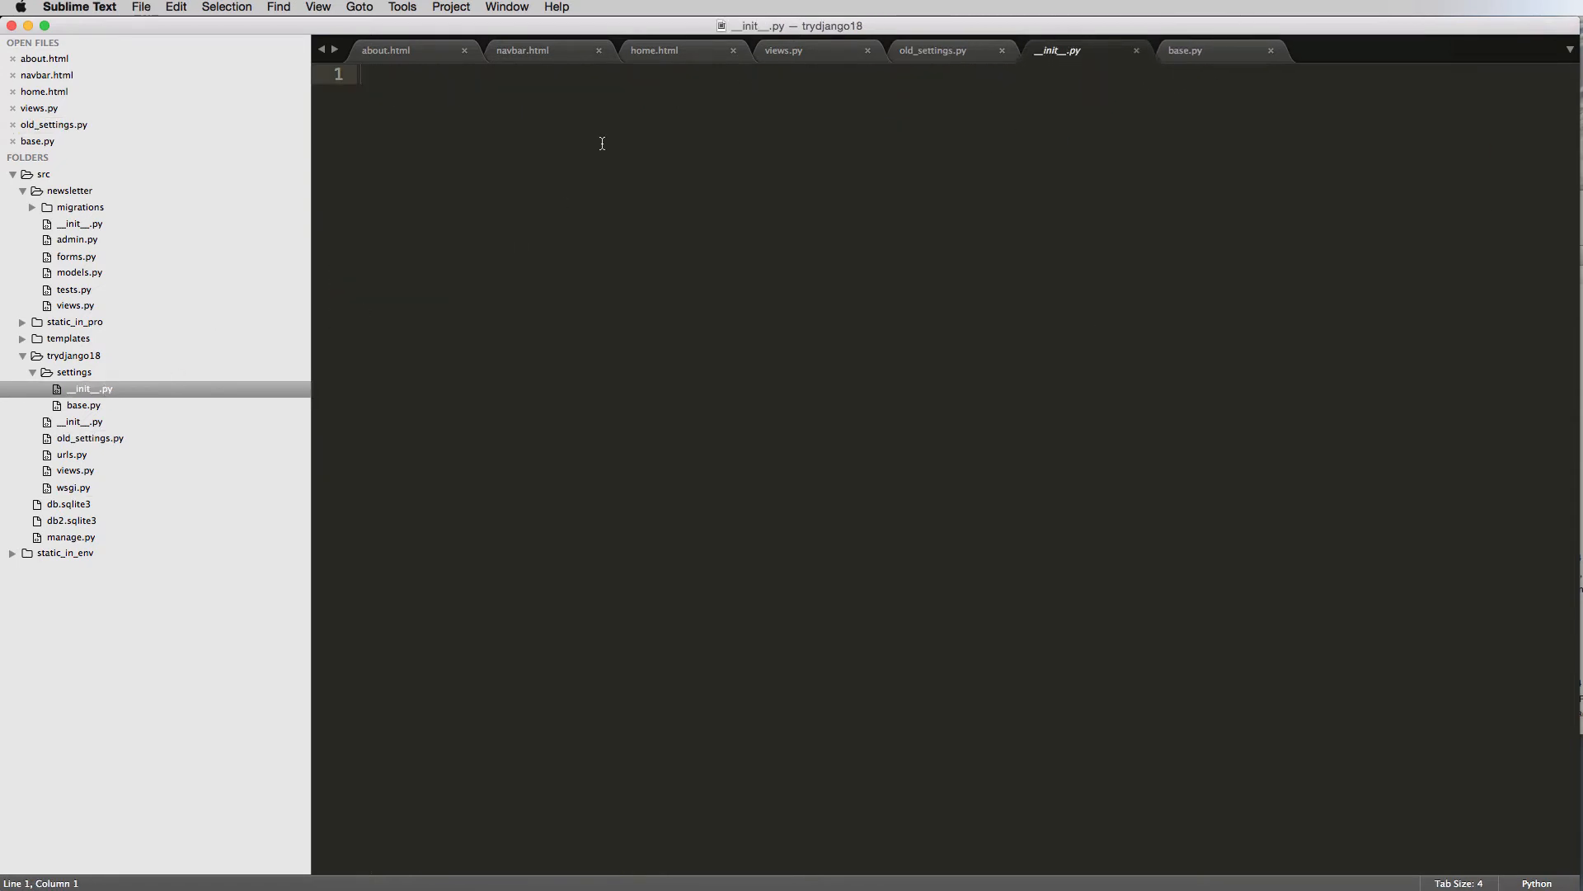
{"action": "type", "text": "from .base im"}
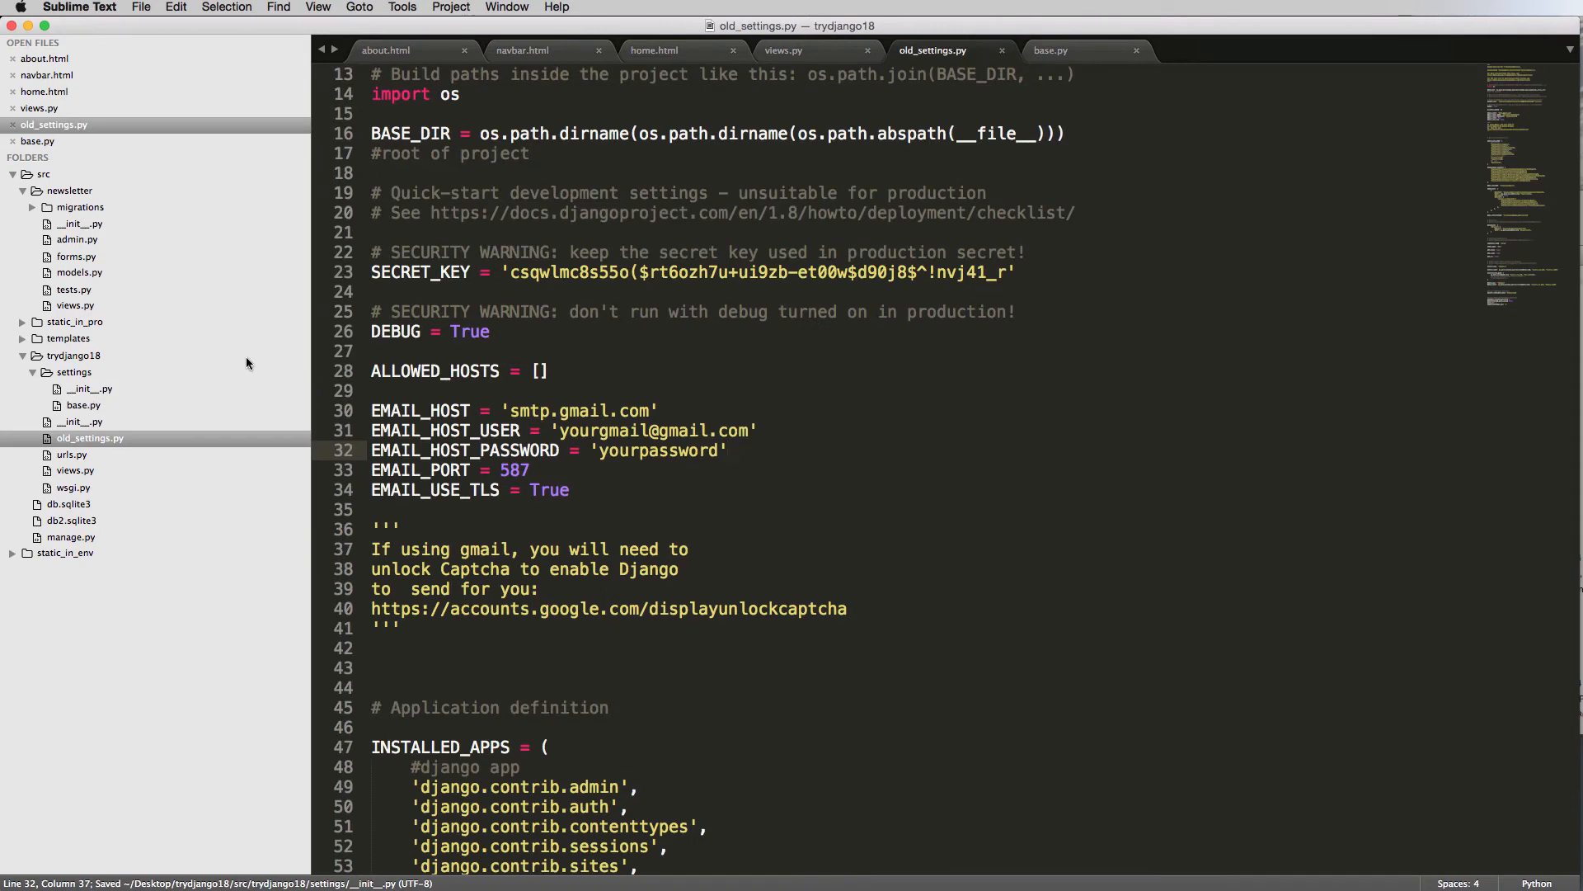
Step: In base.py, select the BASE_DIR dirname call to wrap it in another os.path.dirname
{"action": "left_click", "coordinate": [768, 193]}
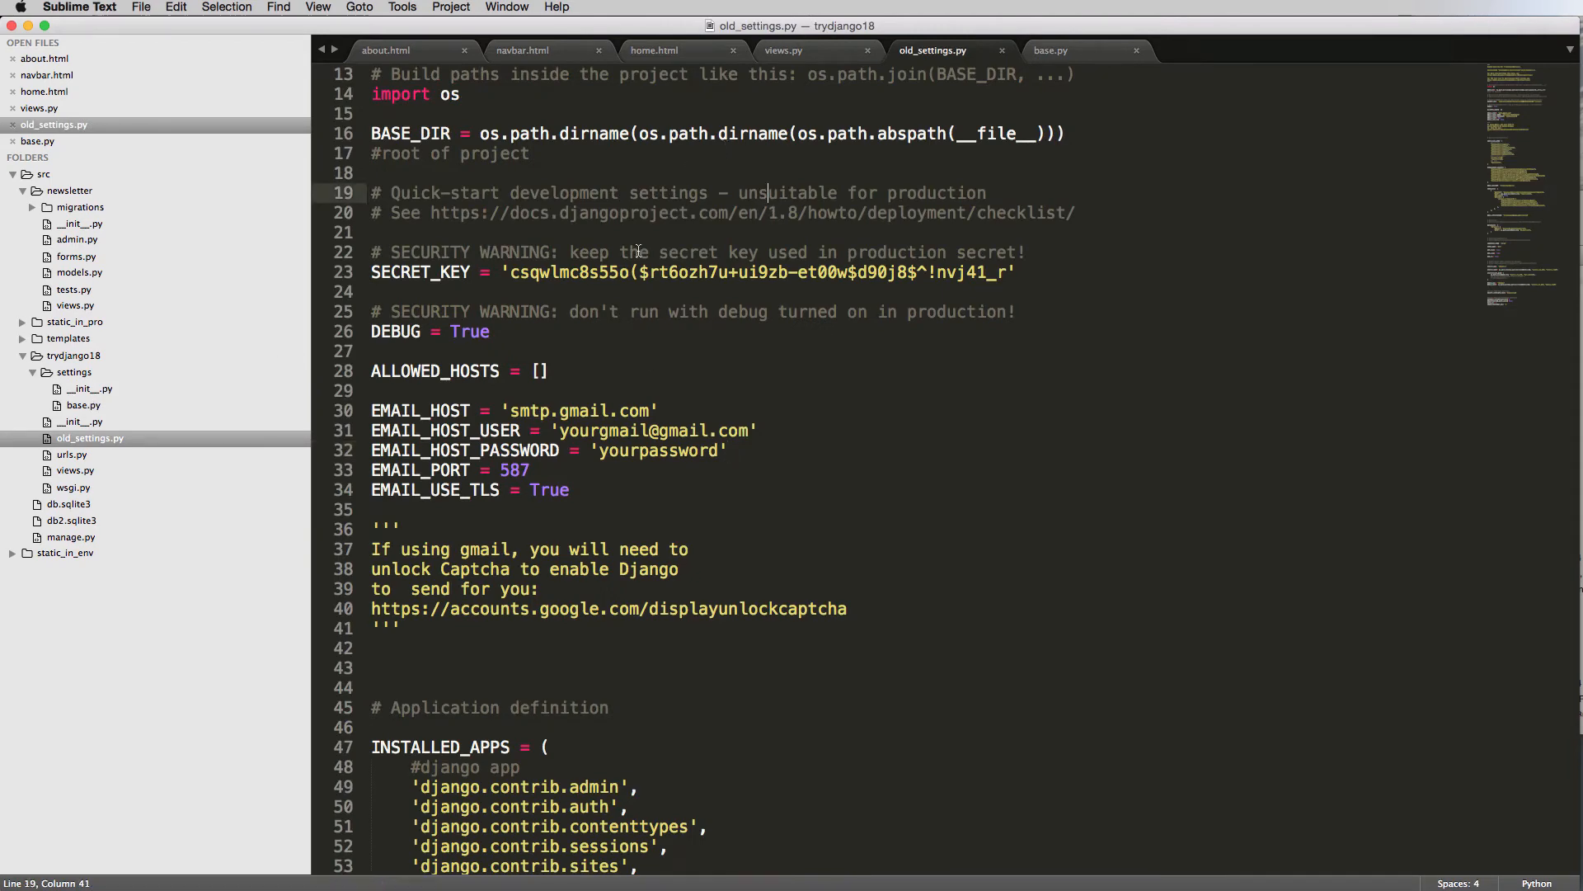
{"action": "left_click", "coordinate": [1051, 51]}
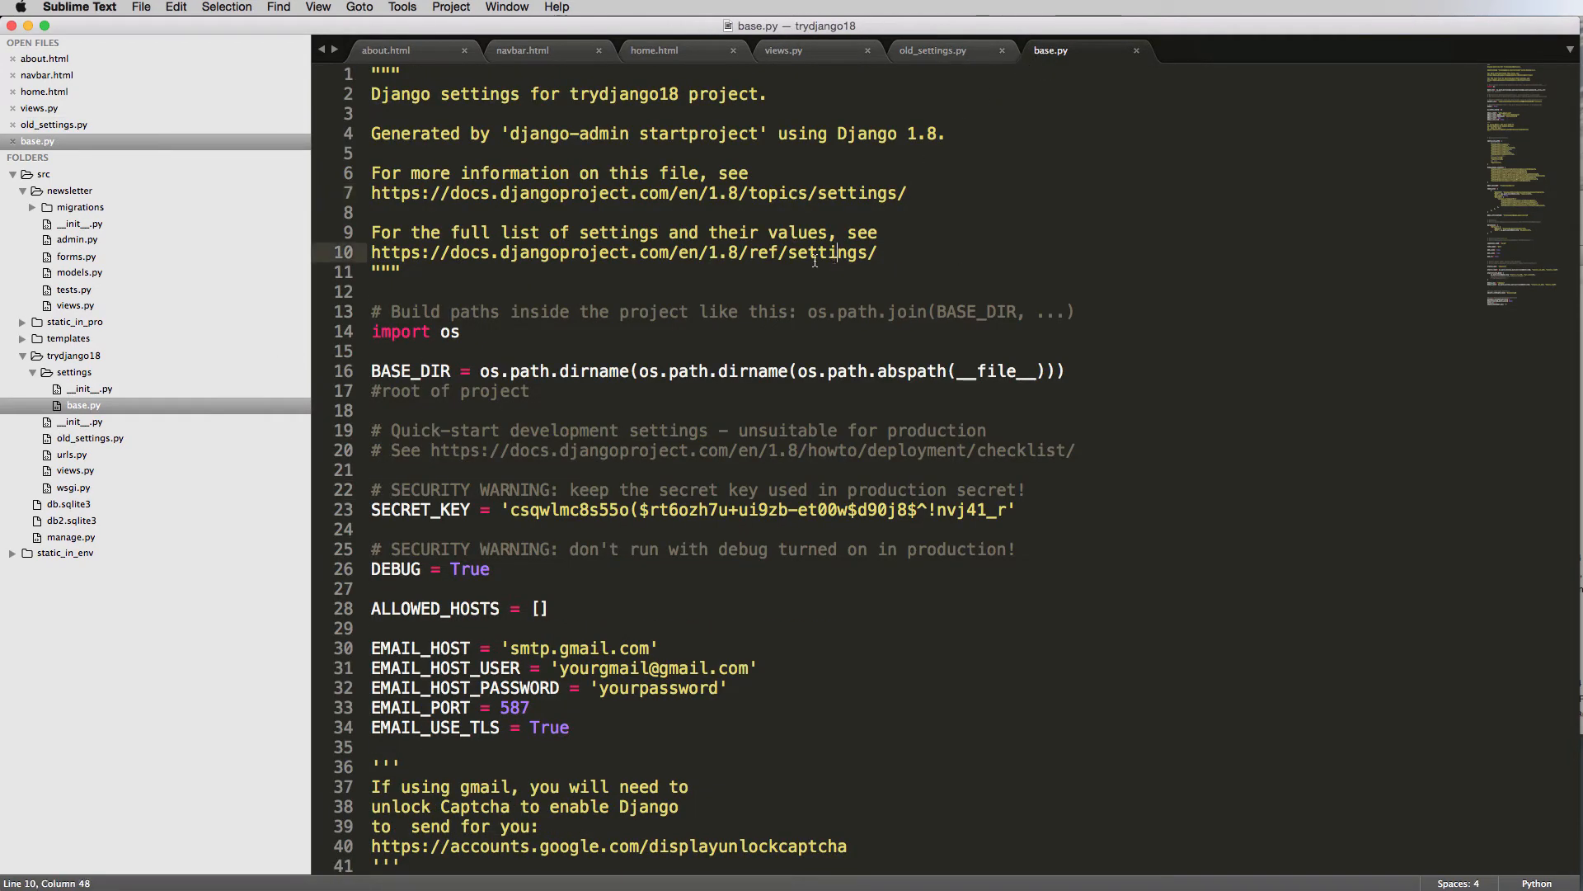
{"action": "scroll", "scroll_direction": "down", "scroll_amount": 3}
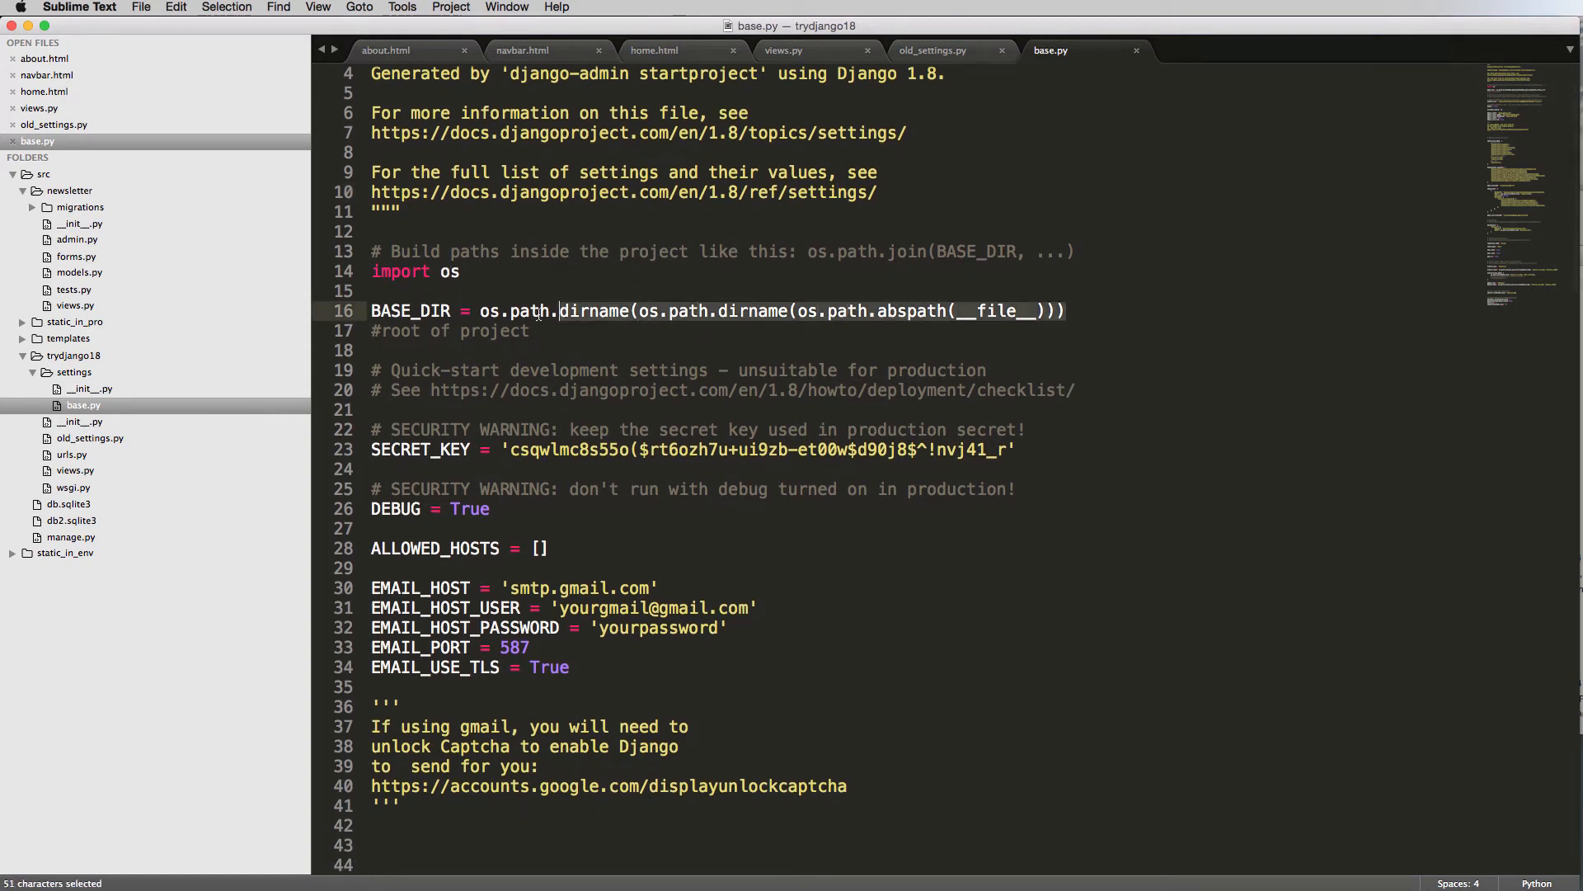
{"action": "left_click", "coordinate": [483, 310]}
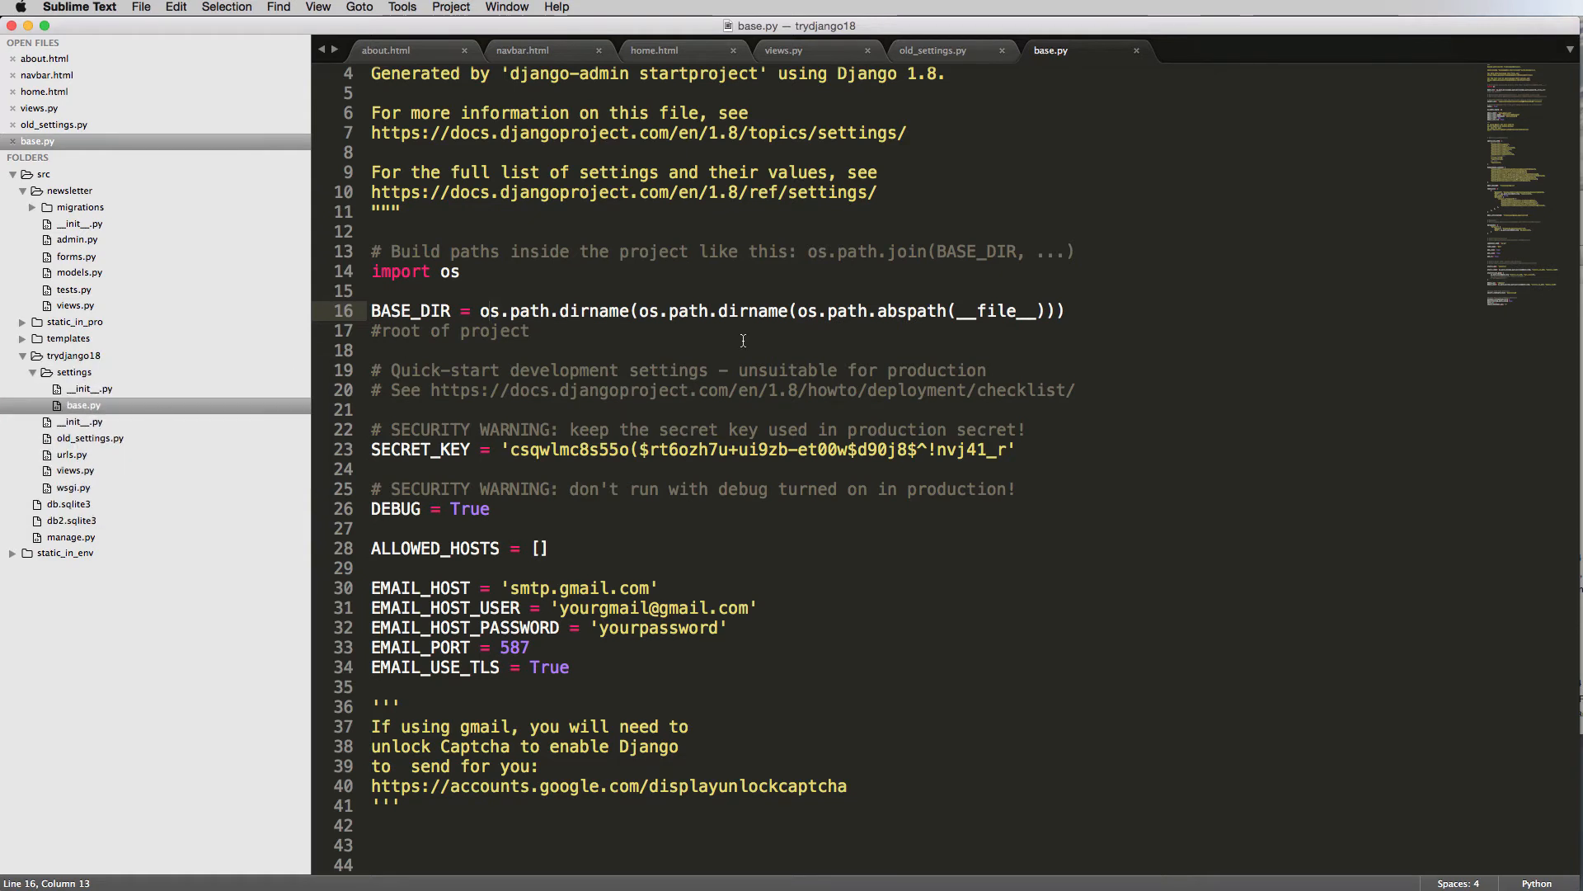
{"action": "double_click", "coordinate": [411, 310]}
{"action": "type", "text": "python"}
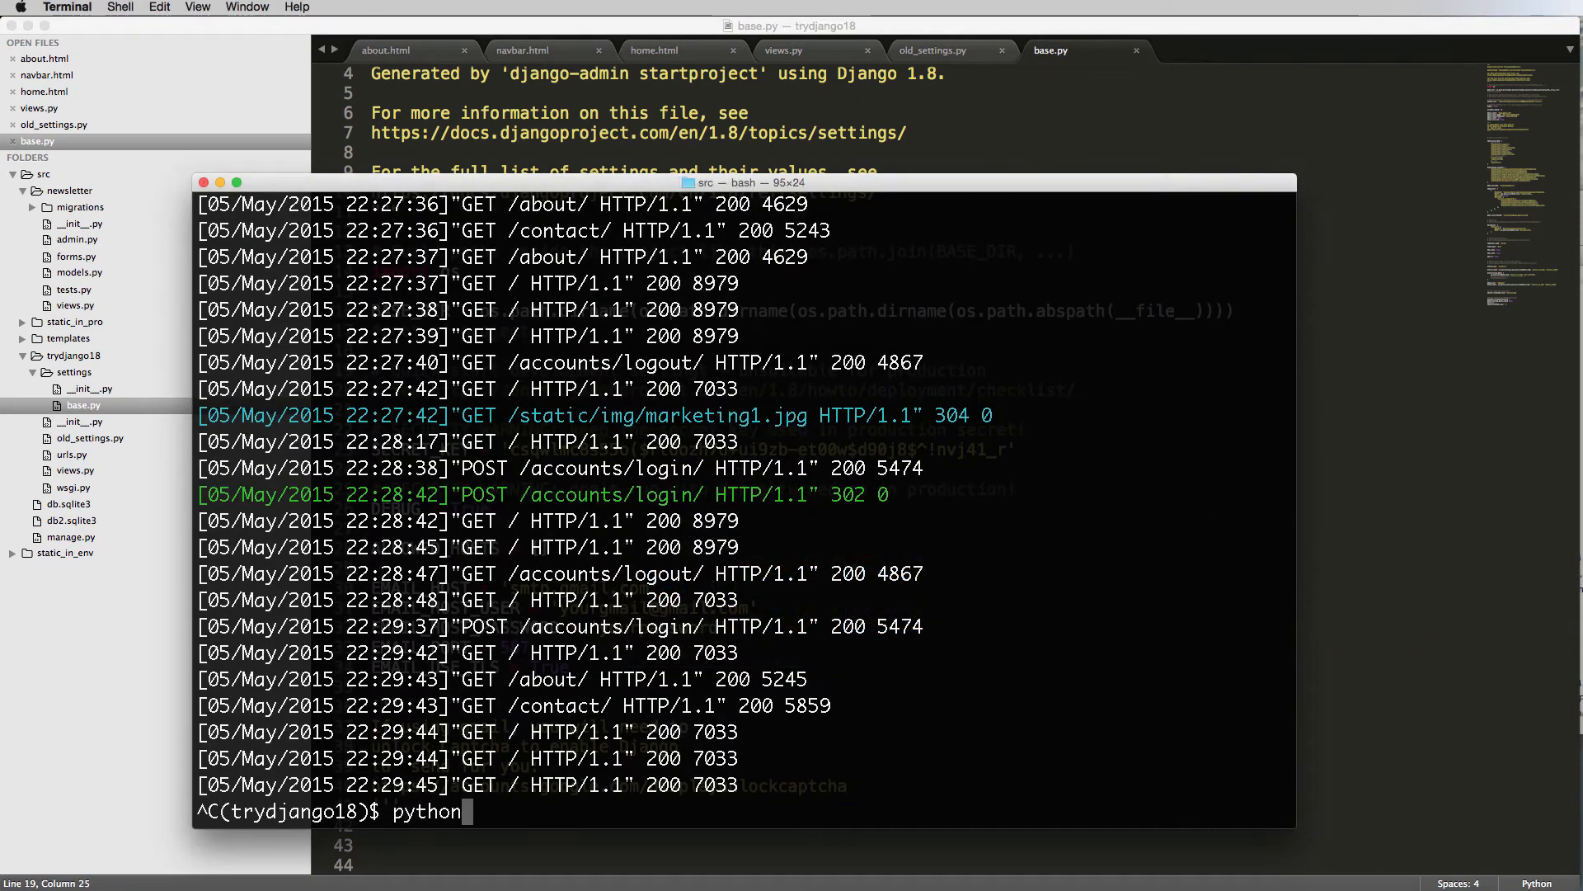
Step: Run python manage.py collectstatic answering yes, then restart the server with runserver
{"action": "type", "text": "manage.py collect"}
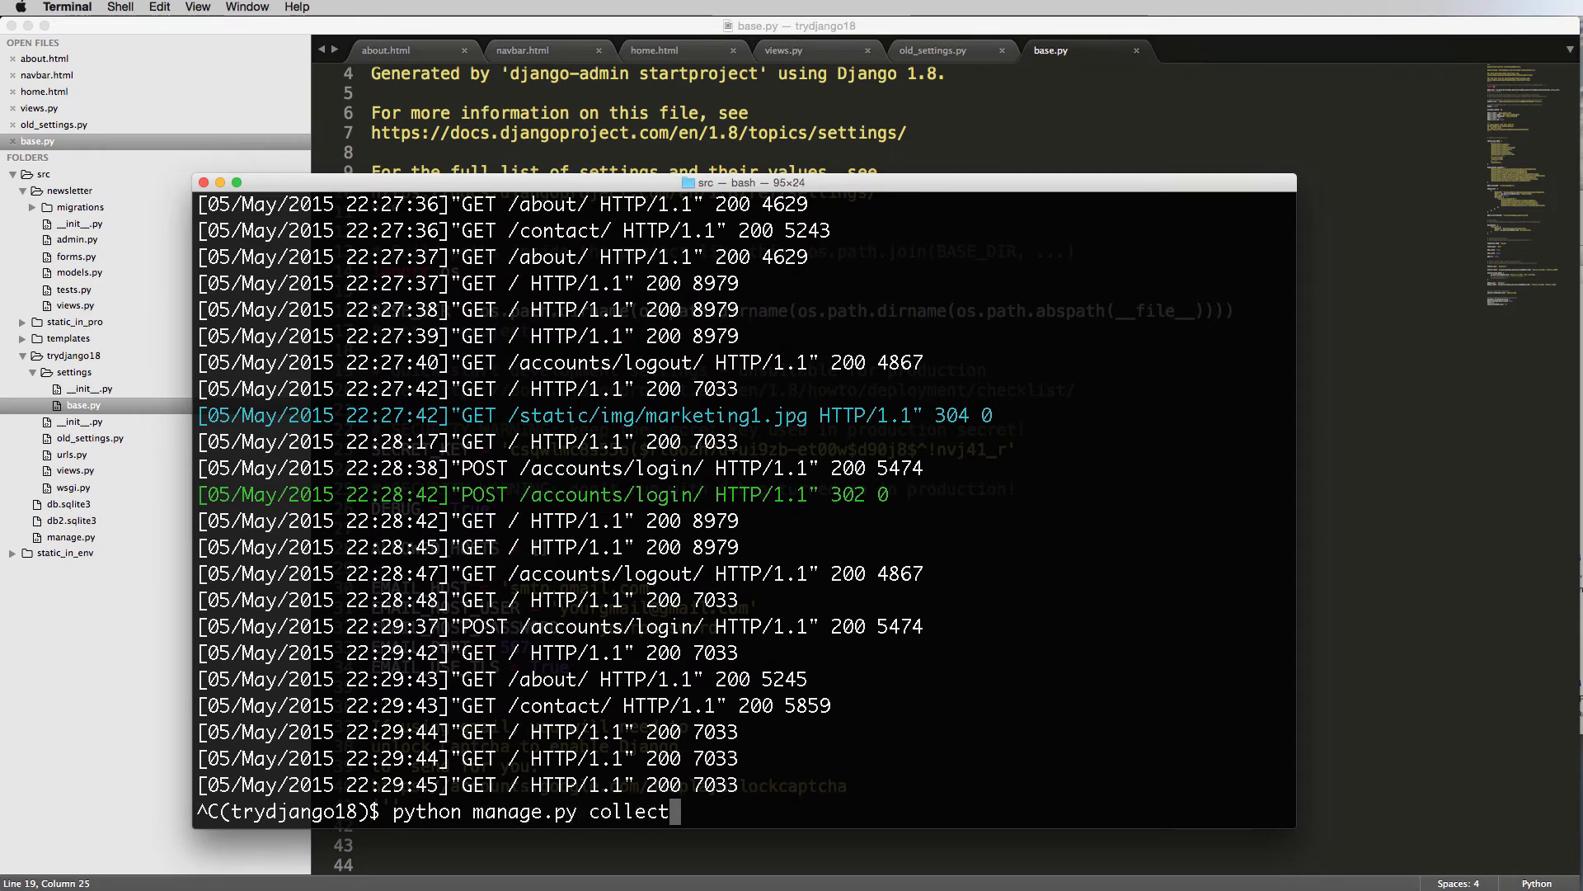
{"action": "key", "text": "Return"}
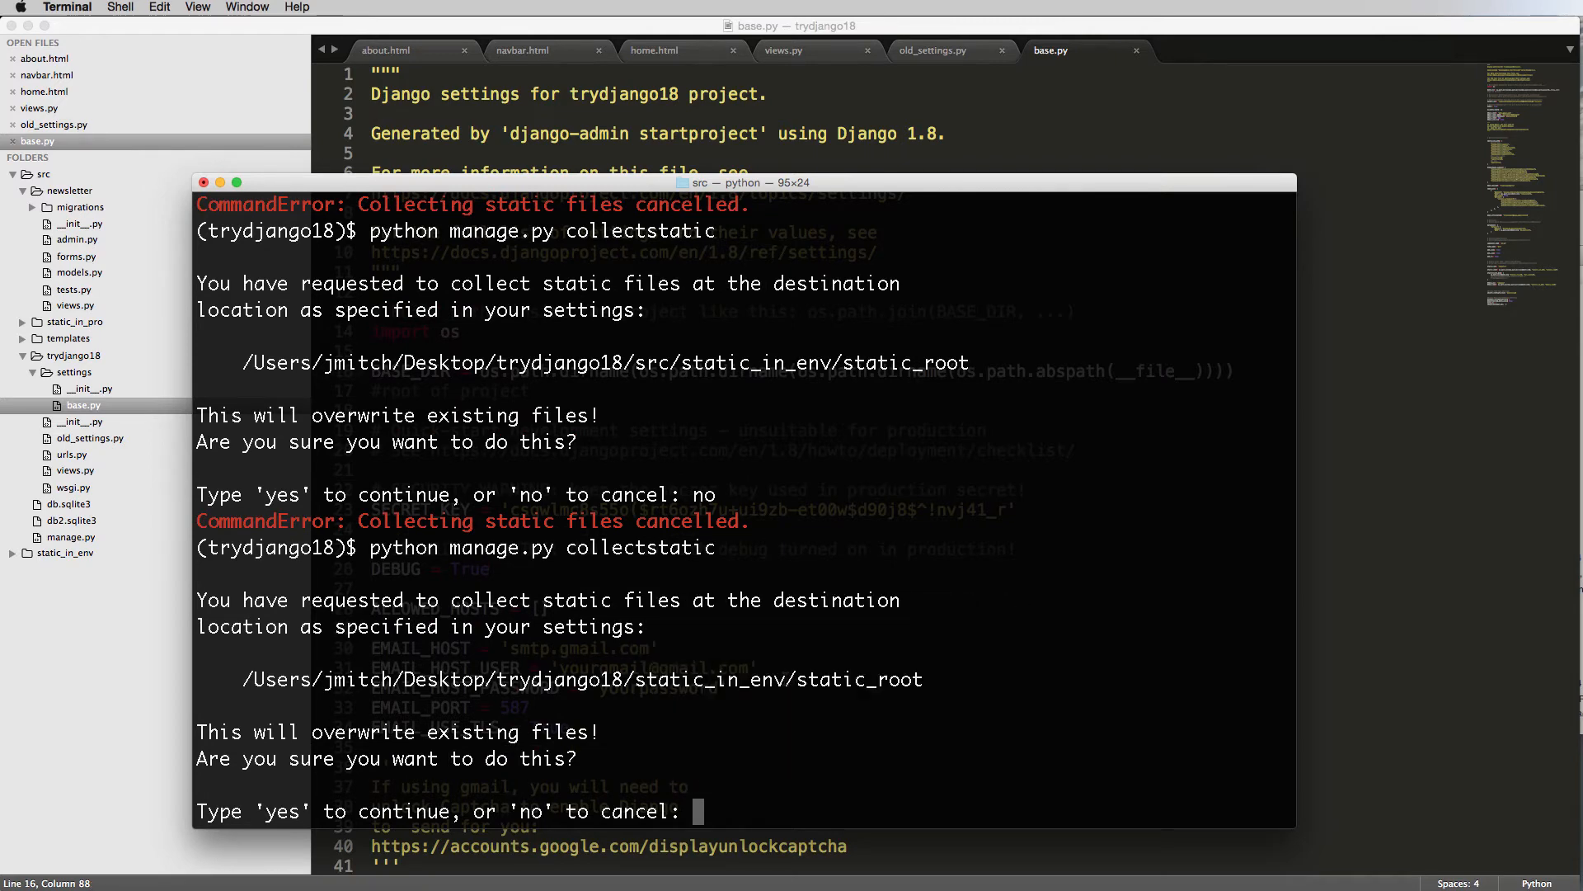
{"action": "type", "text": "yes"}
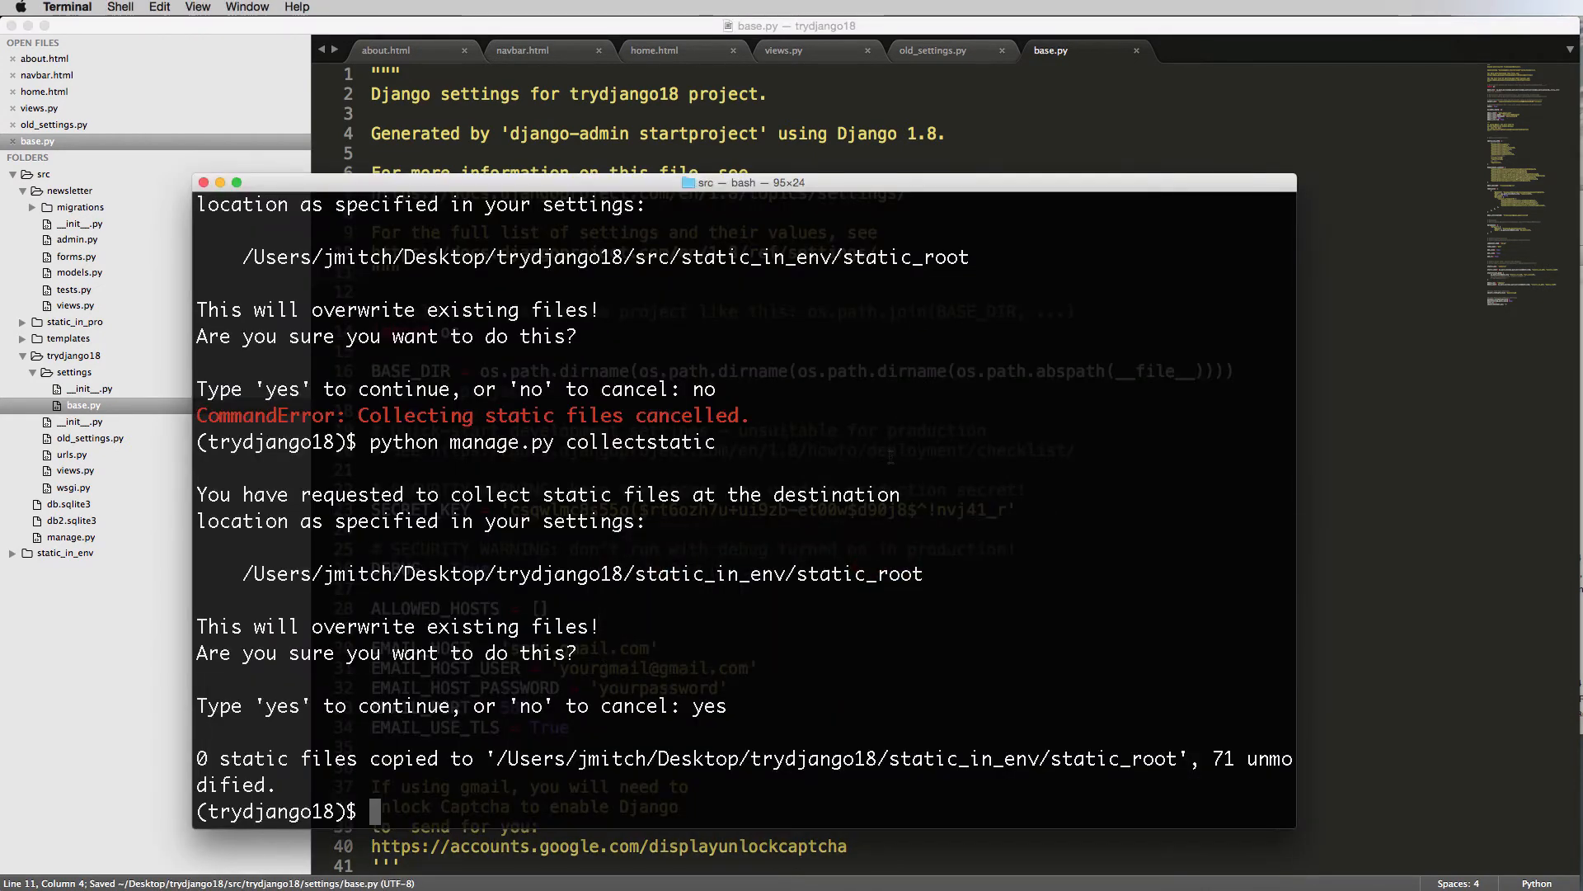
{"action": "type", "text": "python manage.py ru"}
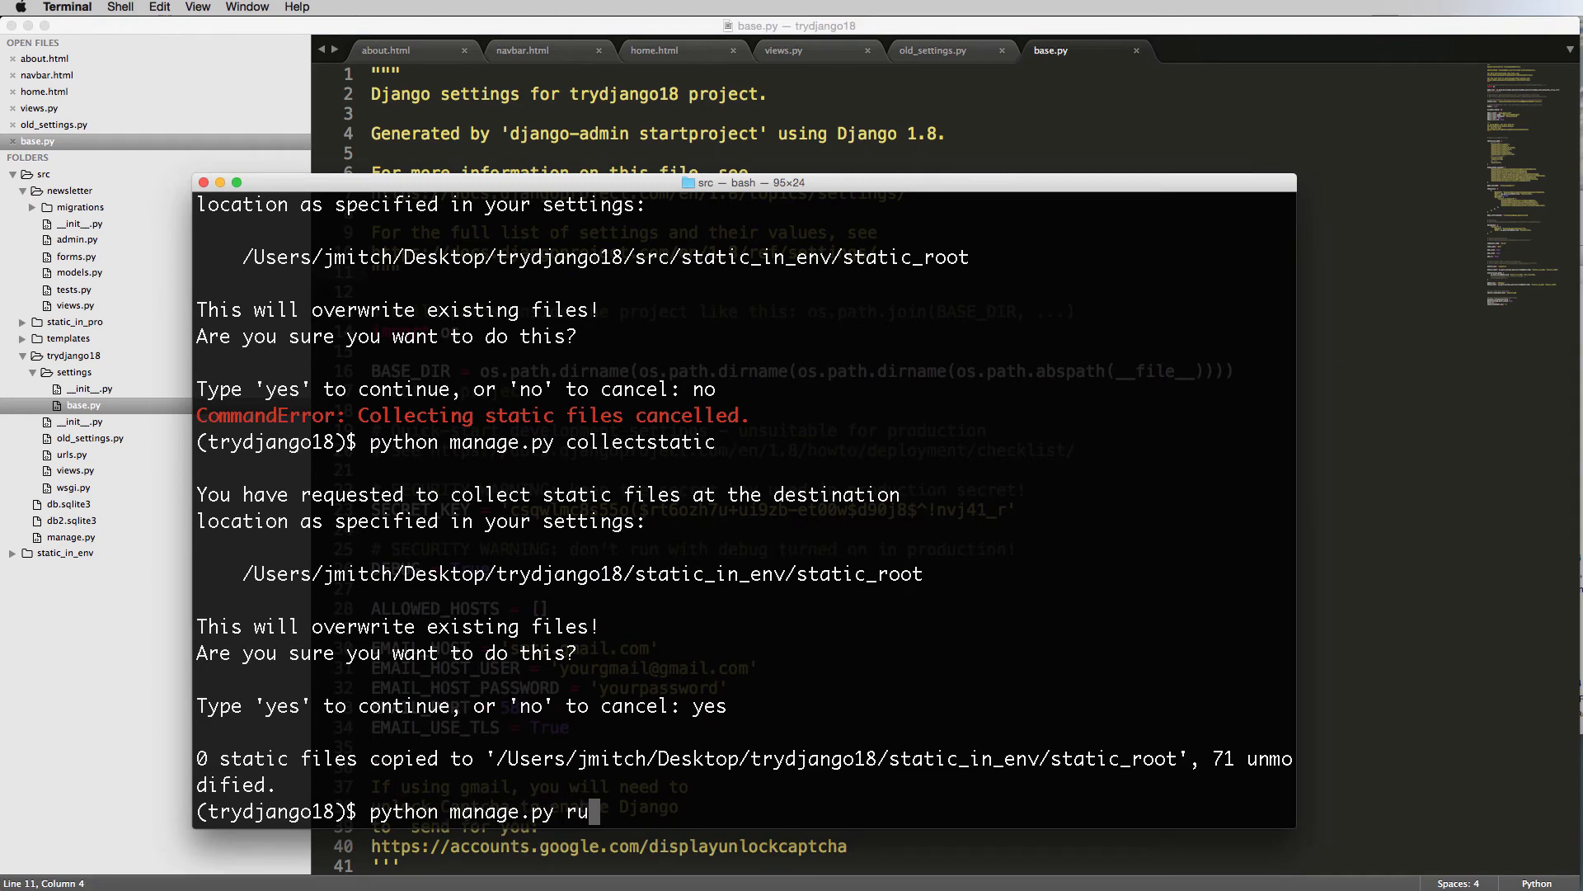
{"action": "key", "text": "Enter"}
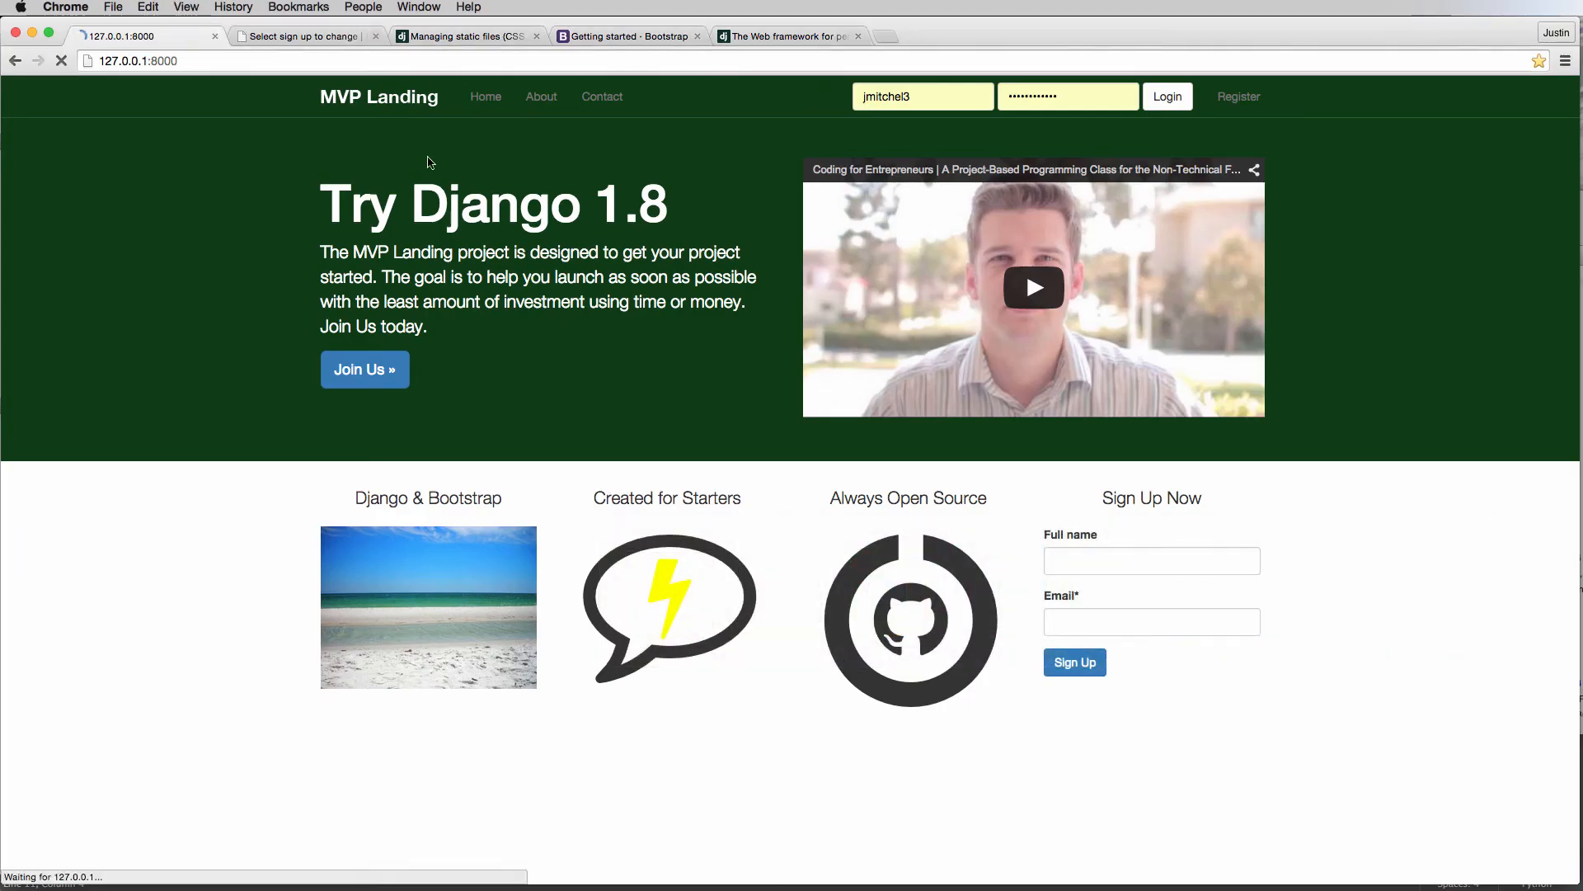
Step: Log in on 127.0.0.1:8000 with the corrected password and look over the staff signup list
{"action": "left_click", "coordinate": [1166, 96]}
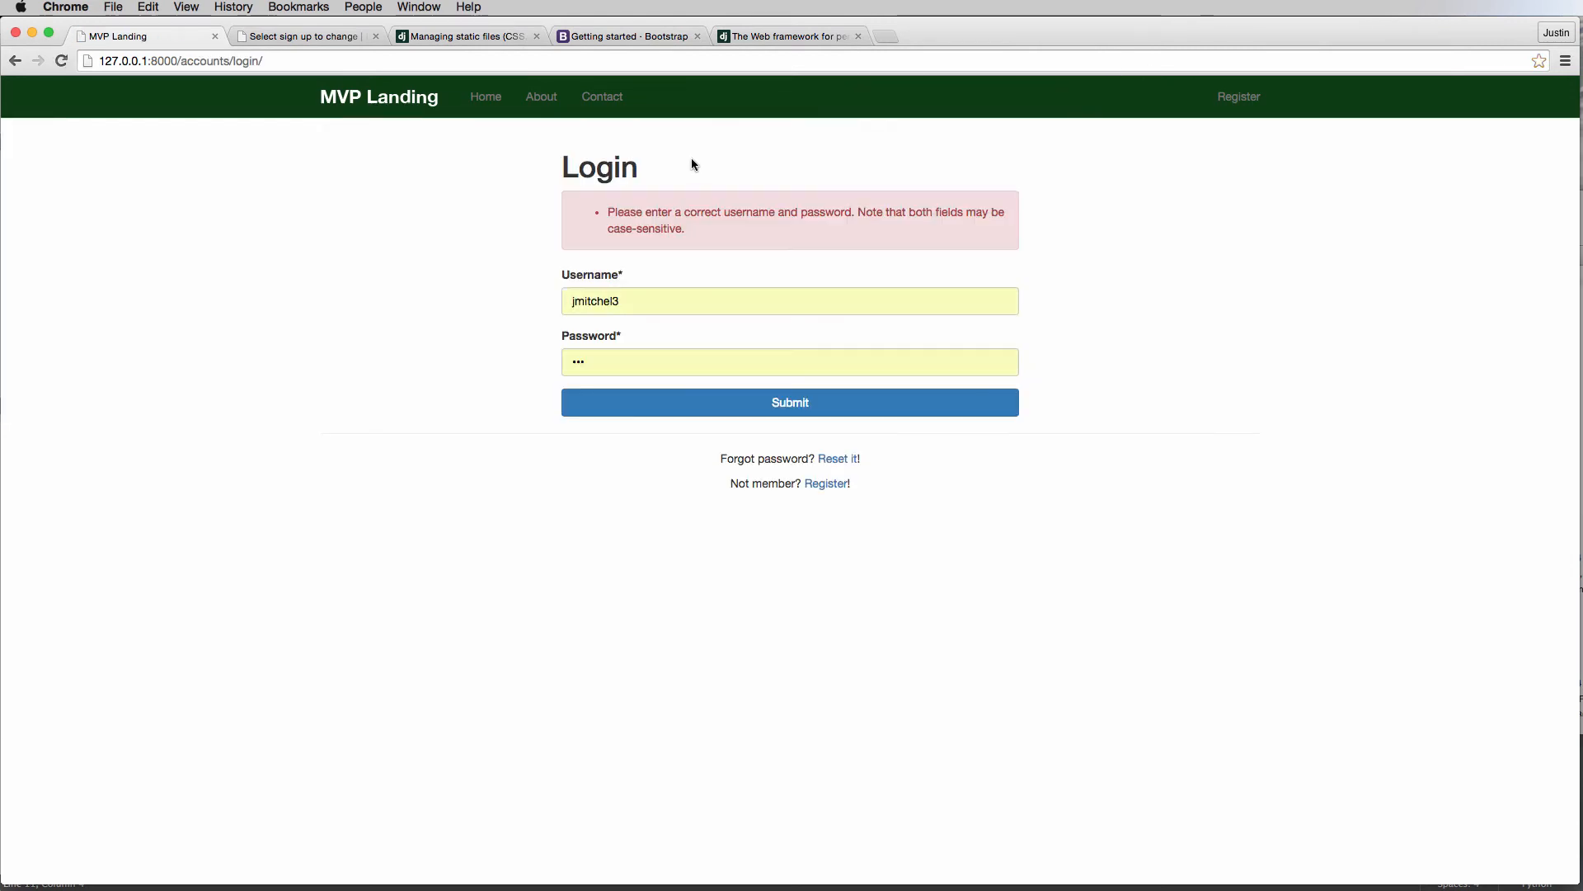
{"action": "left_click", "coordinate": [789, 402]}
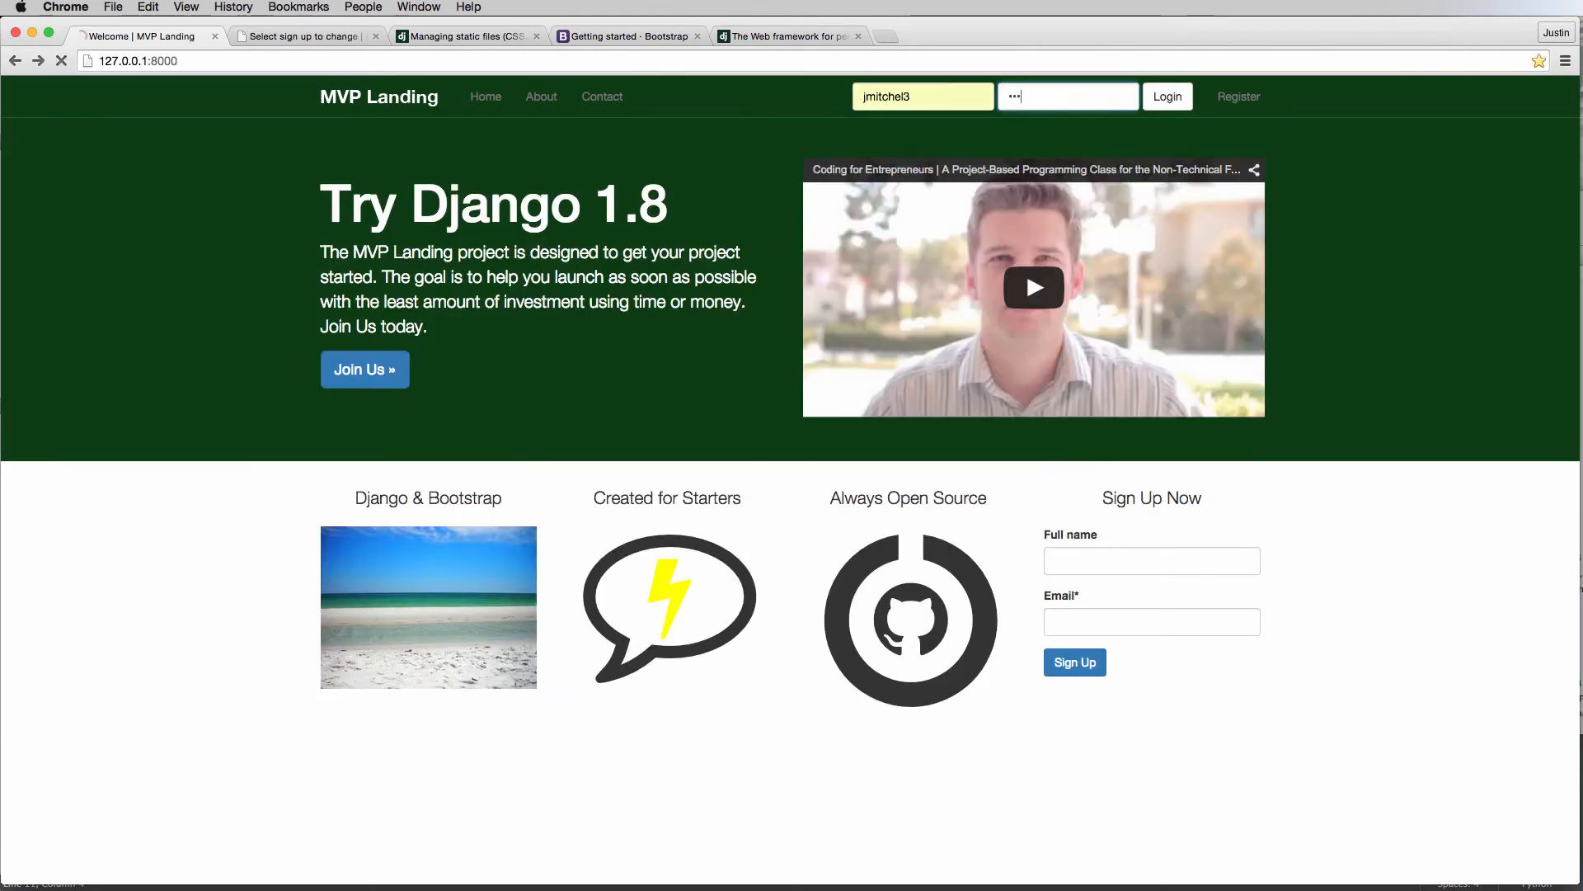
{"action": "left_click", "coordinate": [1166, 98]}
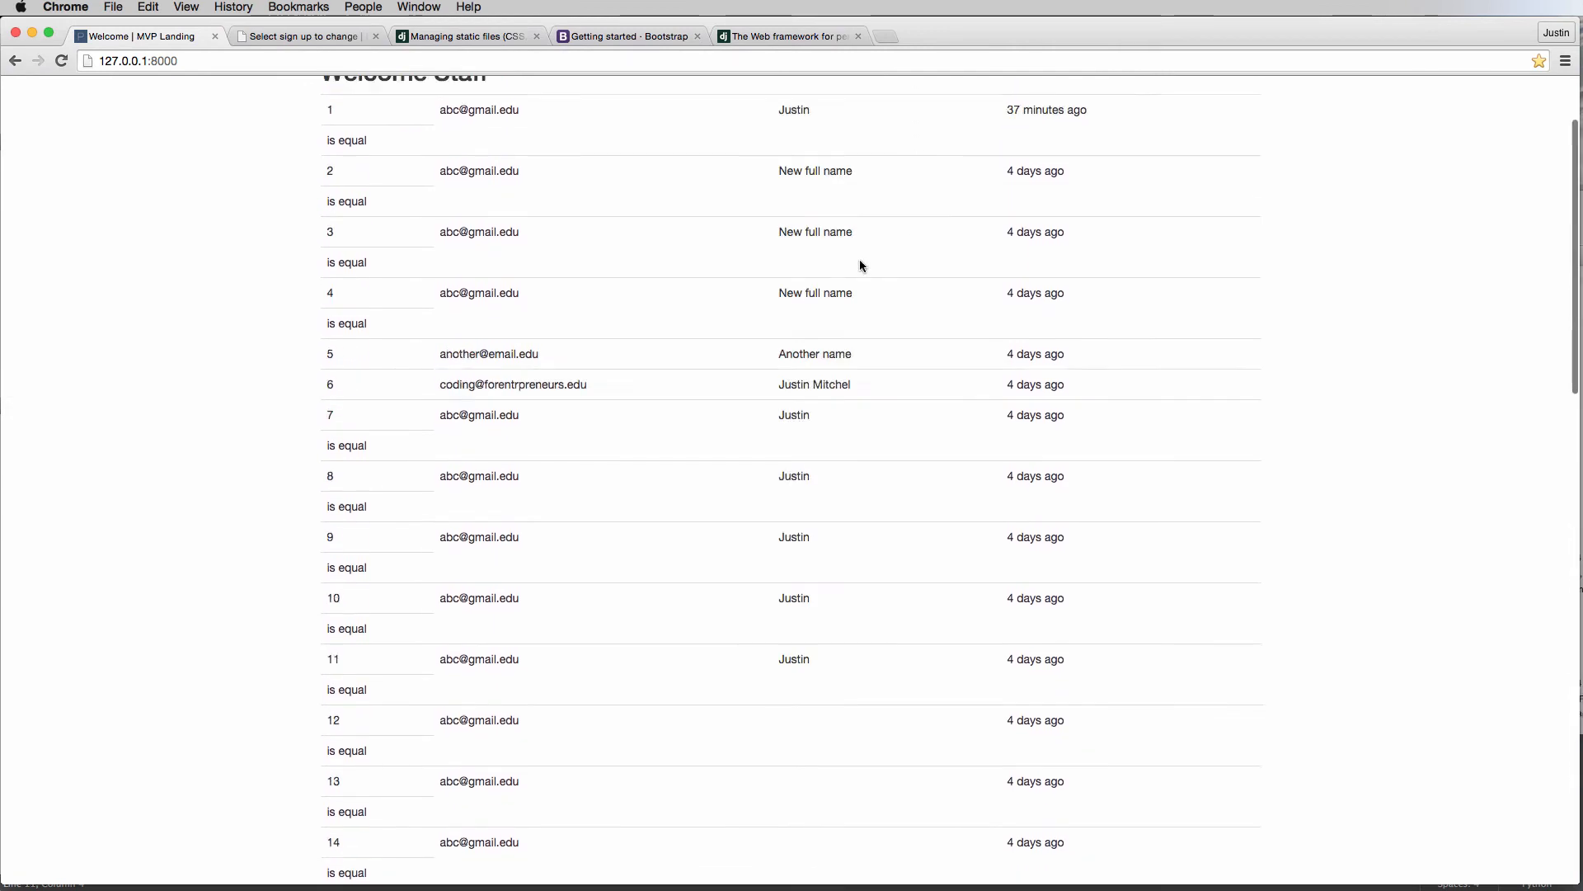
{"action": "scroll", "scroll_direction": "up", "scroll_amount": 3}
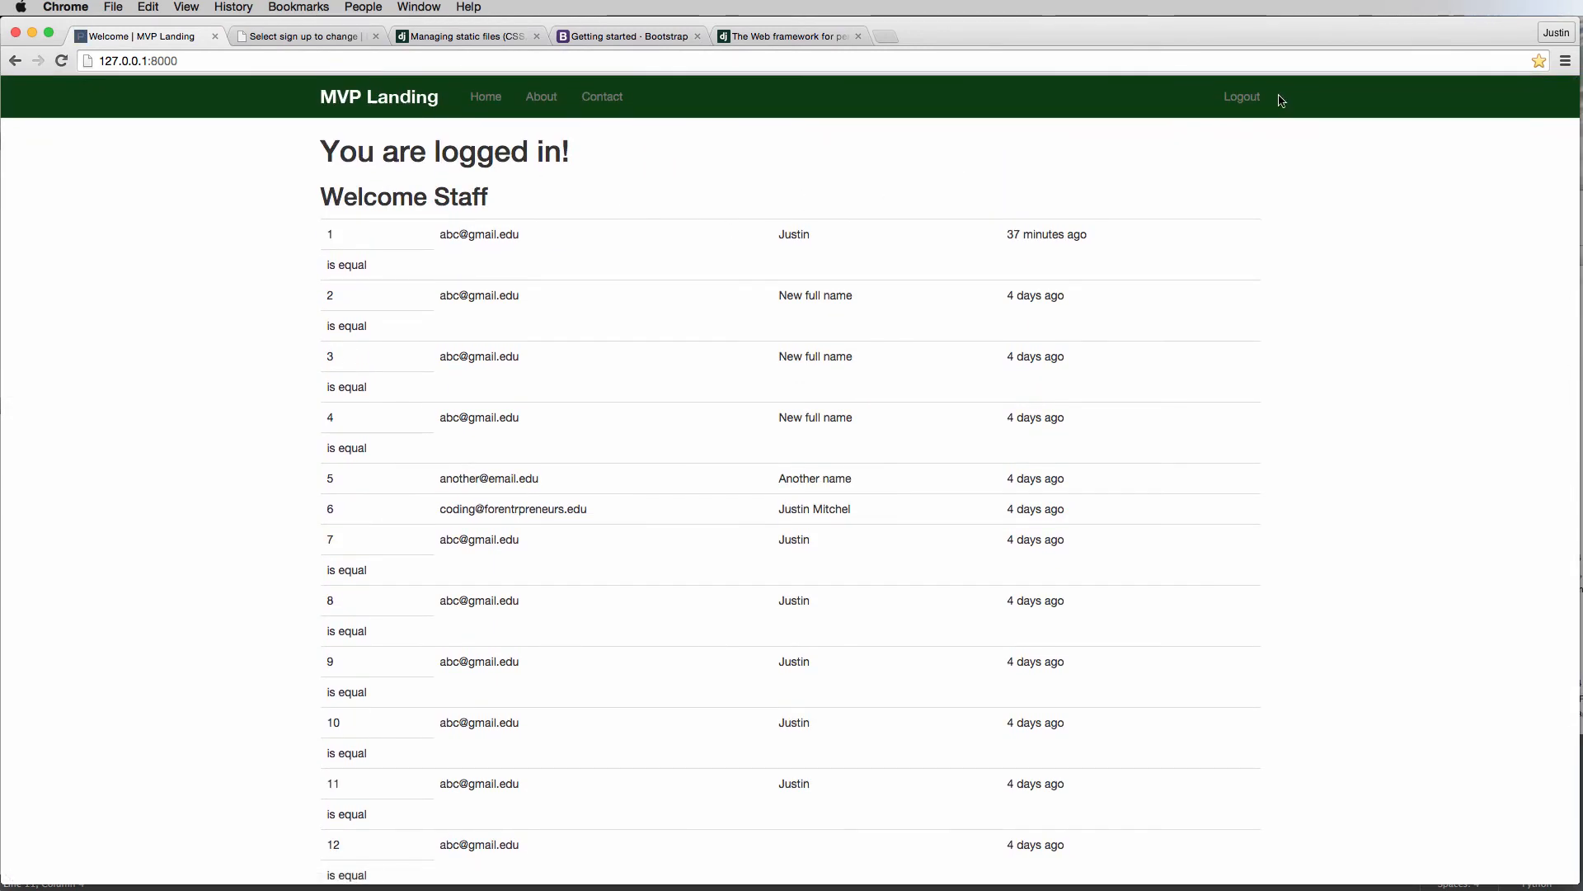
{"action": "left_click", "coordinate": [1240, 95]}
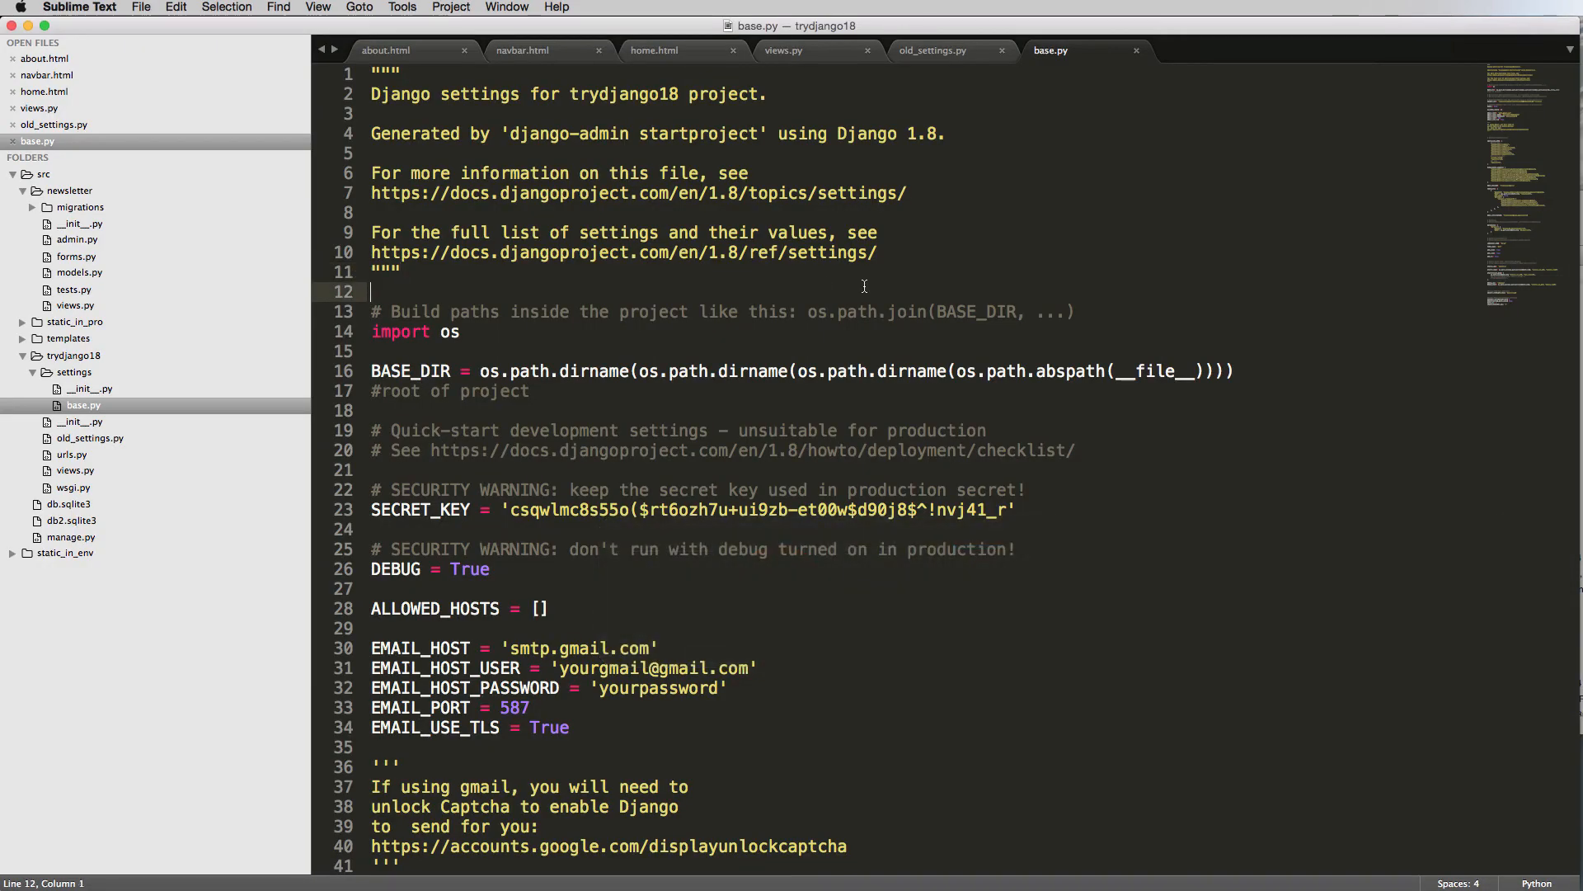
{"action": "mouse_move", "coordinate": [45, 425]}
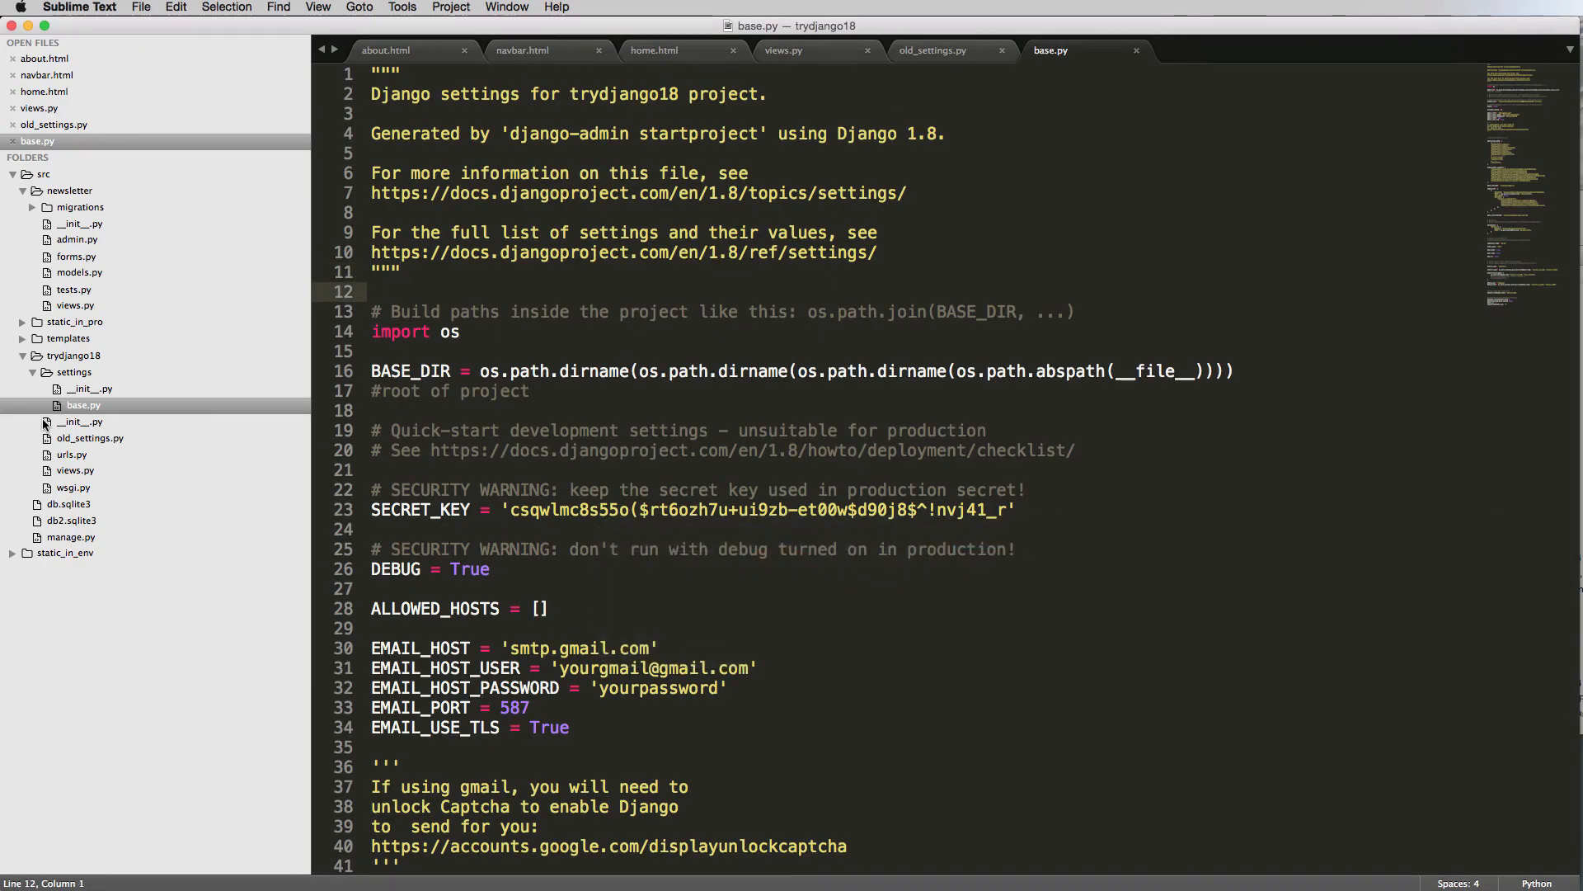
Step: In settings/__init__.py write 'from .base import *' and try/except imports for production and local
{"action": "left_click", "coordinate": [79, 388]}
{"action": "type", "text": "from .base import *"}
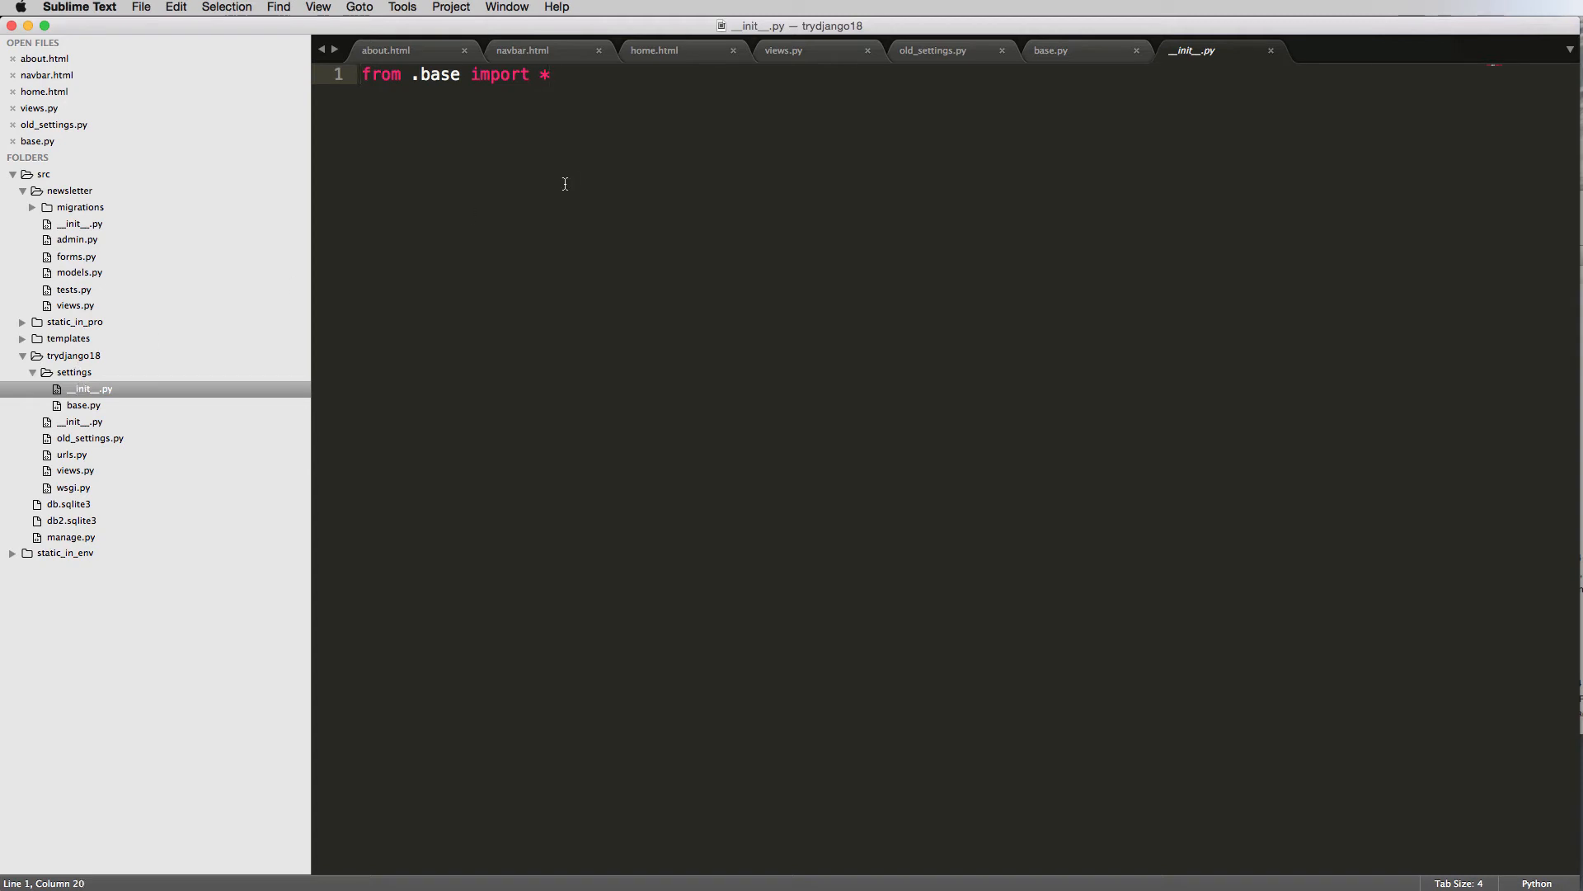
{"action": "type", "text": "try:"}
{"action": "type", "text": "e"}
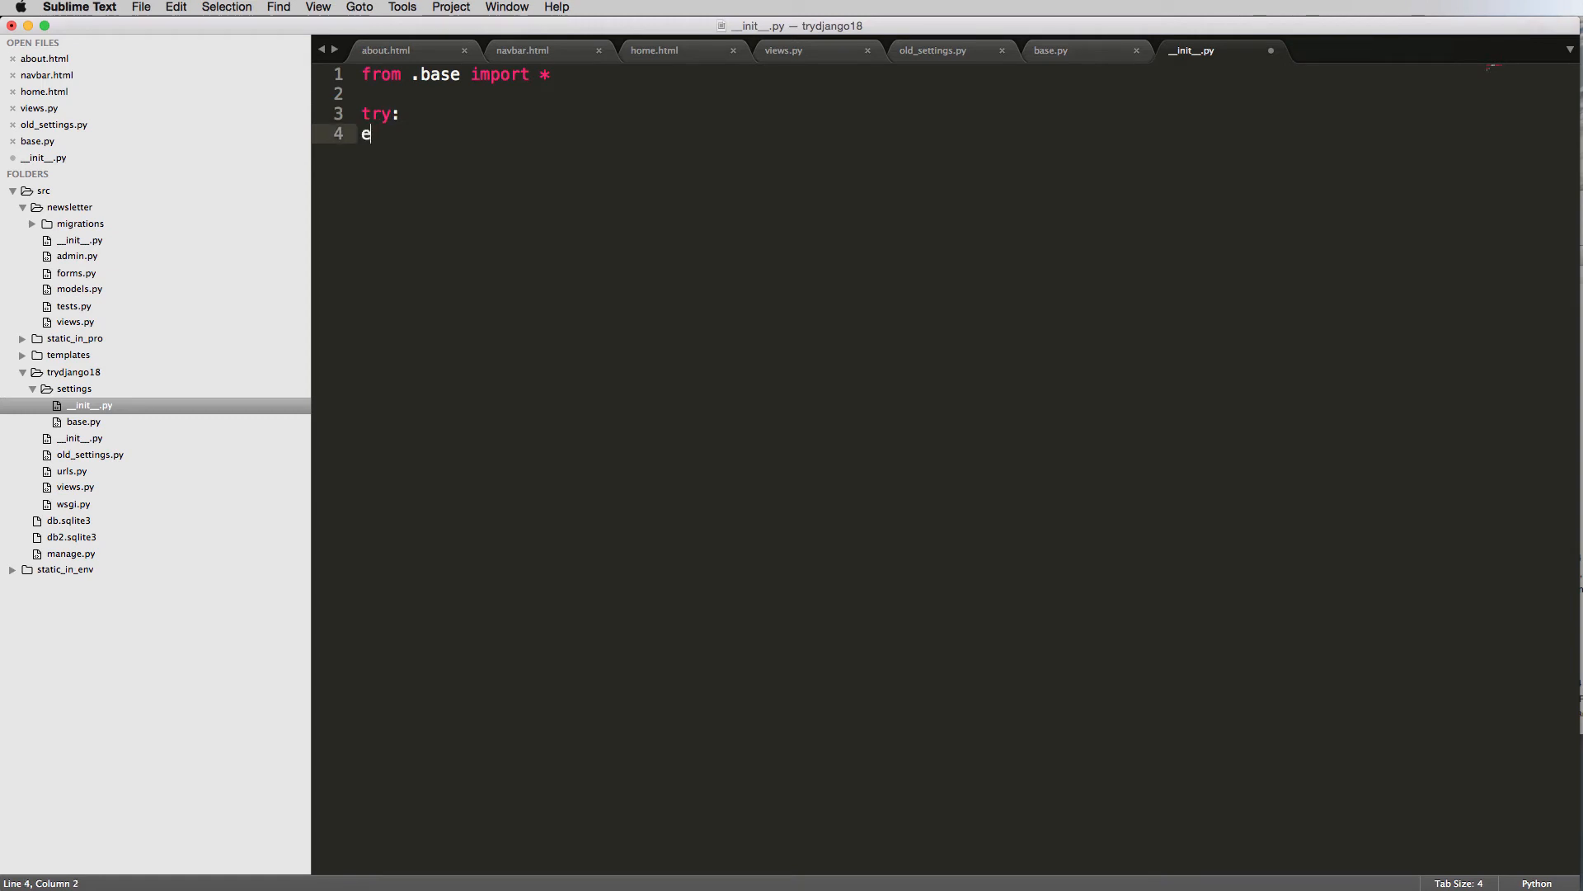
{"action": "type", "text": "from .pro"}
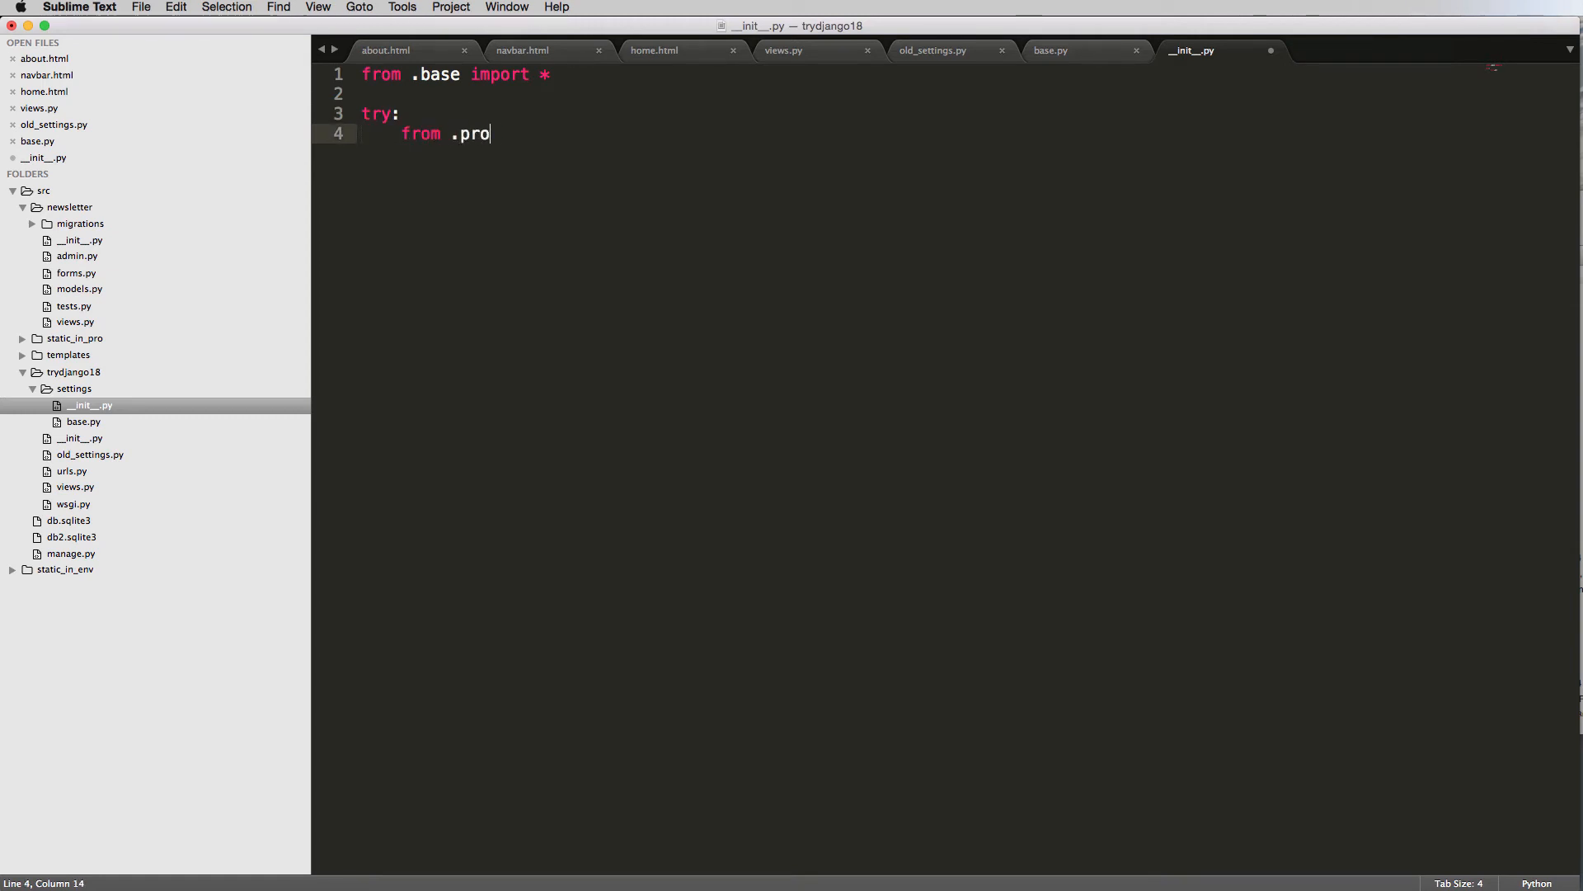
{"action": "type", "text": "duction import *"}
{"action": "type", "text": "f"}
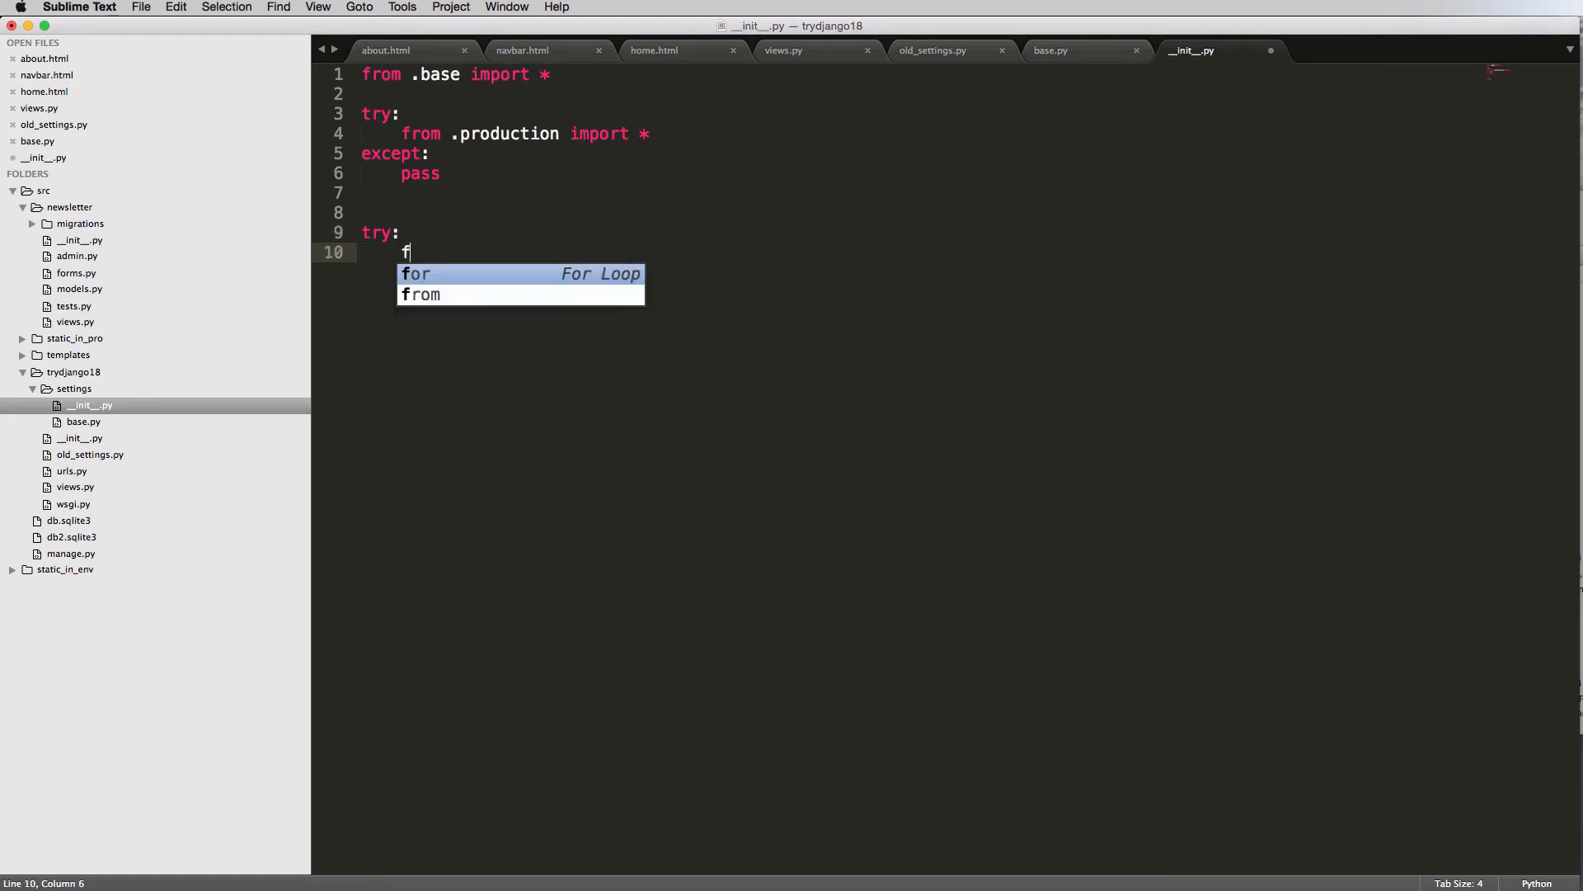
{"action": "type", "text": "rom .local import"}
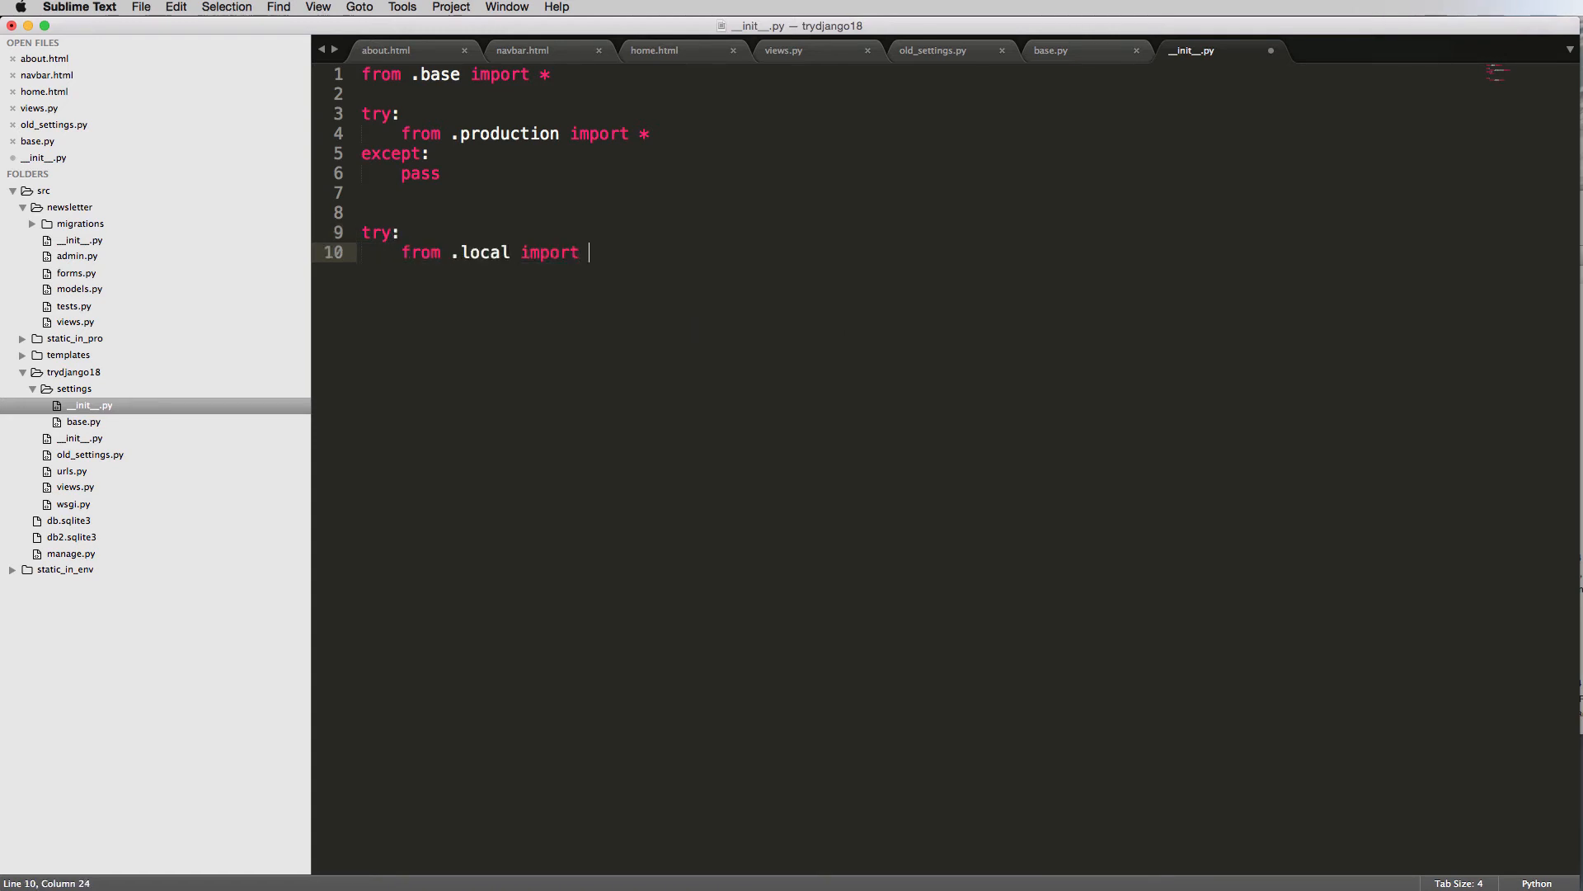
{"action": "type", "text": "*"}
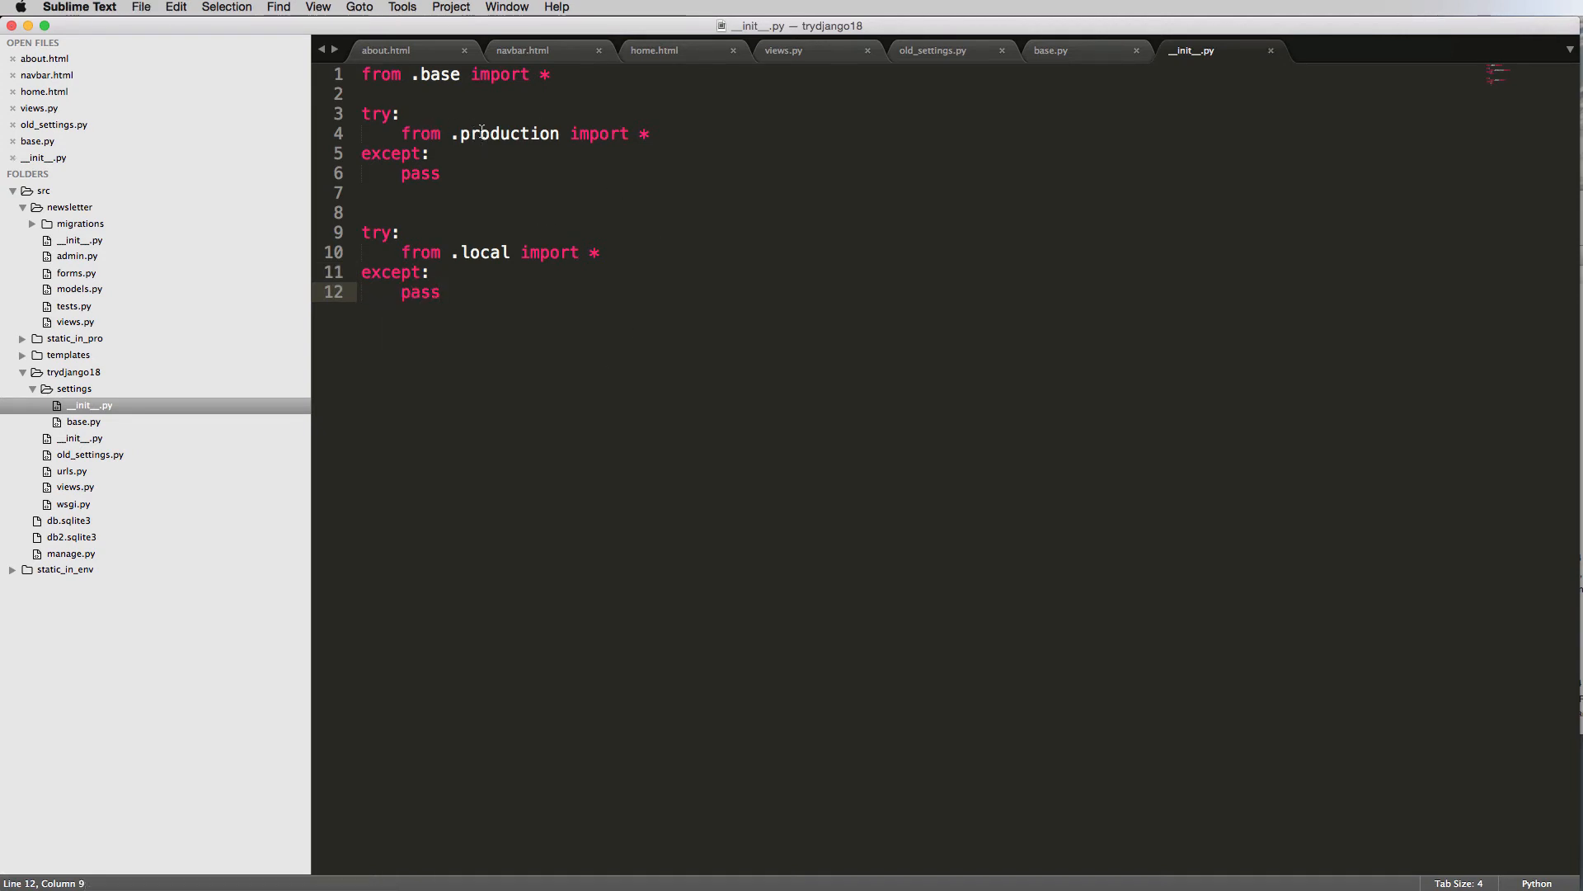
Step: Add try/except imports for imac and macbookpro, tidy the blank lines and save
{"action": "double_click", "coordinate": [439, 74]}
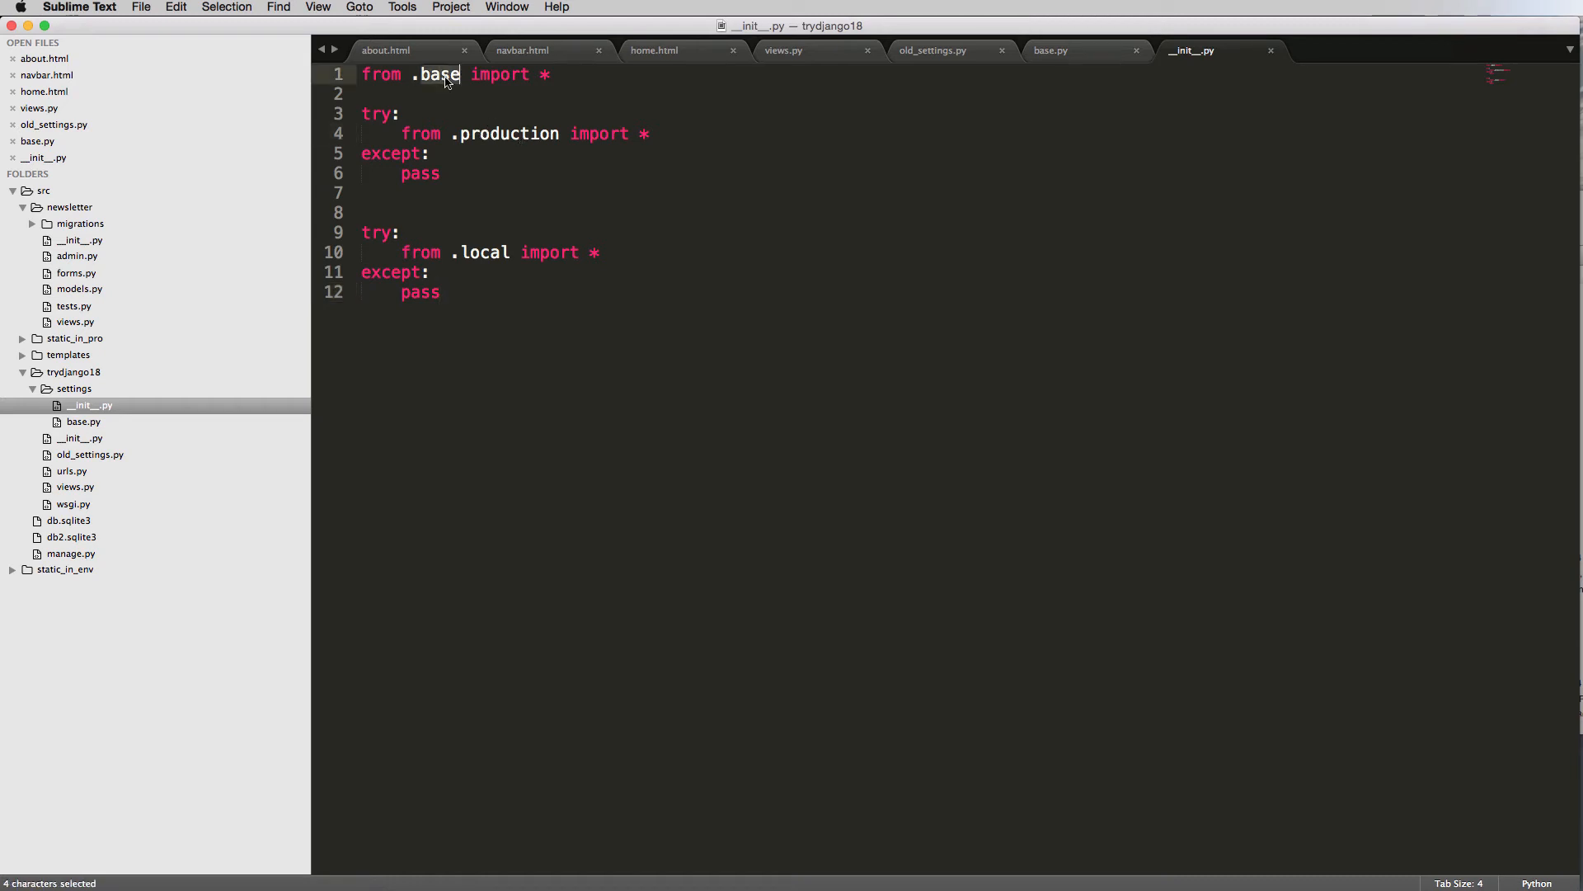
{"action": "left_click", "coordinate": [1051, 51]}
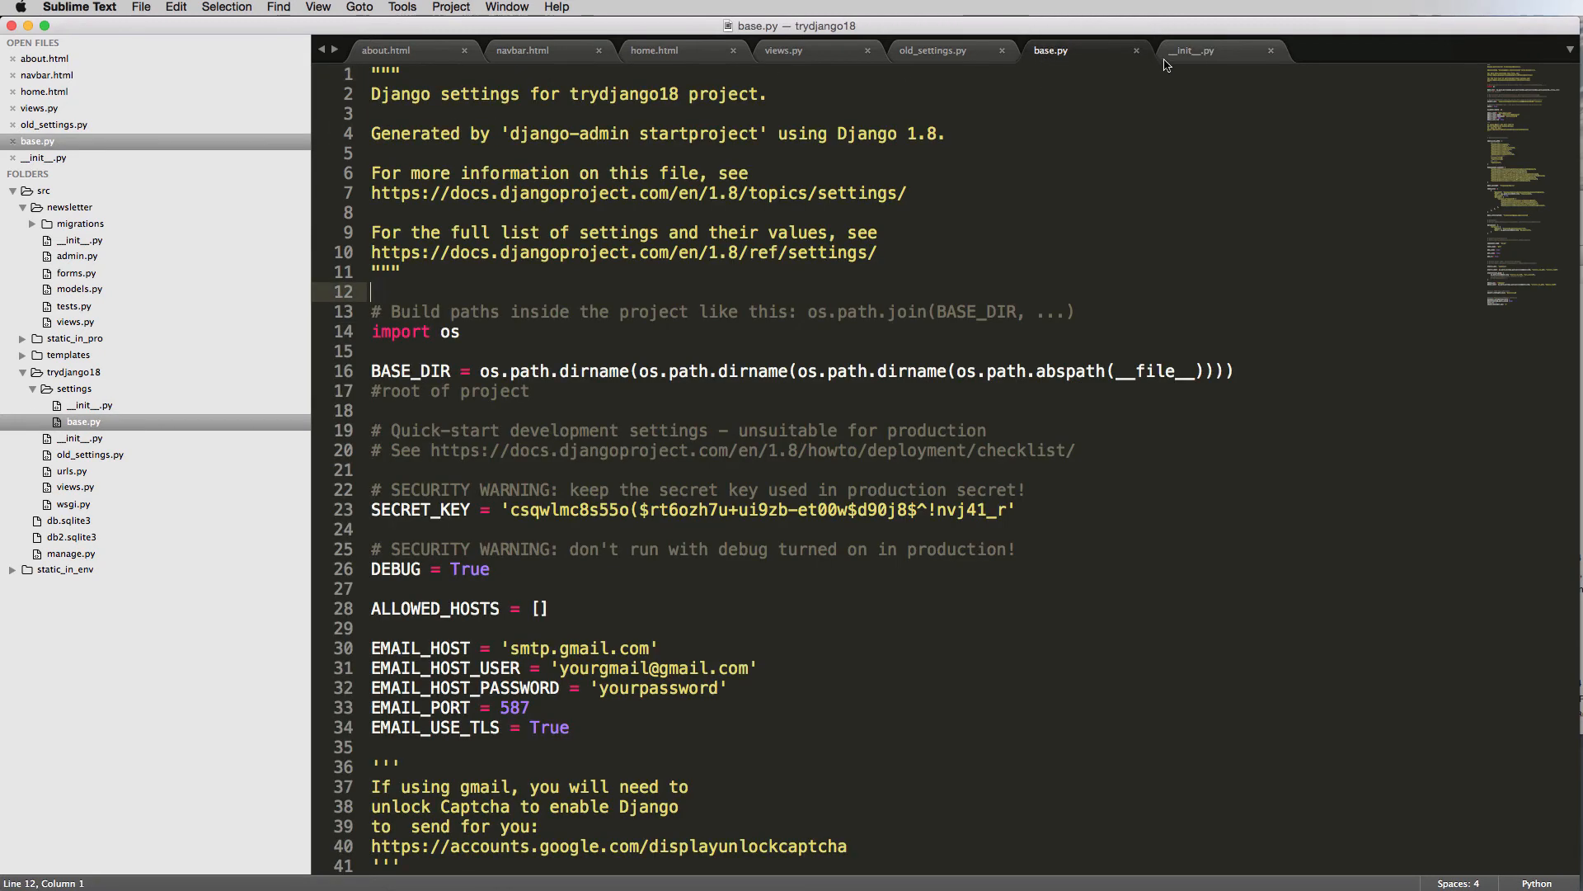
{"action": "left_click", "coordinate": [1191, 51]}
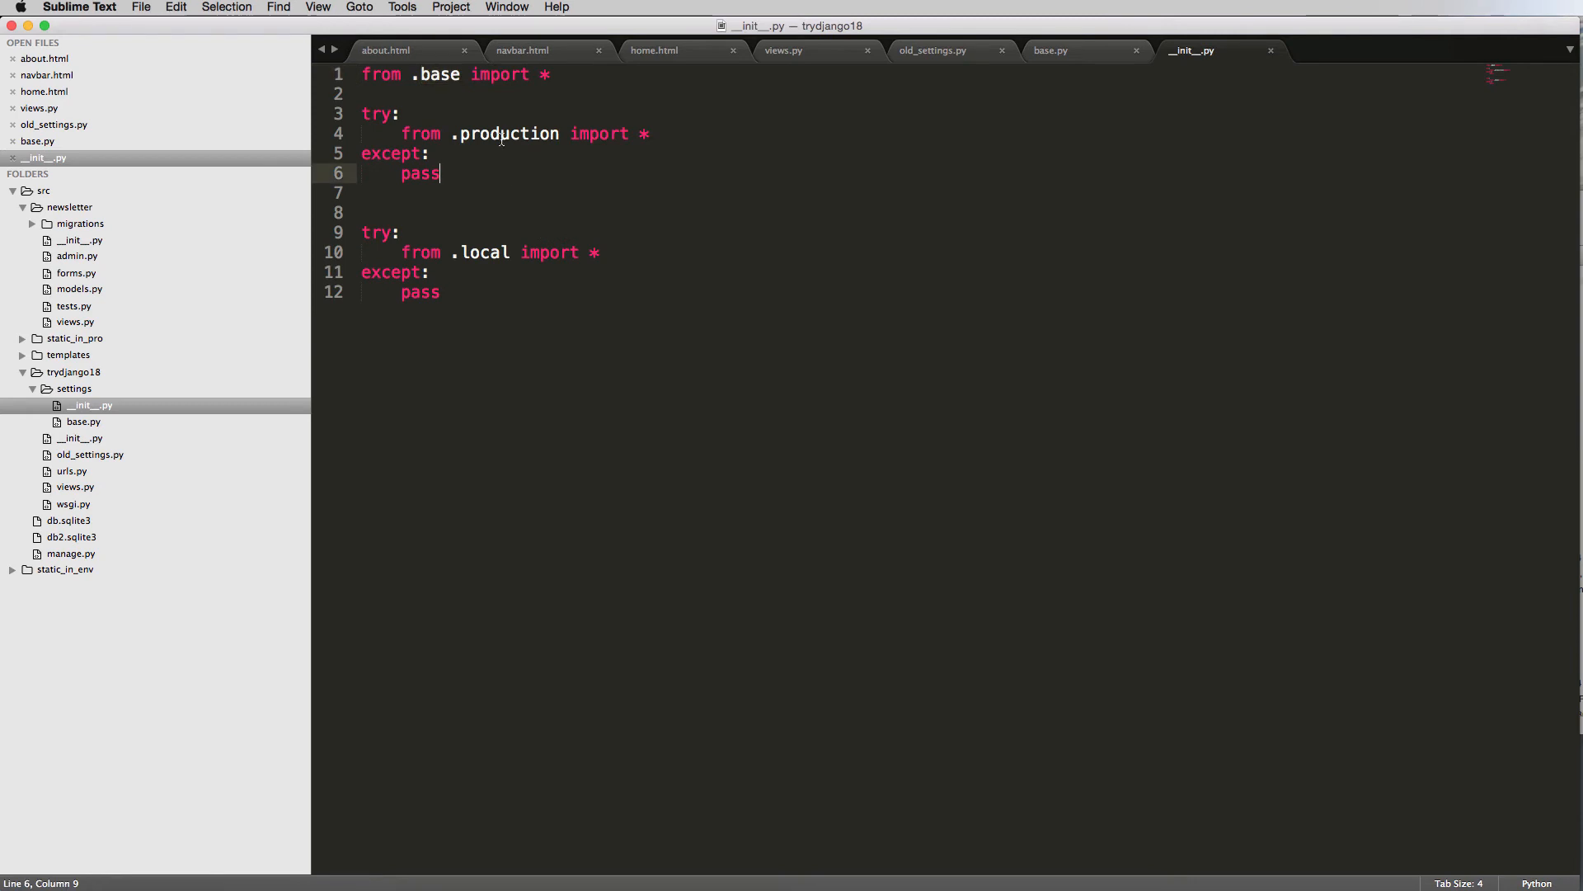
{"action": "double_click", "coordinate": [508, 133]}
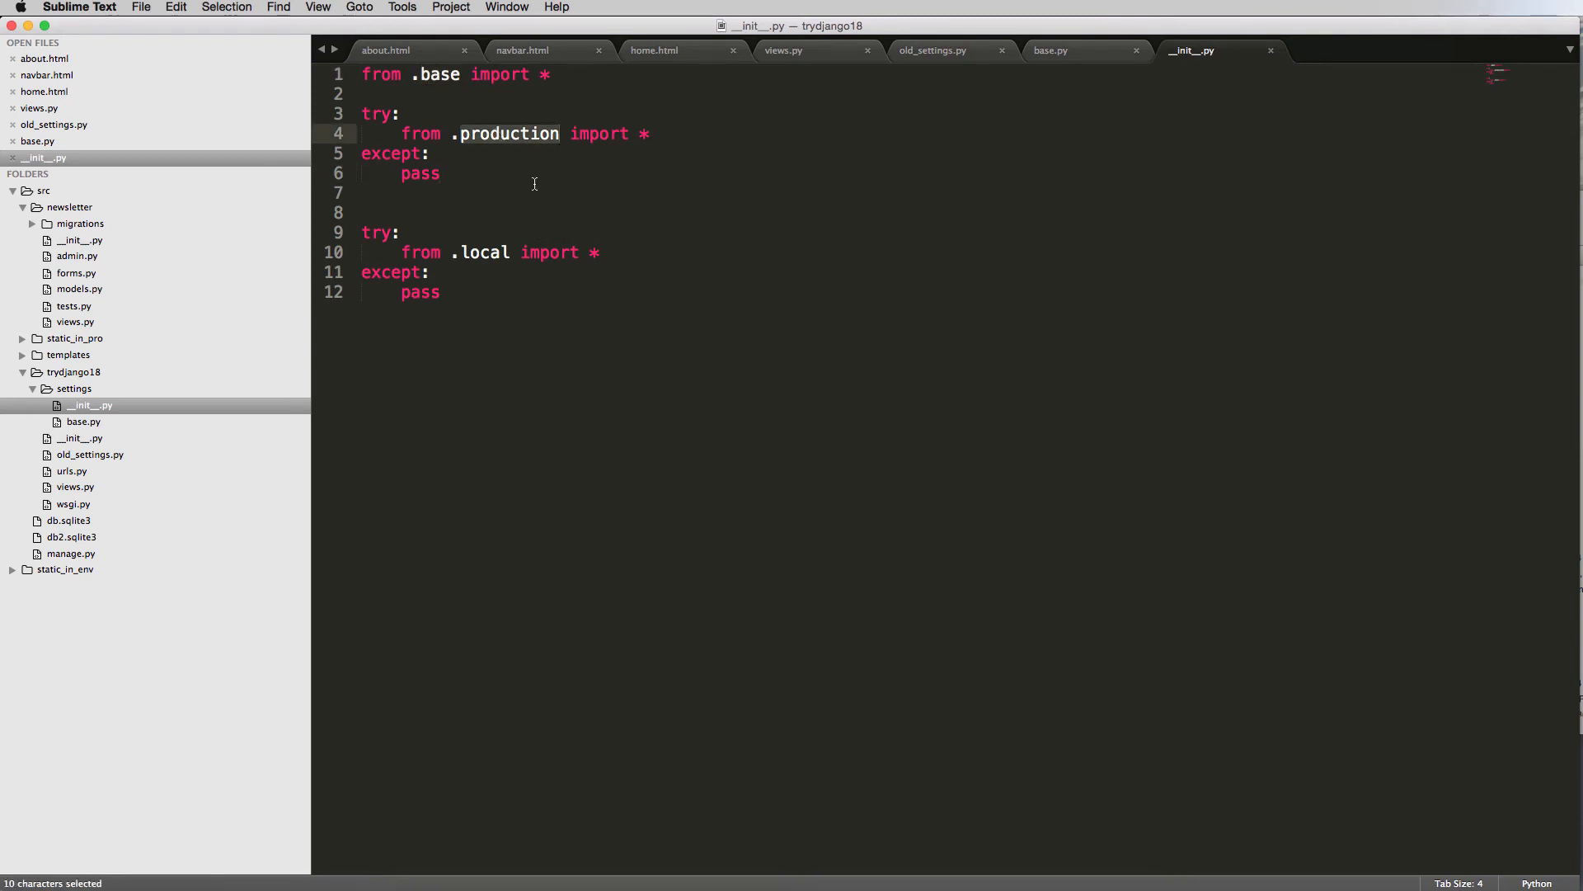
{"action": "mouse_move", "coordinate": [496, 196]}
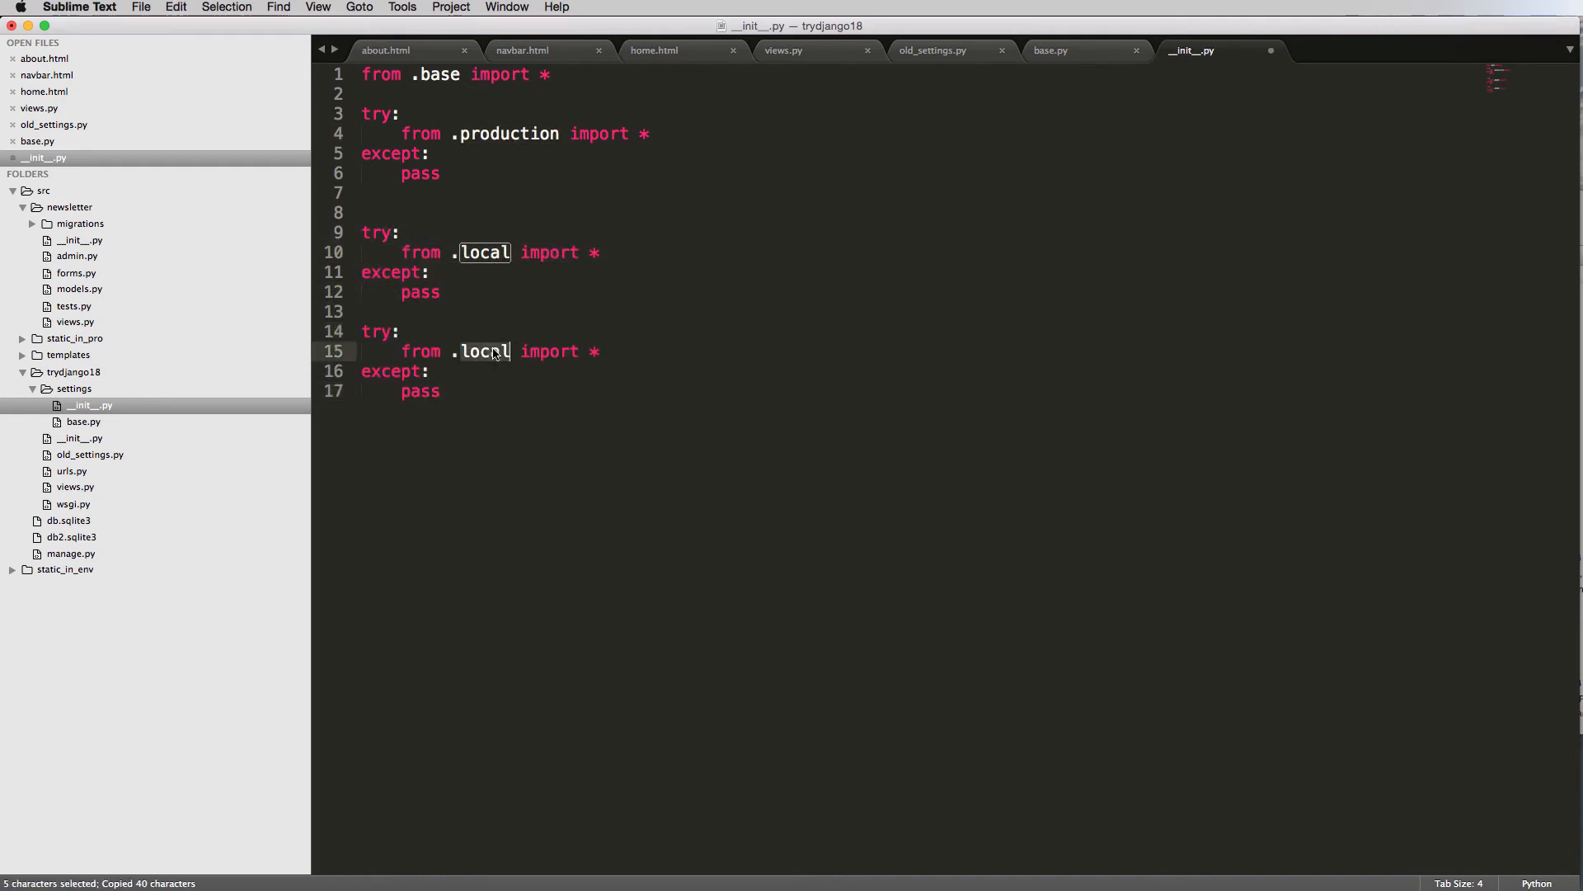
{"action": "type", "text": "imac"}
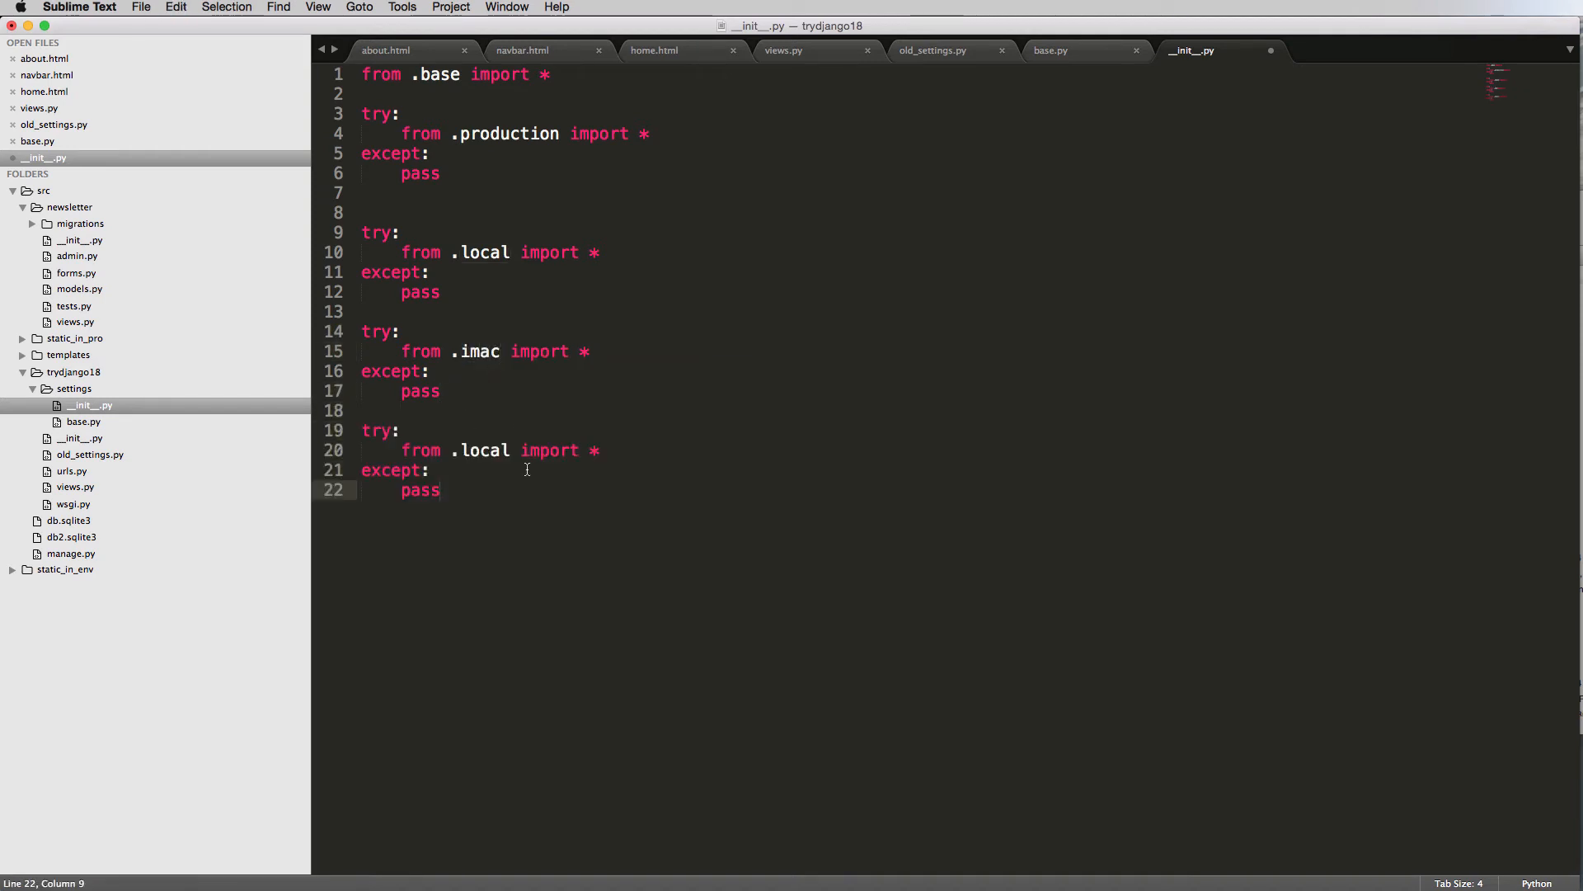
{"action": "type", "text": "macboo"}
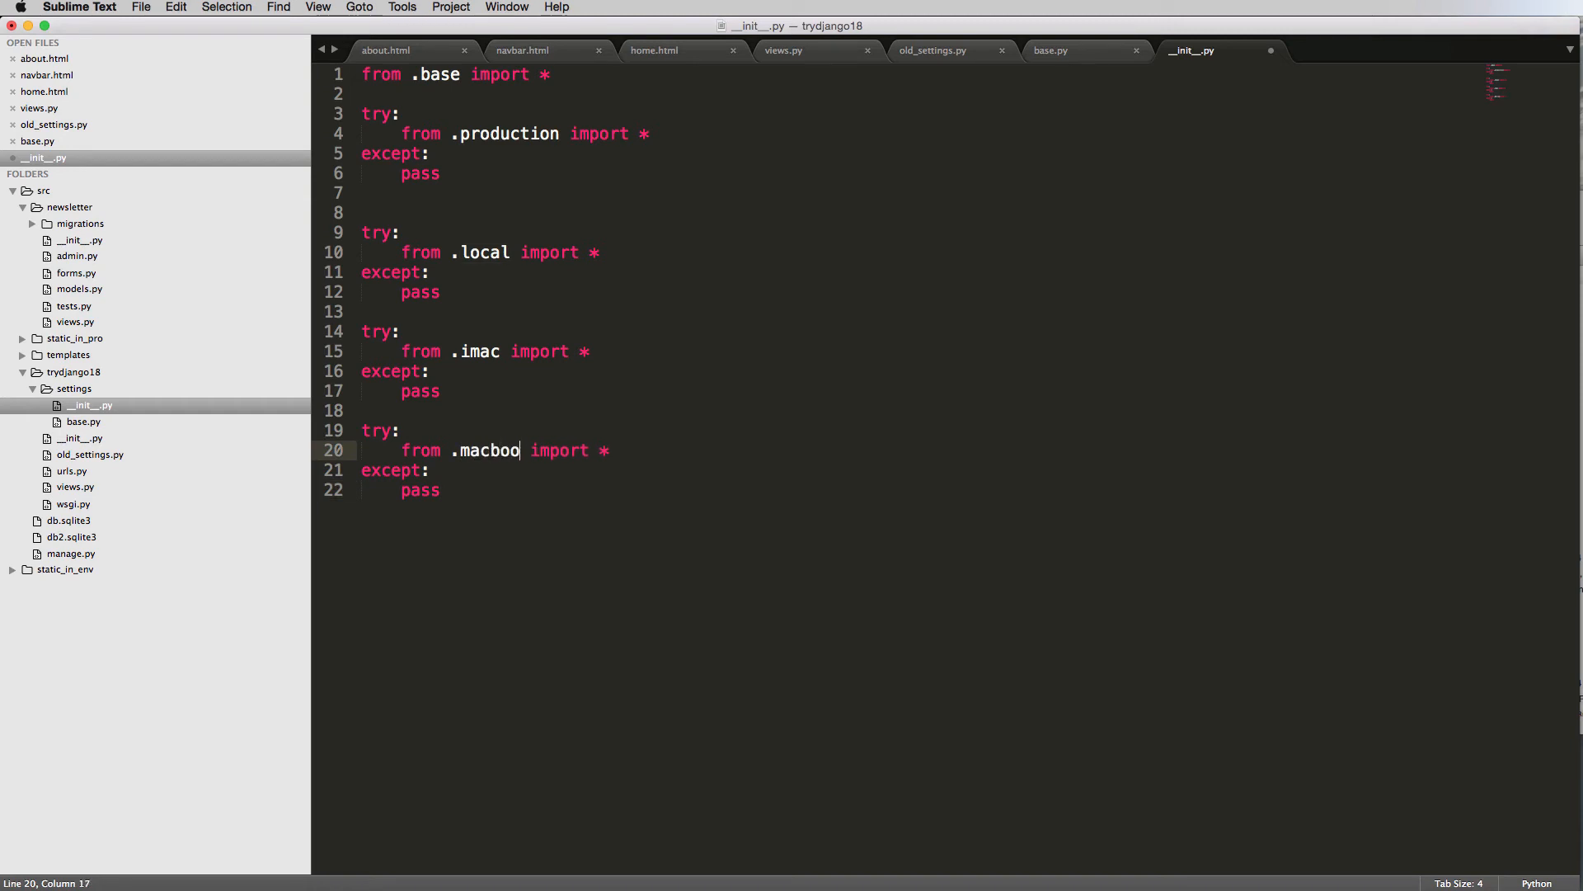
{"action": "type", "text": "kpro"}
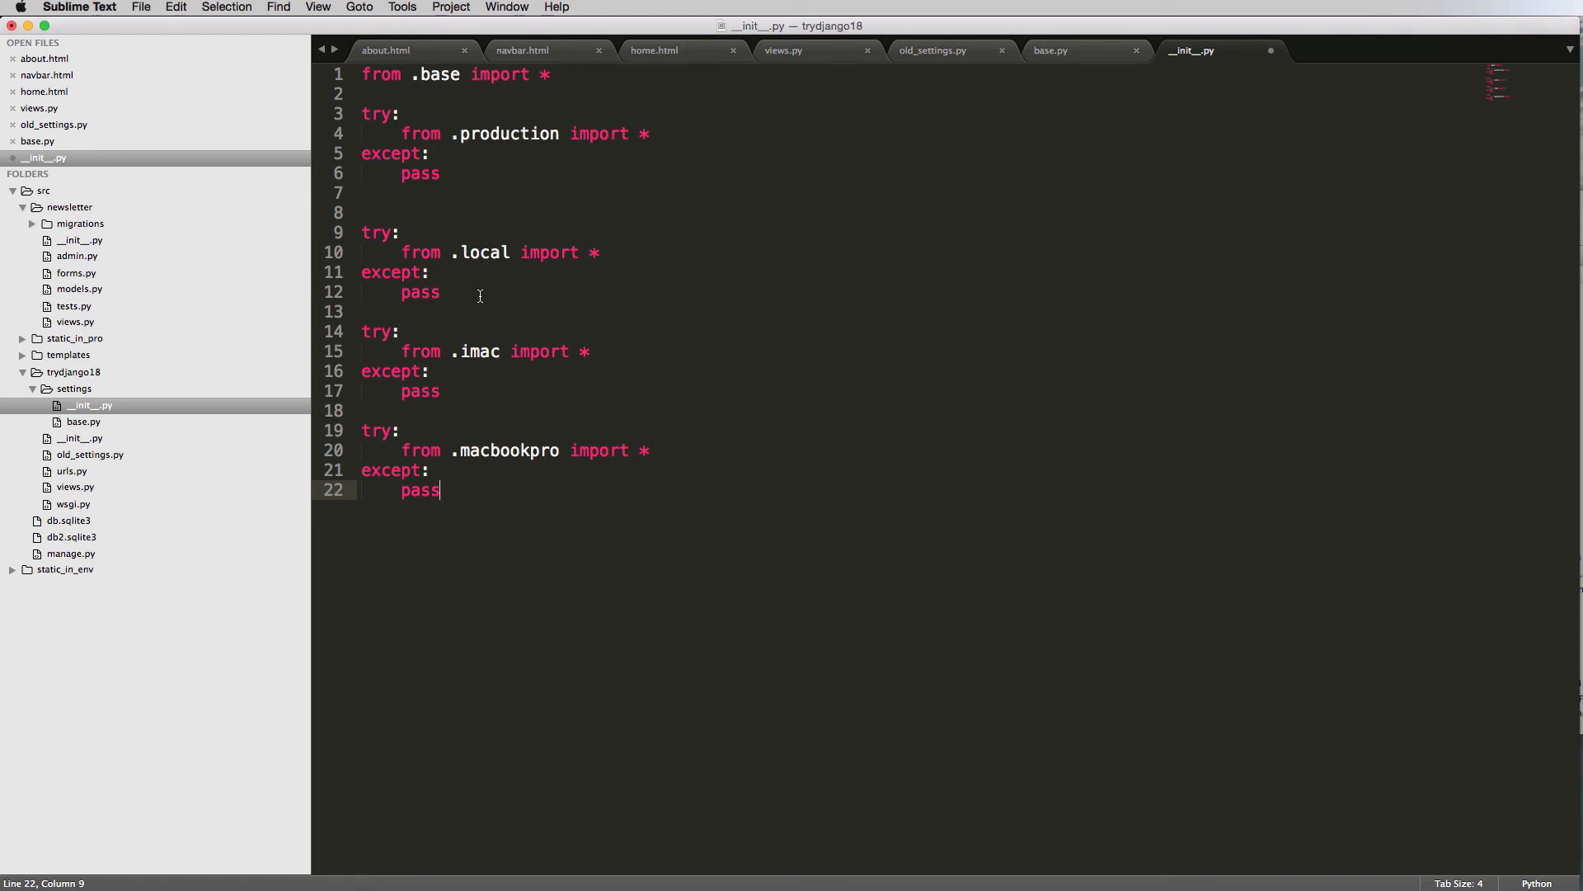
{"action": "mouse_move", "coordinate": [523, 267]}
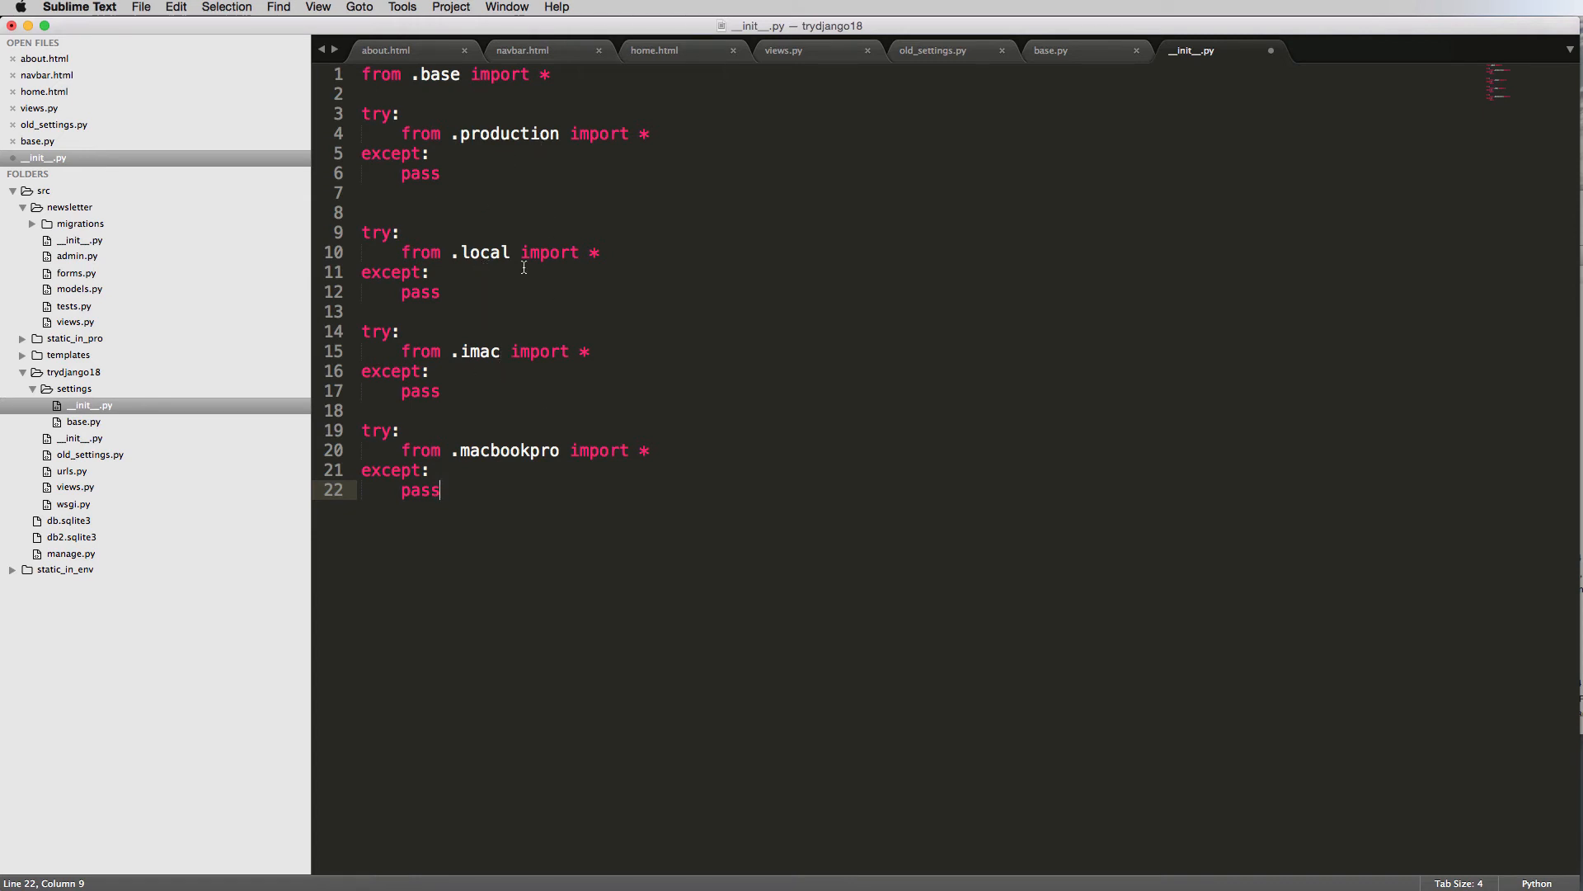
{"action": "left_click", "coordinate": [402, 213]}
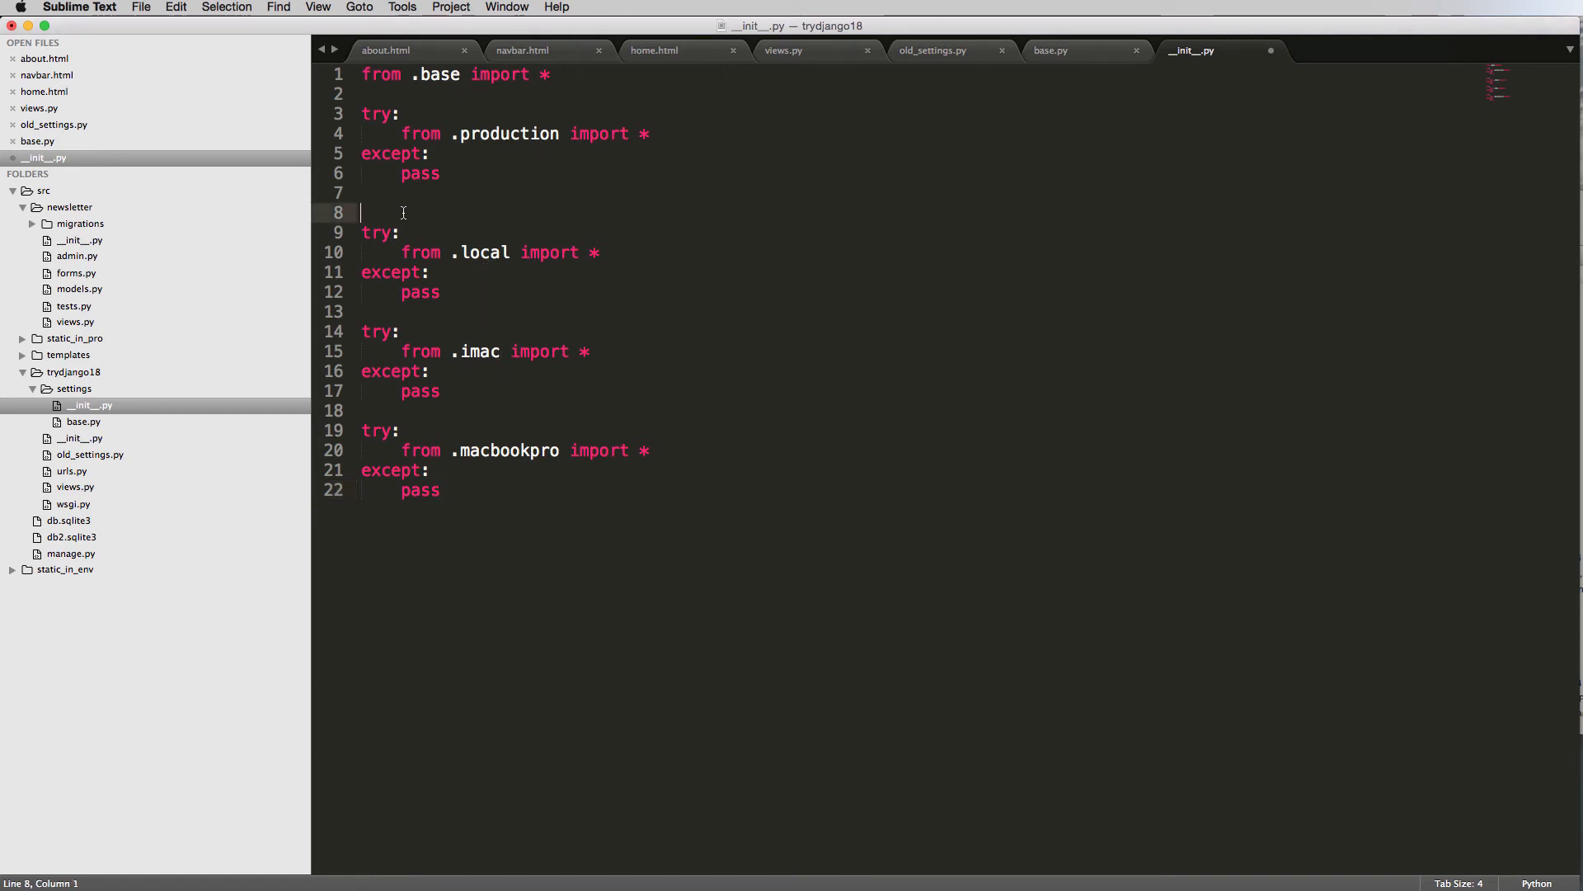
{"action": "key", "text": "backspace"}
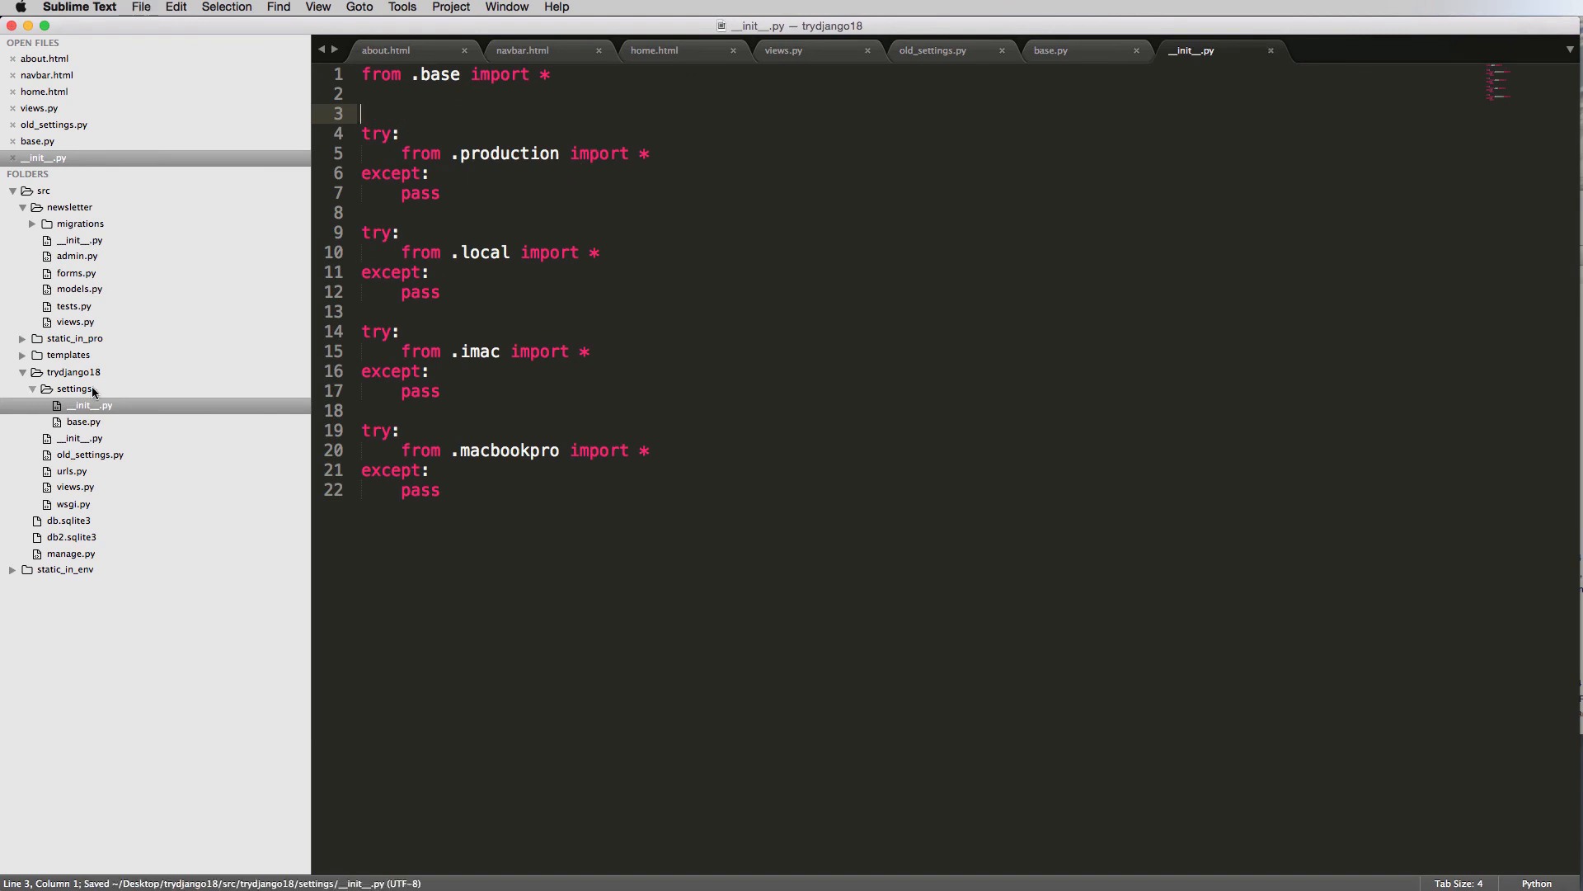
Step: Create empty production.py and local.py files in the settings package
{"action": "key", "text": "cmd+n"}
{"action": "type", "text": "proc"}
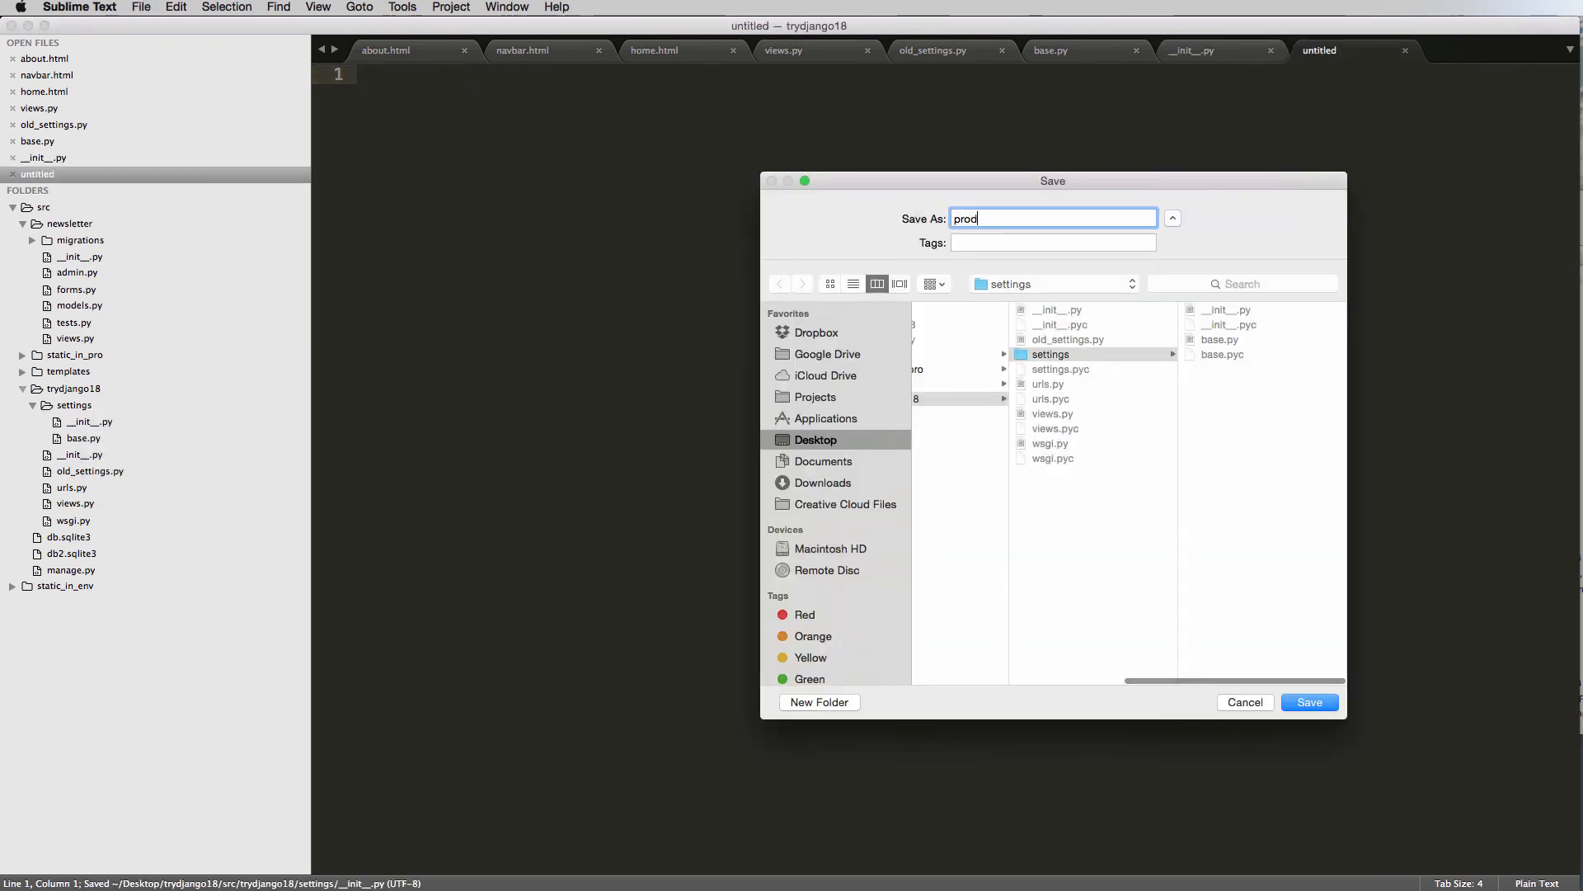
{"action": "left_click", "coordinate": [1308, 703]}
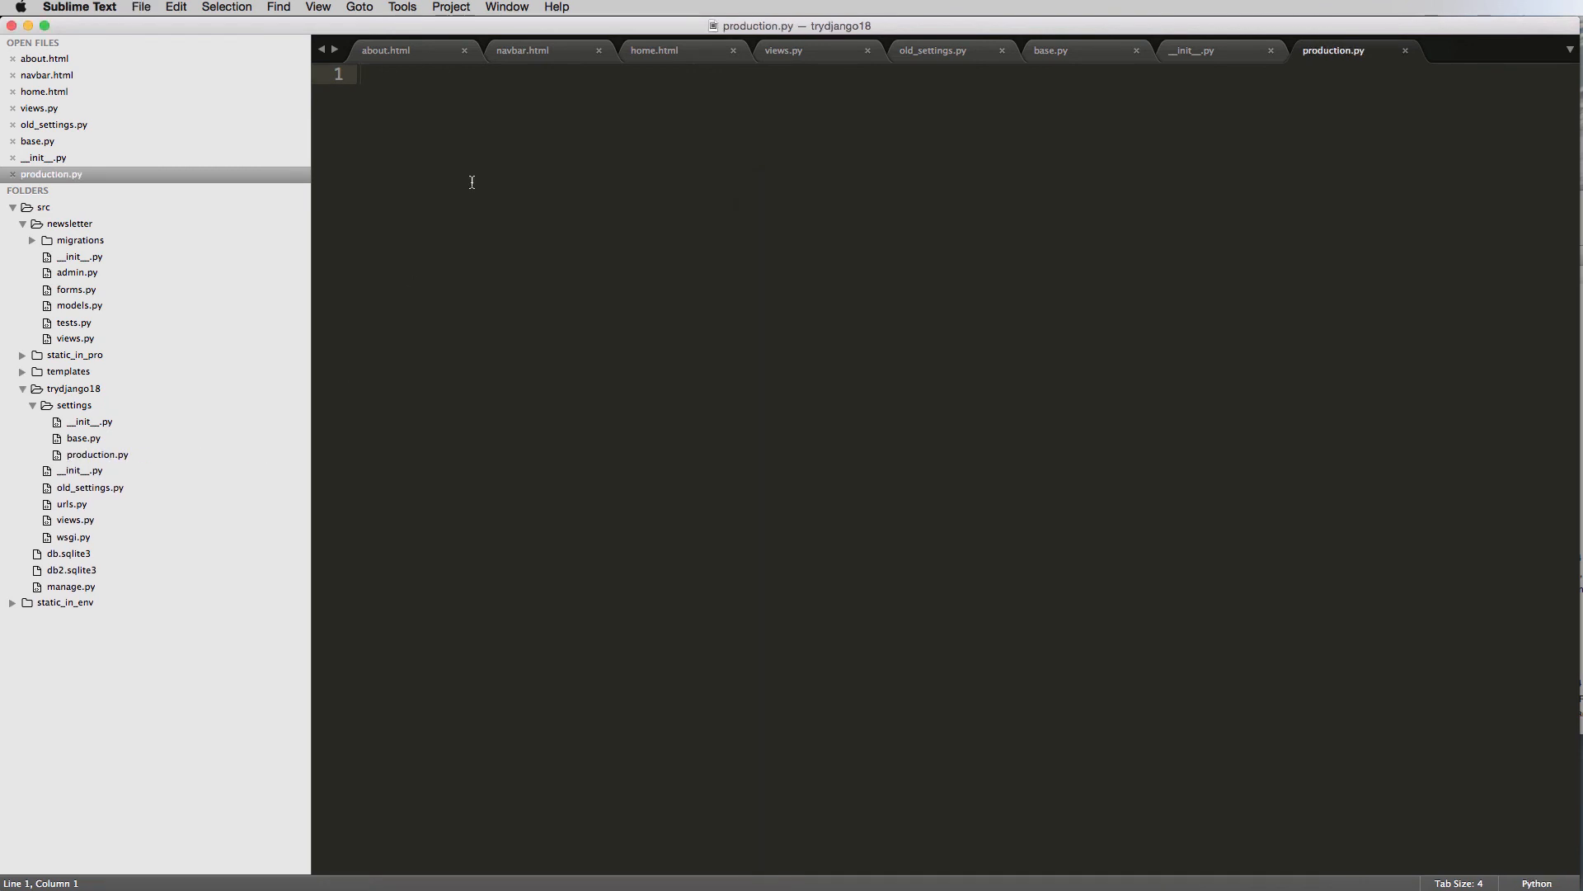
{"action": "mouse_move", "coordinate": [542, 152]}
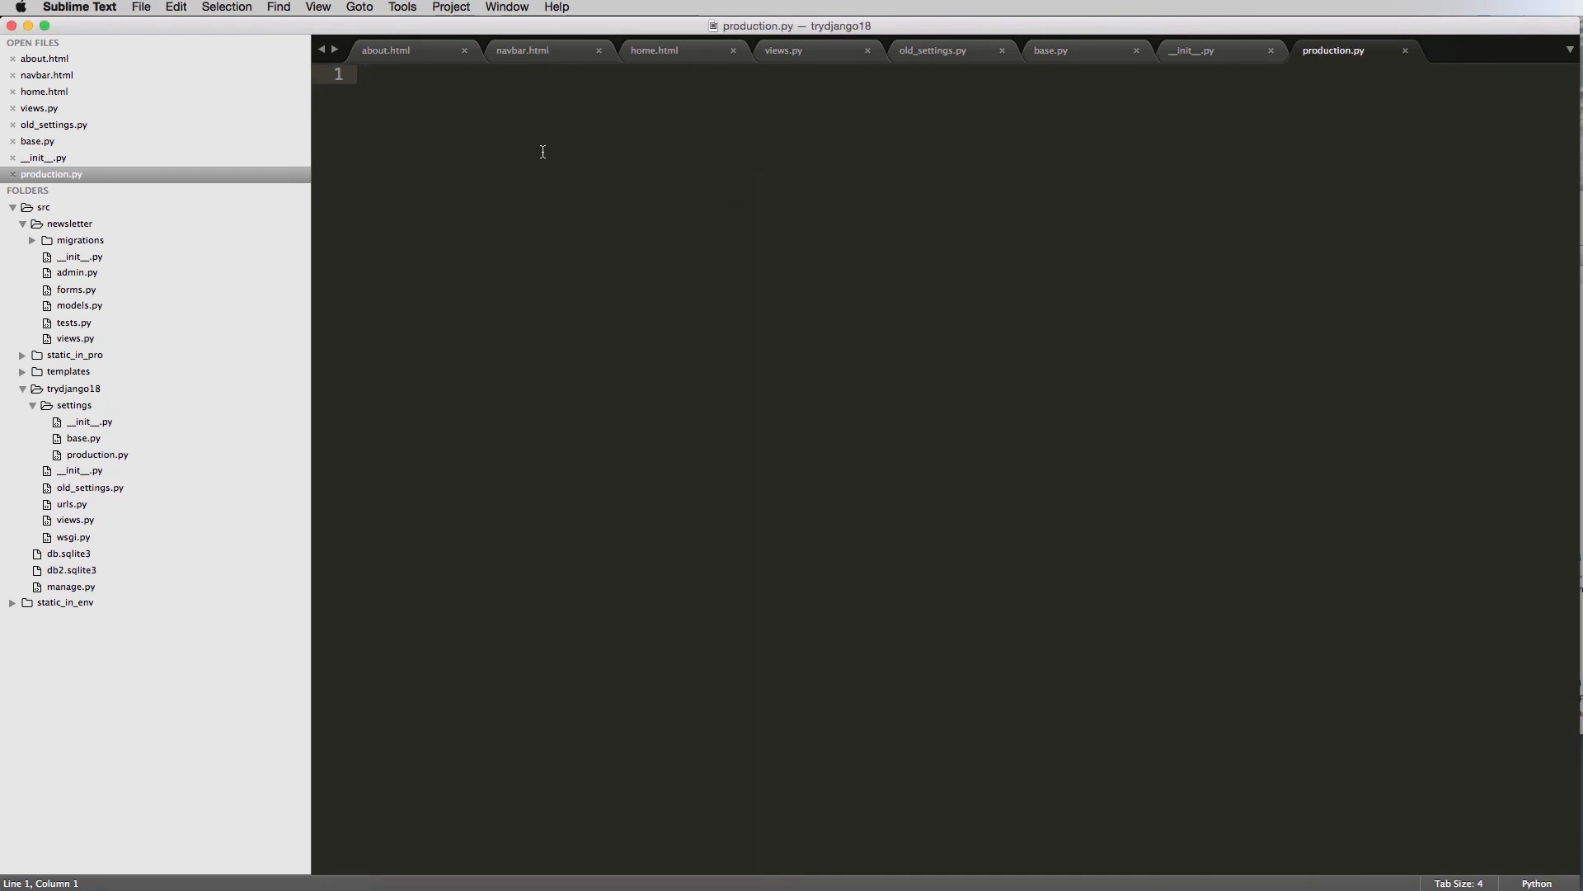
{"action": "right_click", "coordinate": [73, 406]}
{"action": "type", "text": "loca"}
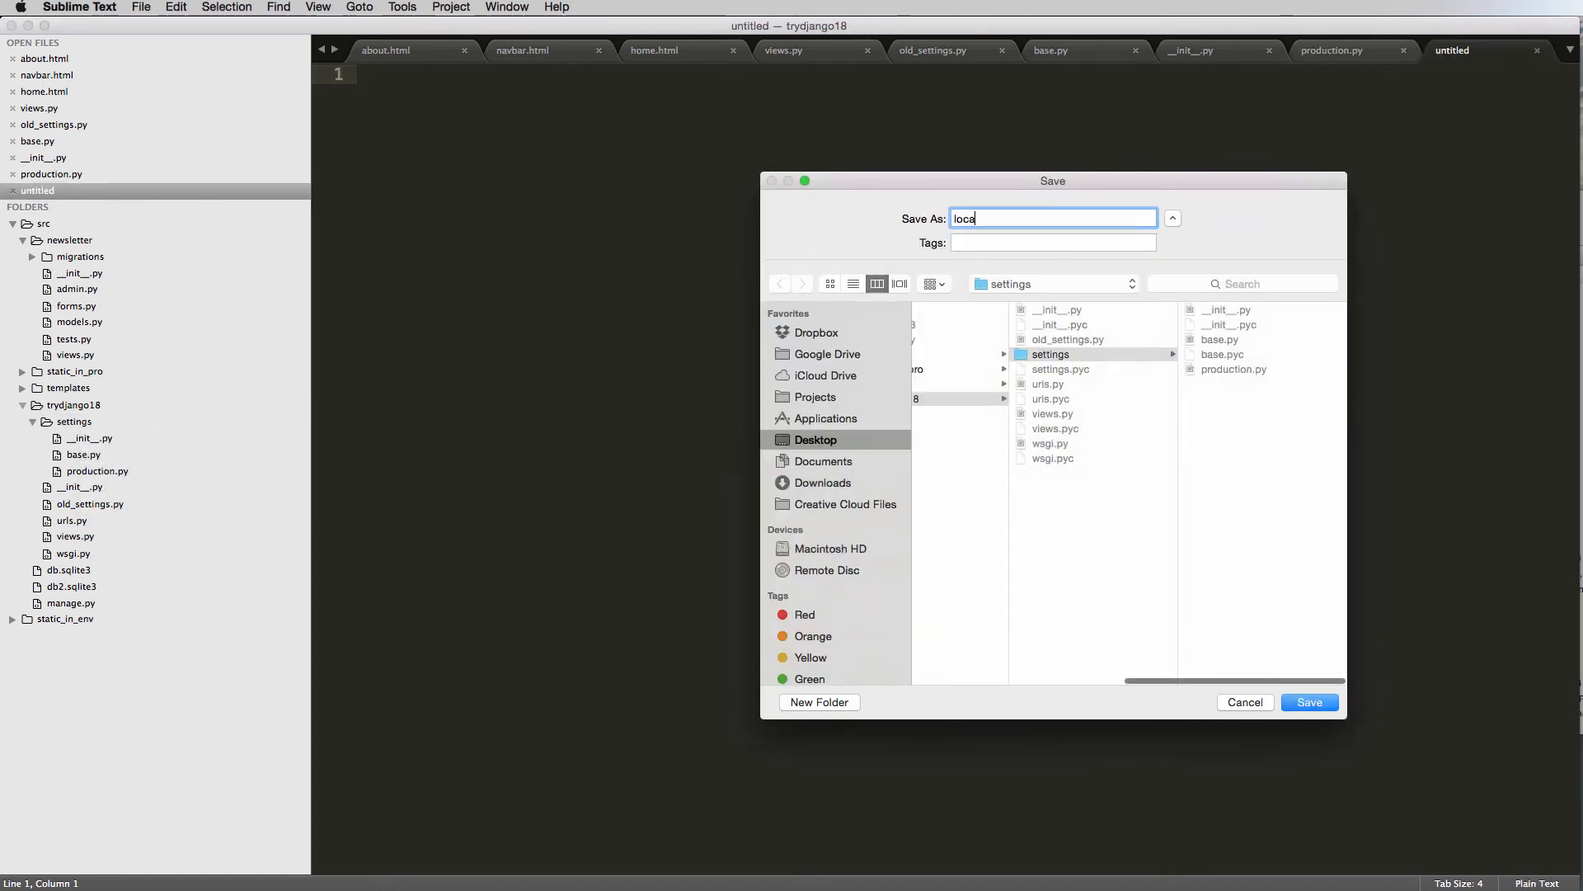
{"action": "left_click", "coordinate": [1308, 702]}
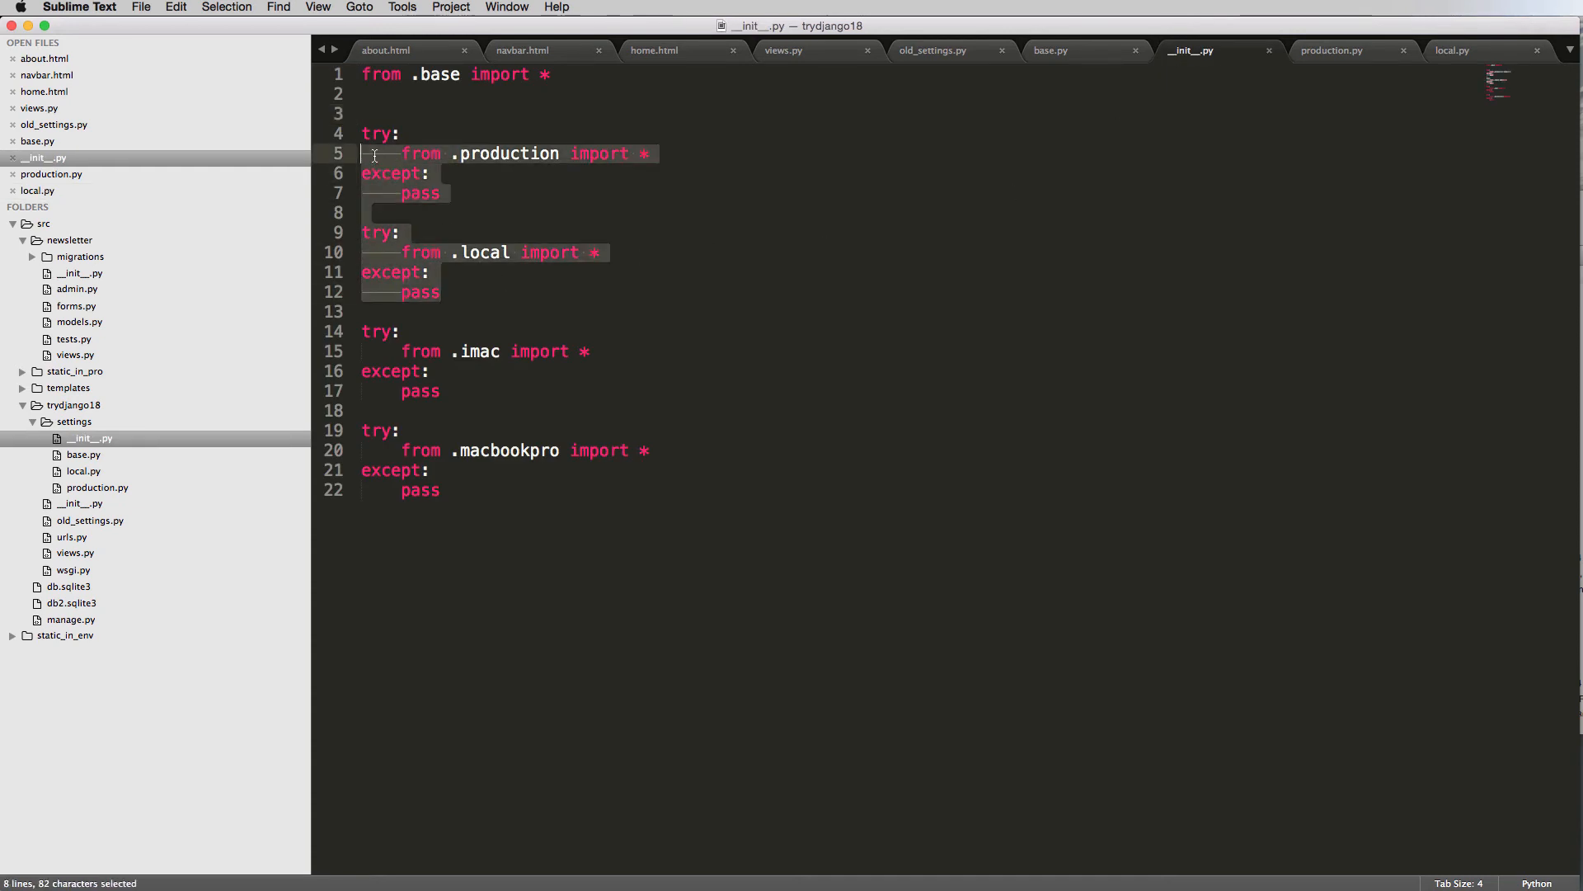
Step: Move the local try/except import block above the production one in __init__.py
{"action": "left_click", "coordinate": [442, 292]}
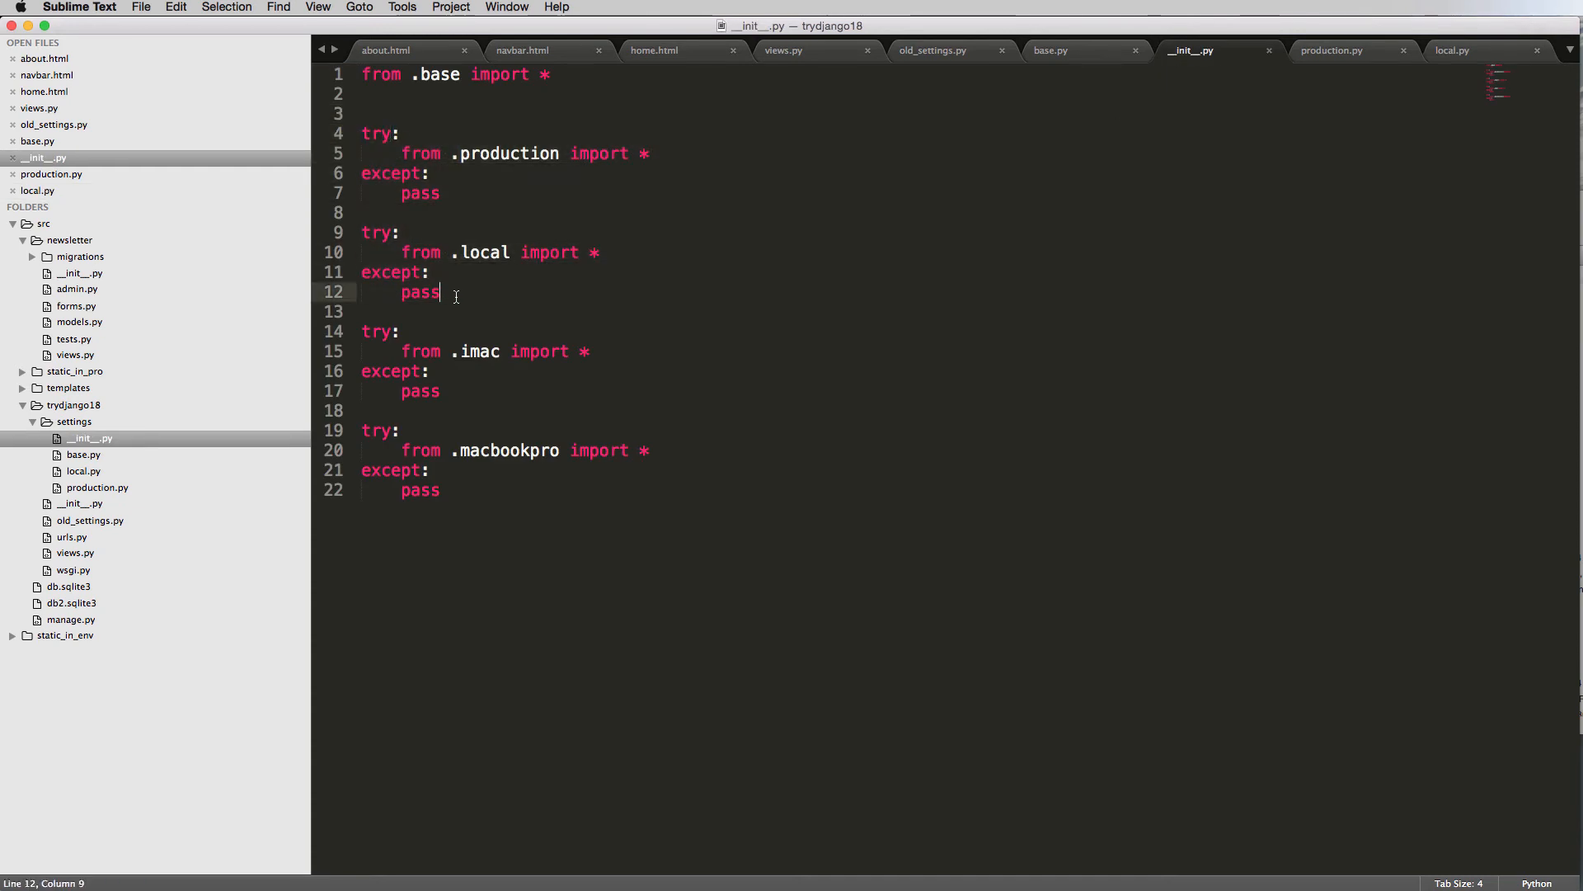
{"action": "key", "text": "cmd+x"}
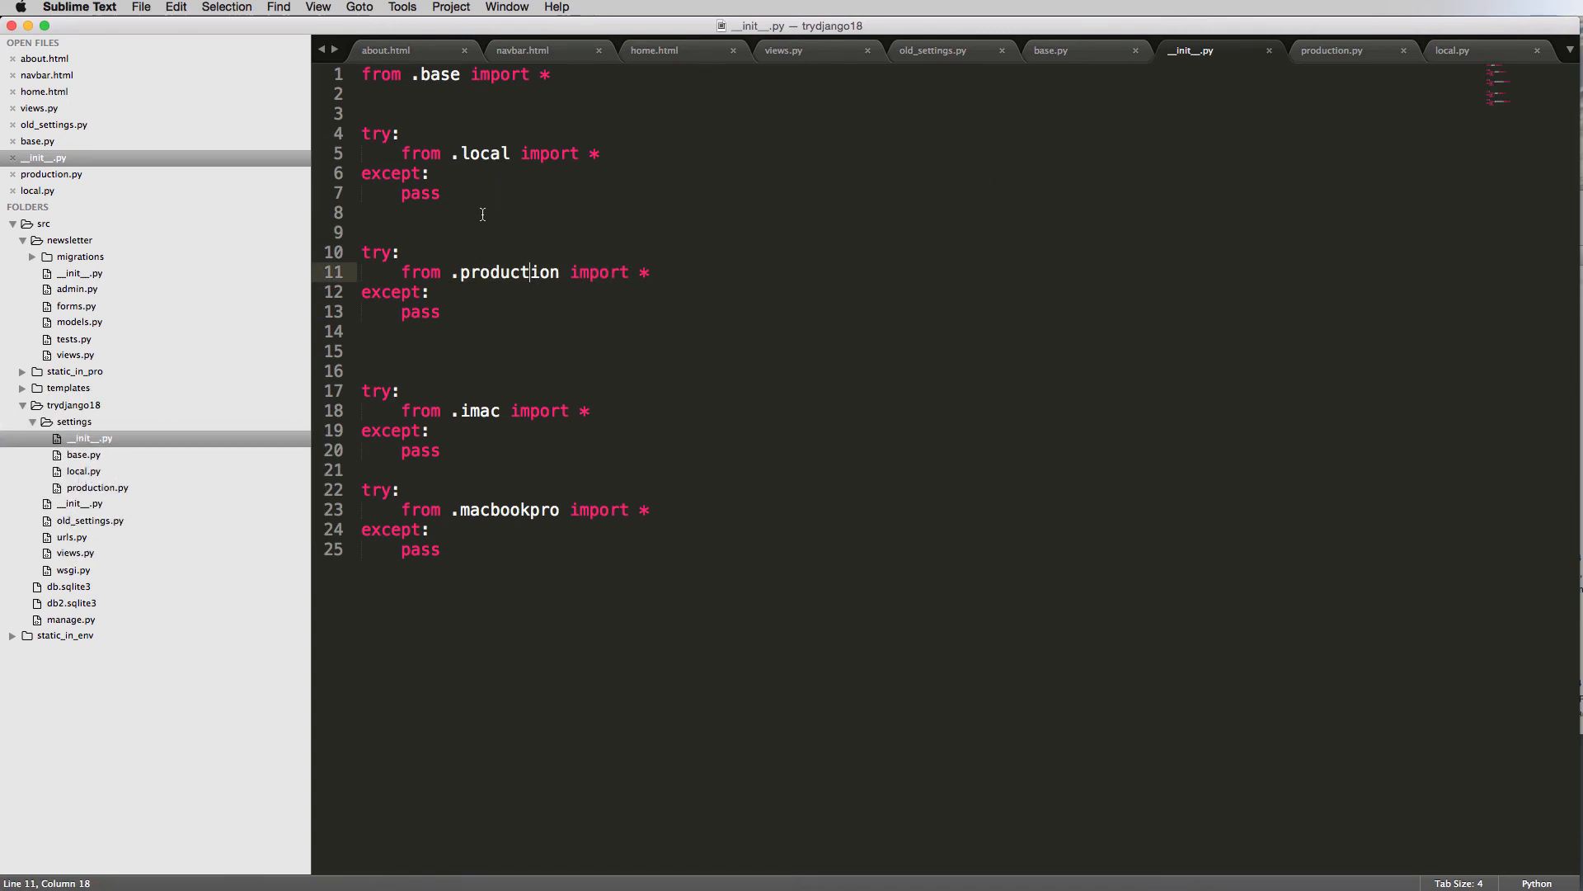
{"action": "left_click", "coordinate": [399, 250]}
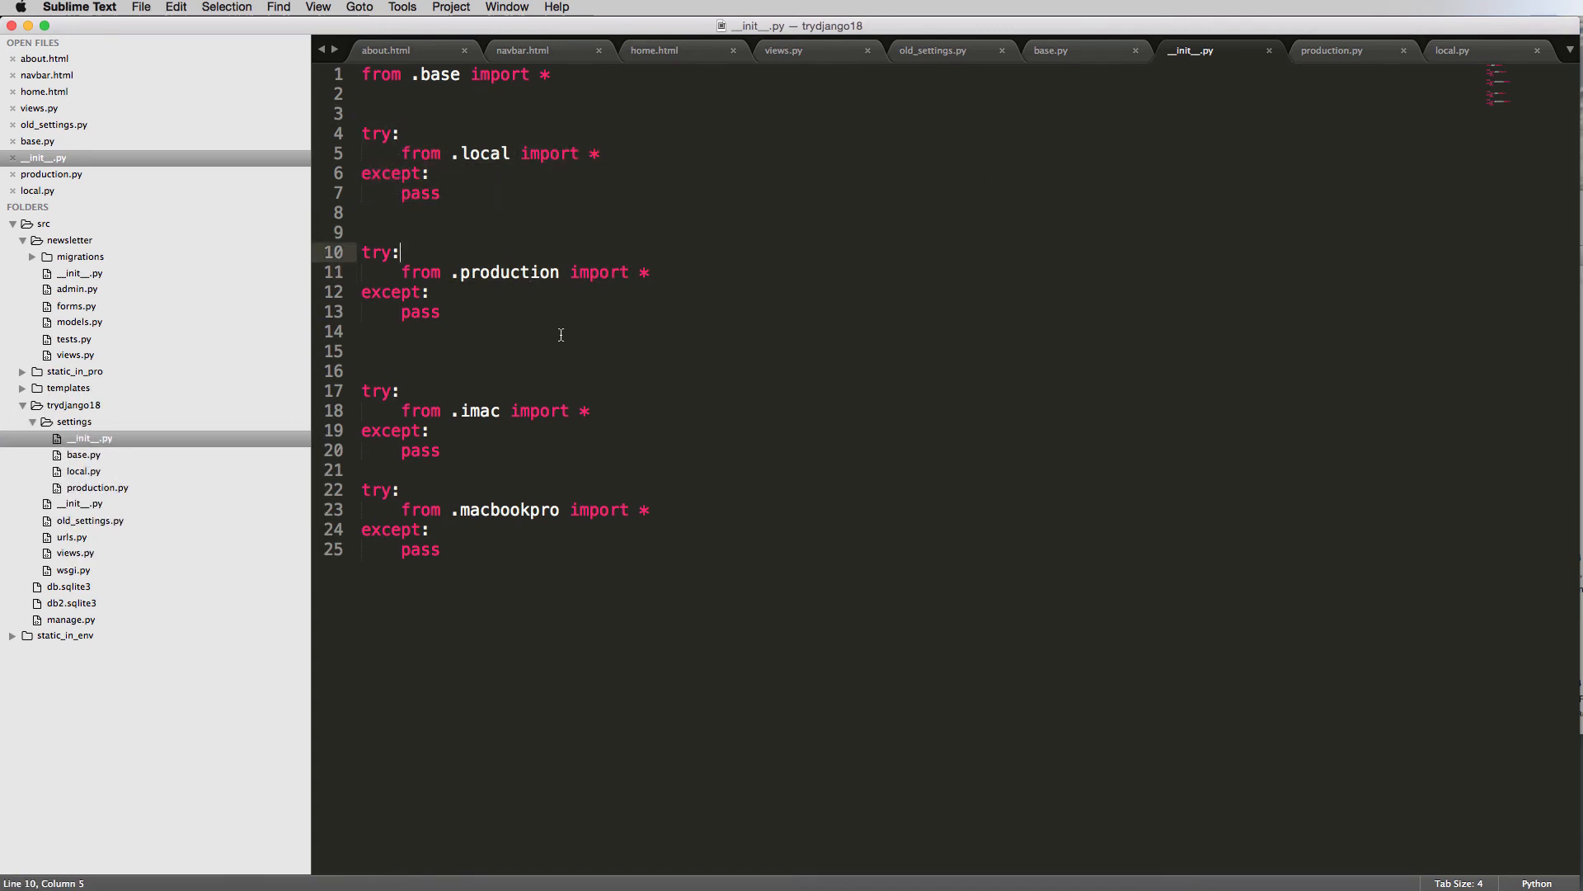
{"action": "left_click", "coordinate": [440, 193]}
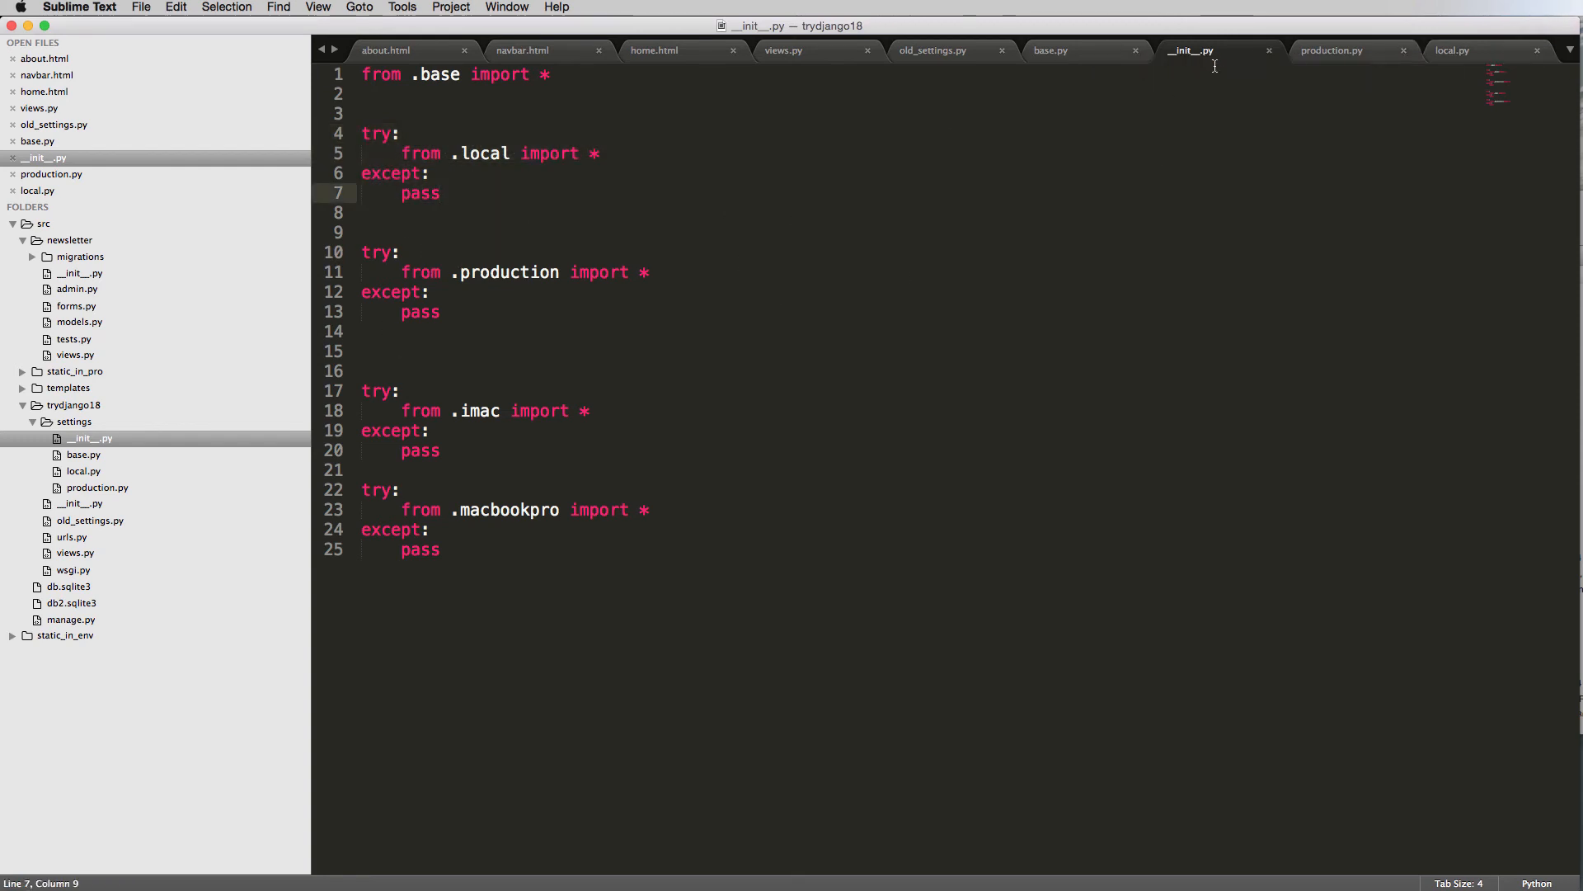
Step: Copy all of base.py's settings into local.py and save
{"action": "left_click", "coordinate": [1051, 50]}
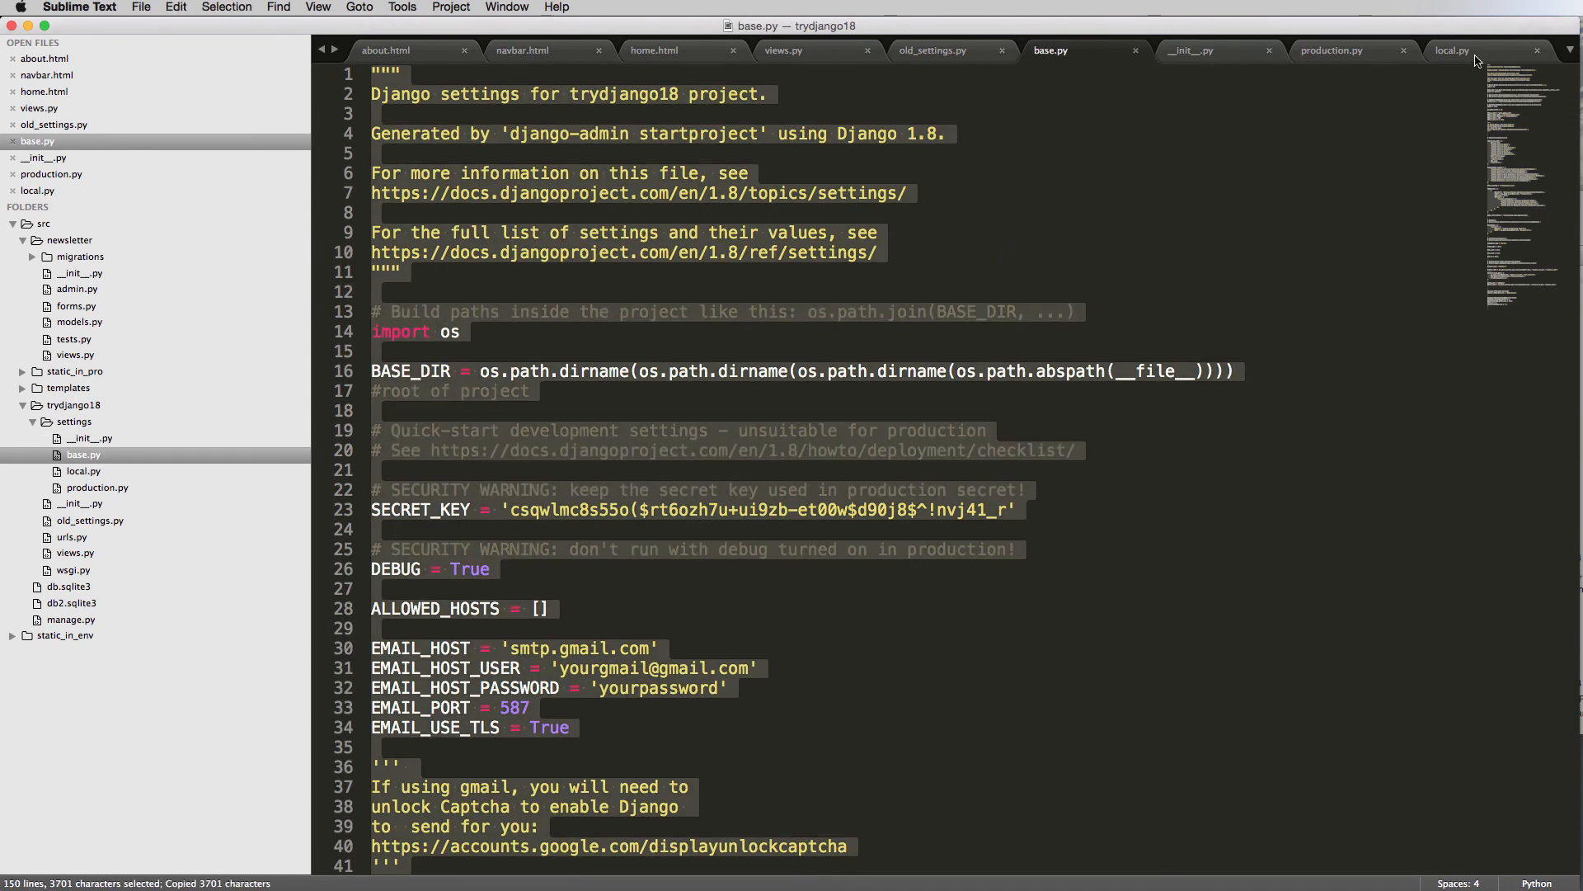
{"action": "left_click", "coordinate": [1452, 51]}
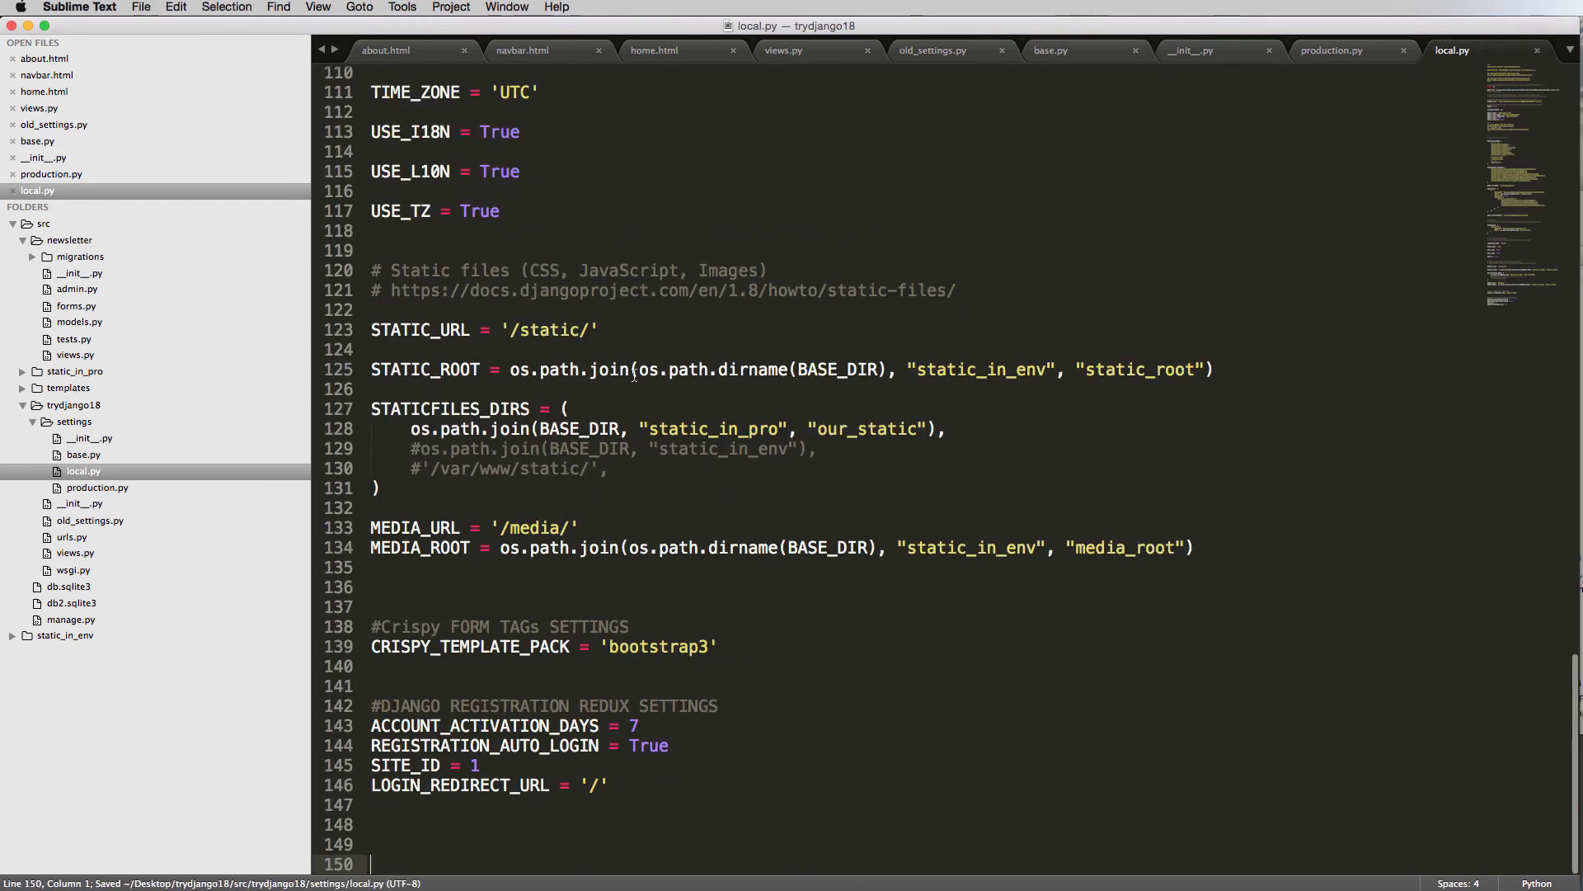
{"action": "scroll", "scroll_direction": "up", "scroll_amount": 3}
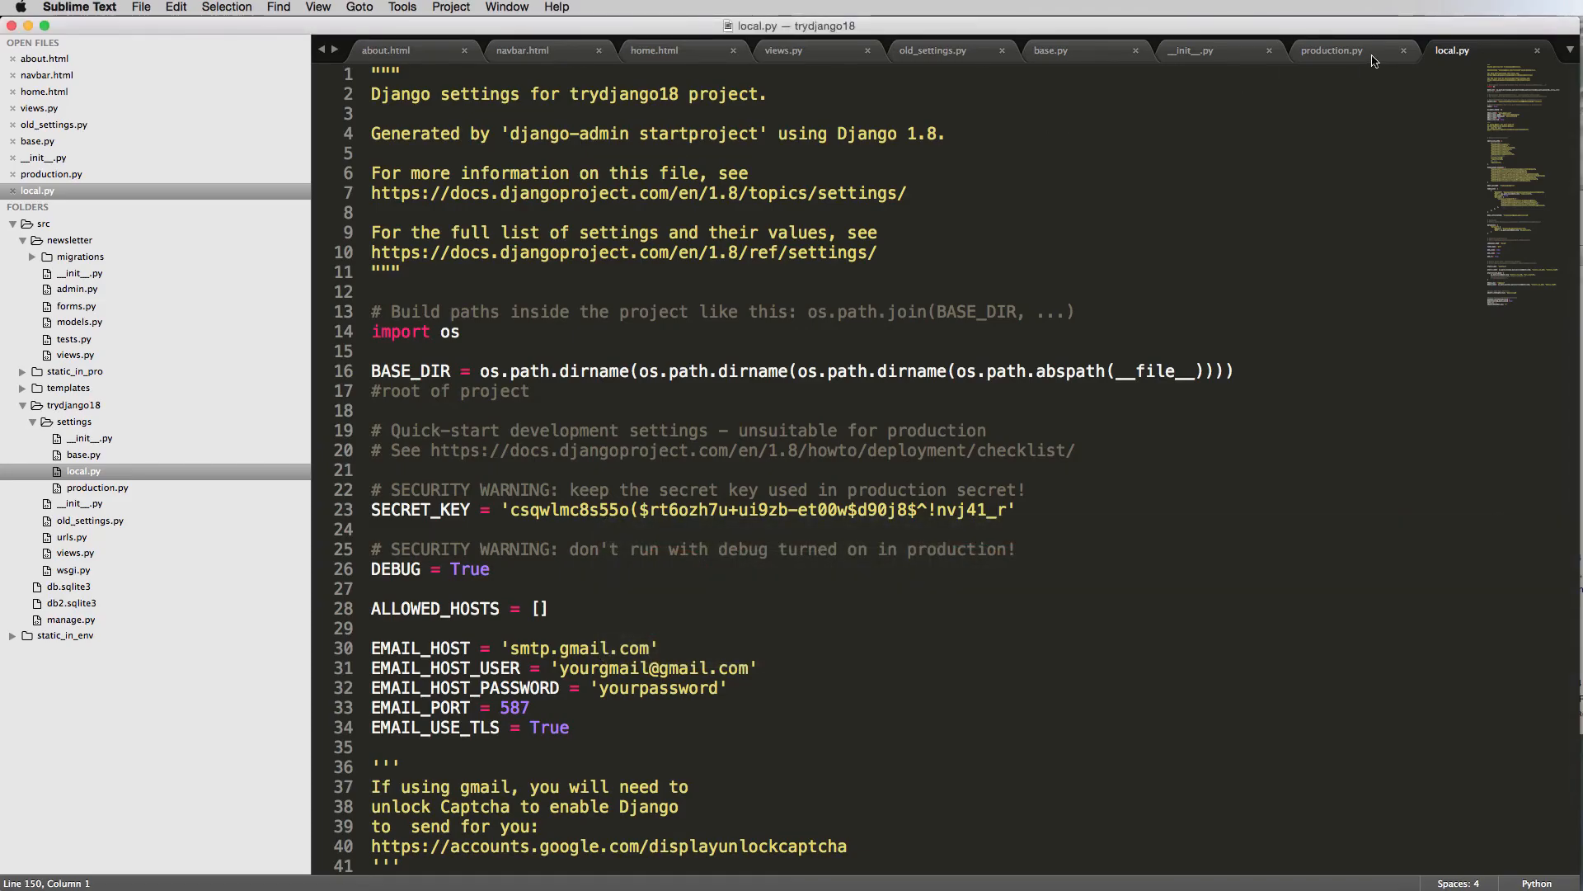
Step: In local.py set DEBUG to False and ALLOWED_HOSTS to ['*']
{"action": "double_click", "coordinate": [470, 570]}
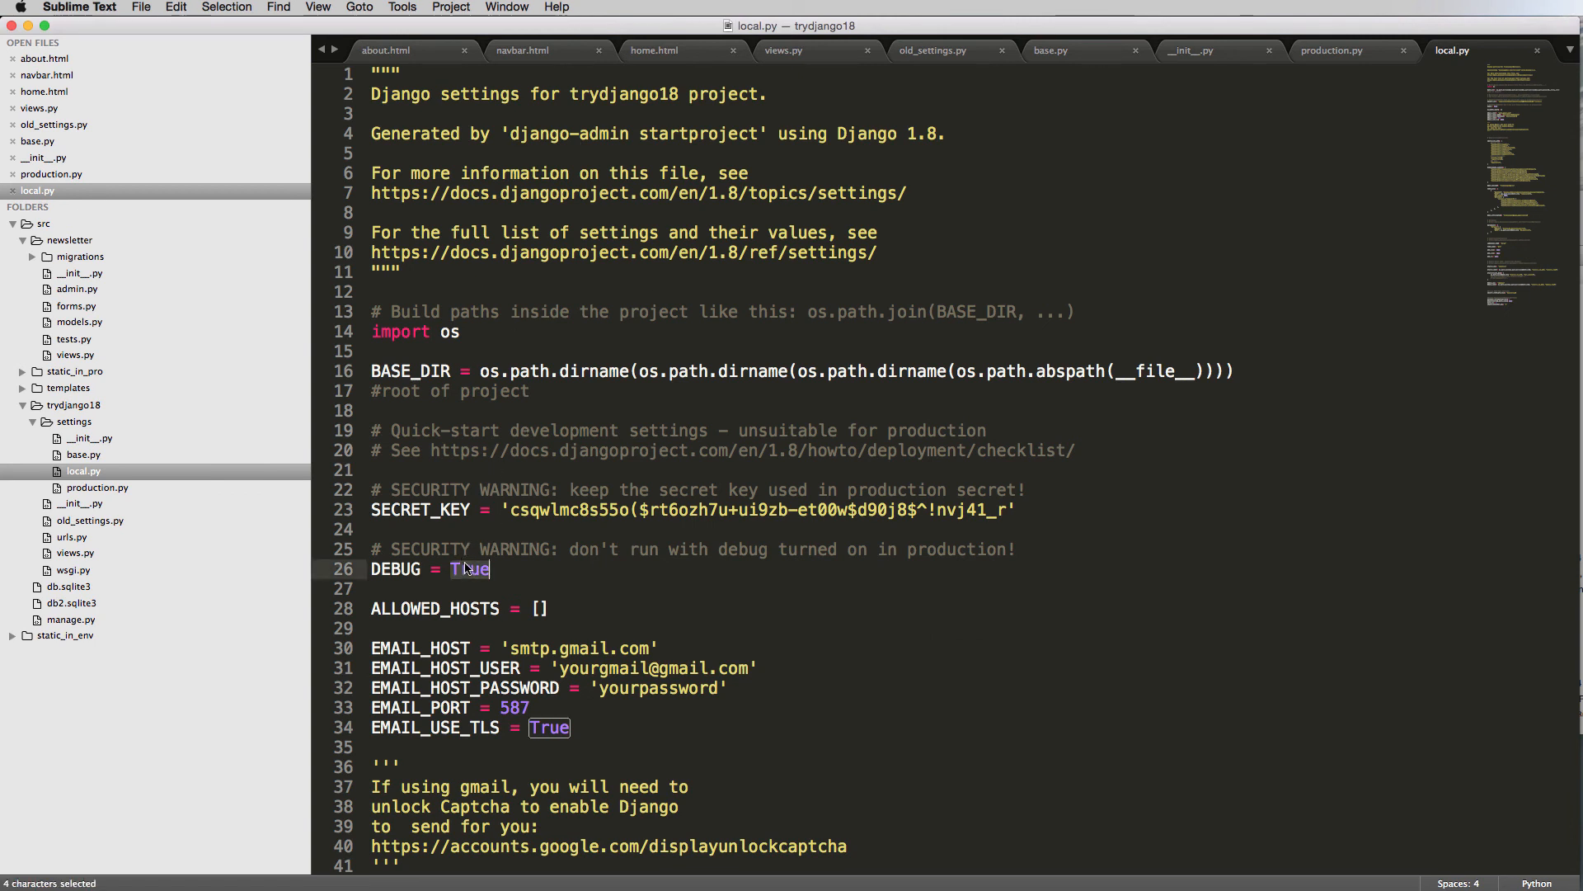
{"action": "type", "text": "Fals"}
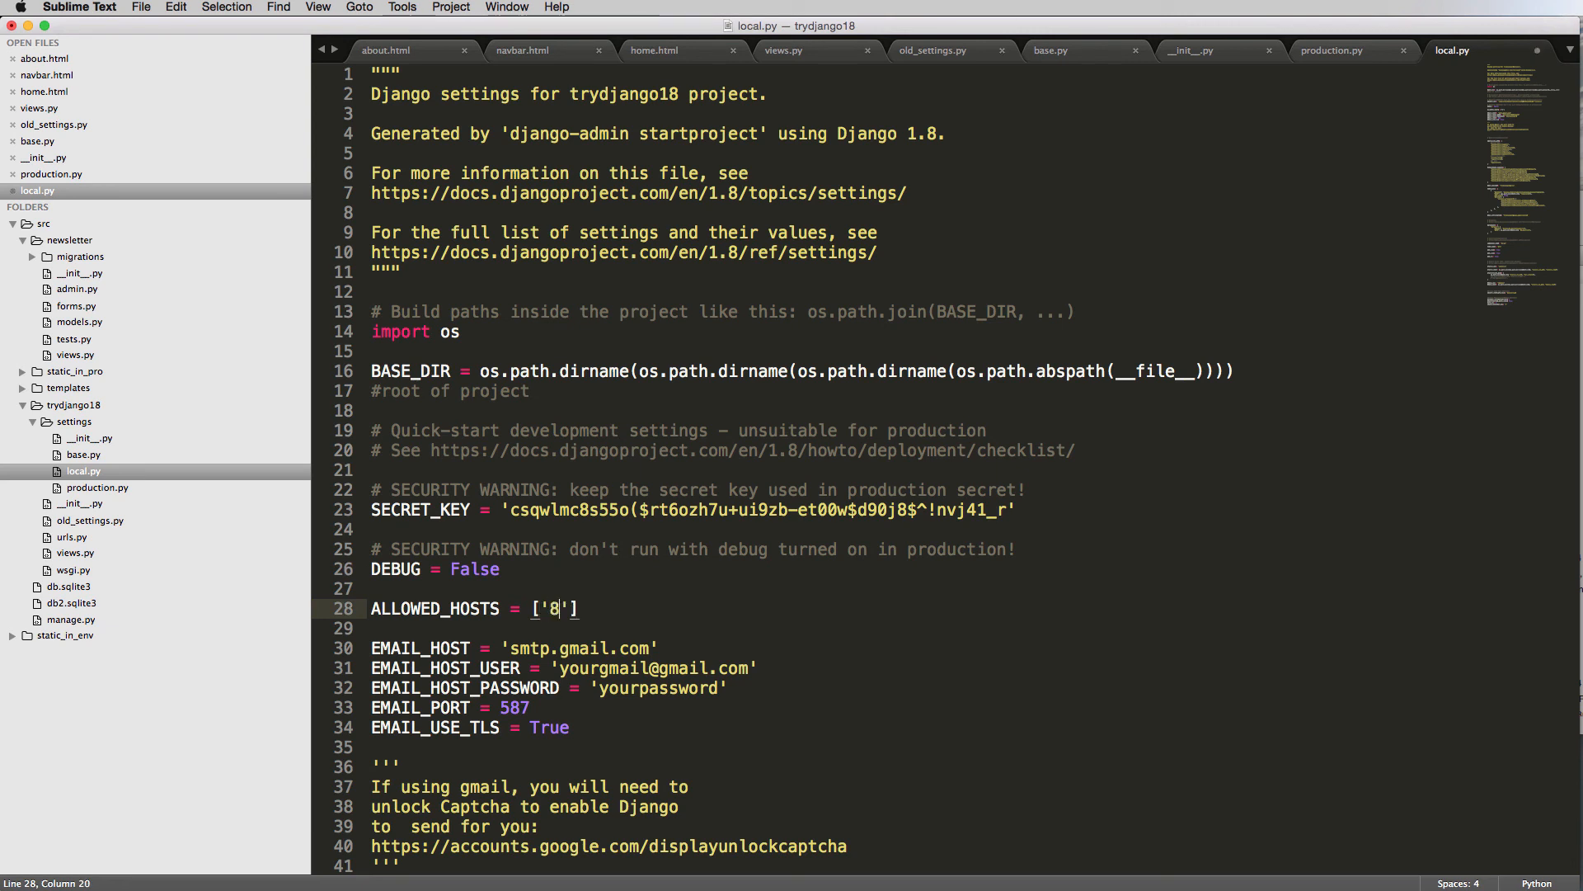
{"action": "type", "text": "*"}
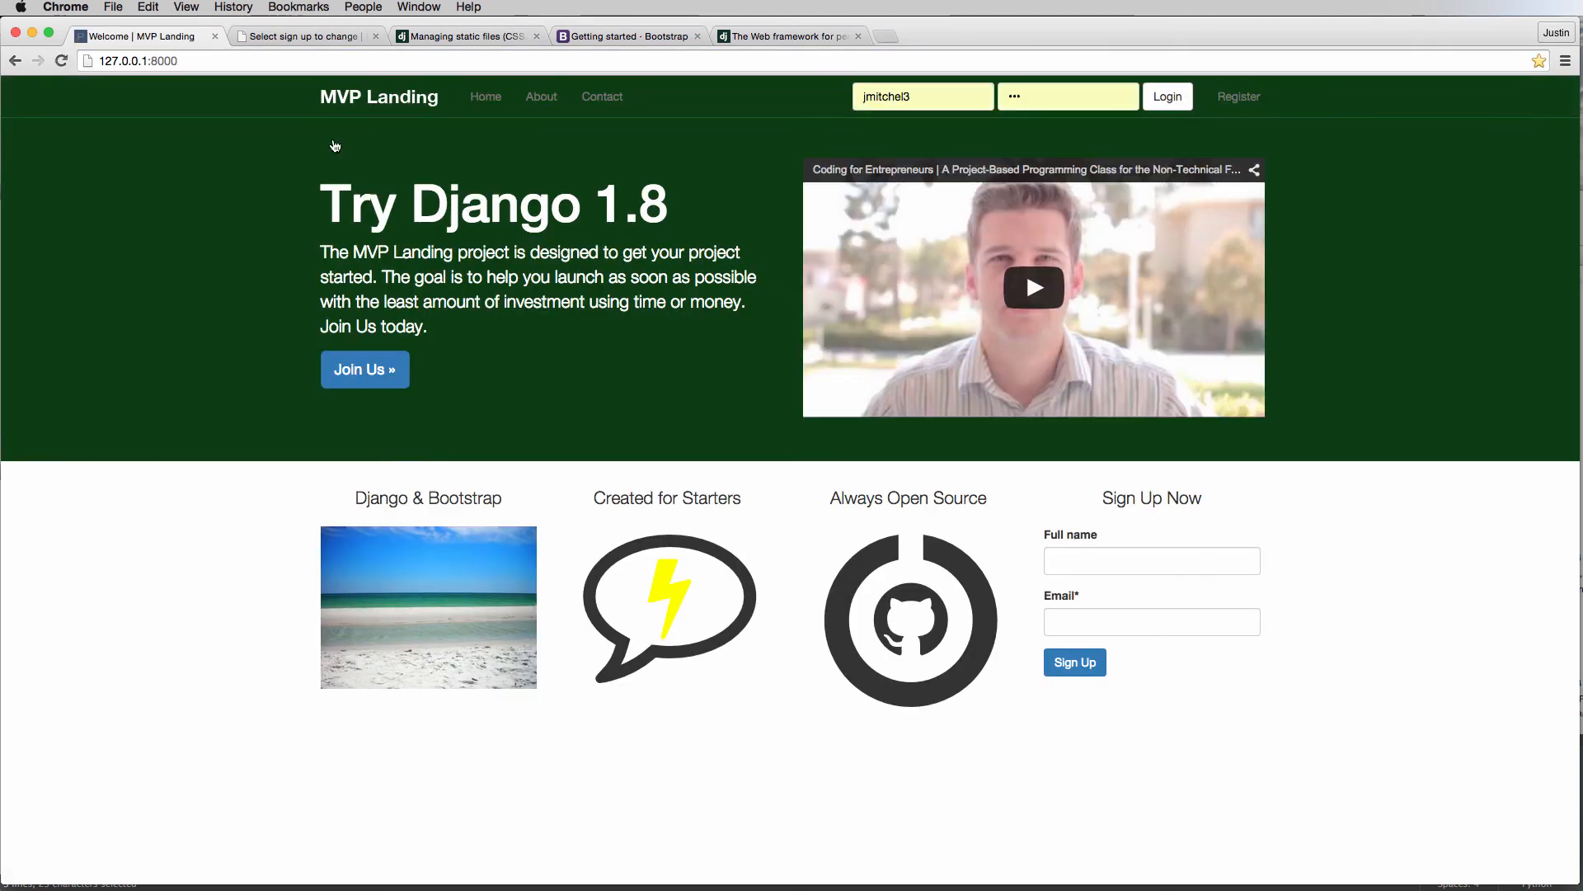
Step: Check the local landing page in Chrome, then return to local.py
{"action": "left_click", "coordinate": [1166, 96]}
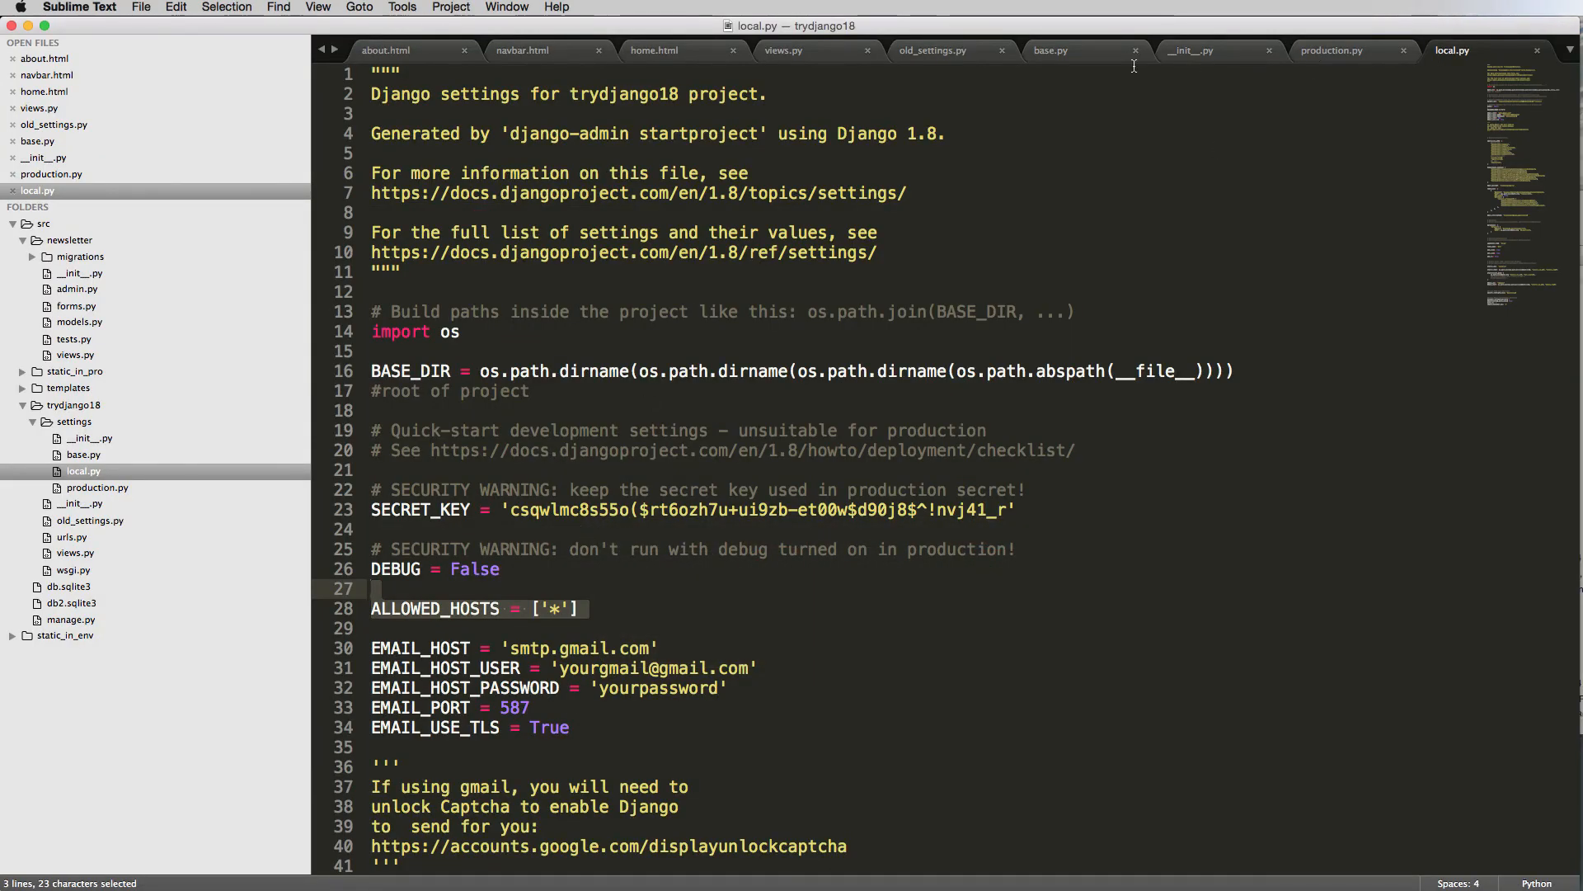
Step: Compare with base.py, then set DEBUG in local.py back to True
{"action": "left_click", "coordinate": [1050, 49]}
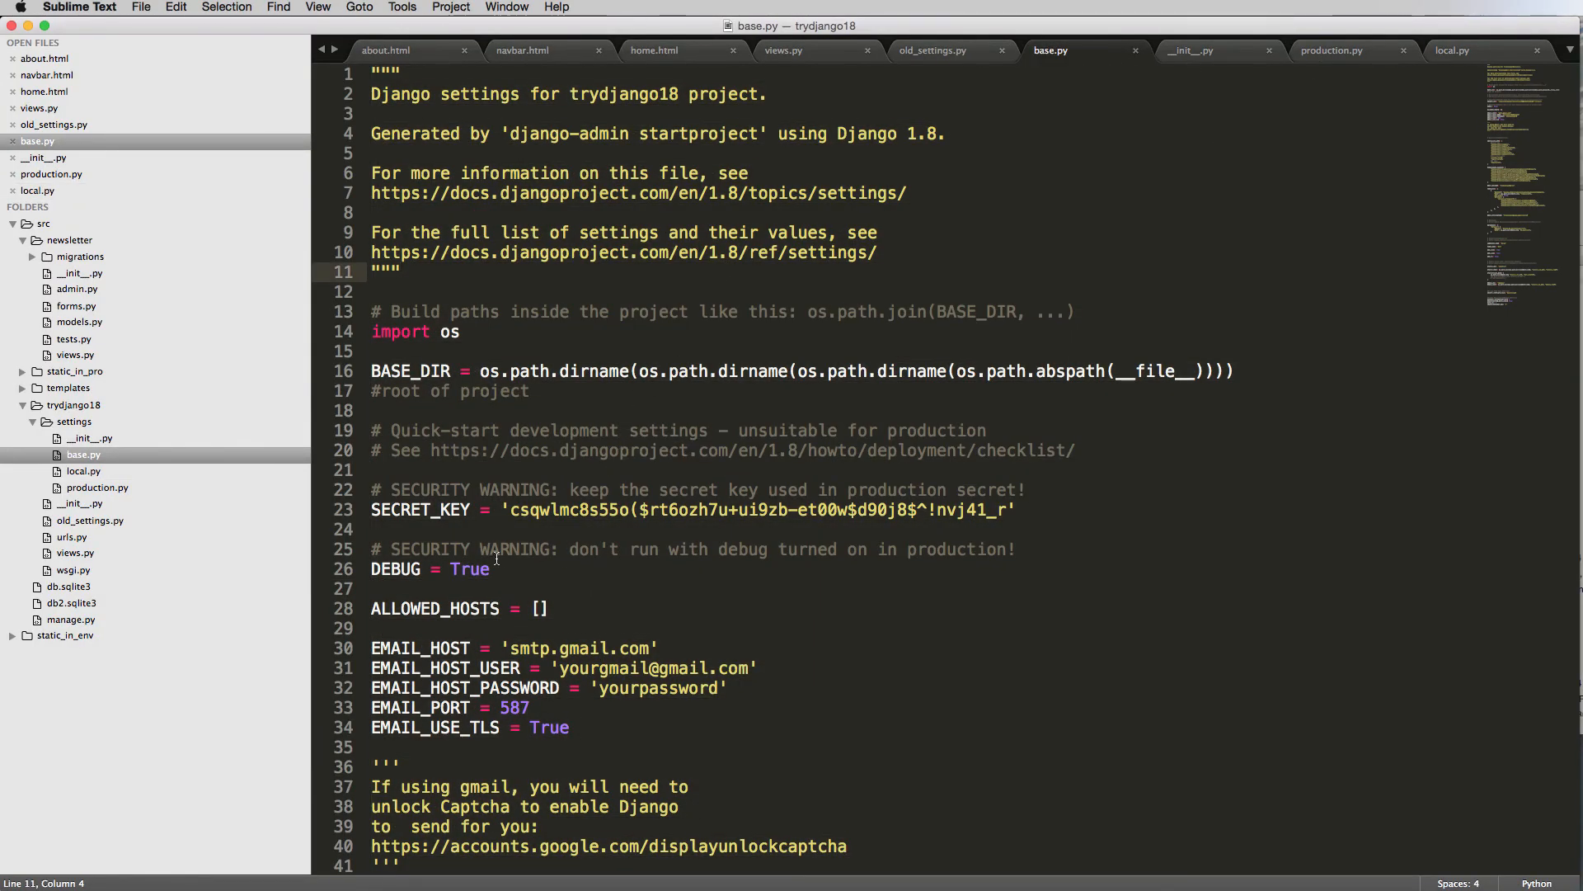
{"action": "left_click", "coordinate": [1451, 50]}
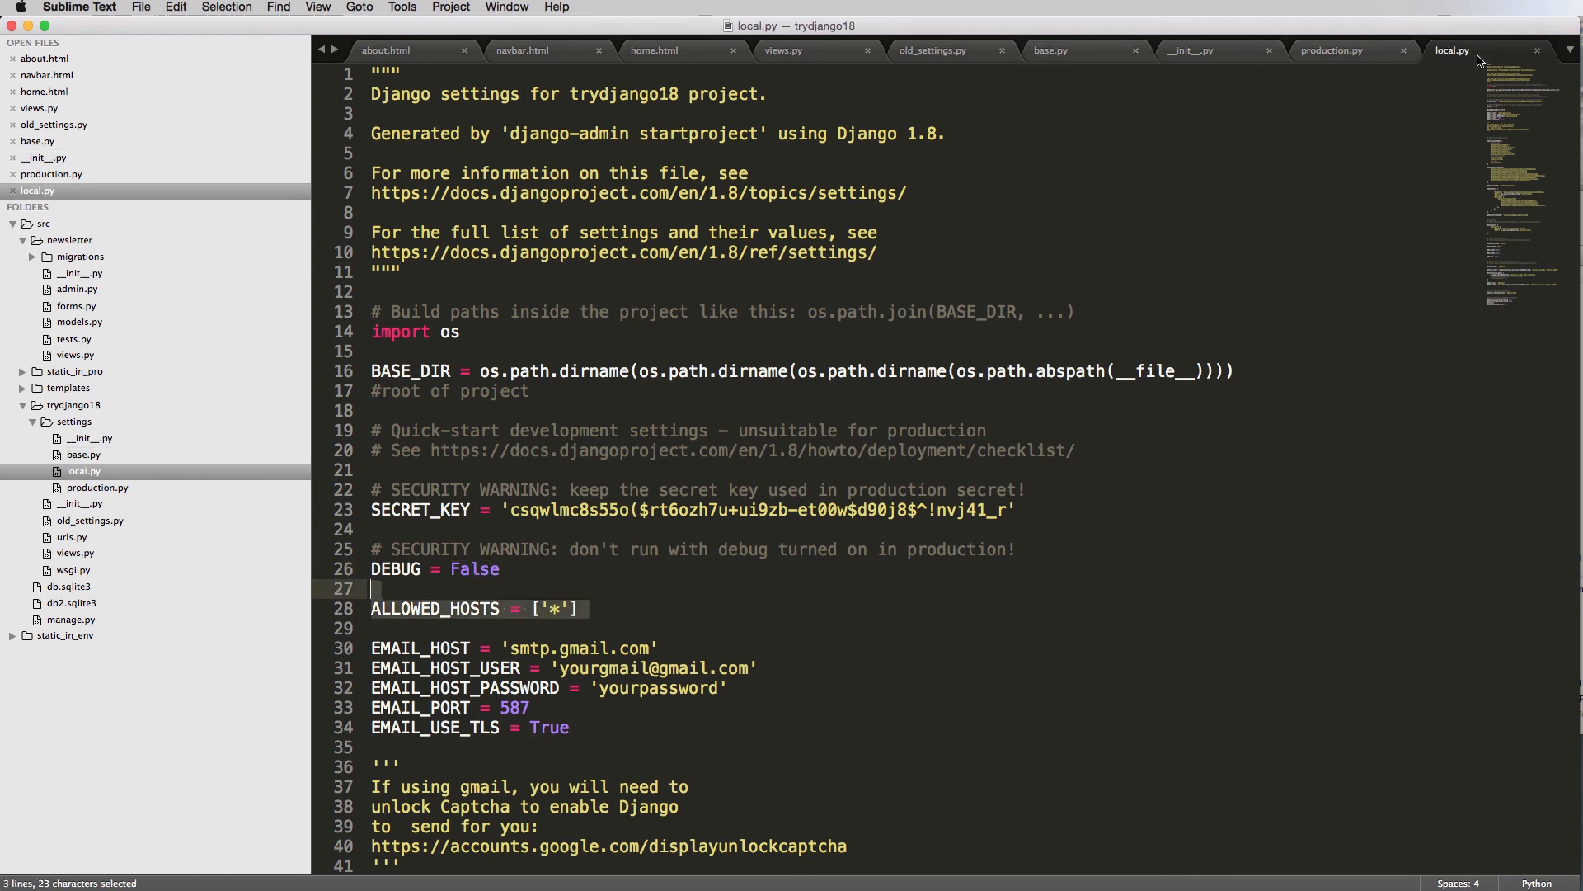
{"action": "double_click", "coordinate": [475, 569]}
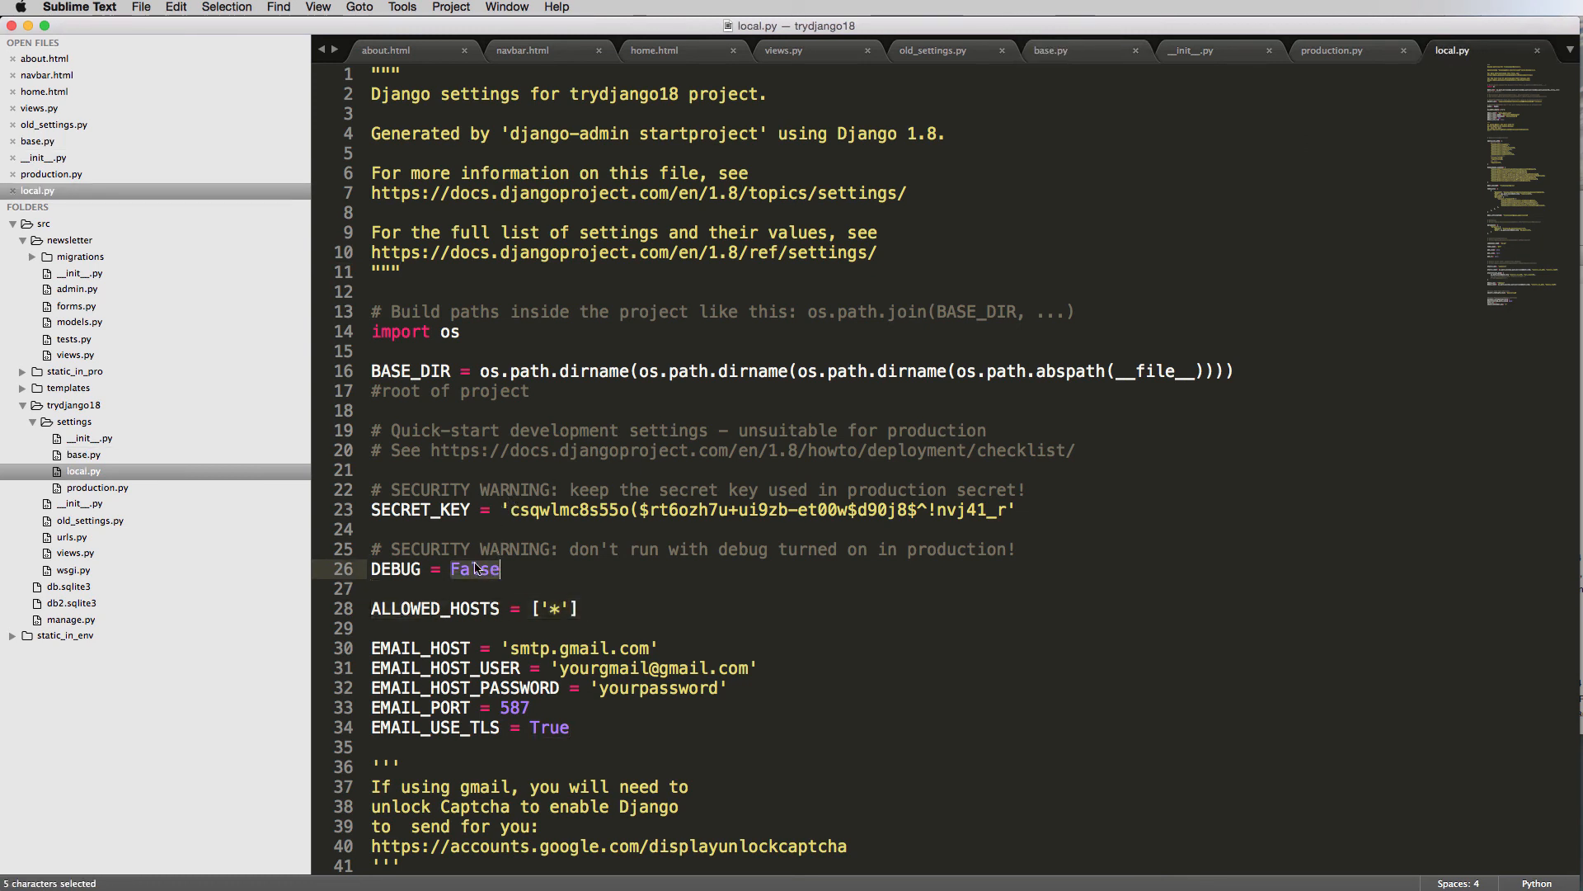
{"action": "type", "text": "True"}
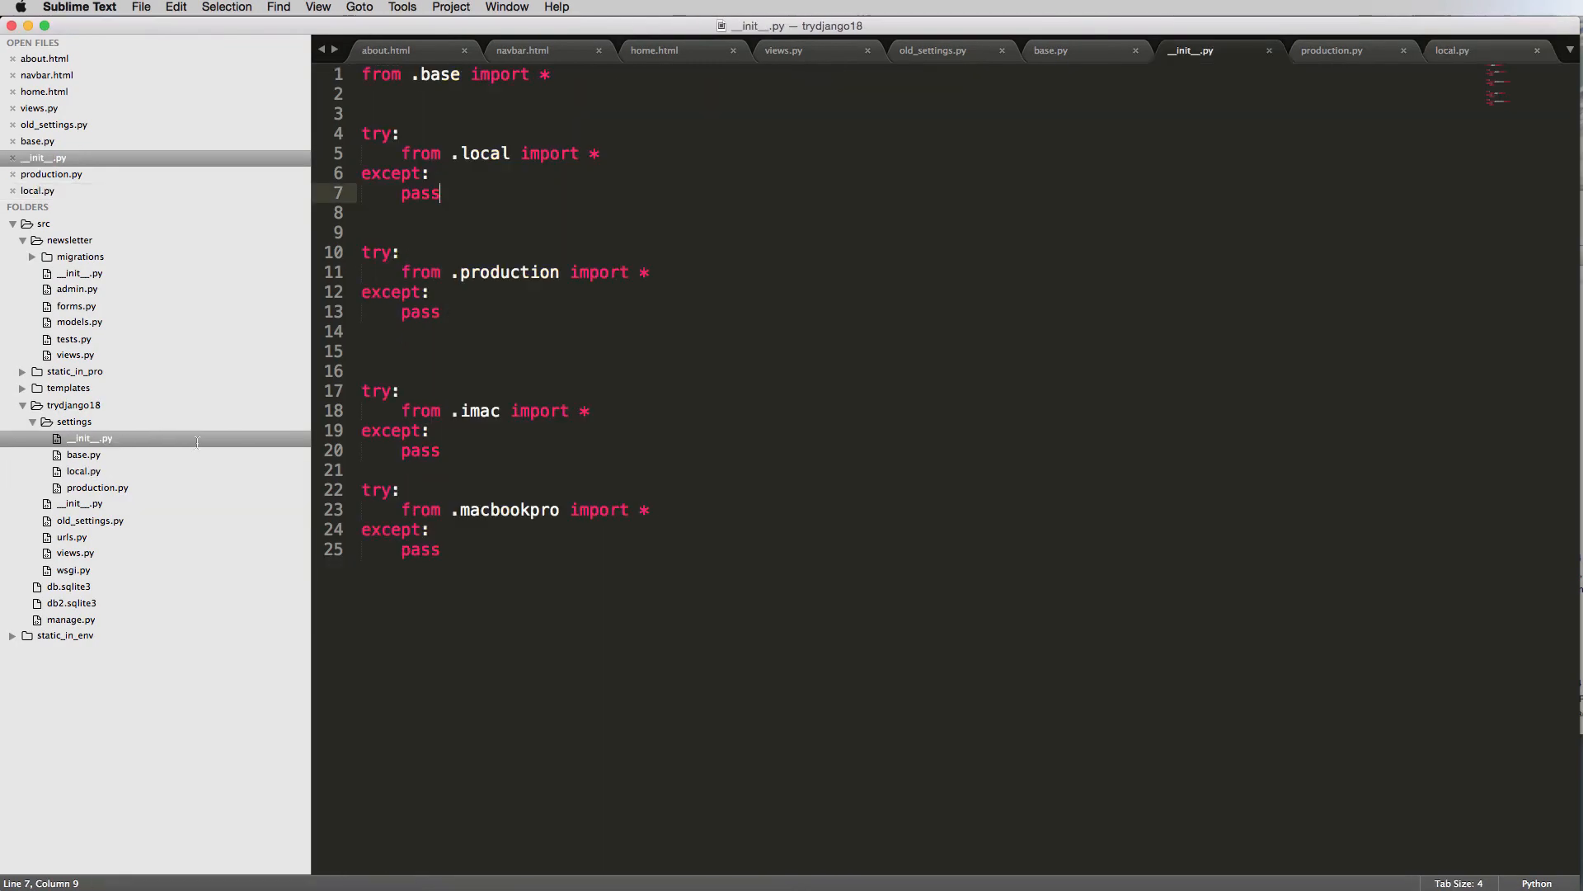
{"action": "mouse_move", "coordinate": [534, 450]}
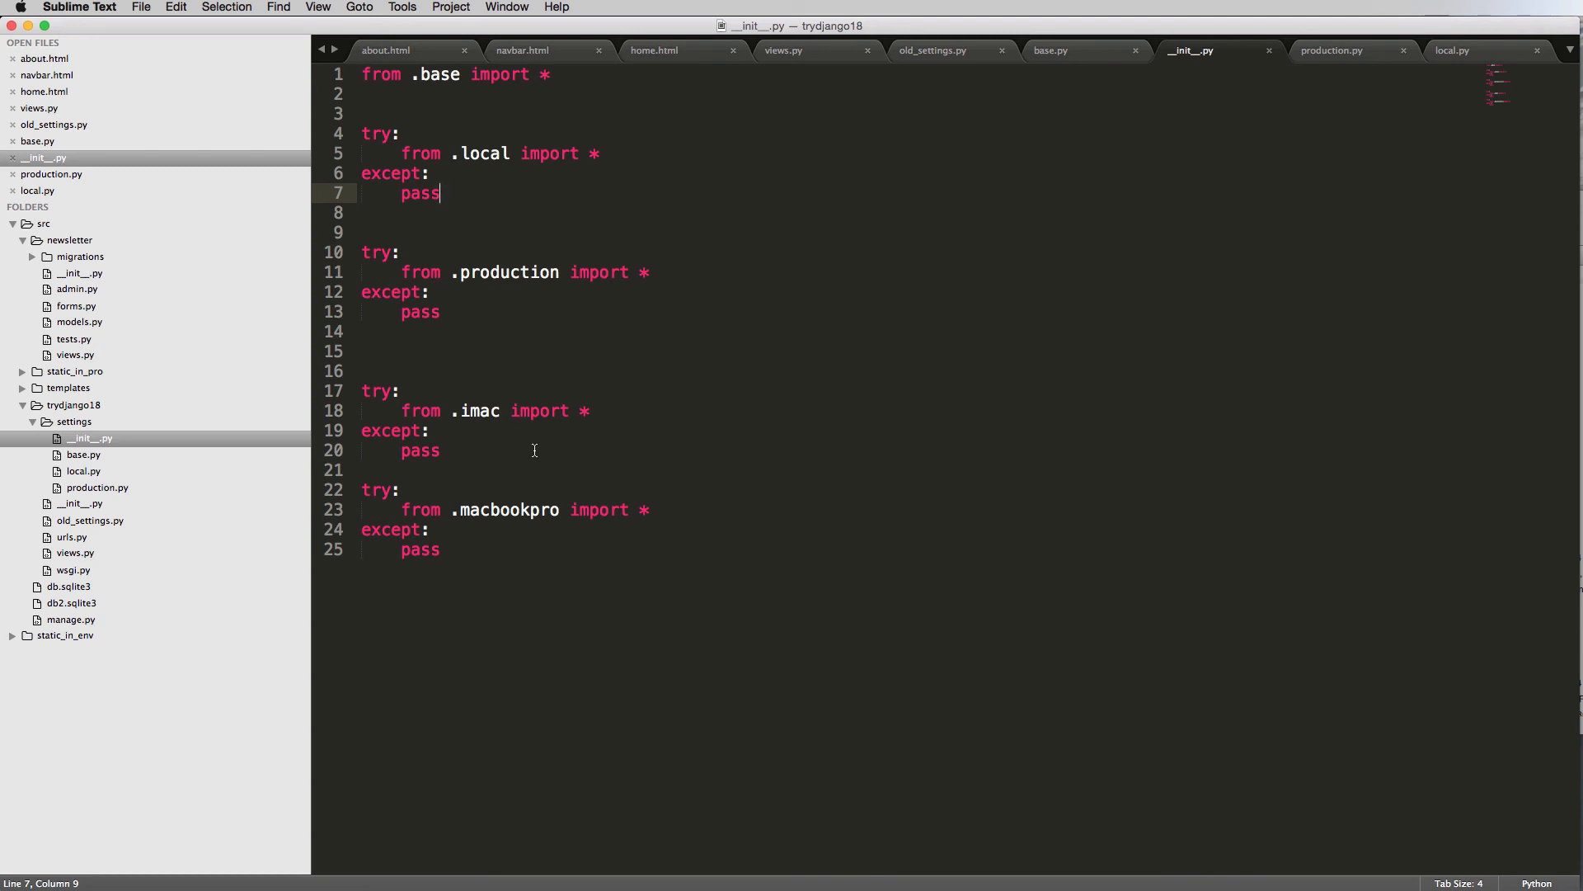
{"action": "mouse_move", "coordinate": [77, 434]}
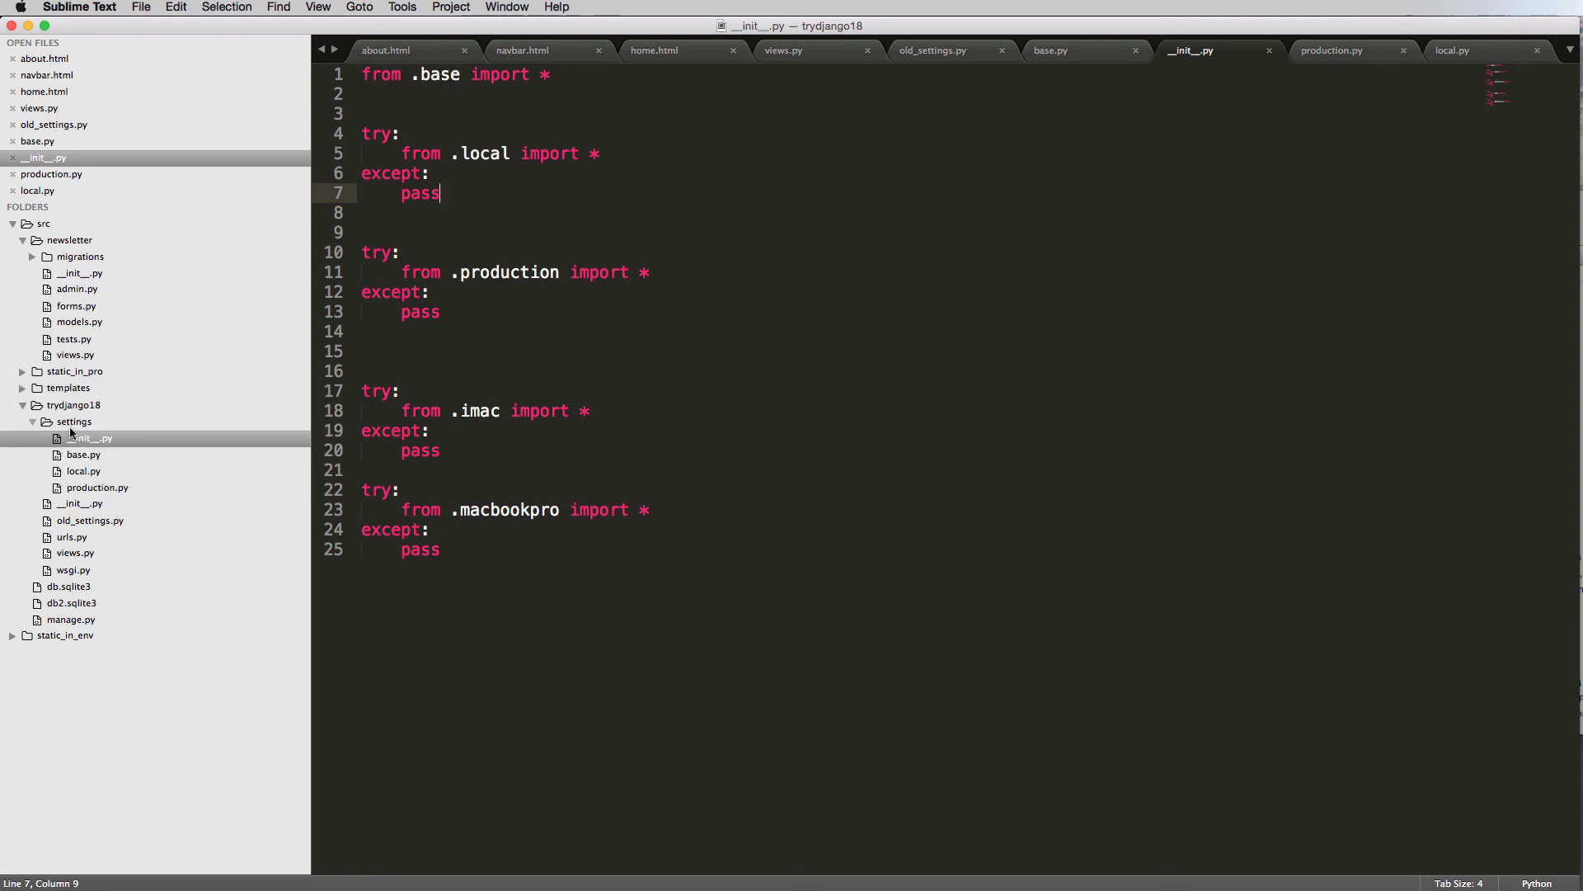
{"action": "mouse_move", "coordinate": [101, 456]}
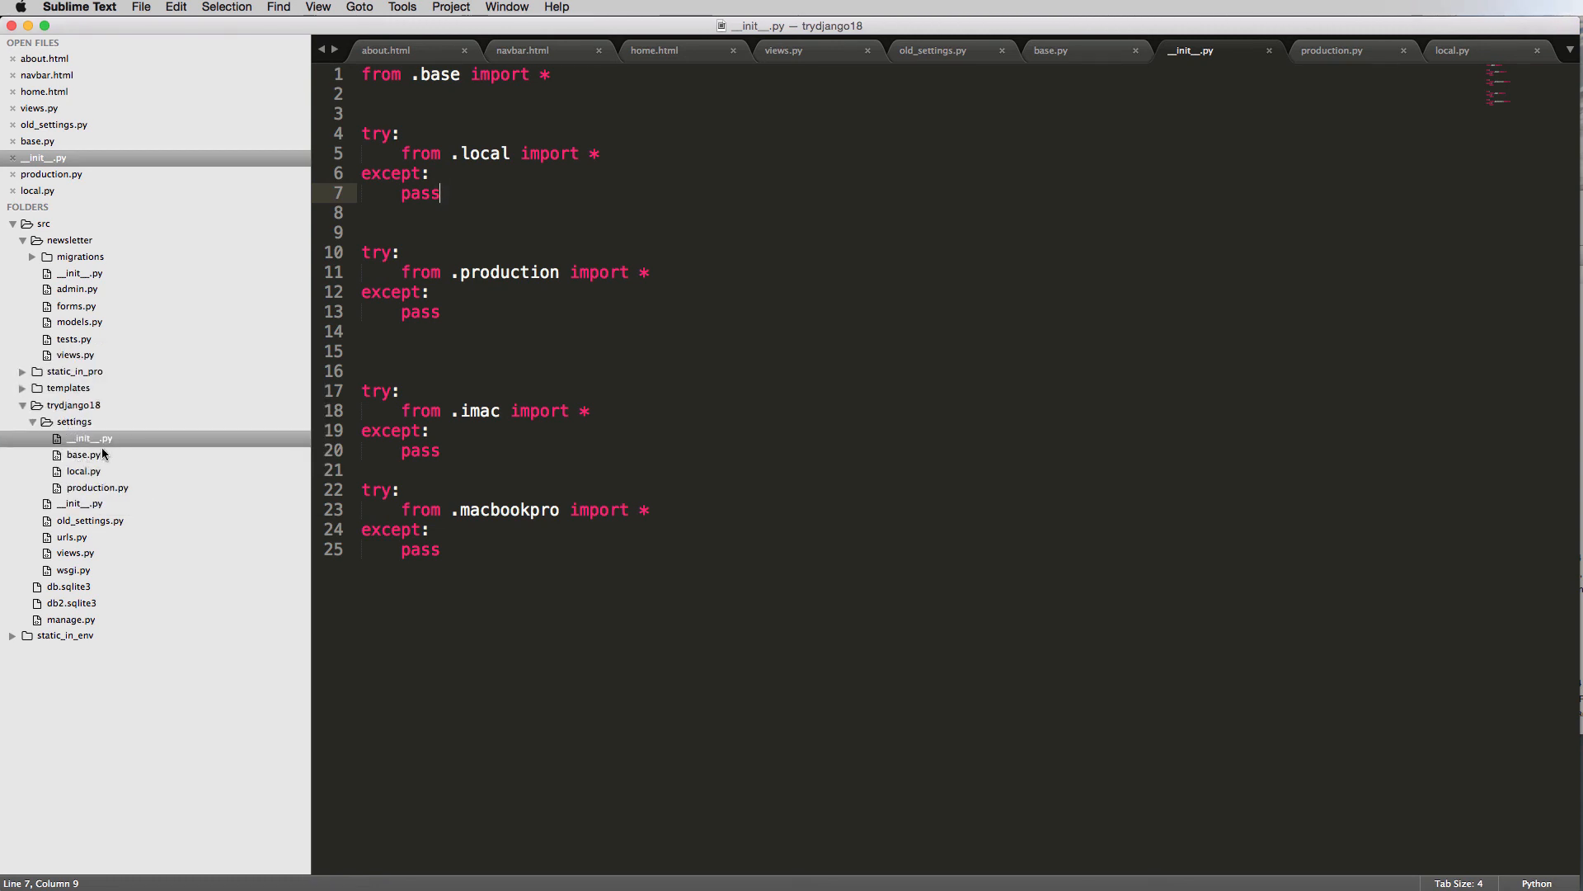
{"action": "mouse_move", "coordinate": [497, 358]}
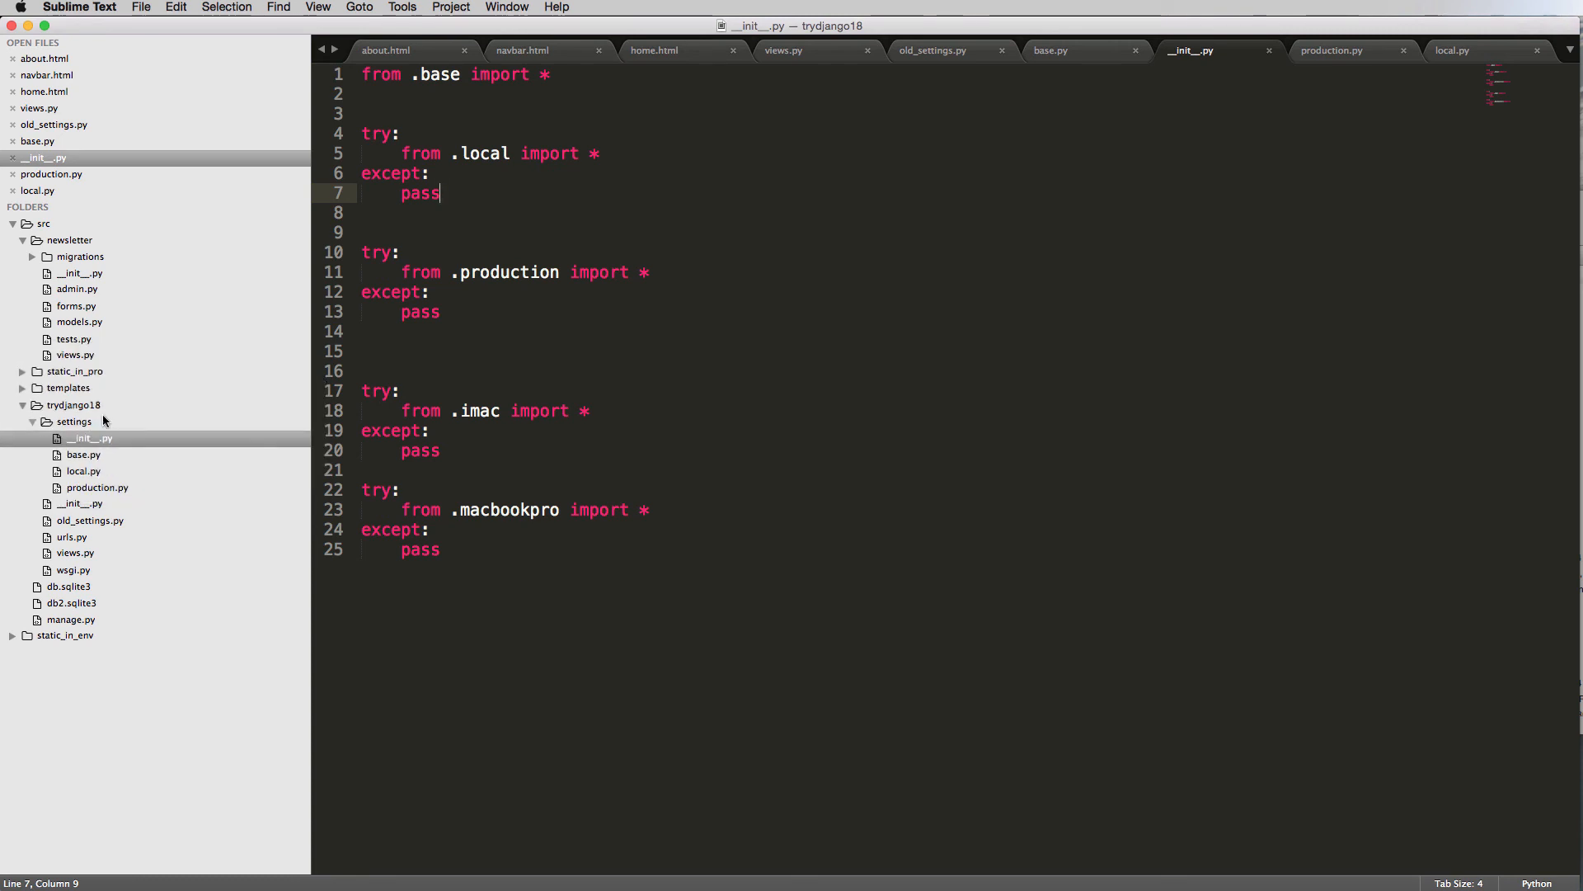
{"action": "mouse_move", "coordinate": [727, 265]}
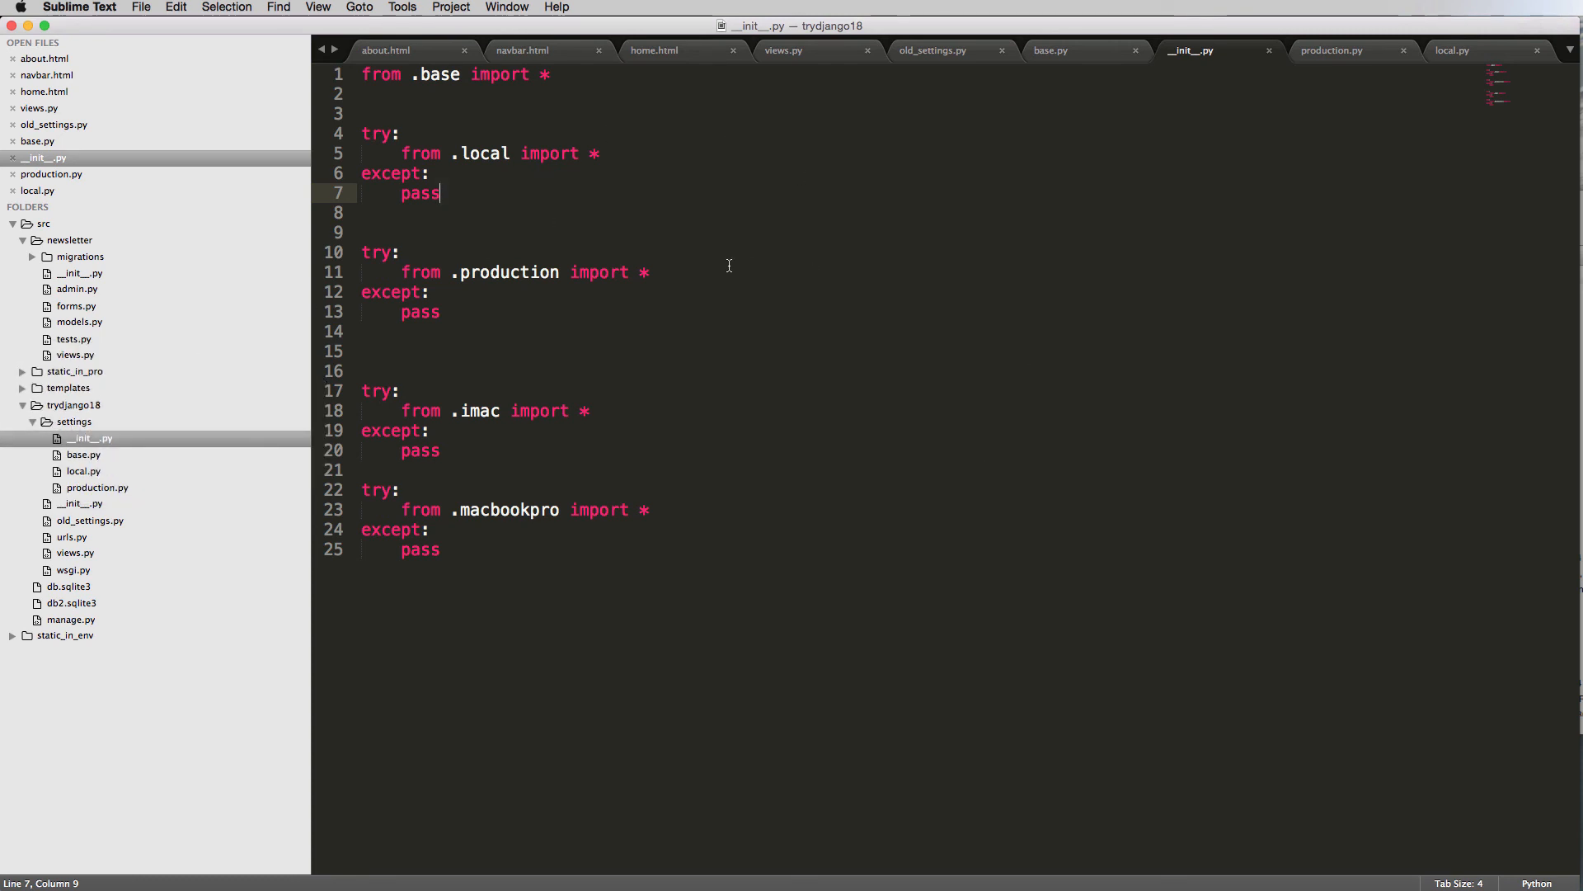
{"action": "left_click", "coordinate": [651, 272]}
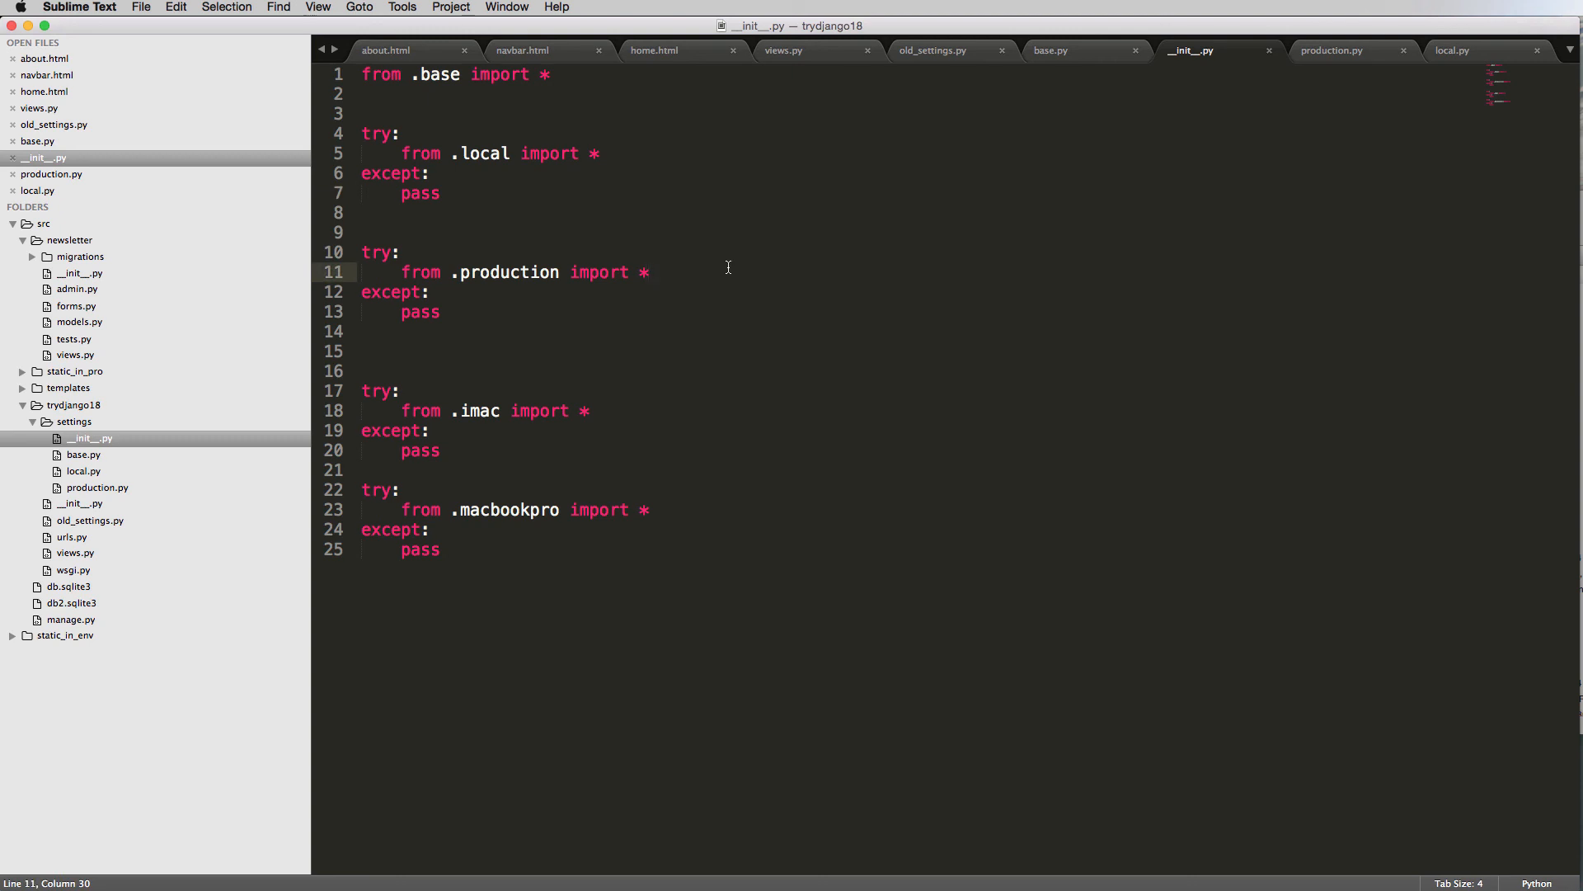
{"action": "mouse_move", "coordinate": [511, 251]}
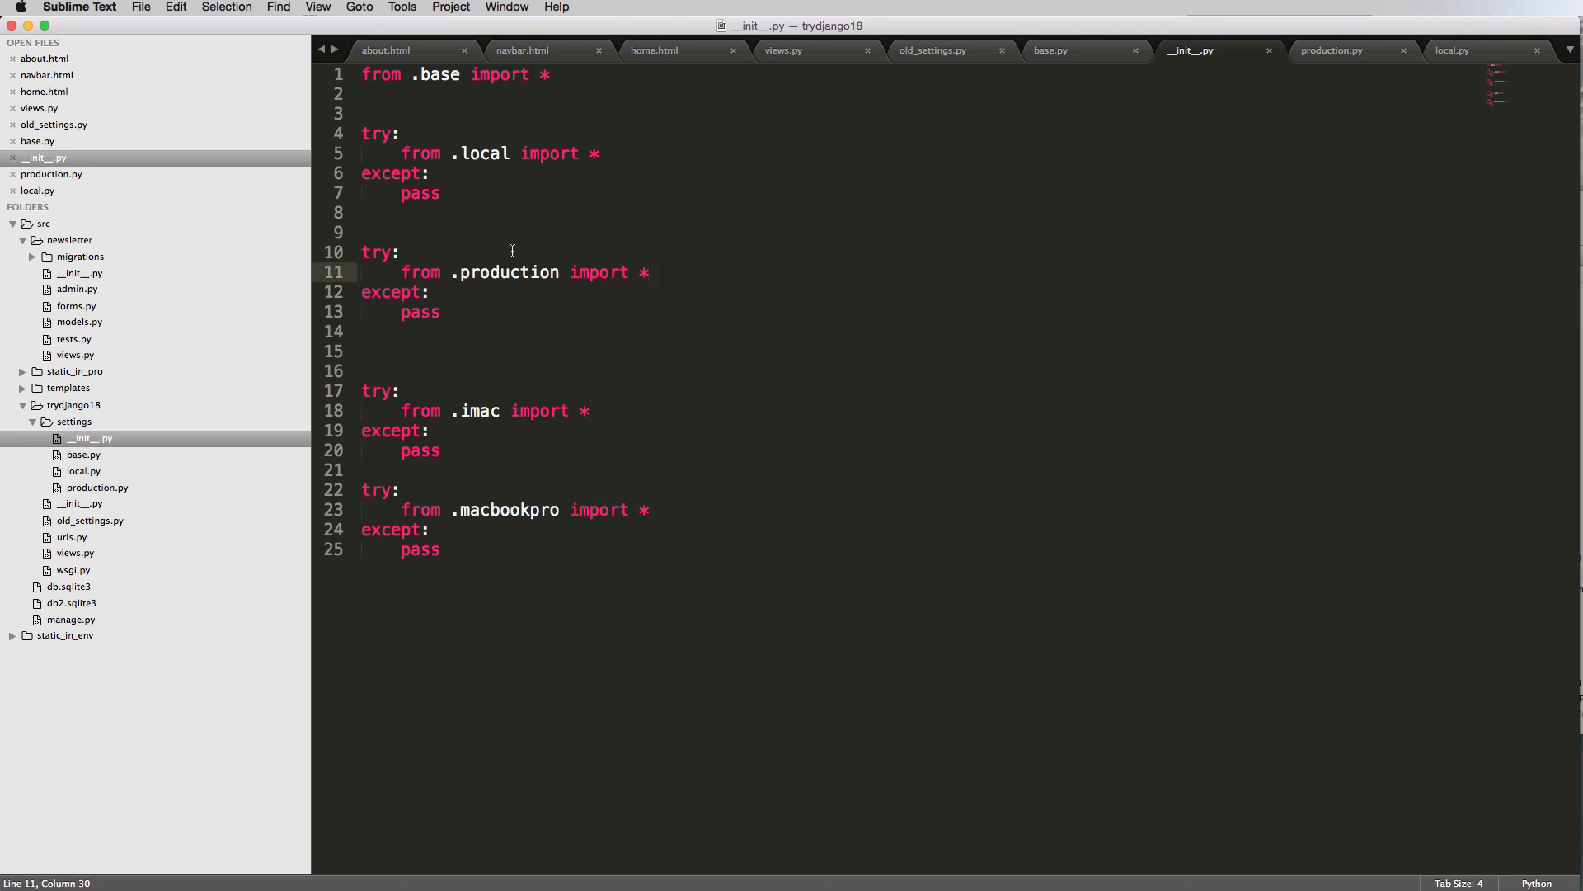
{"action": "left_click_drag", "start_coordinate": [374, 250], "coordinate": [439, 311]}
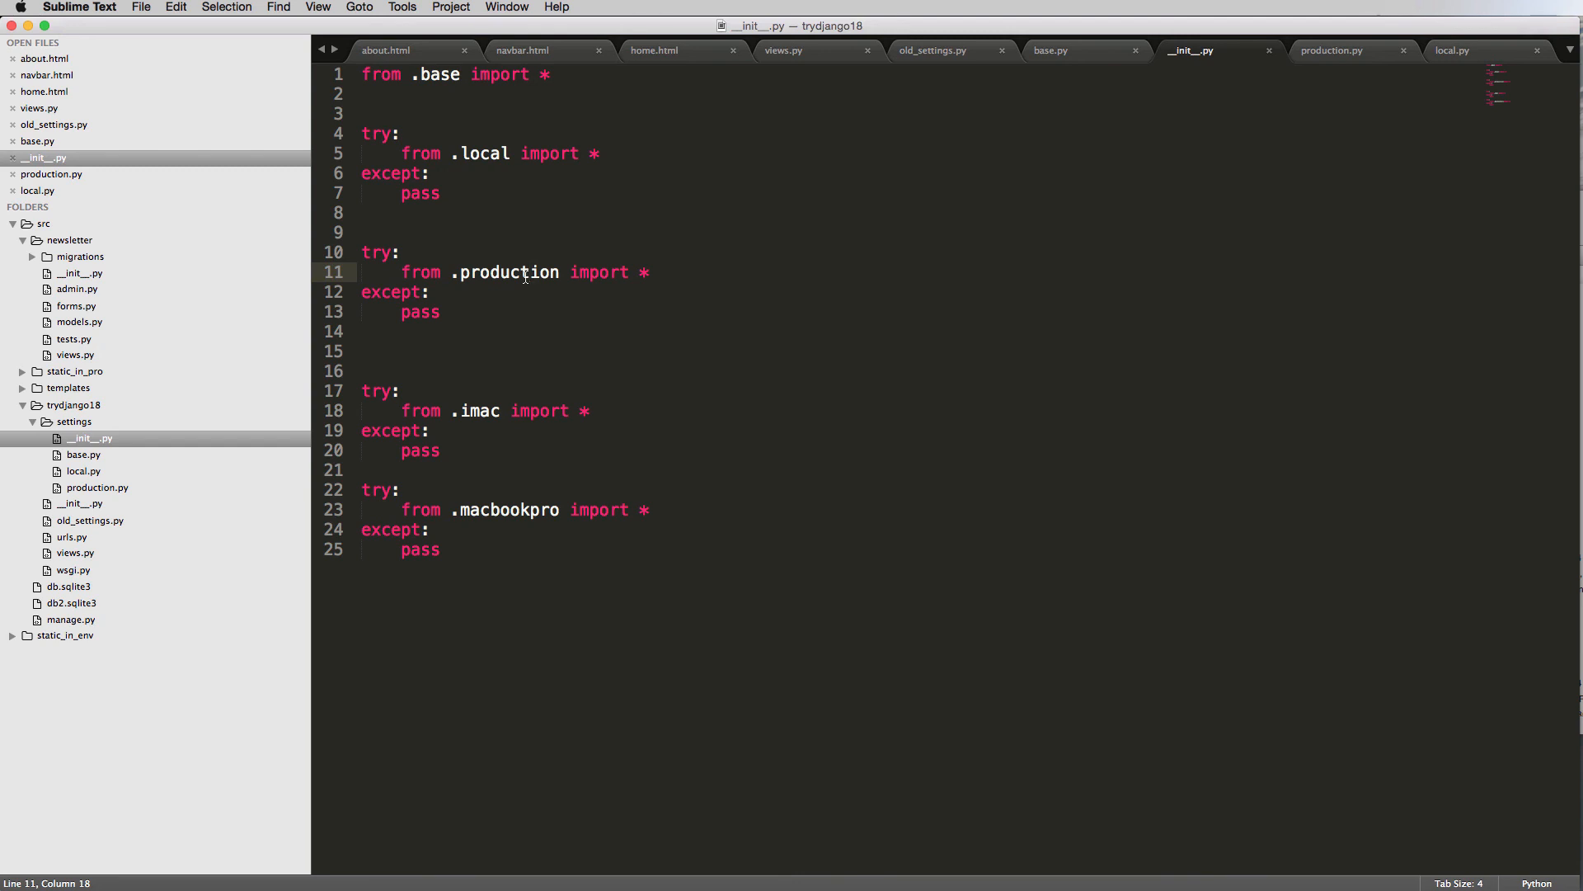
{"action": "mouse_move", "coordinate": [523, 261]}
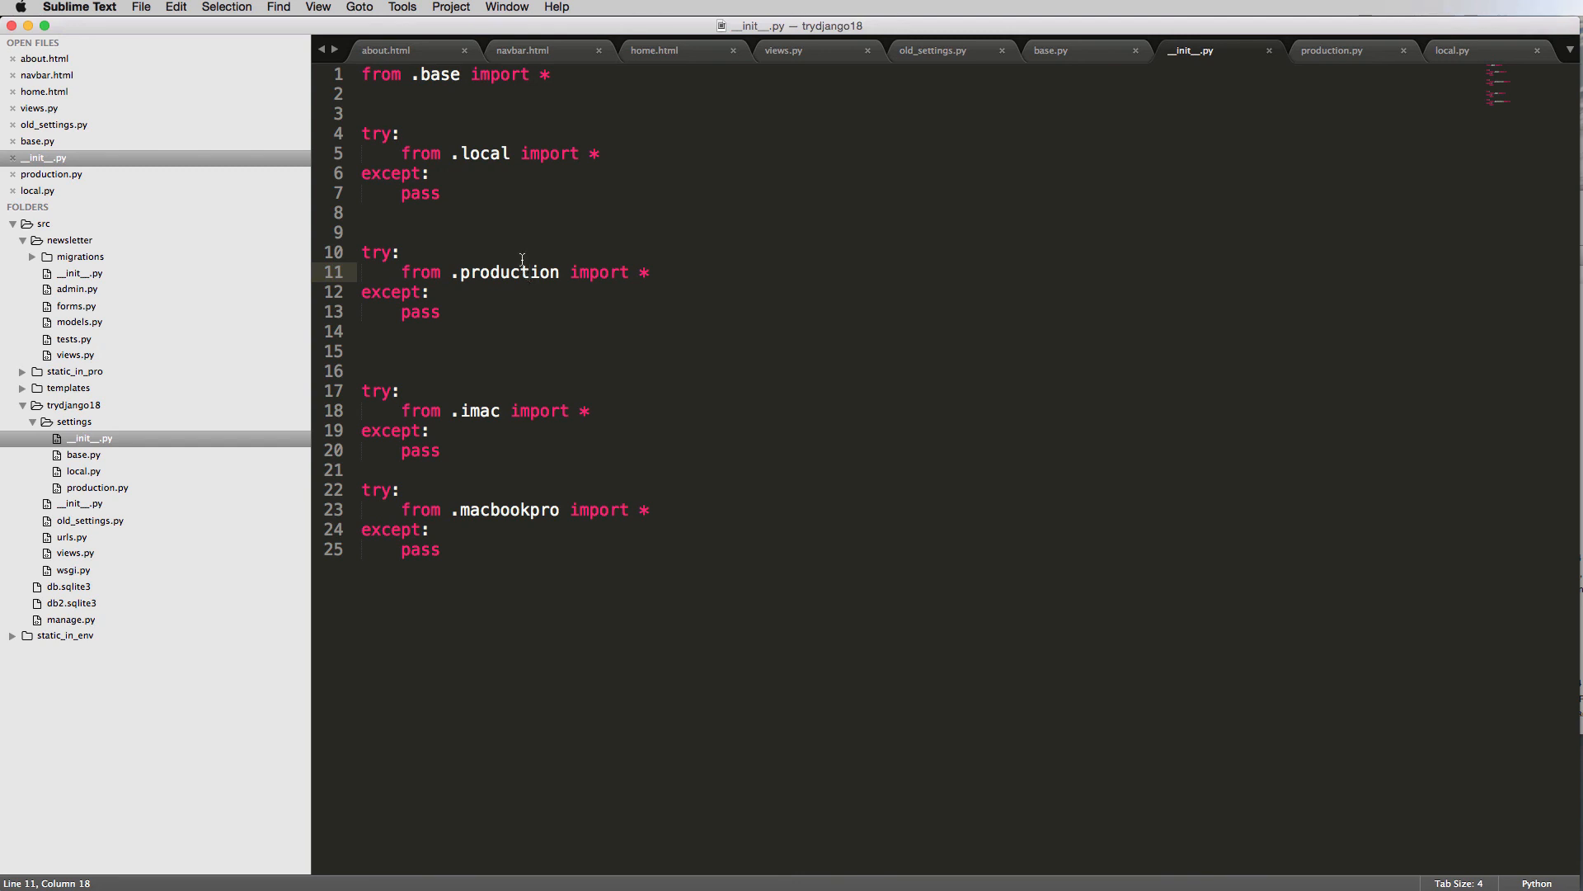
{"action": "mouse_move", "coordinate": [591, 223]}
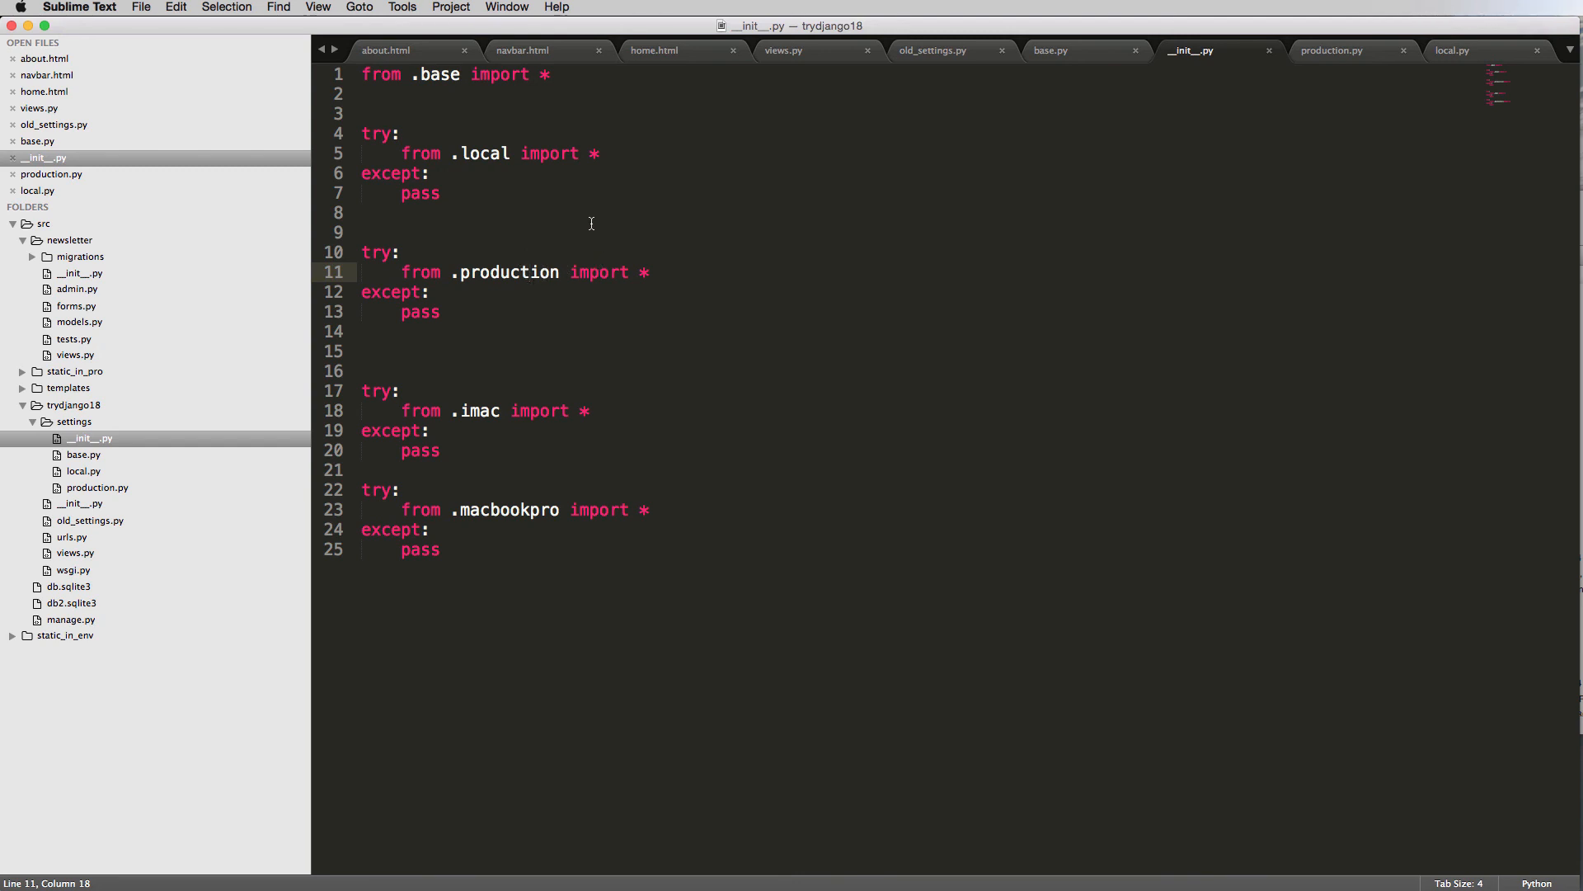
{"action": "mouse_move", "coordinate": [663, 214]}
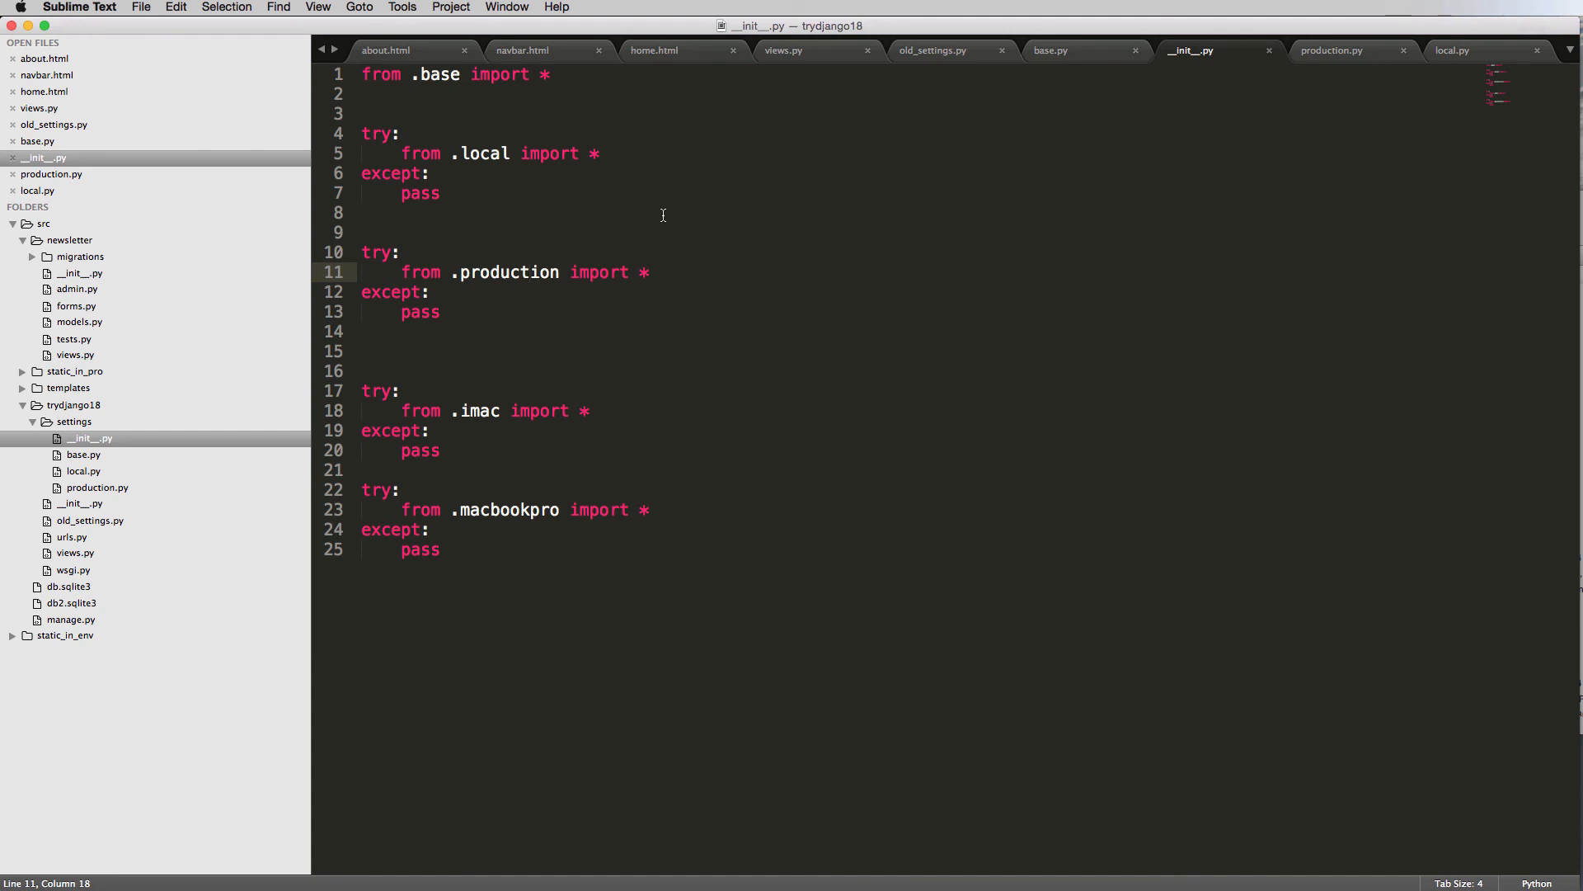